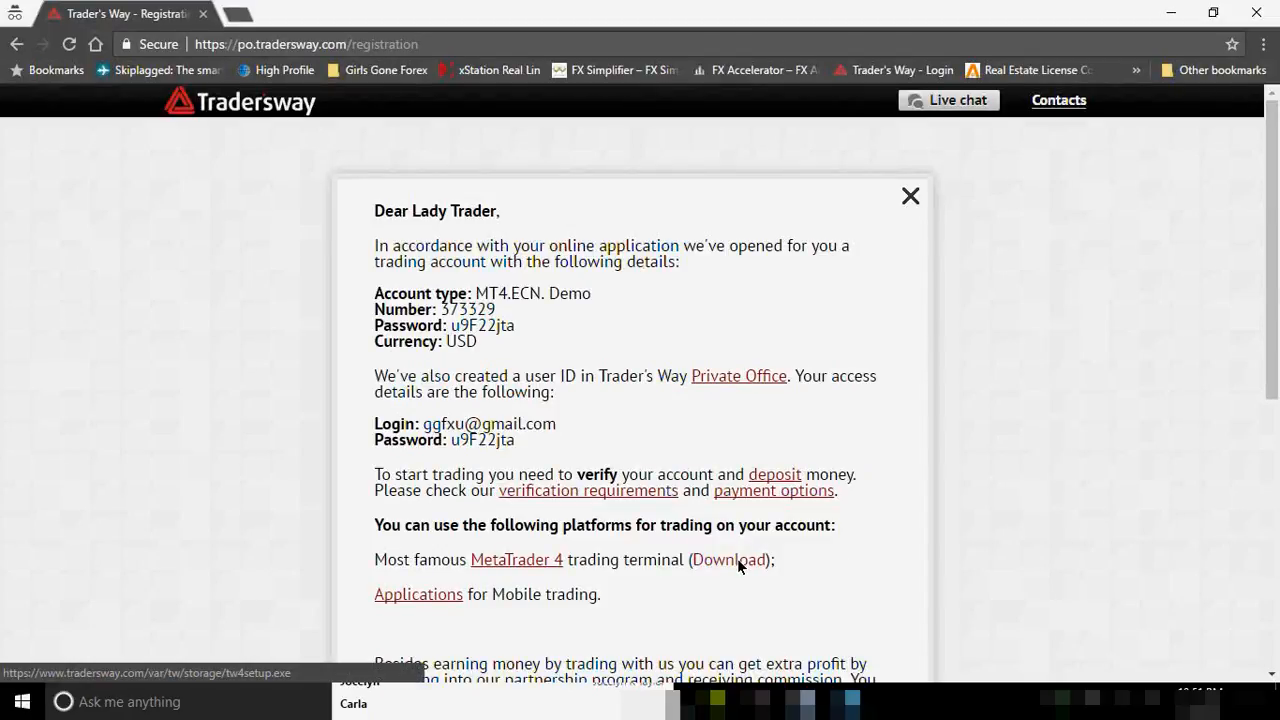
- Download the MetaTrader 4 installer (tw4setup.exe) from the Traders Way confirmation page
left_click(730, 560)
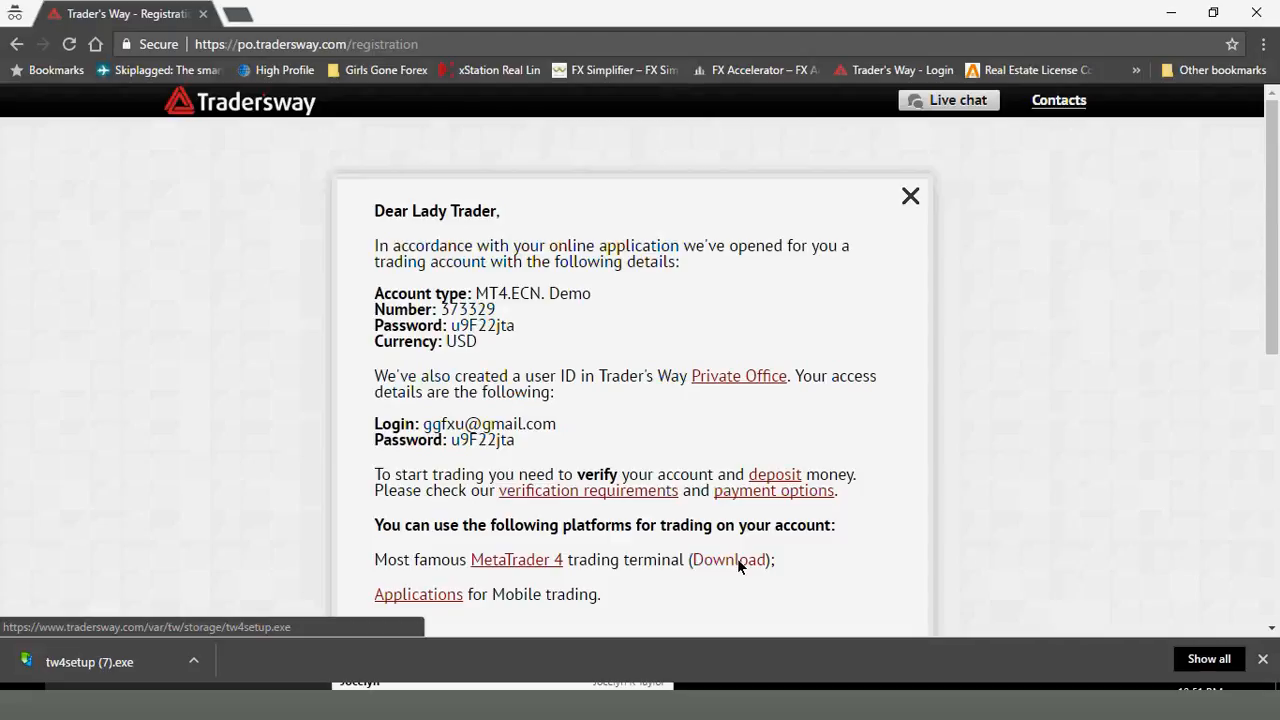
mouse_move(264, 622)
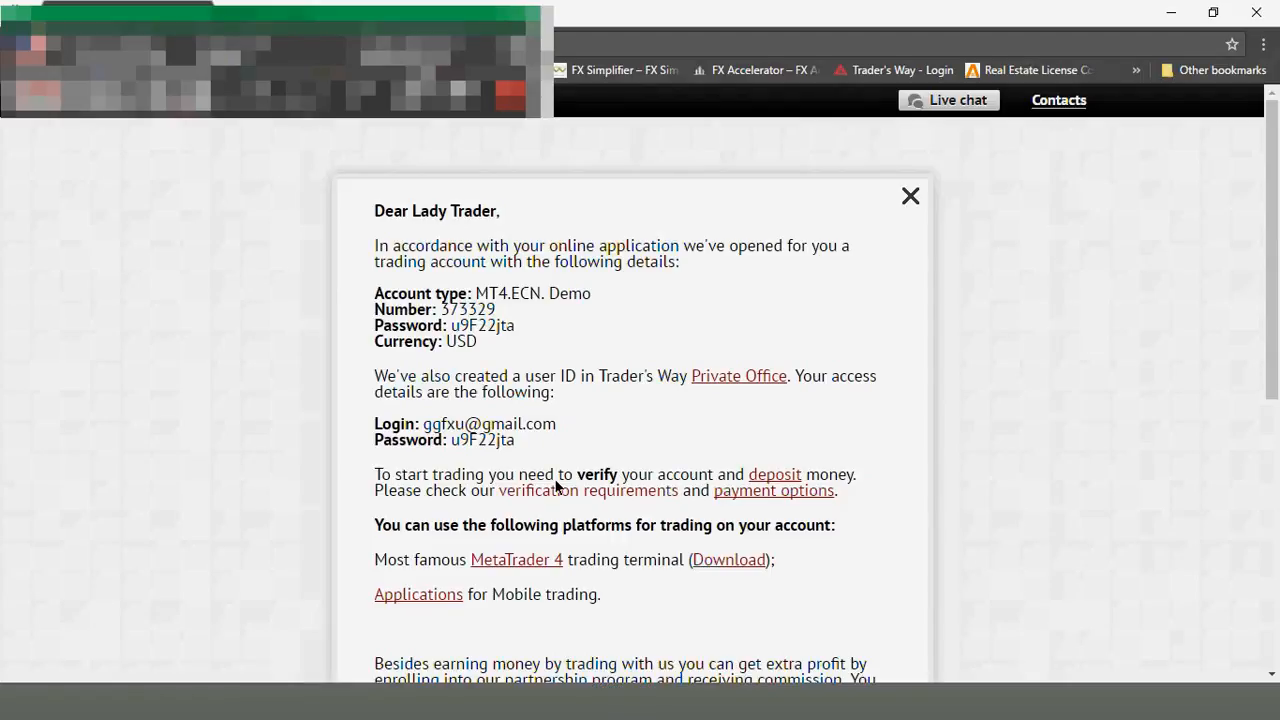
- Run the downloaded installer, accept the license terms and start the installation
left_click(728, 560)
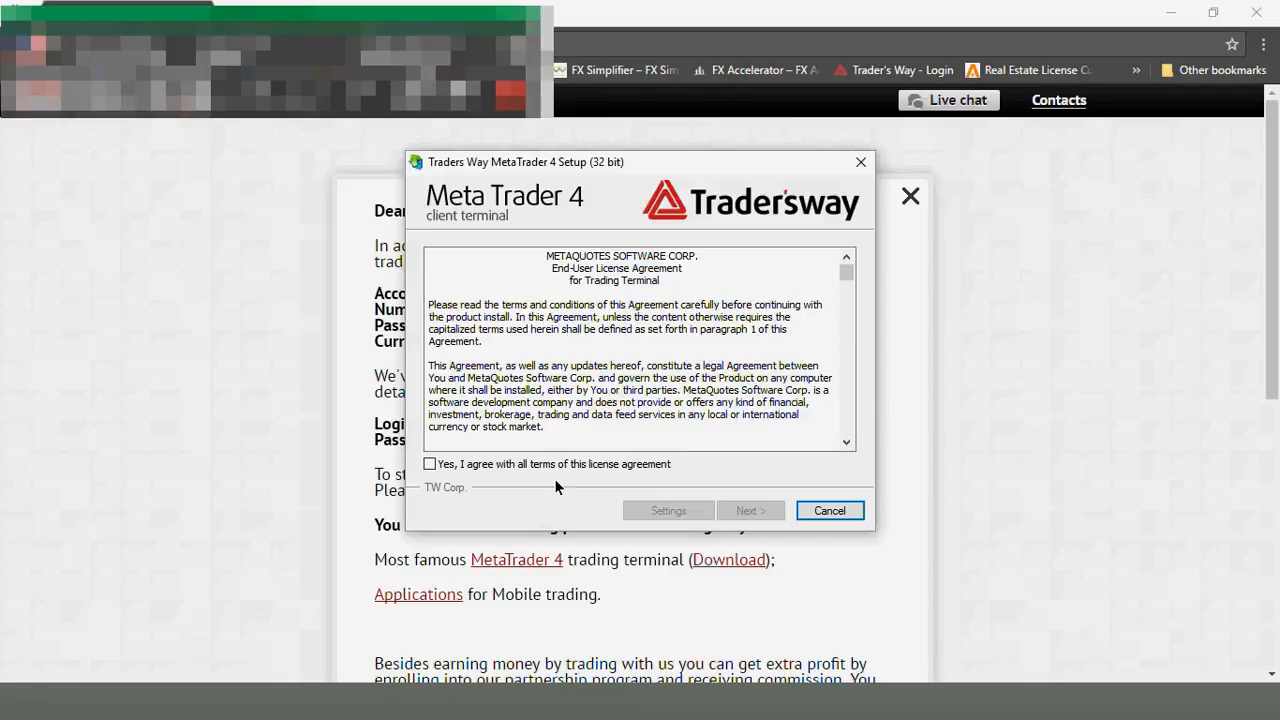
left_click(430, 464)
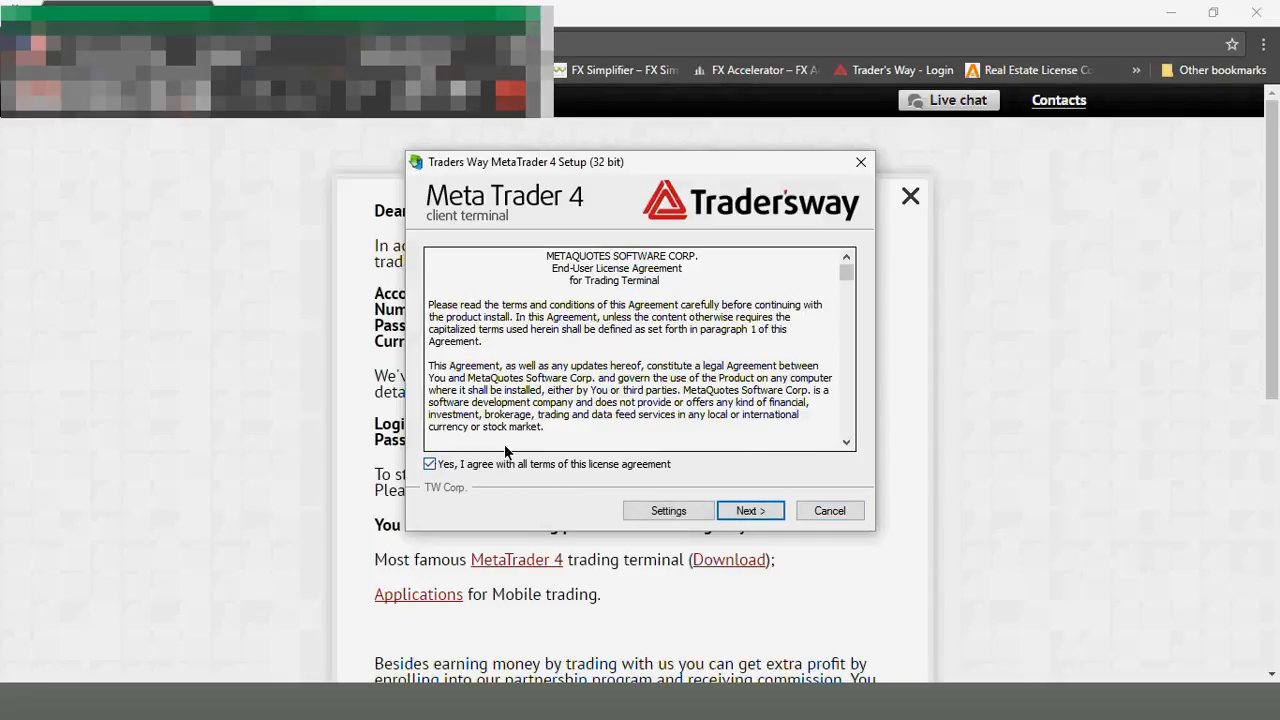
left_click(750, 510)
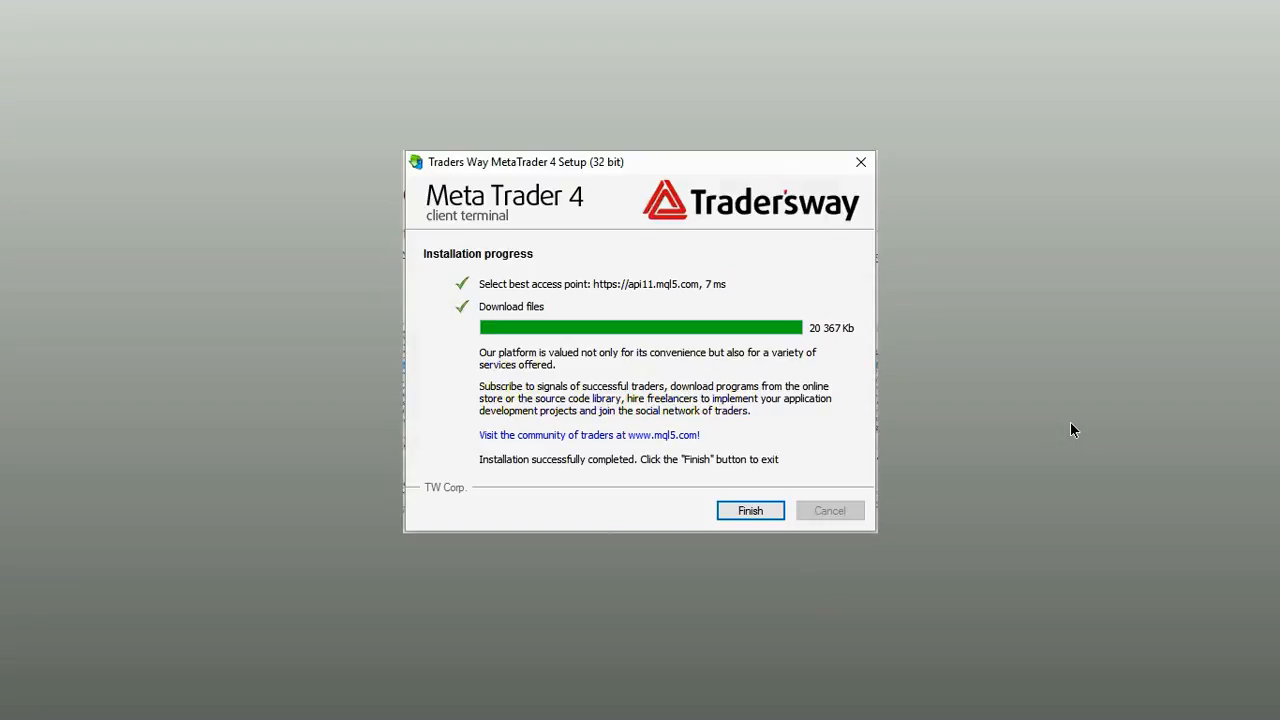
- Finish the setup so the installer closes and MetaTrader 4 launches
left_click(750, 510)
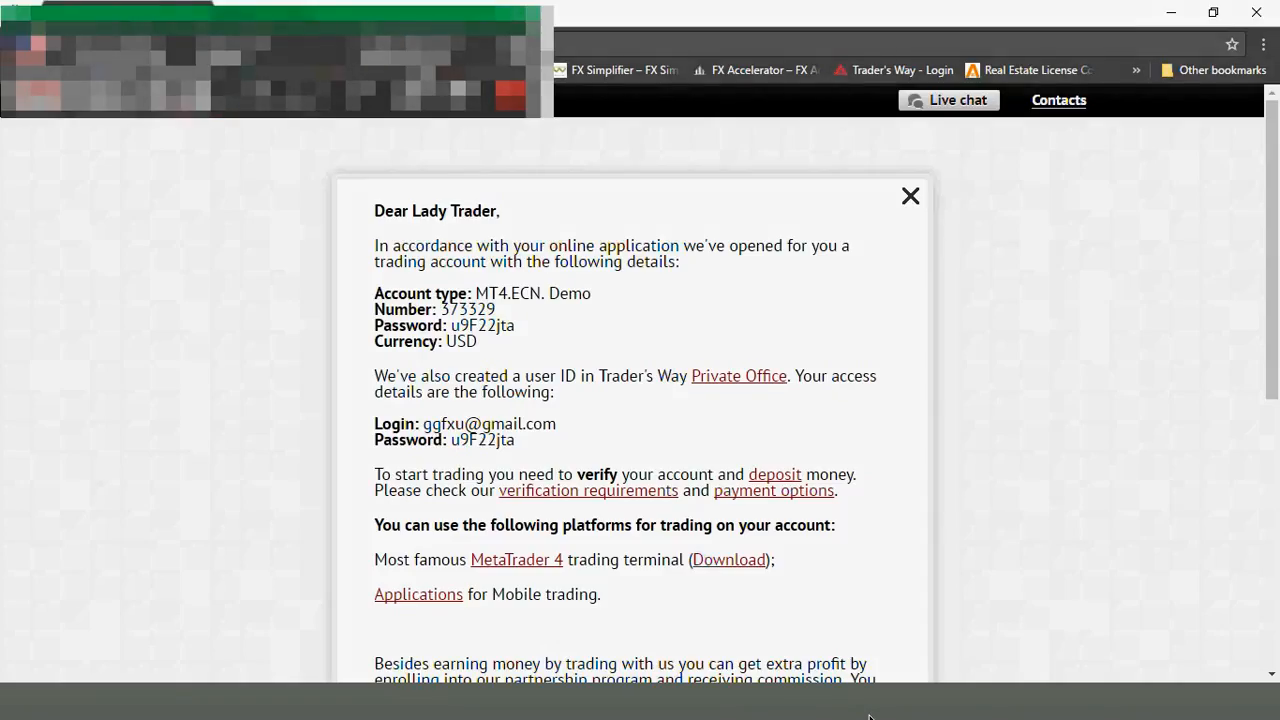
mouse_move(992, 612)
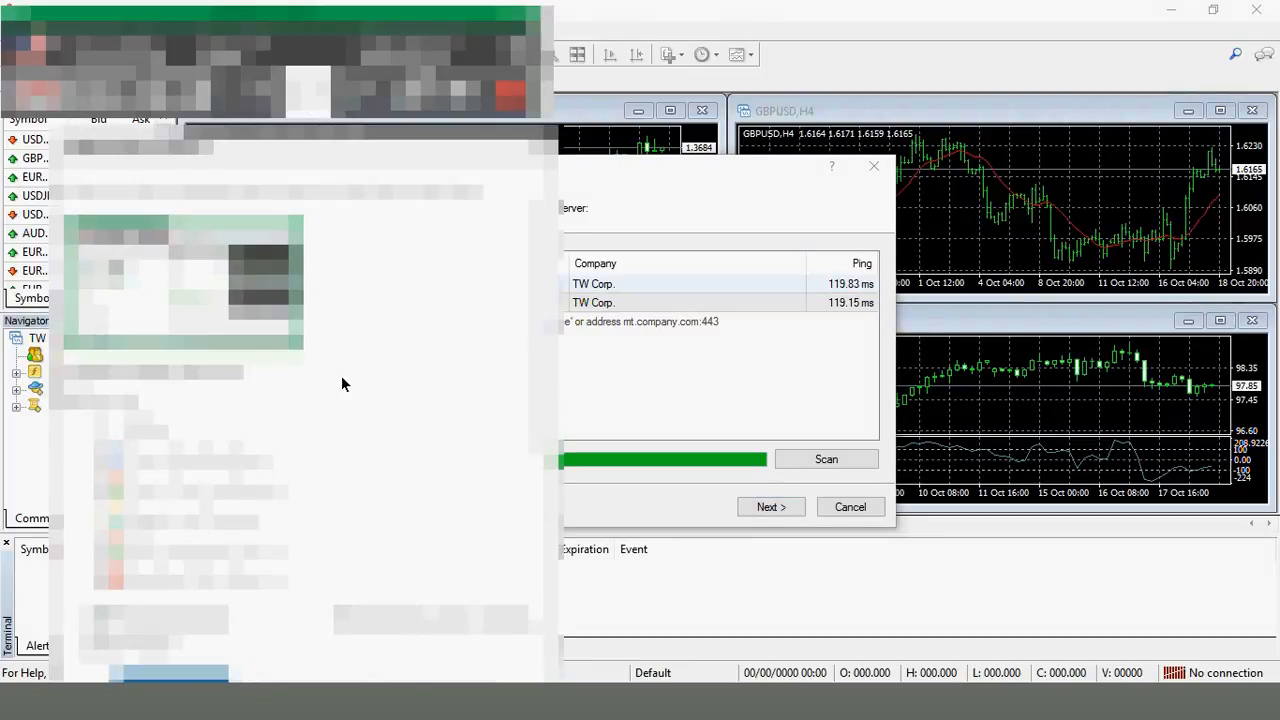
mouse_move(100, 552)
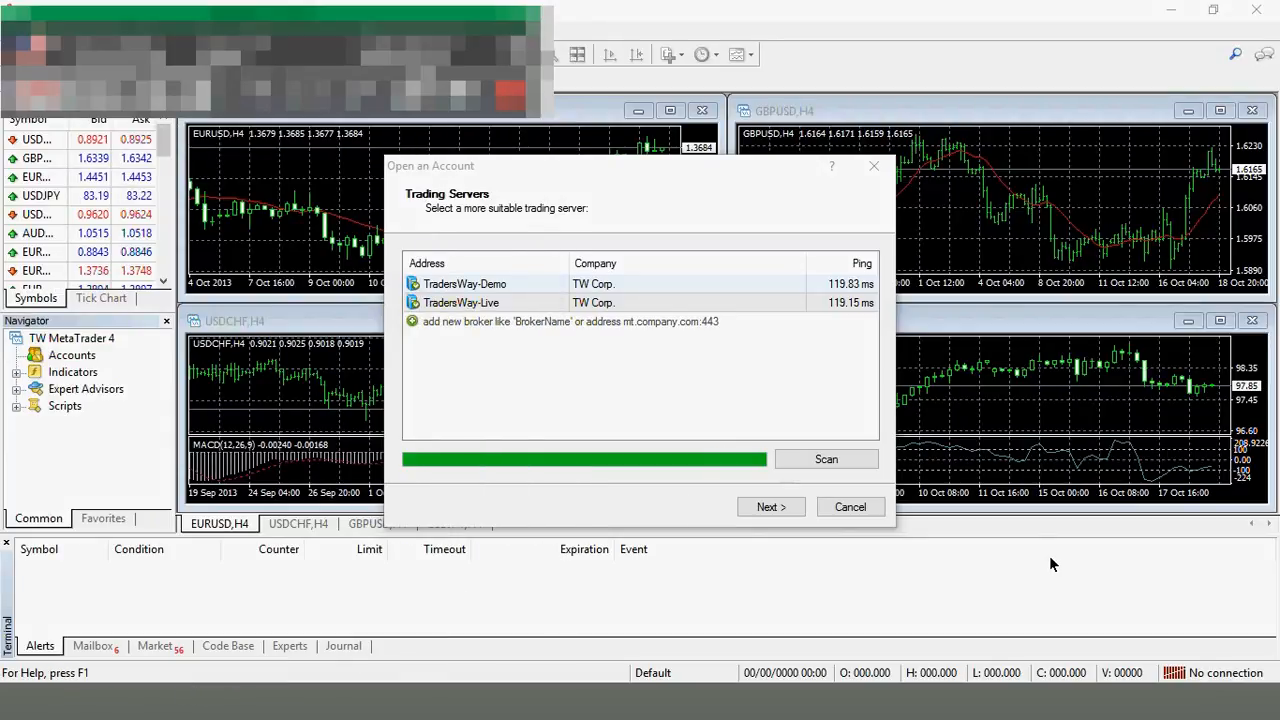
- Select the TradersWay-Demo server and continue to the account-type step
left_click(464, 284)
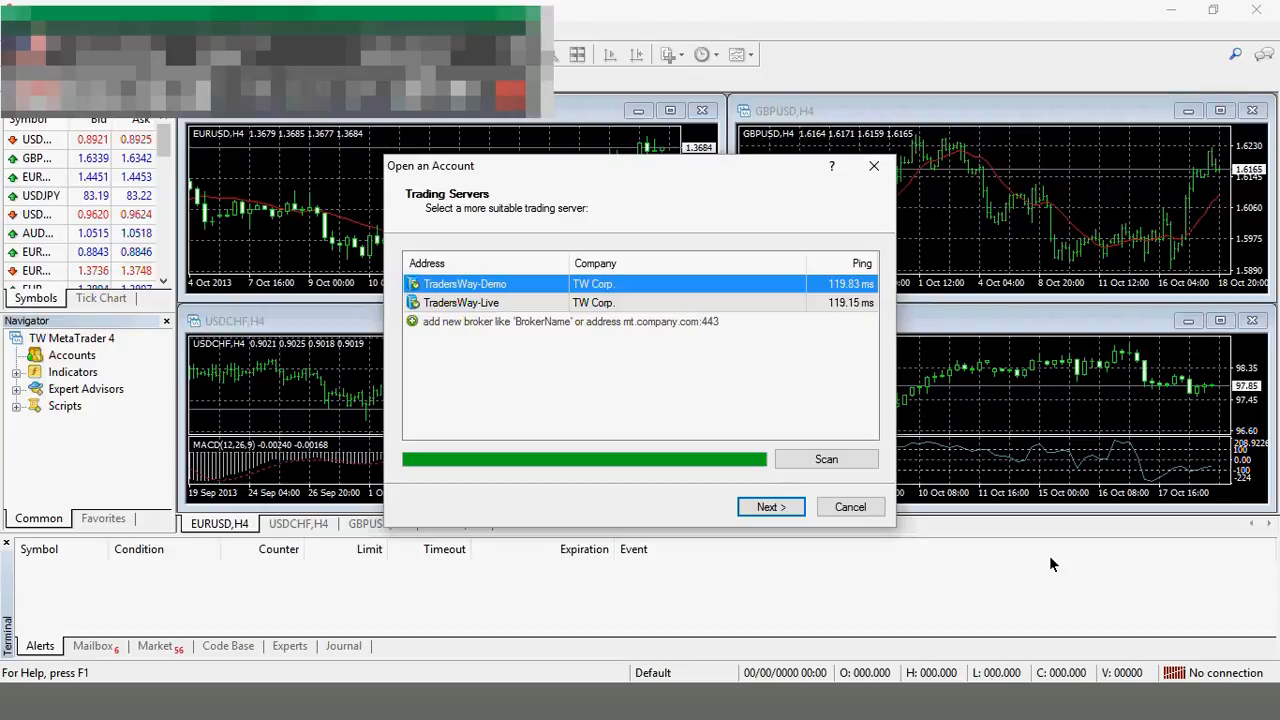
mouse_move(738, 274)
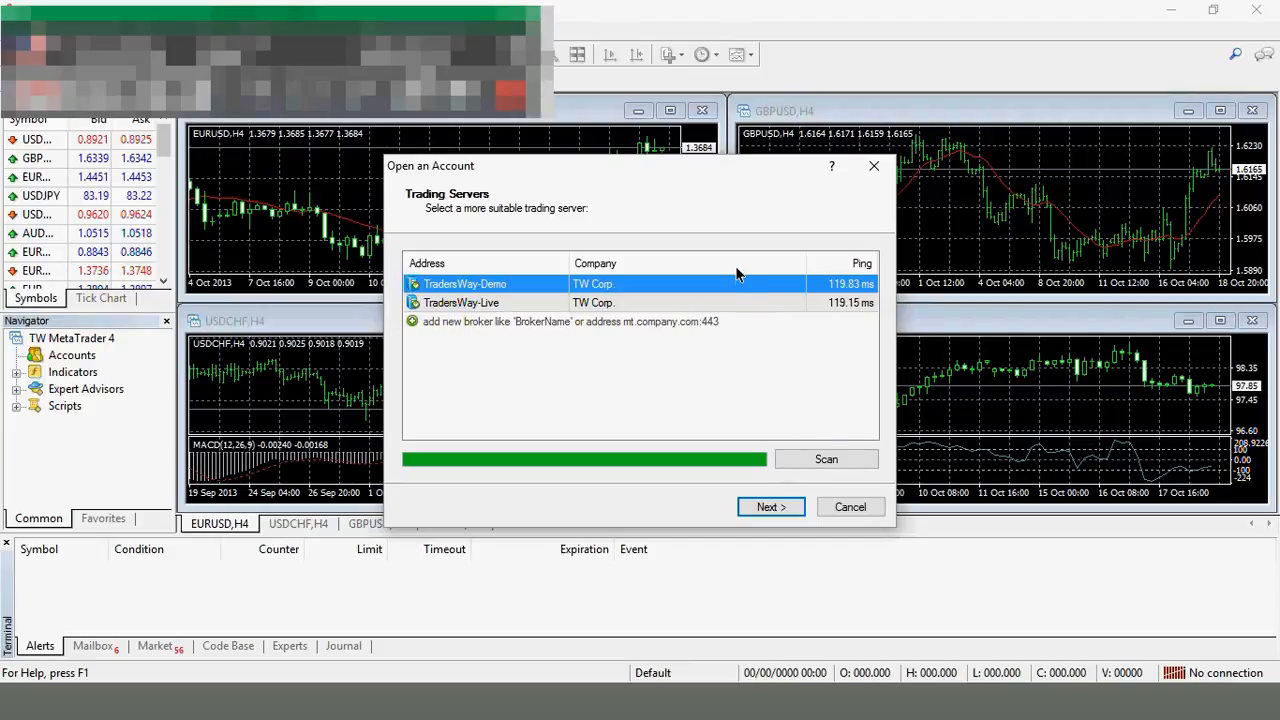
mouse_move(740, 288)
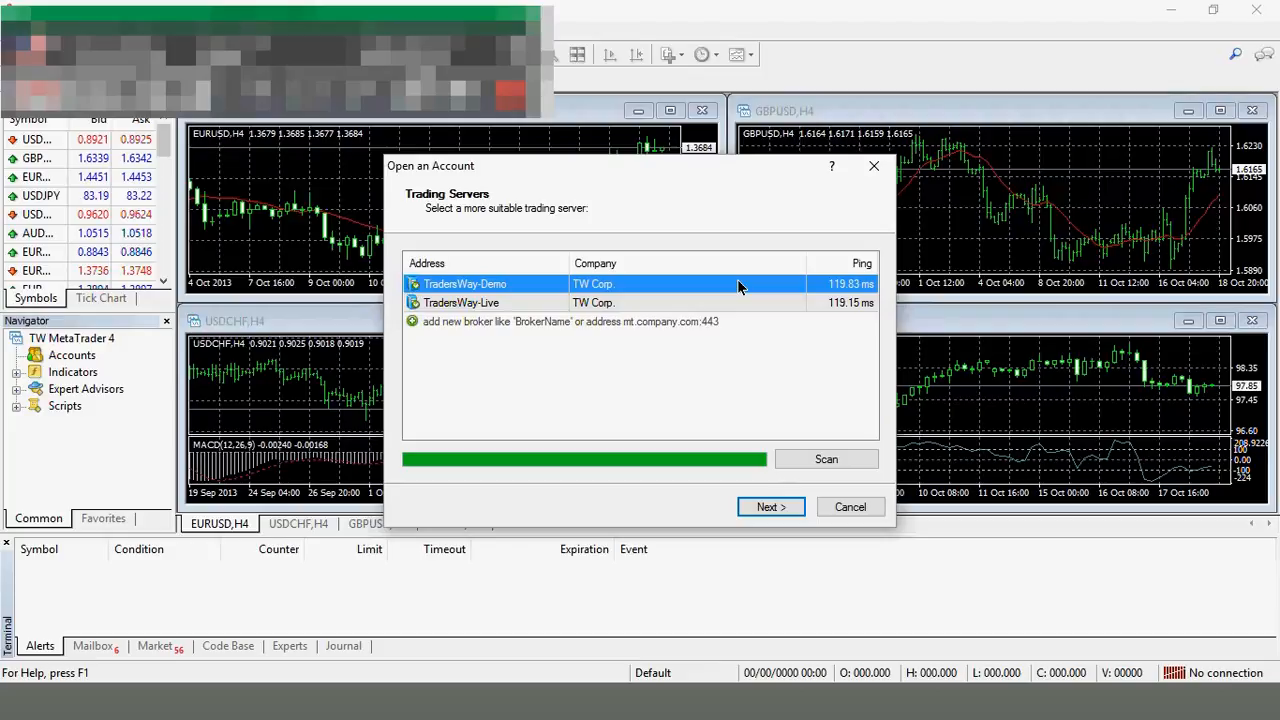
mouse_move(758, 284)
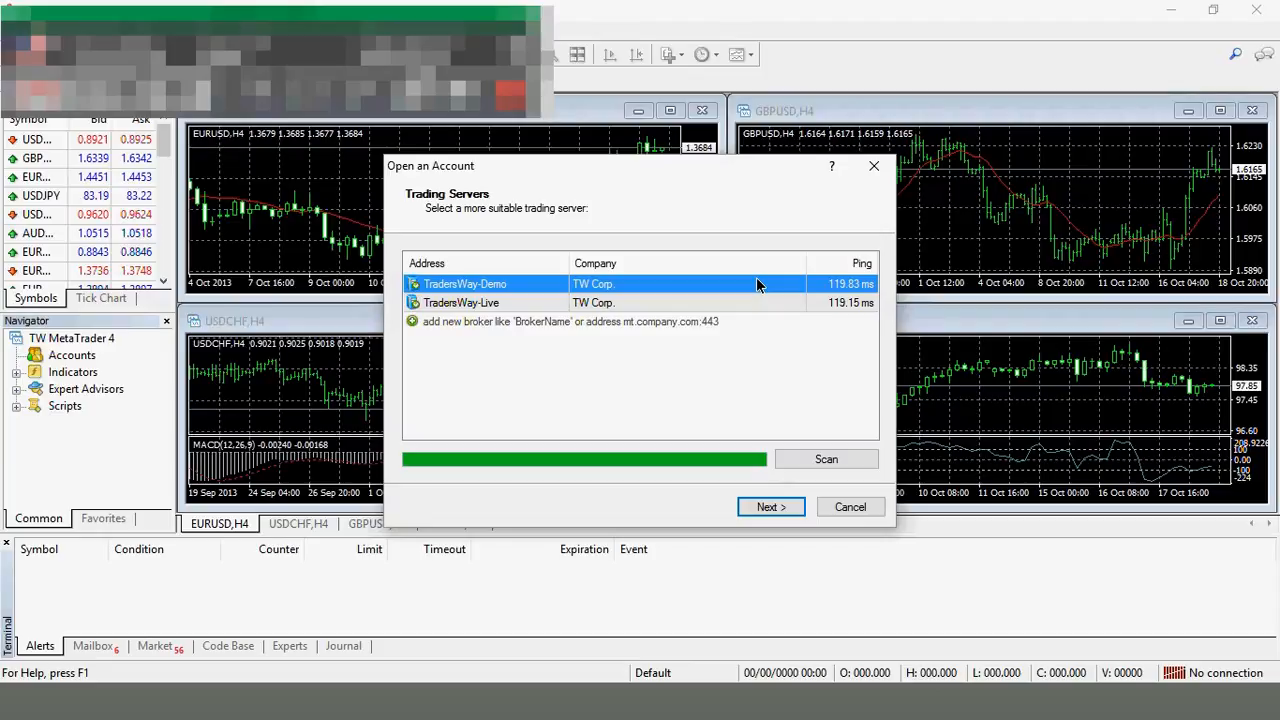
left_click(770, 506)
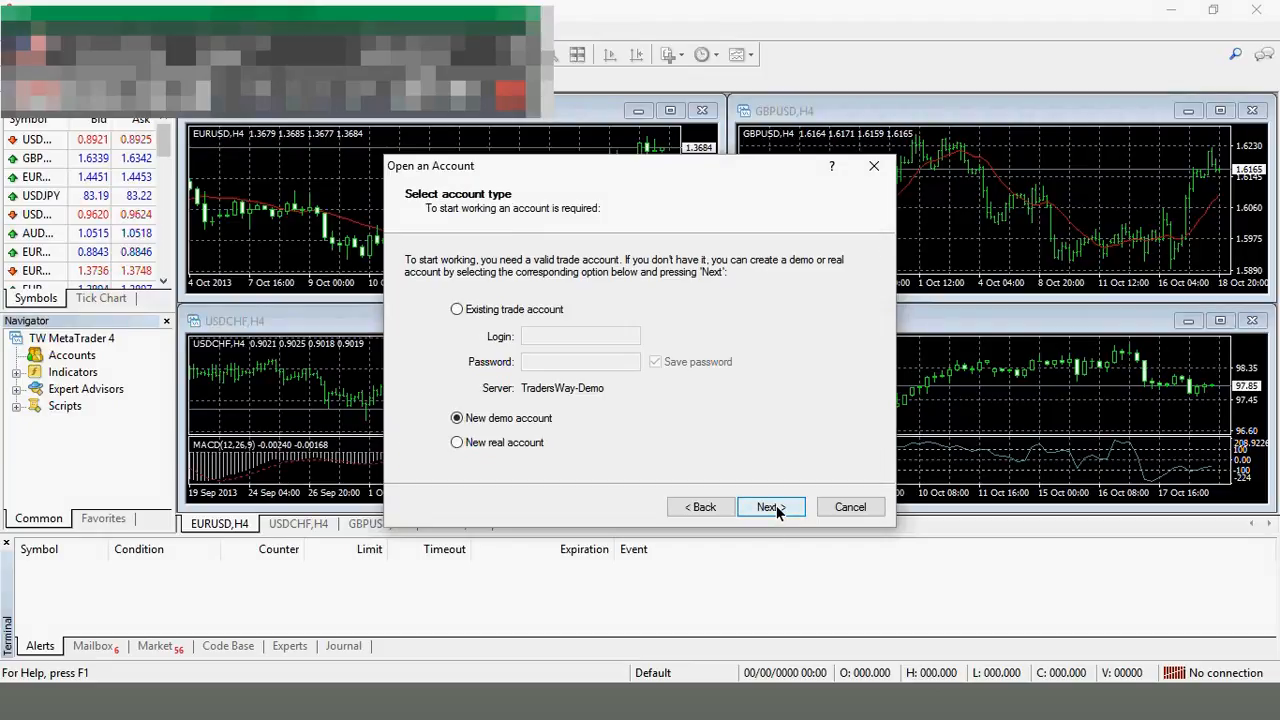
mouse_move(624, 440)
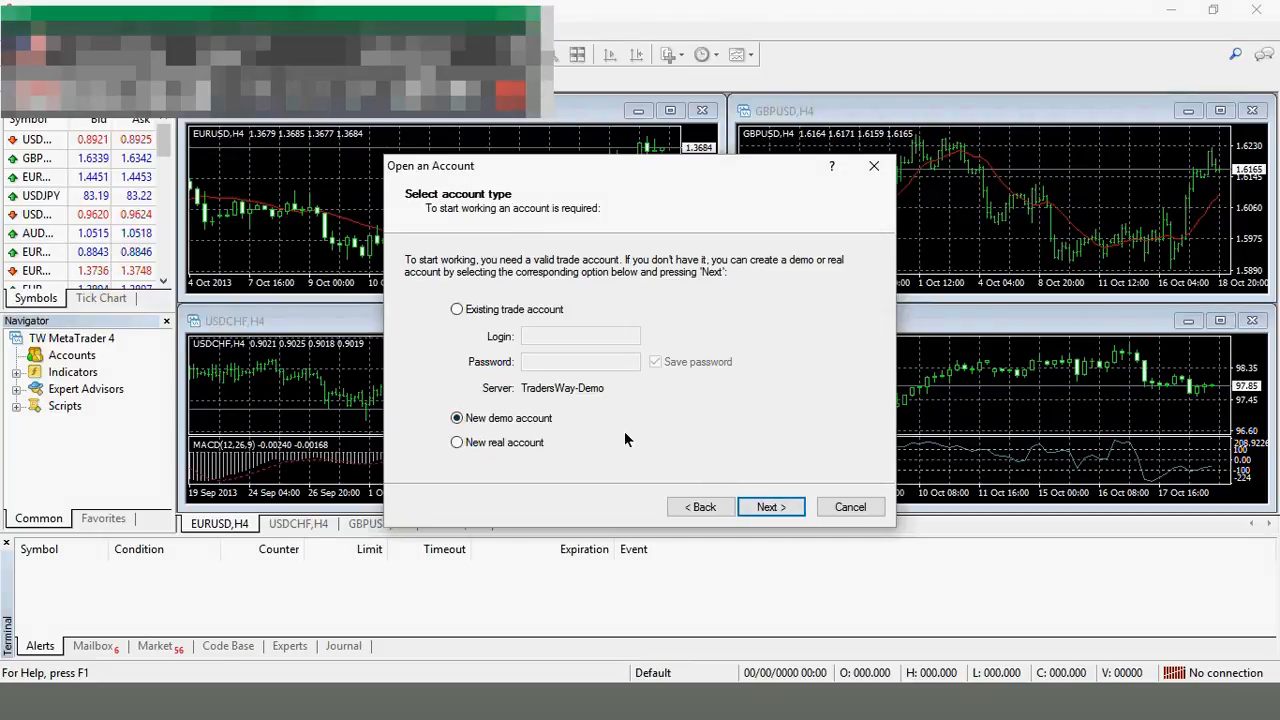
mouse_move(760, 460)
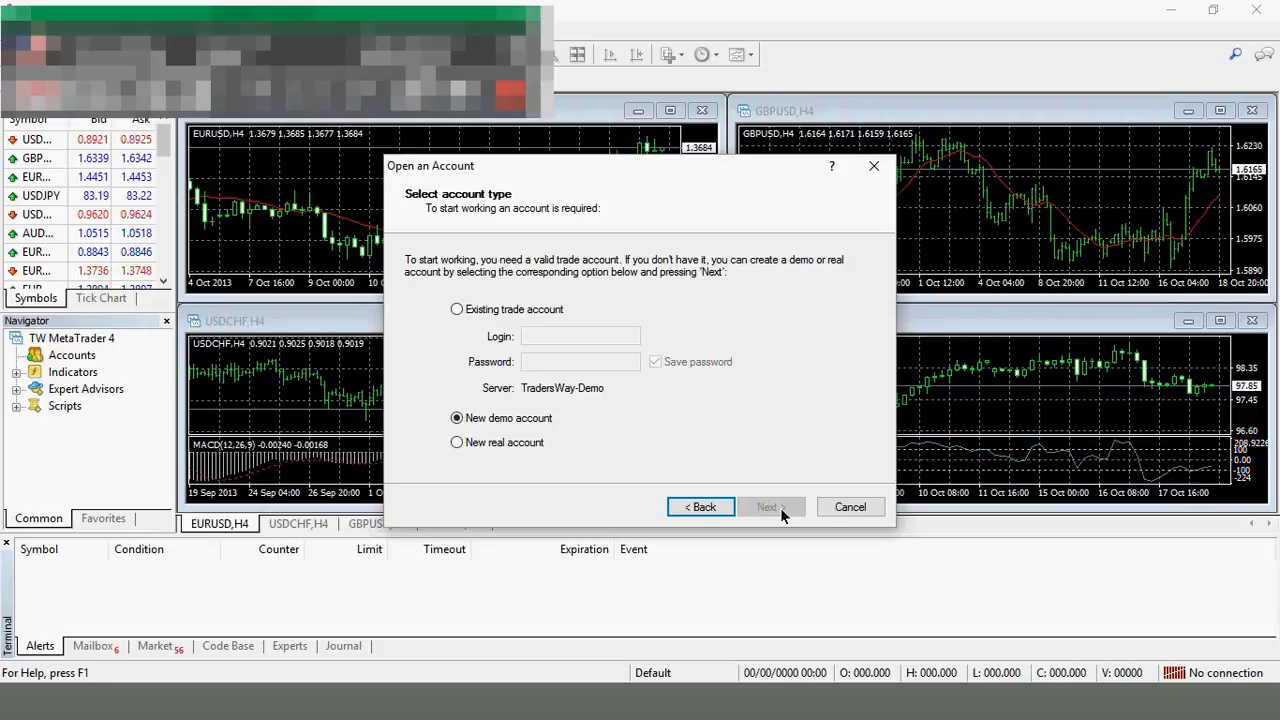
- Continue to Personal details and enter the new gmail.com e-mail address
left_click(768, 508)
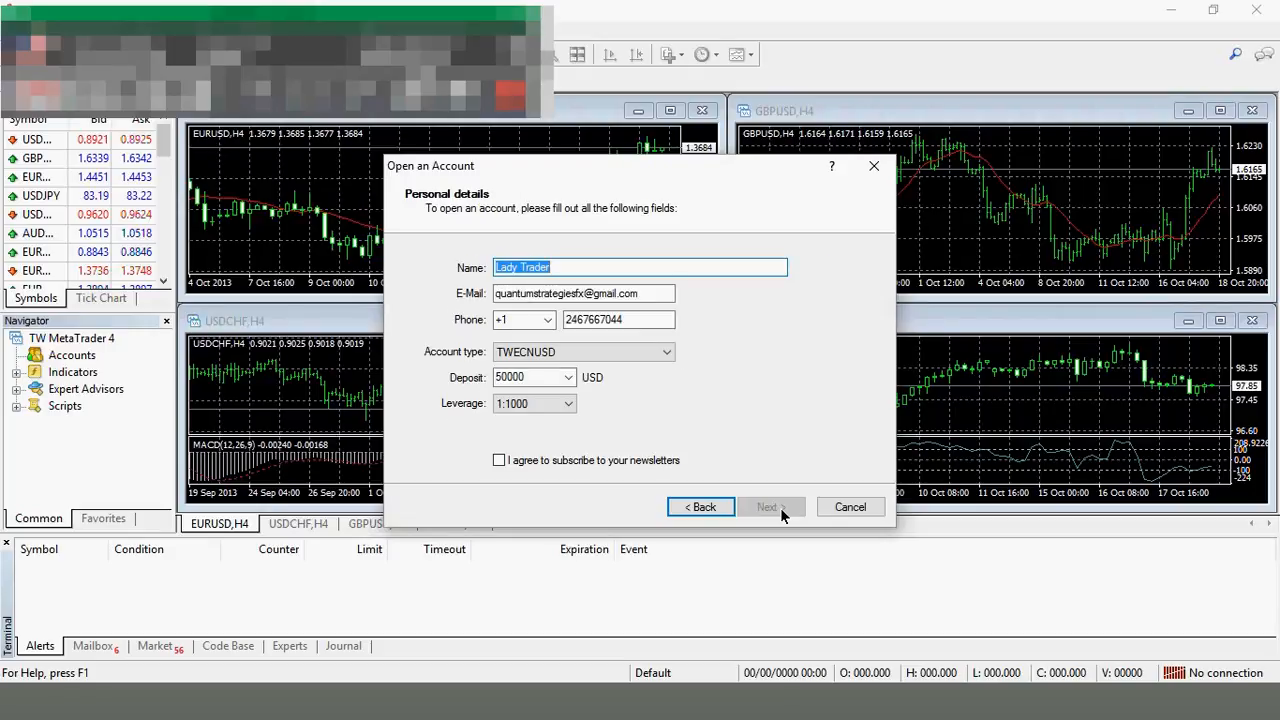
mouse_move(650, 300)
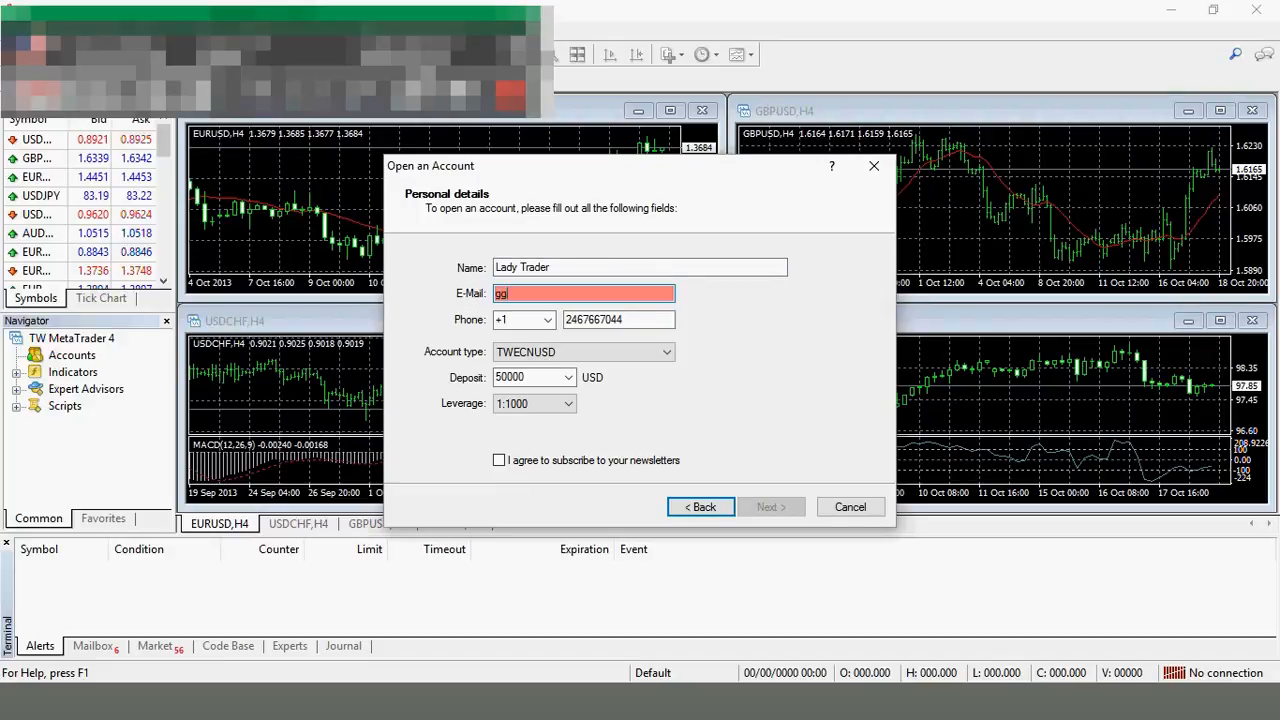
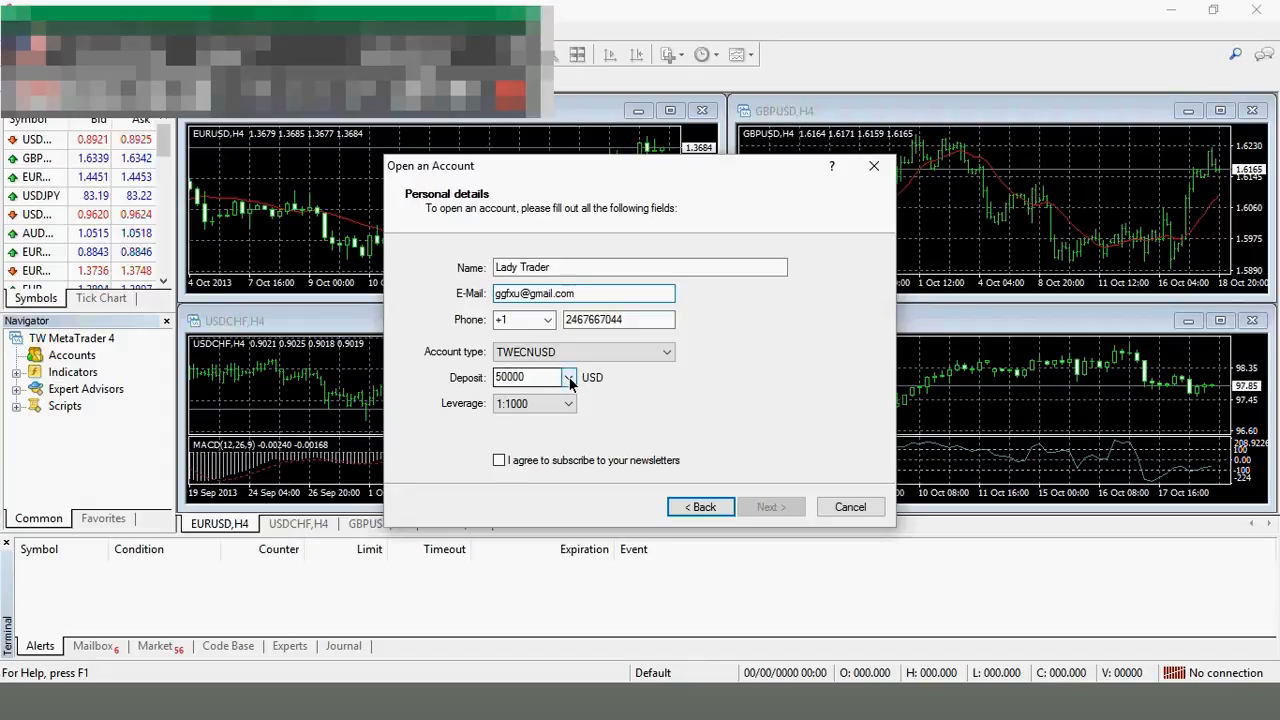
- Set deposit to 3000, leverage to 1:500 and agree to the newsletter subscription
left_click(568, 376)
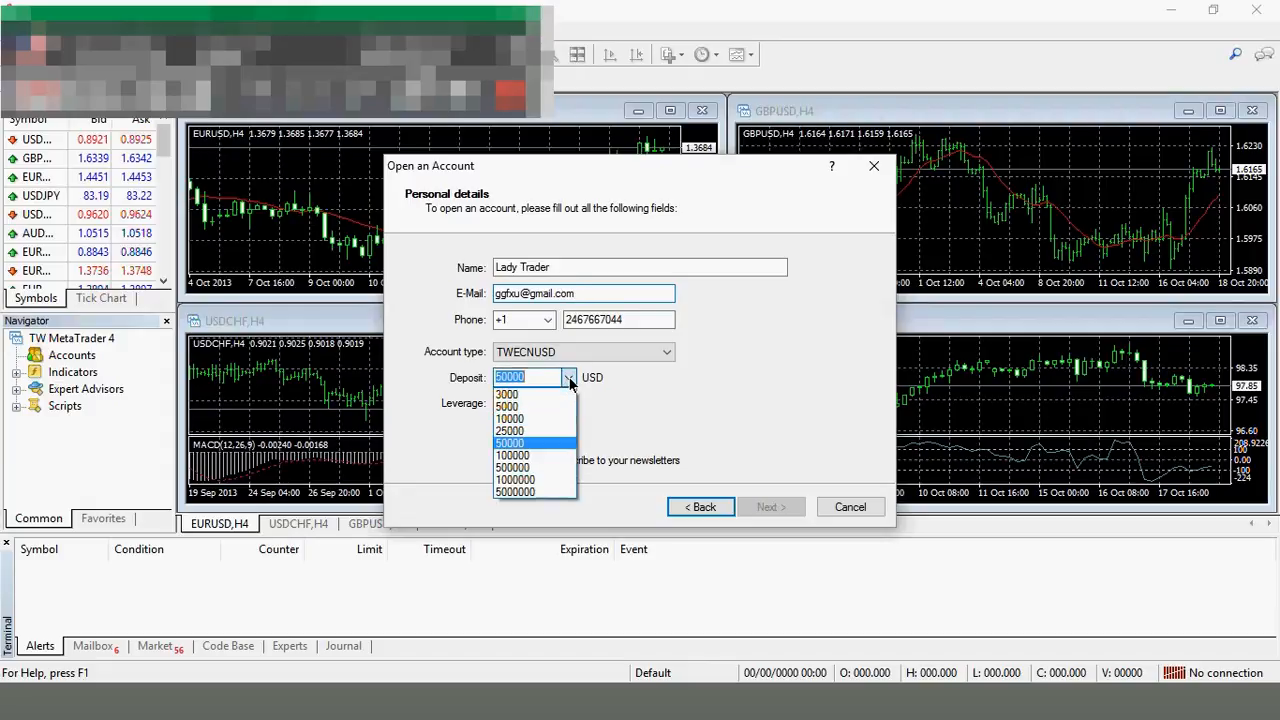
left_click(508, 392)
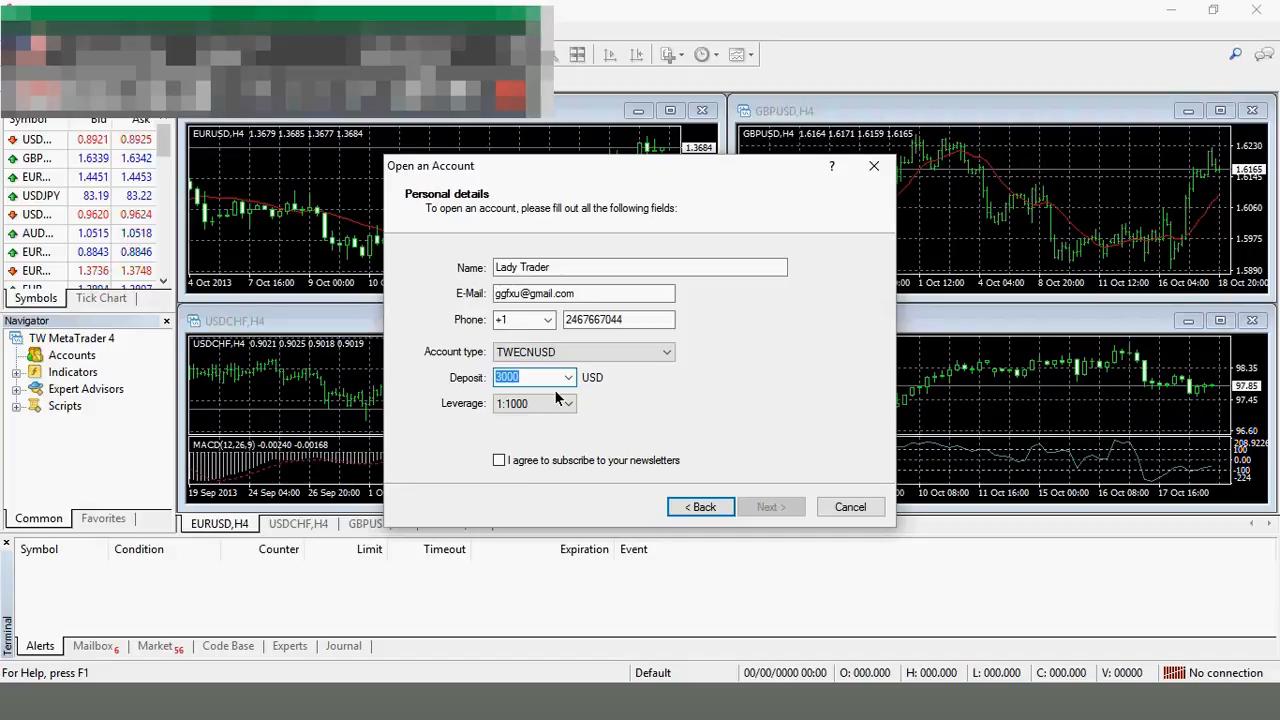
mouse_move(600, 420)
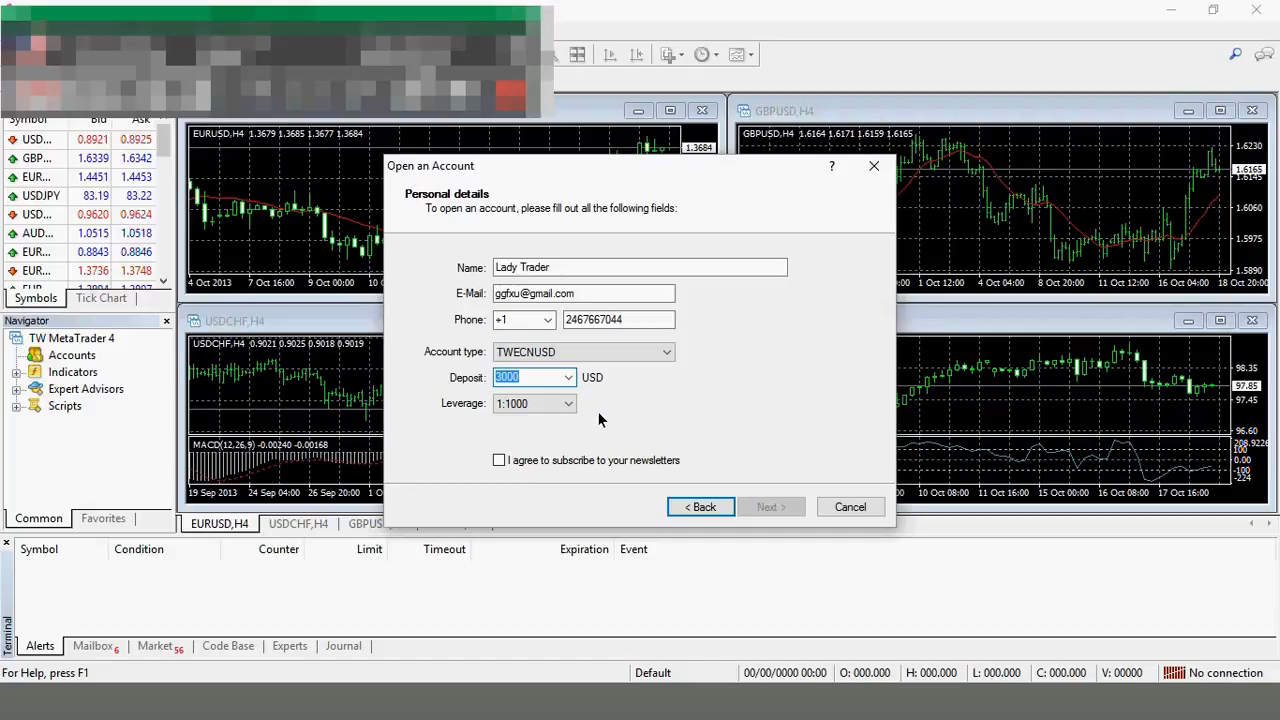
left_click(566, 404)
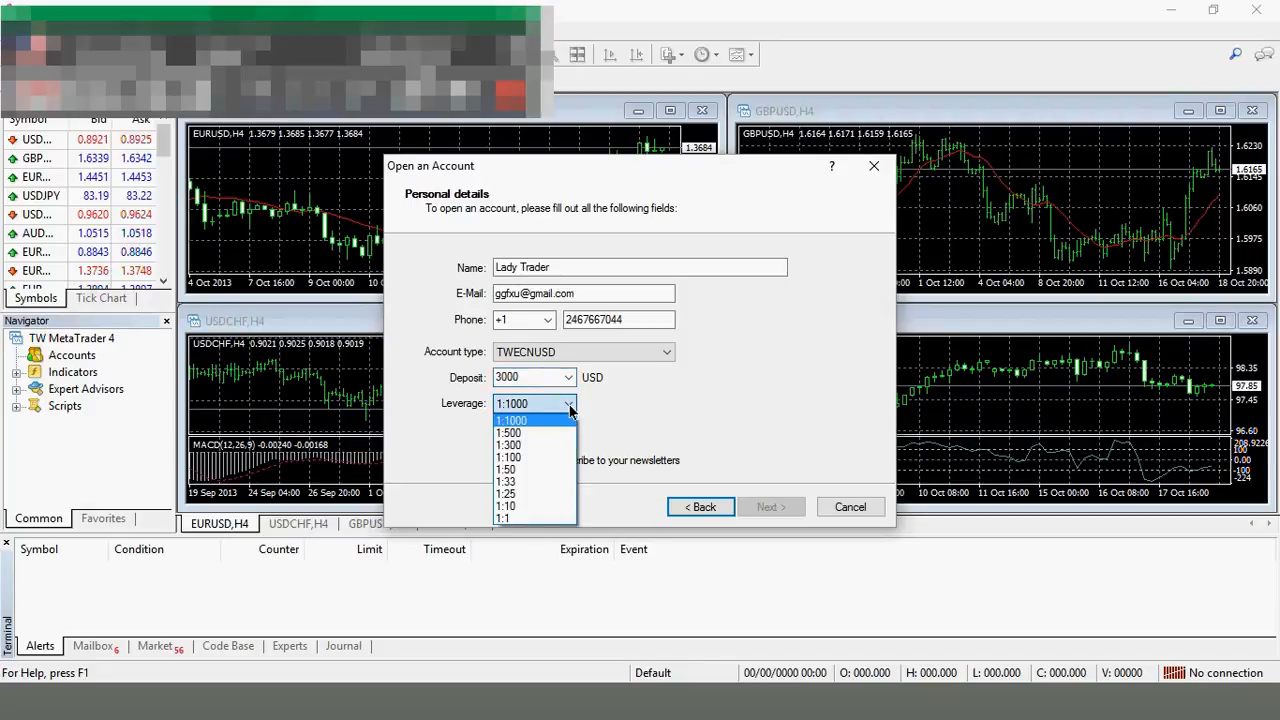
mouse_move(532, 432)
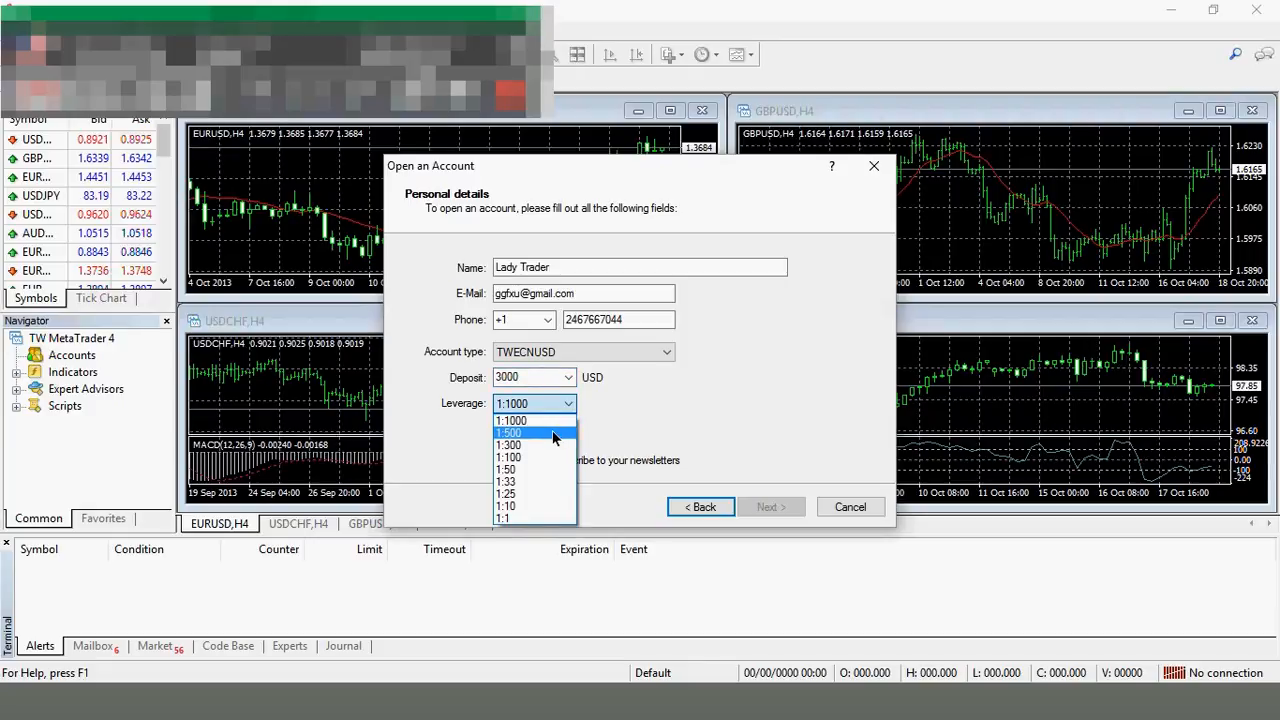
left_click(508, 432)
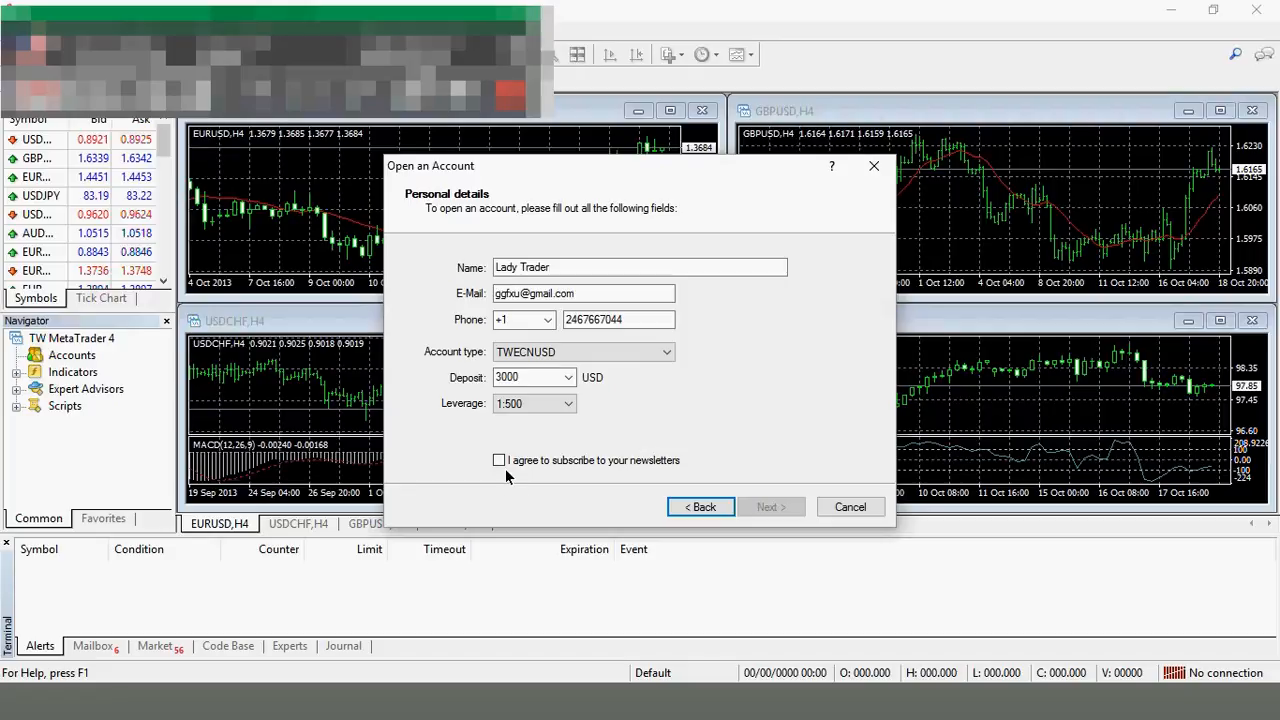
left_click(500, 460)
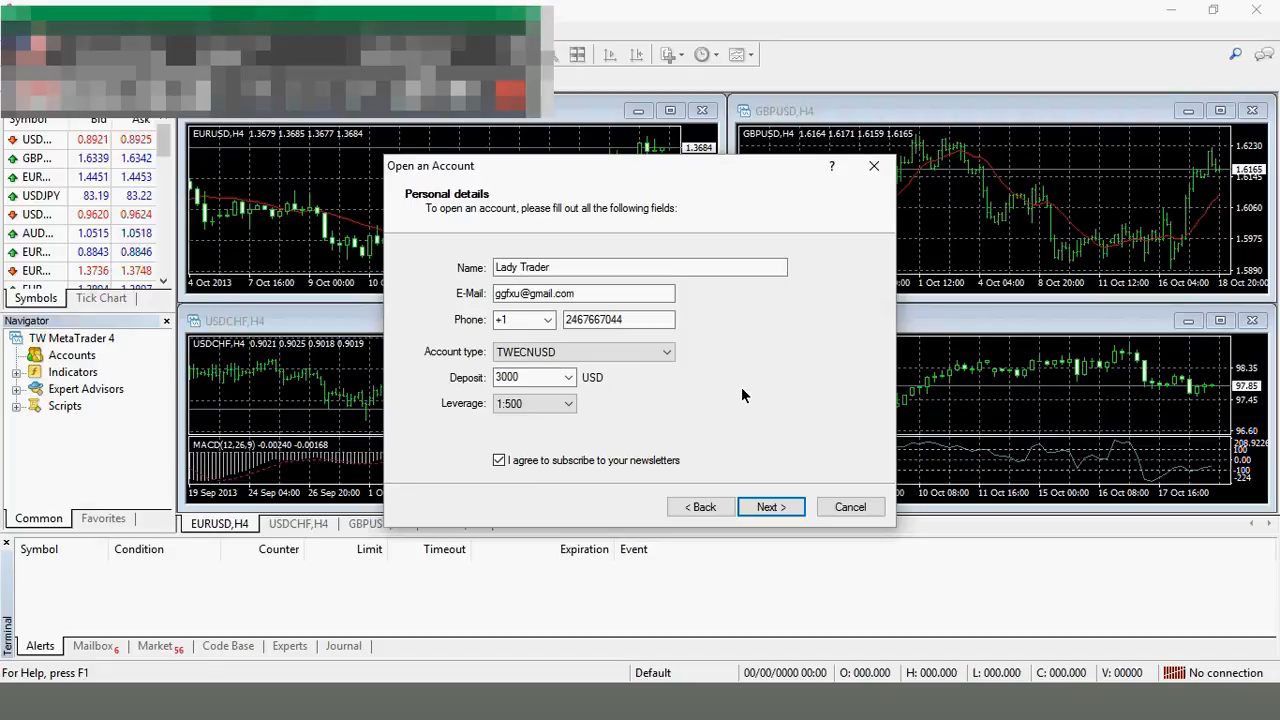
mouse_move(786, 408)
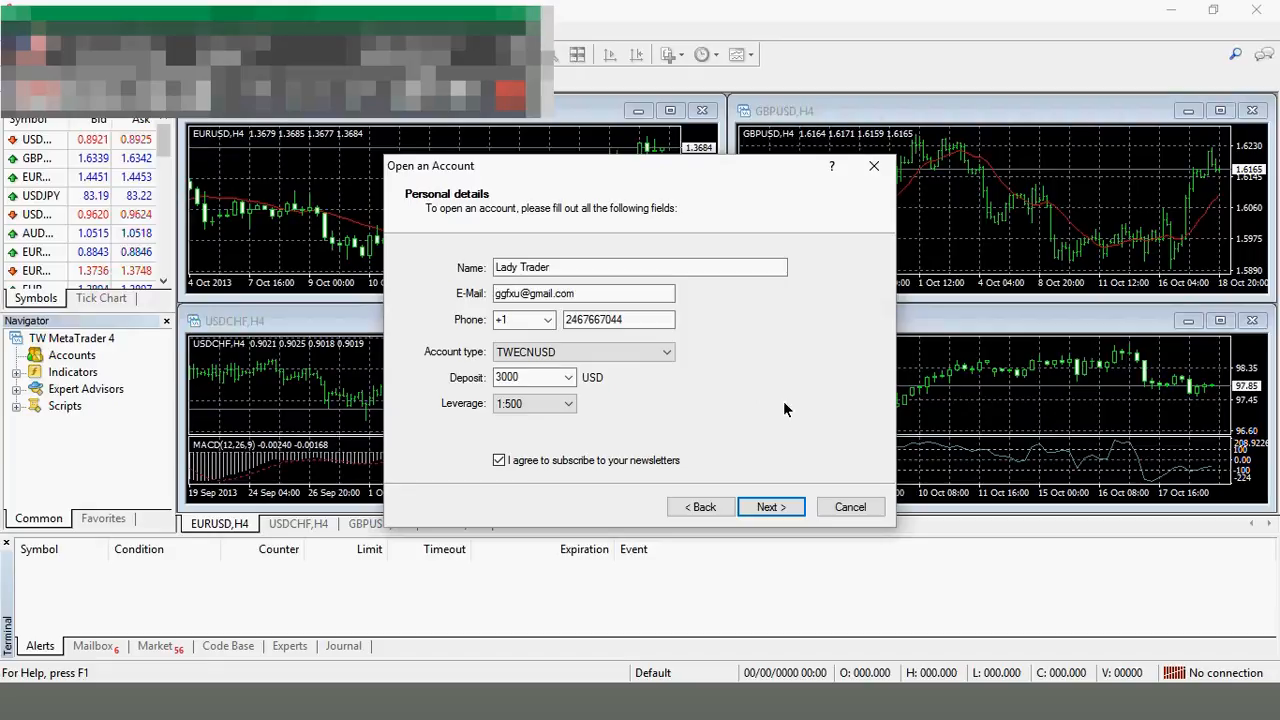
mouse_move(756, 400)
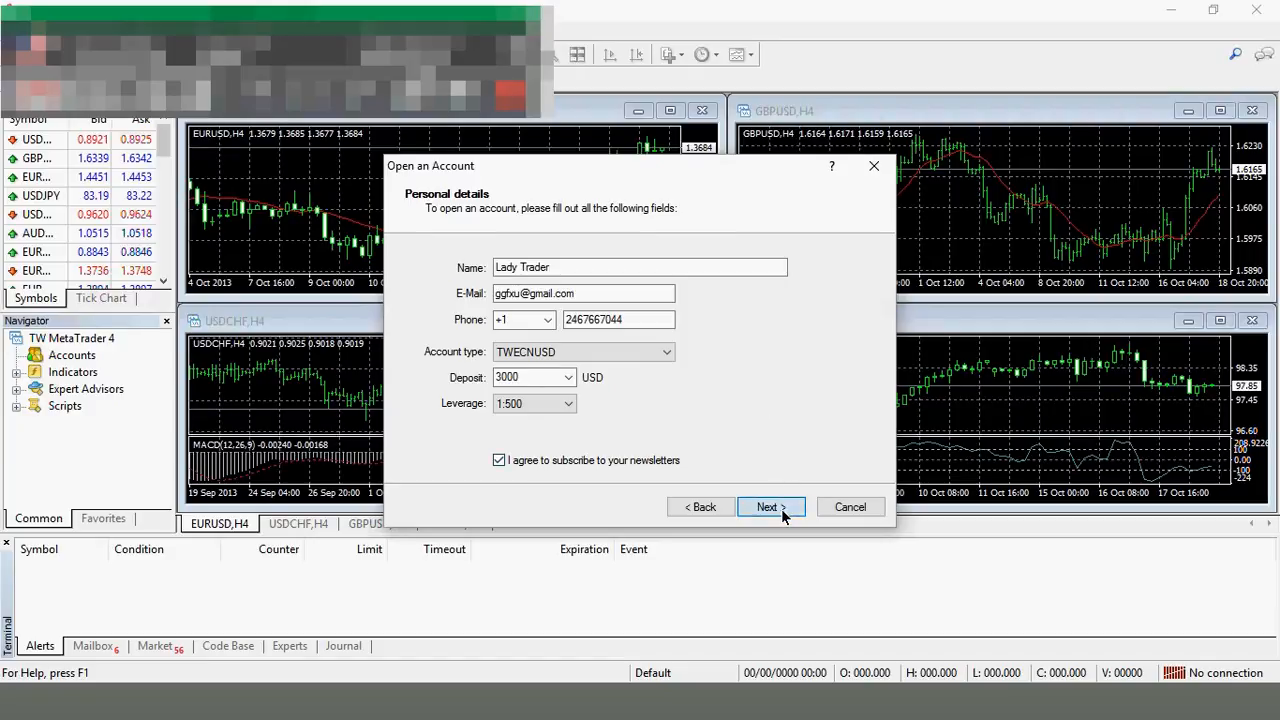
- Submit the registration and finish once the demo account's login details are shown
left_click(768, 508)
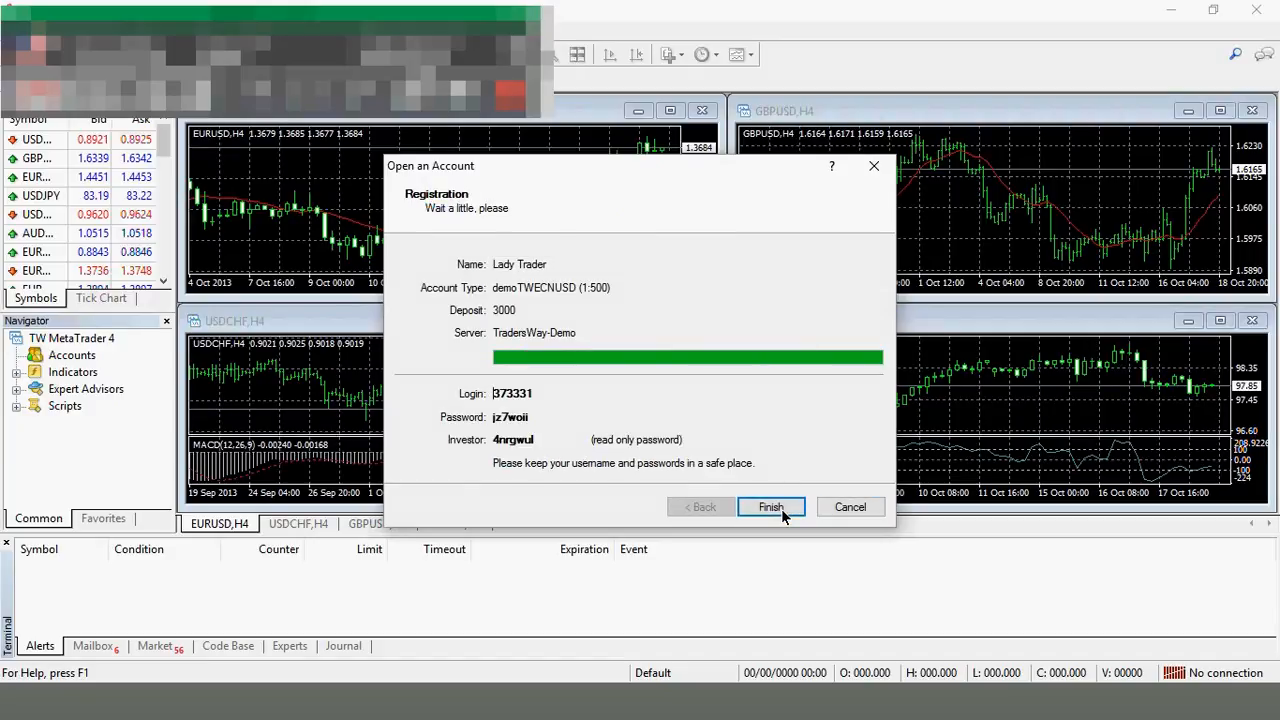
mouse_move(836, 438)
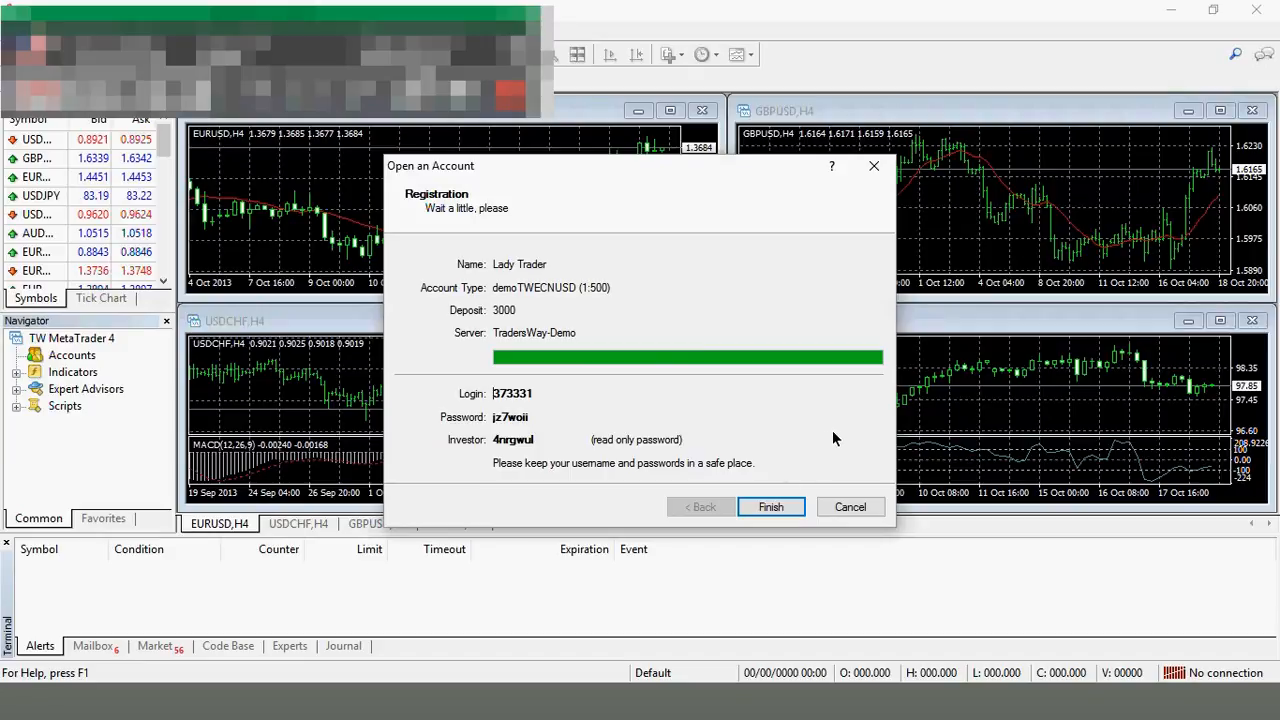
mouse_move(544, 400)
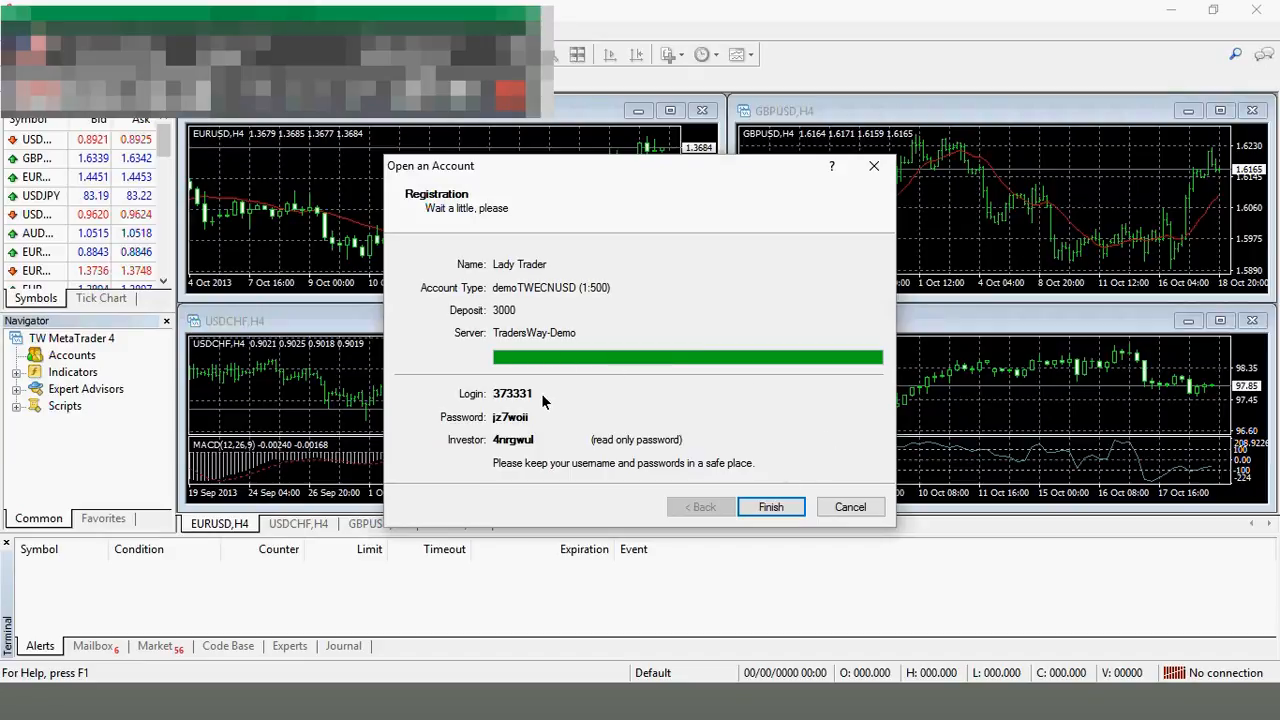
mouse_move(548, 426)
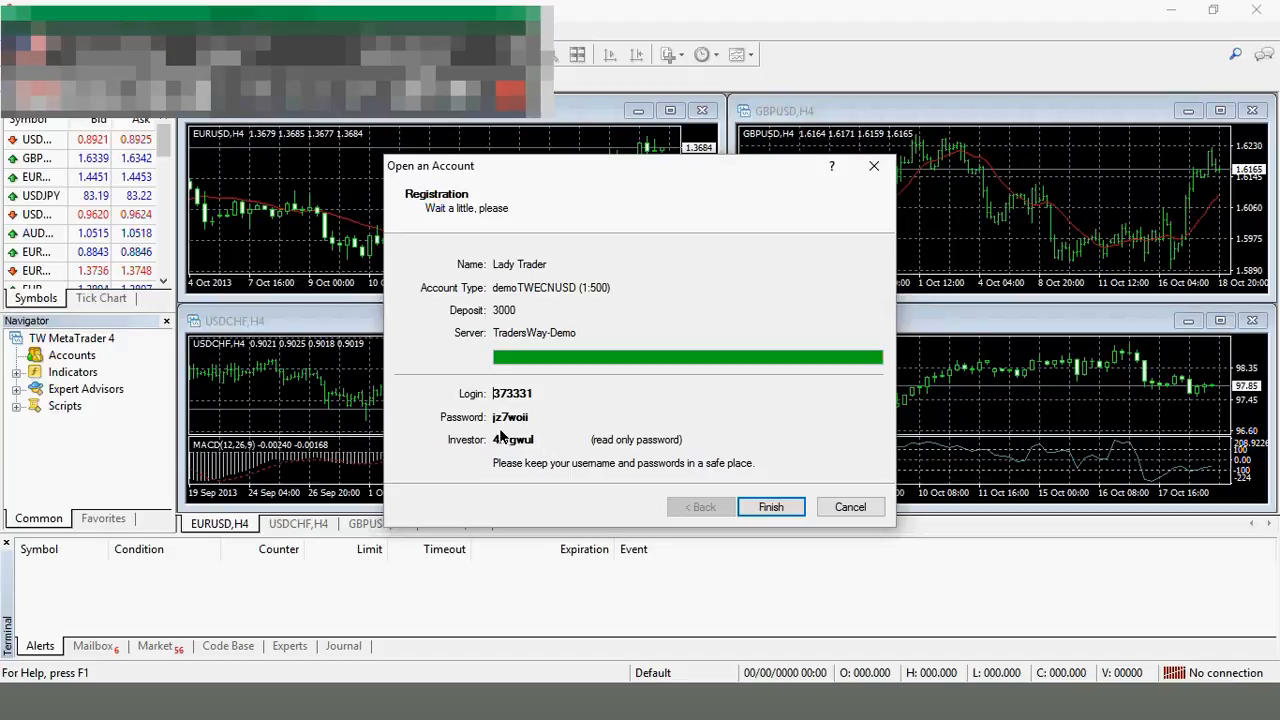
mouse_move(800, 430)
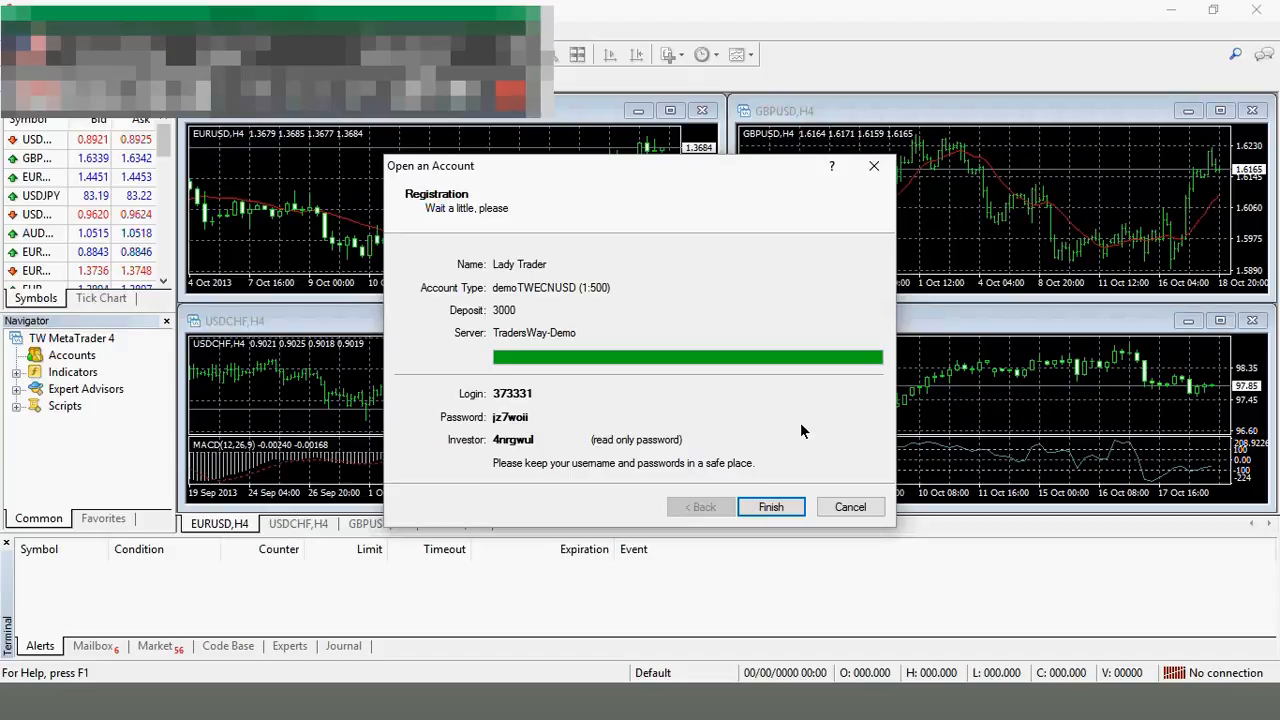
mouse_move(740, 434)
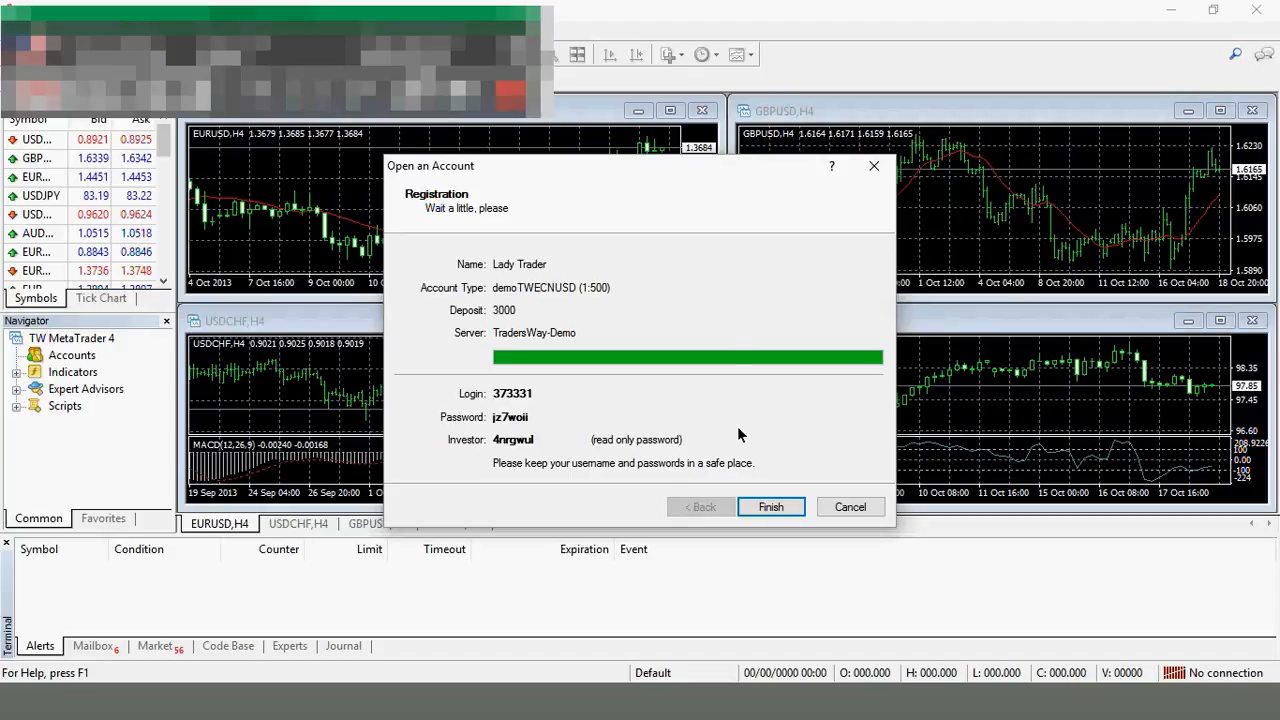
mouse_move(756, 472)
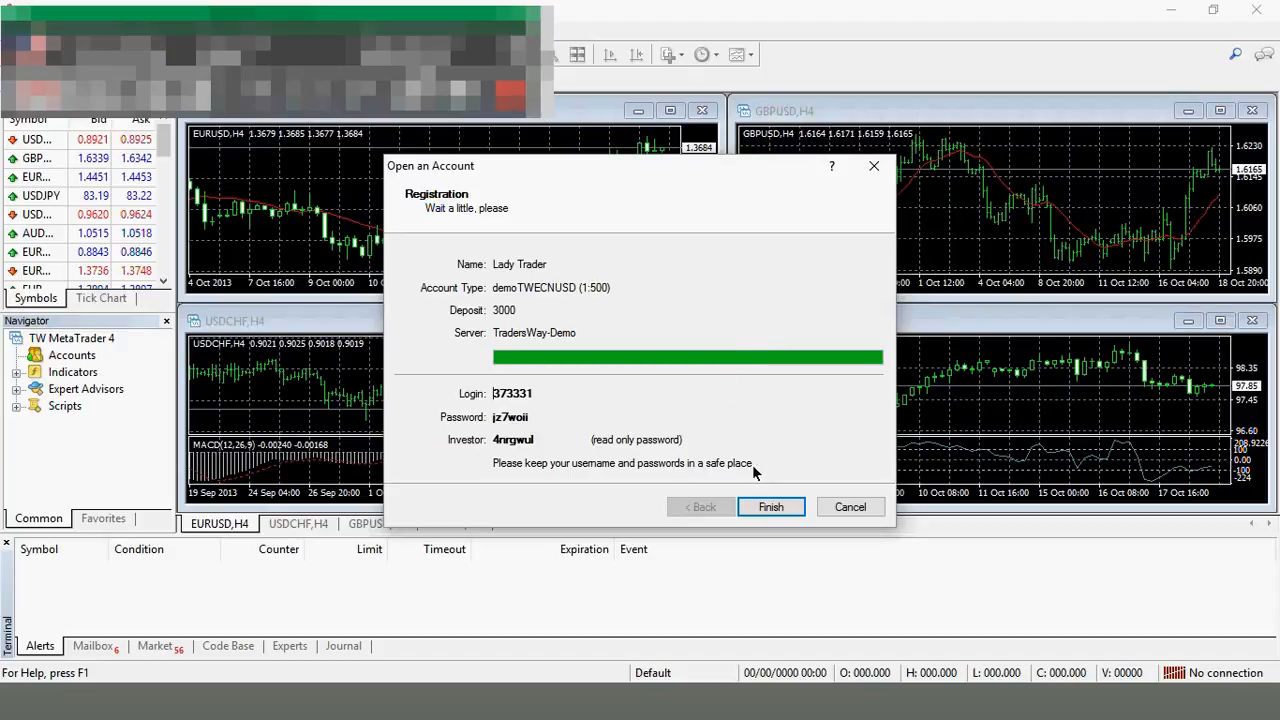
mouse_move(788, 468)
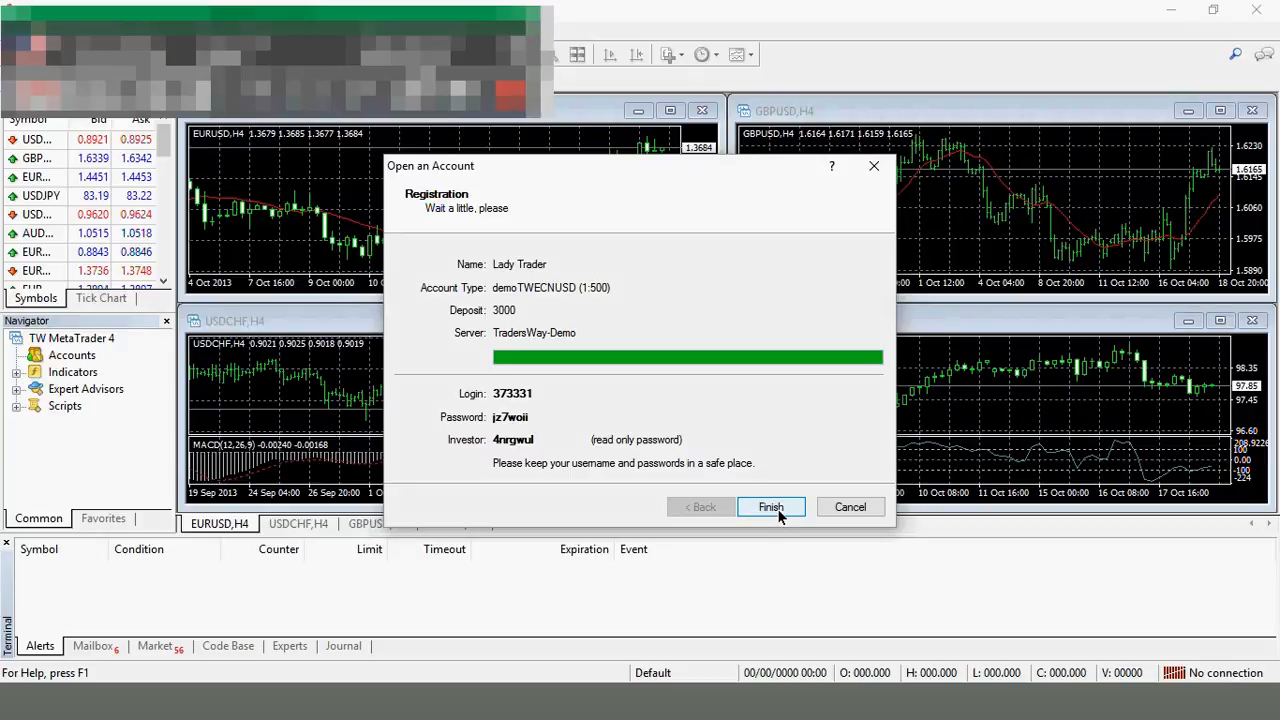
left_click(770, 508)
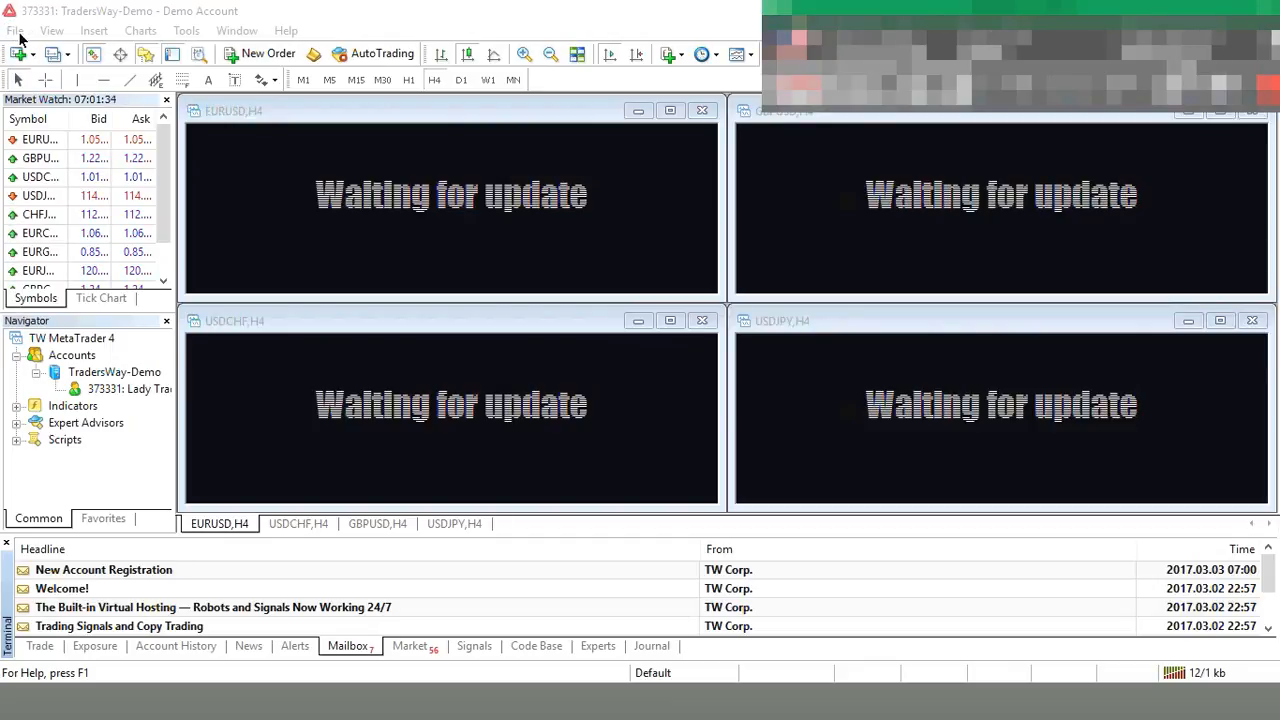
mouse_move(150, 42)
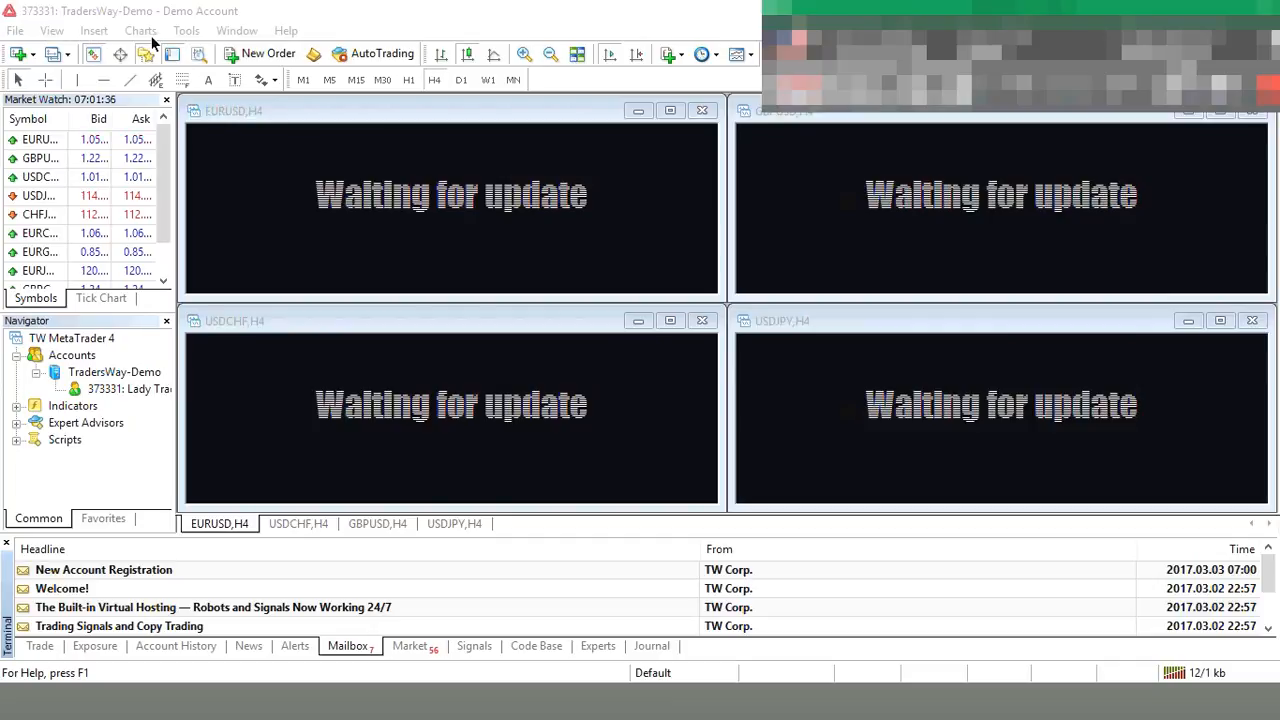
mouse_move(256, 48)
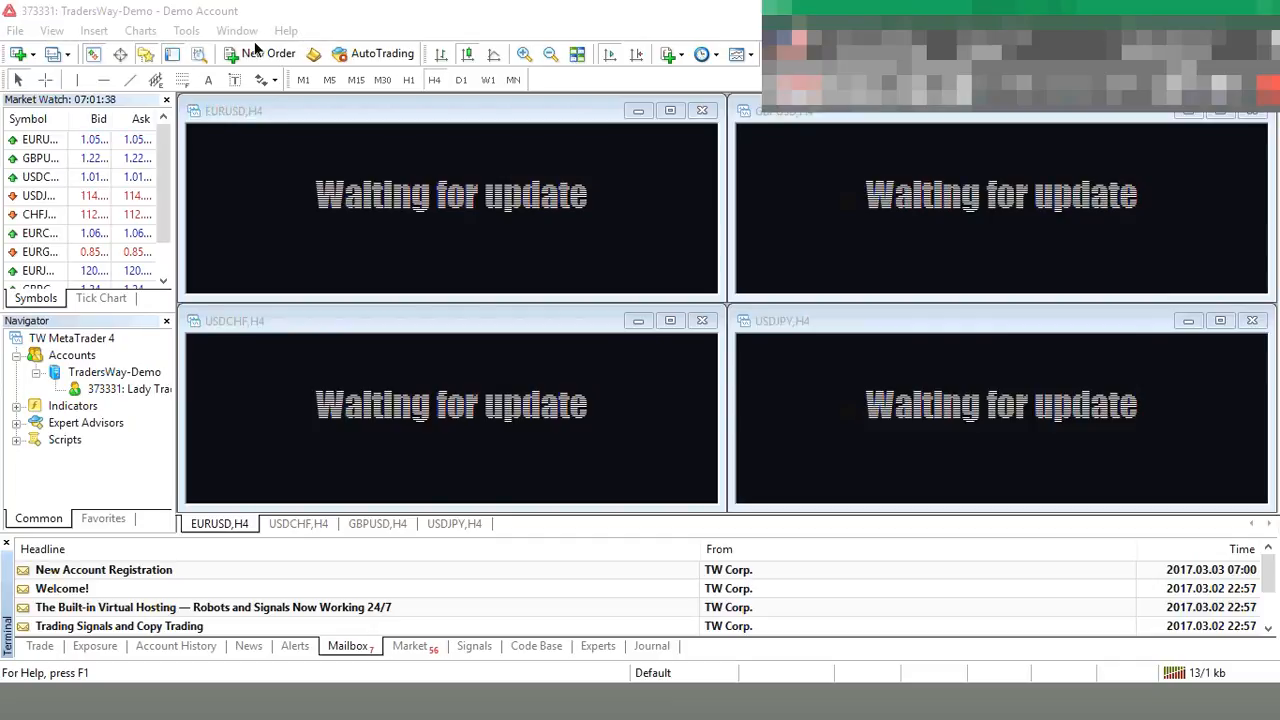
mouse_move(344, 36)
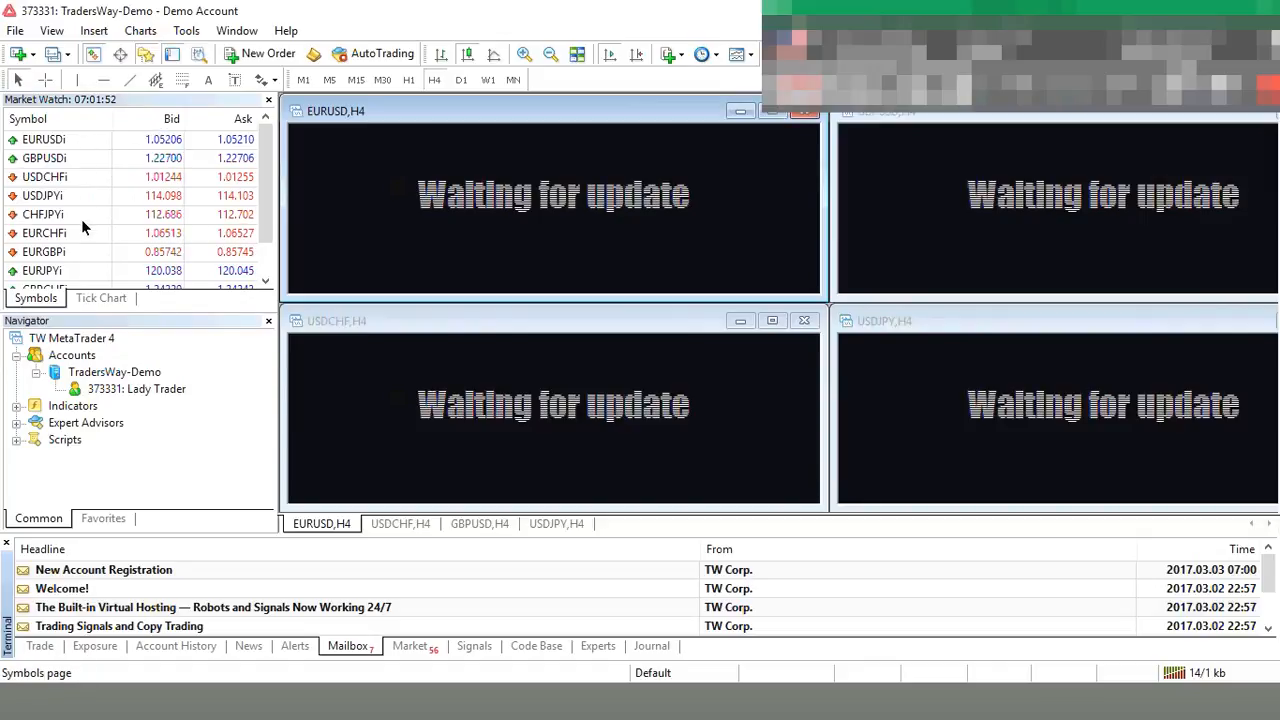
mouse_move(200, 150)
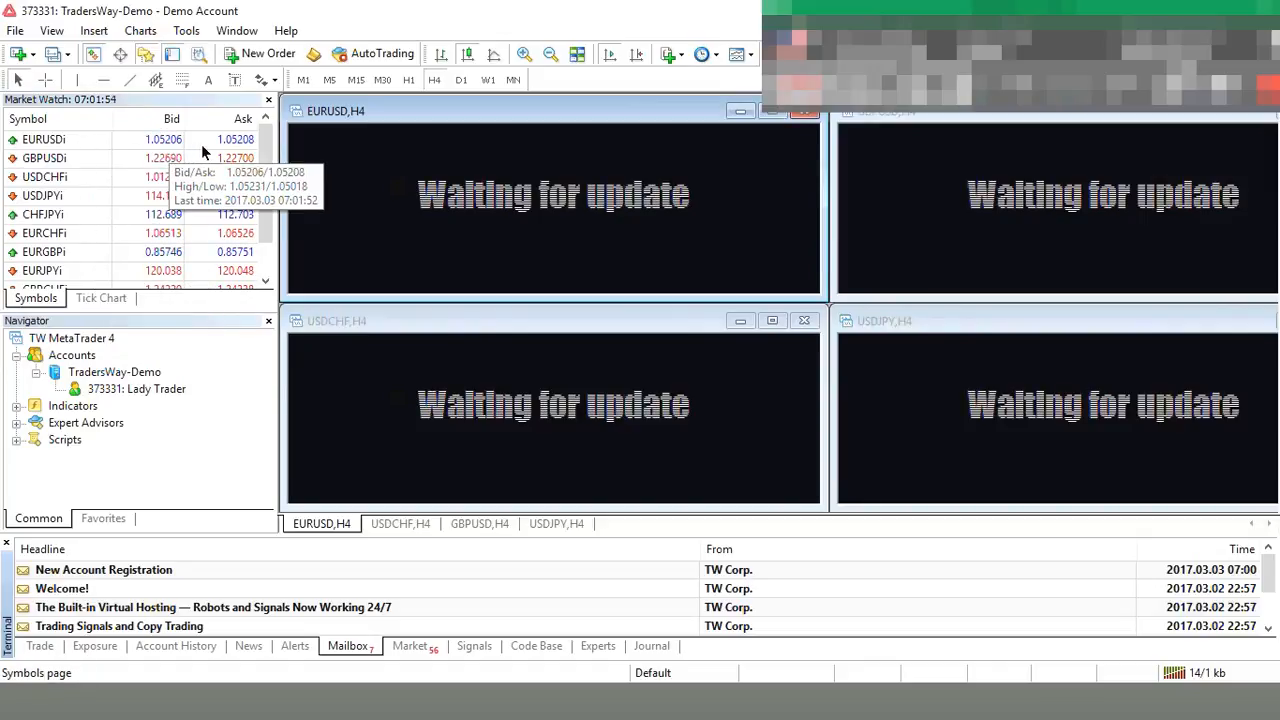
mouse_move(276, 164)
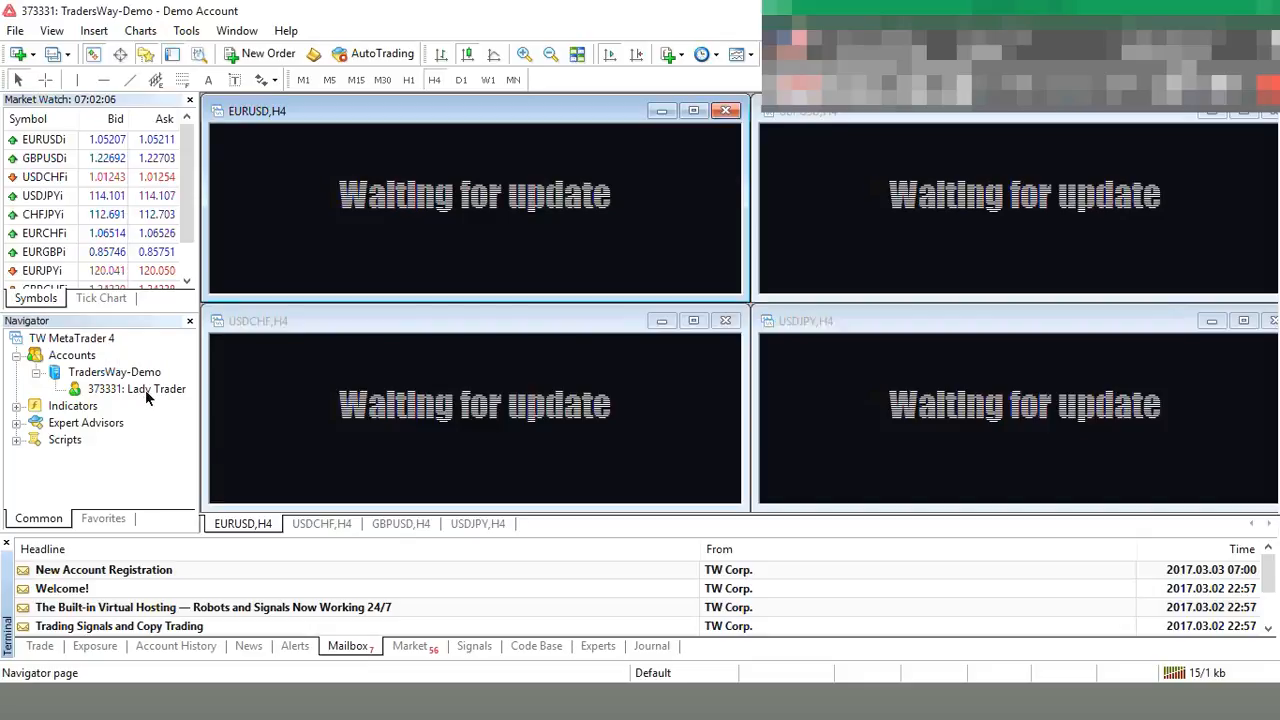
mouse_move(78, 412)
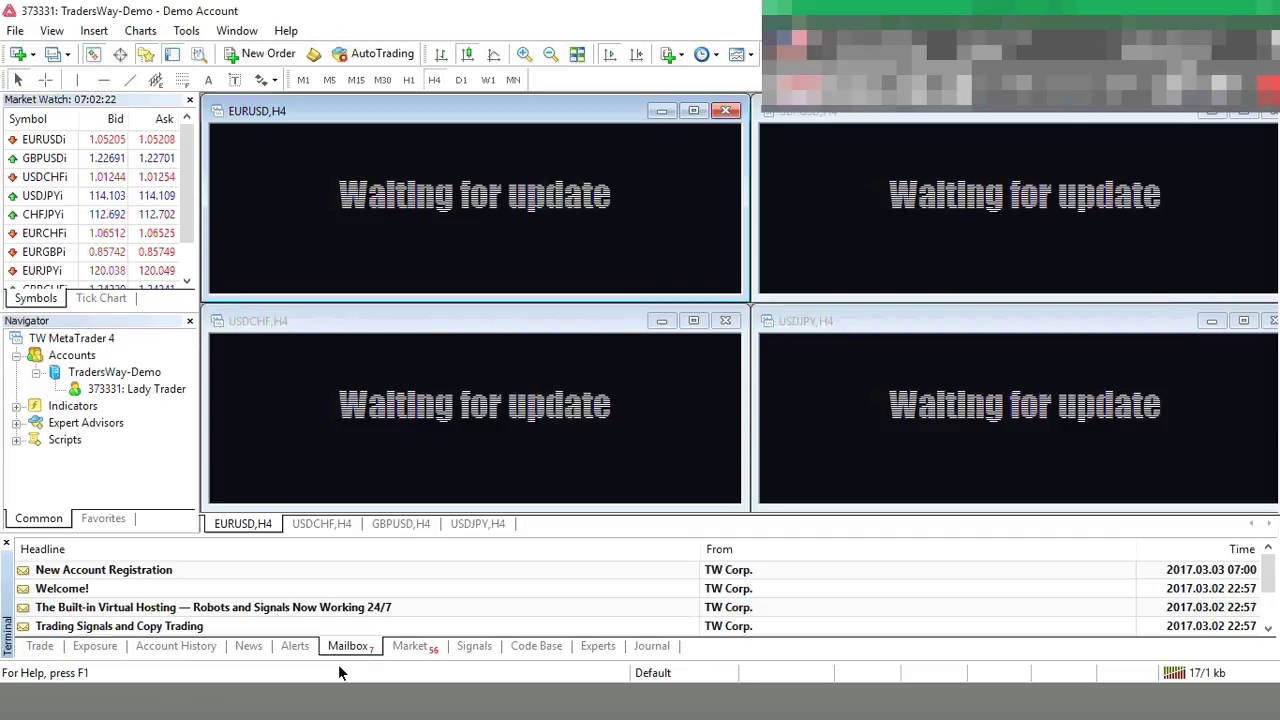
mouse_move(340, 604)
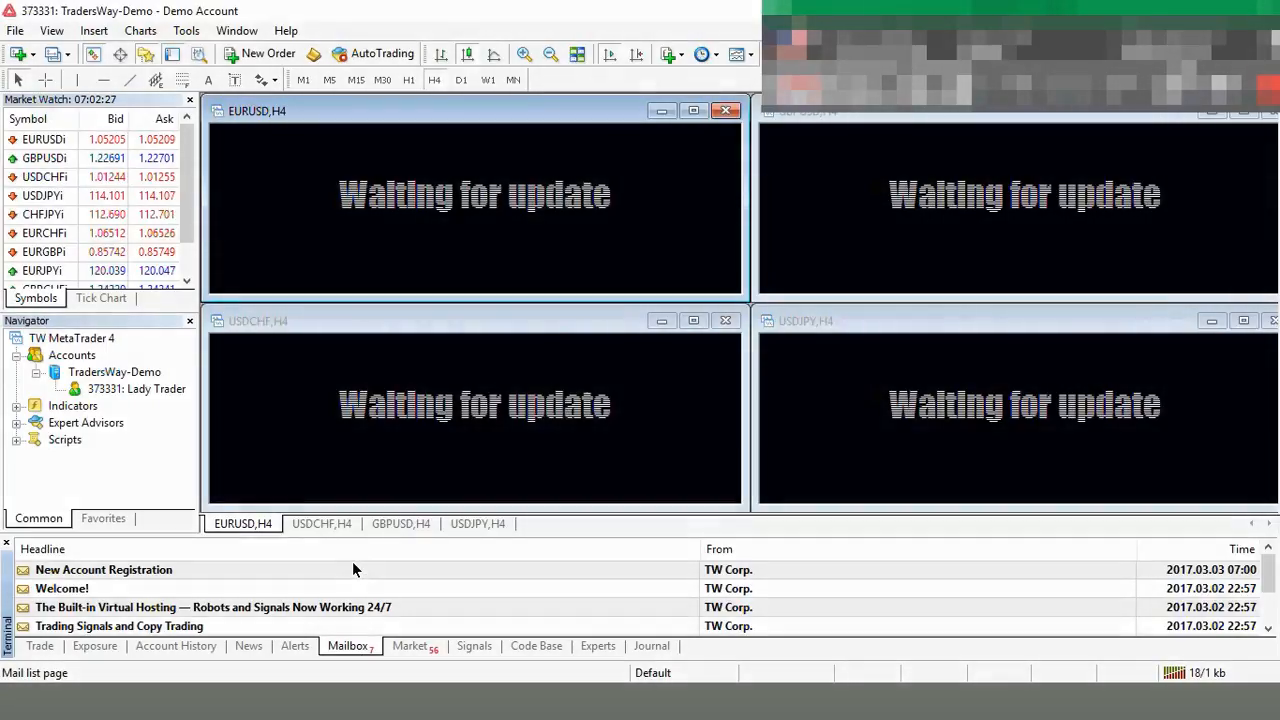
double_click(104, 568)
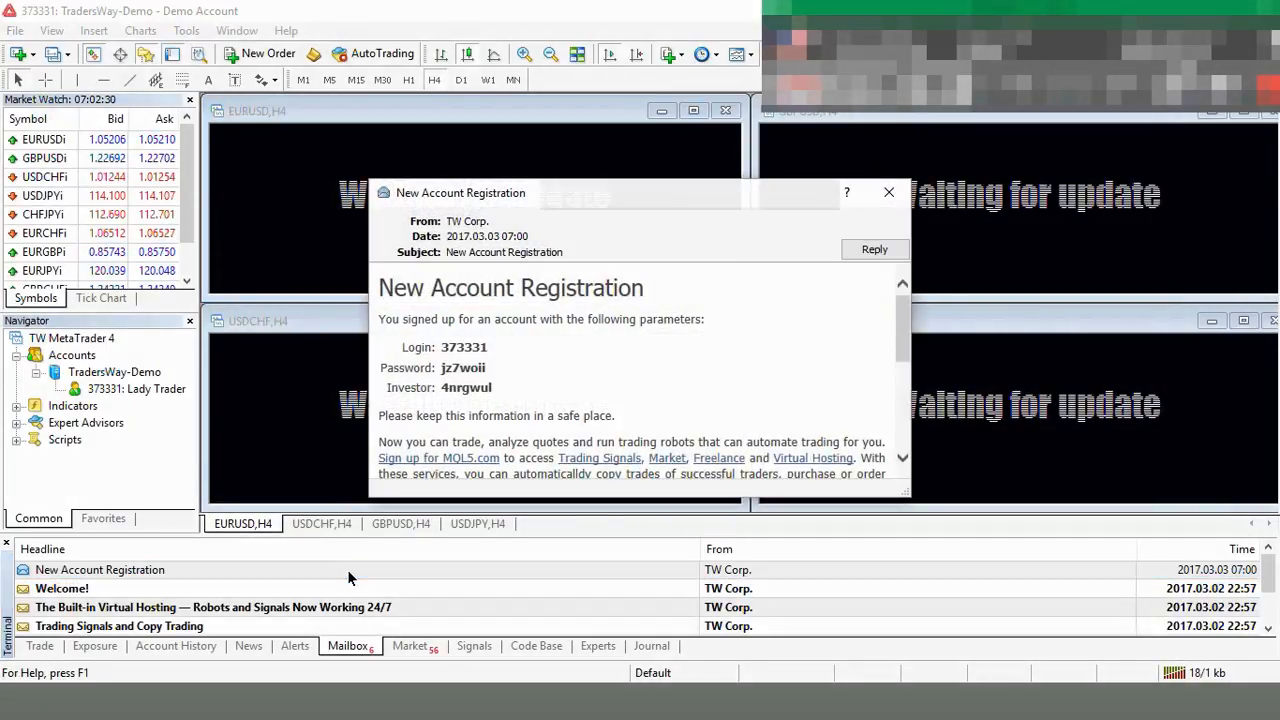
mouse_move(510, 340)
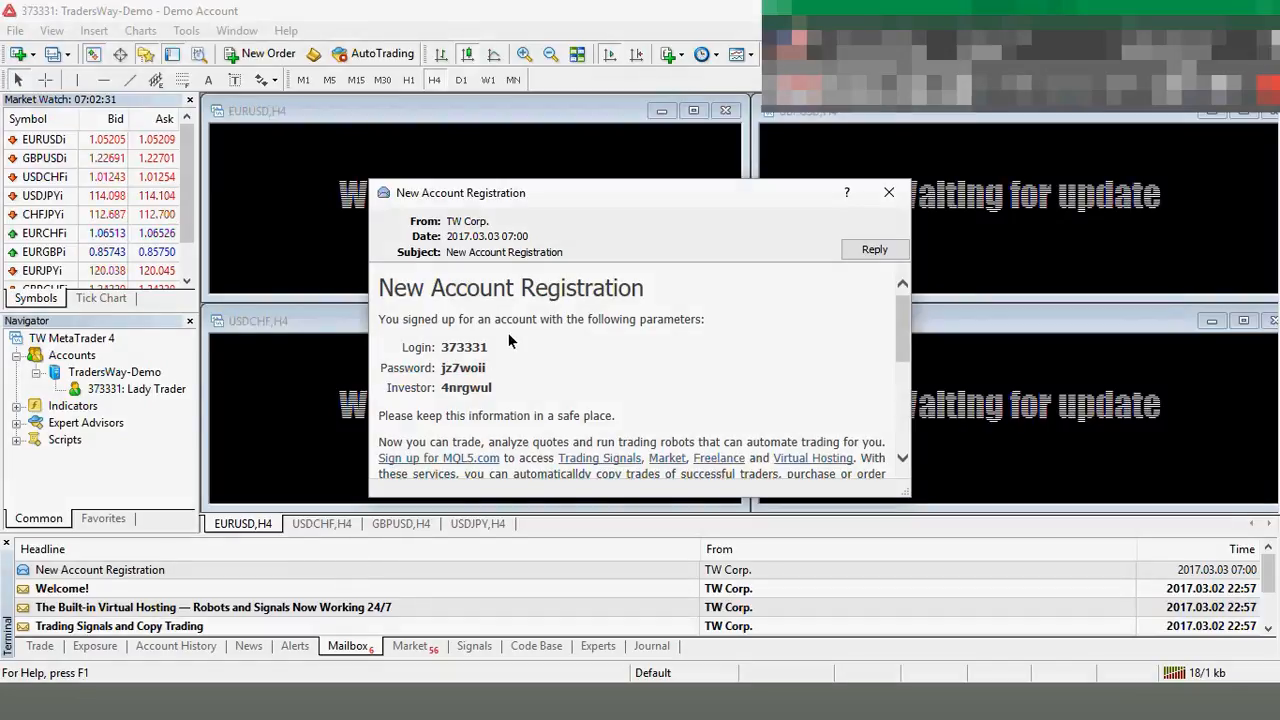
mouse_move(508, 392)
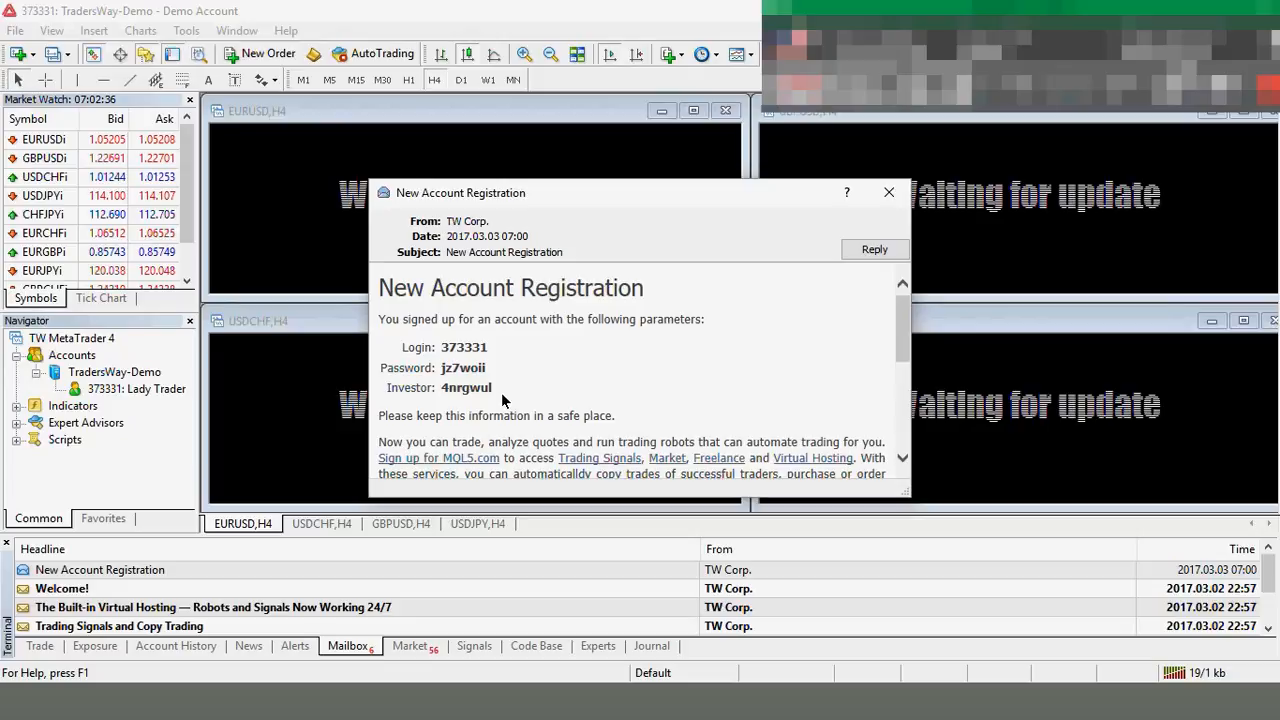
mouse_move(612, 392)
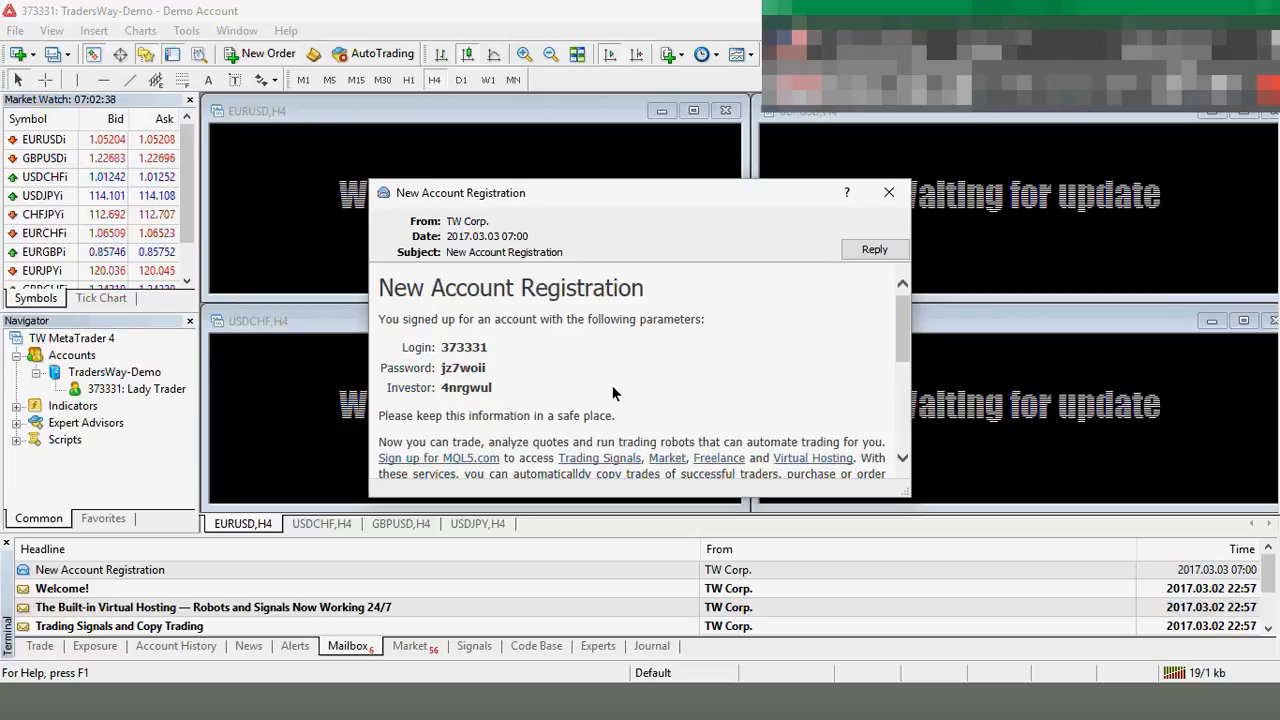
mouse_move(930, 188)
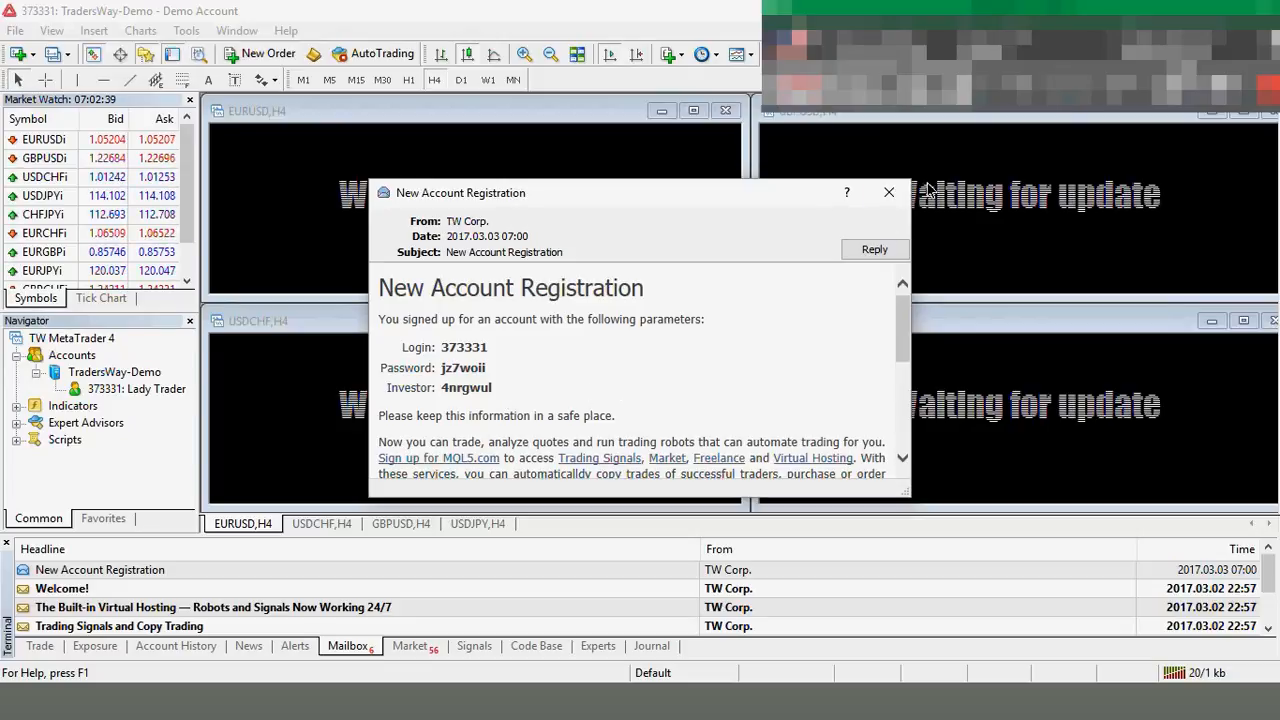
mouse_move(888, 192)
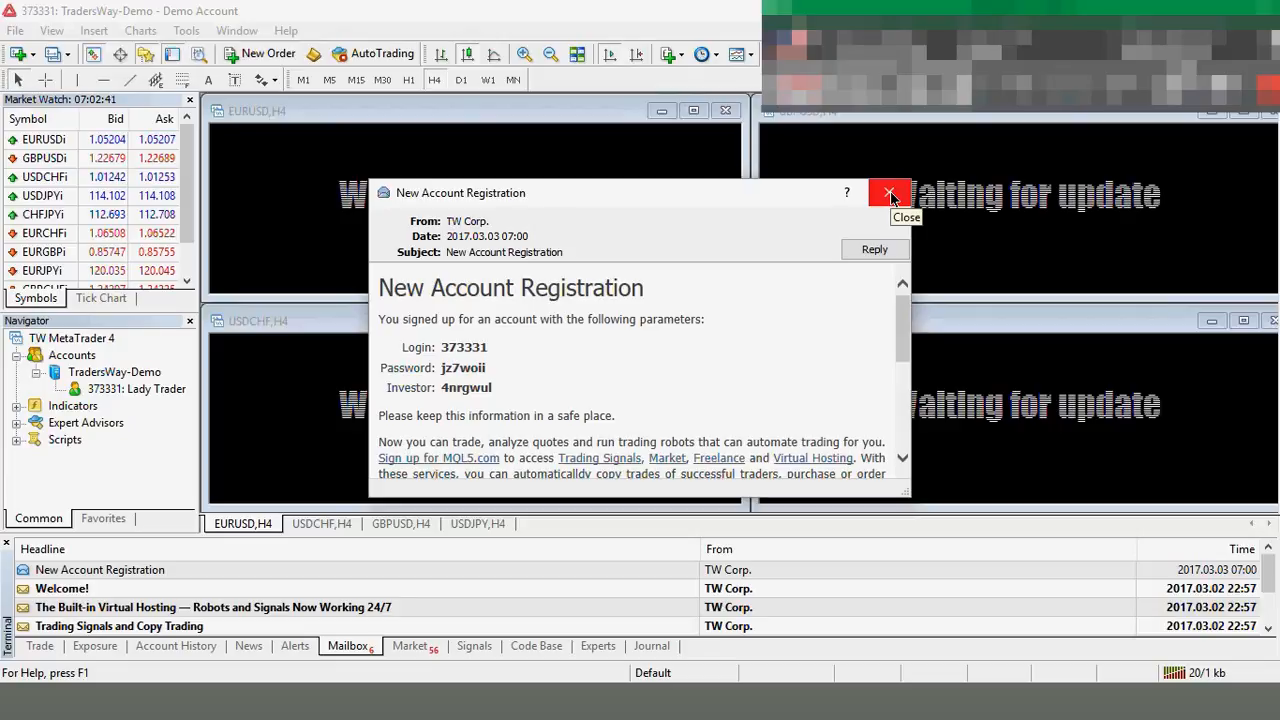
mouse_move(584, 356)
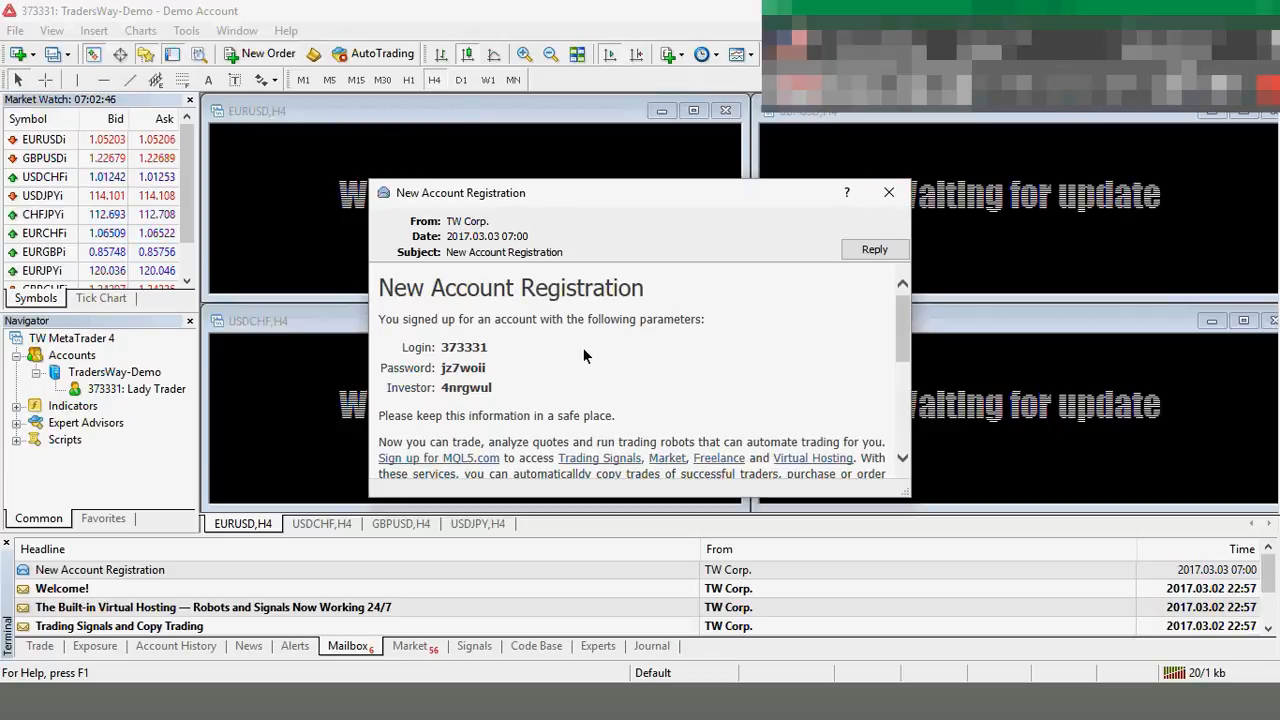
mouse_move(616, 364)
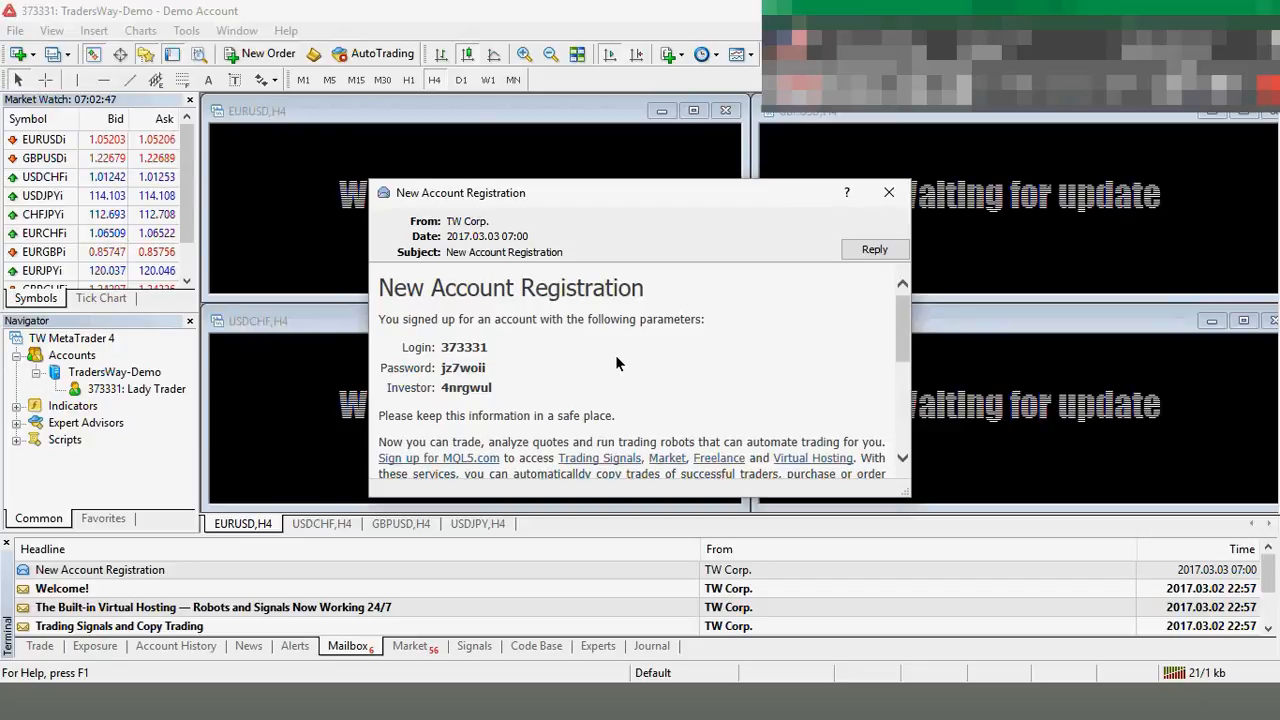
left_click(888, 192)
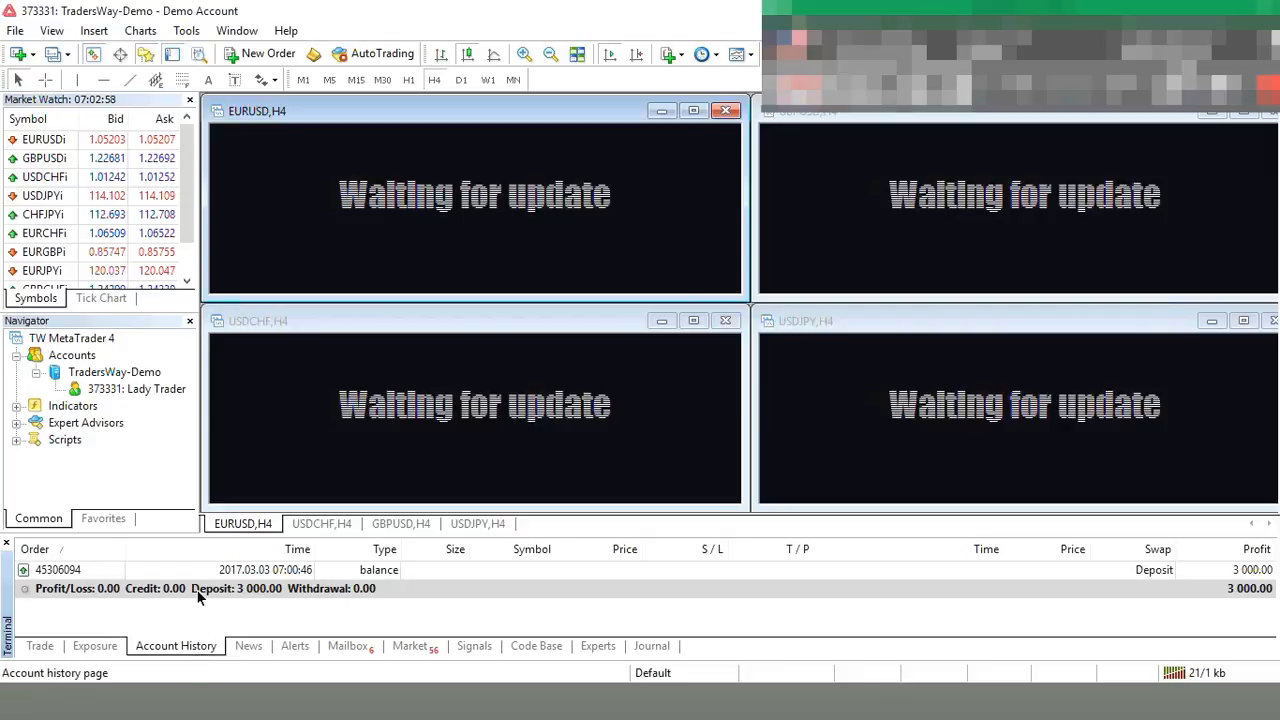
mouse_move(760, 564)
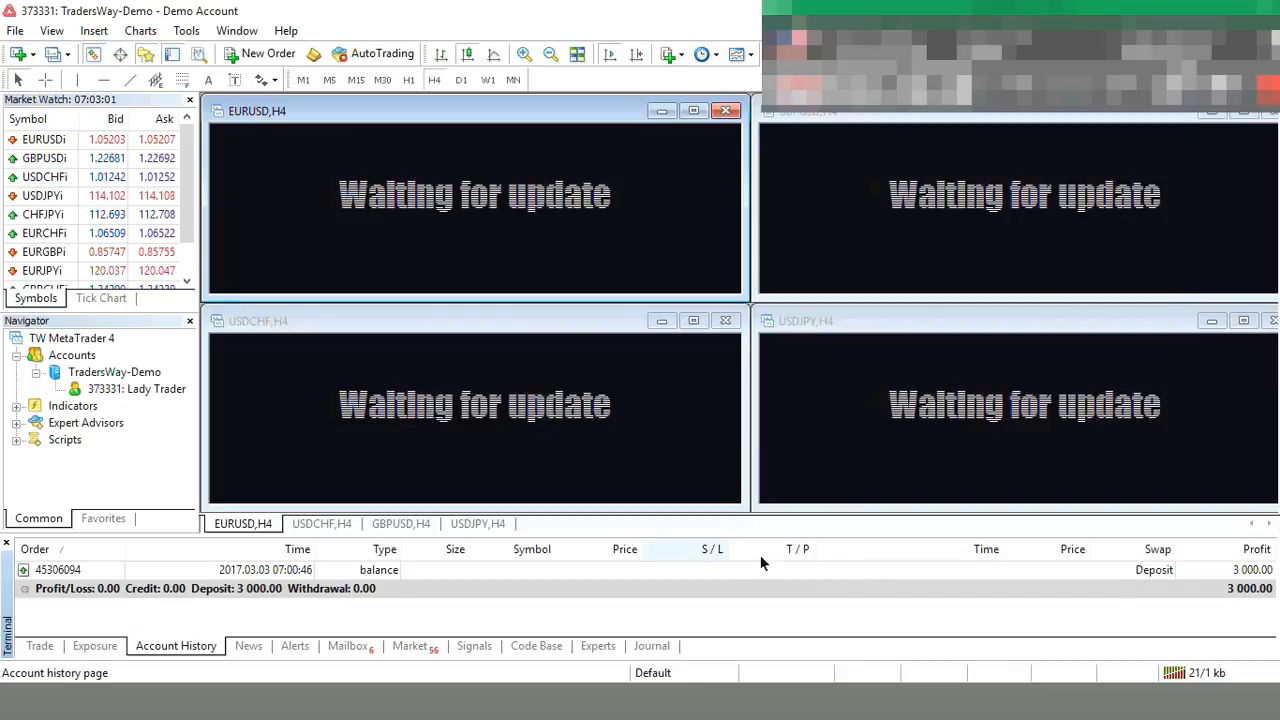
mouse_move(540, 576)
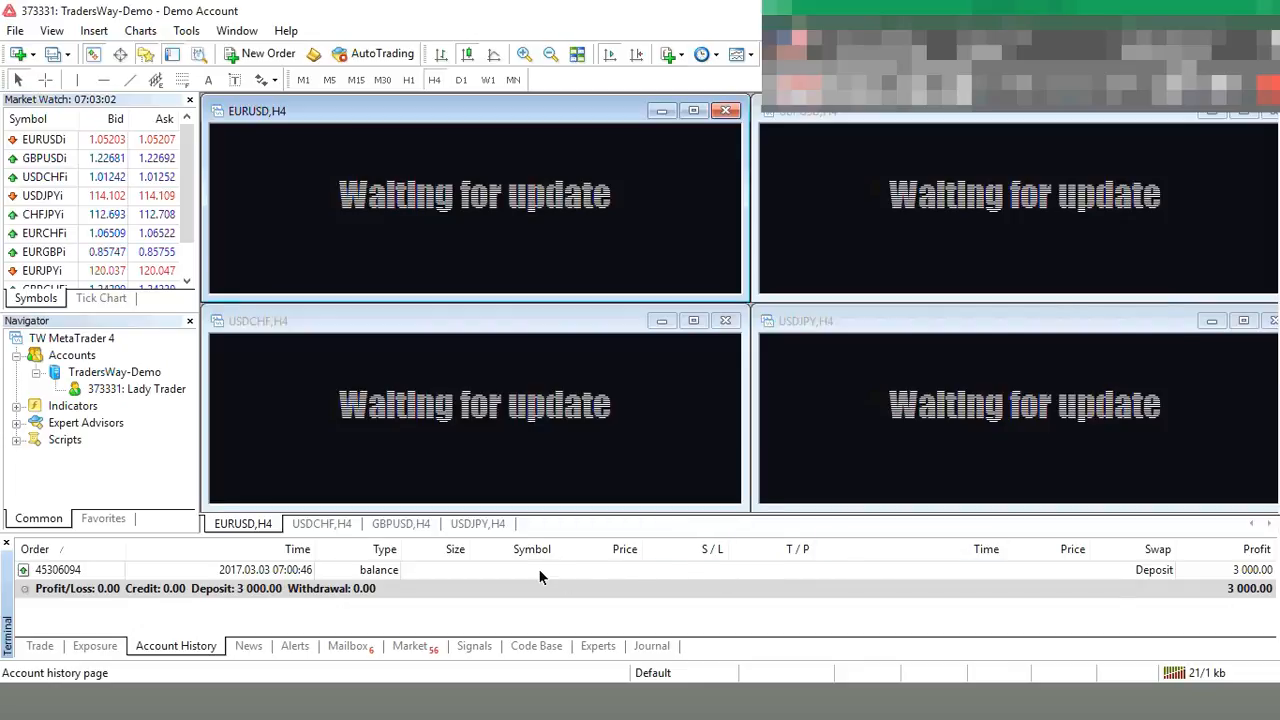
mouse_move(524, 594)
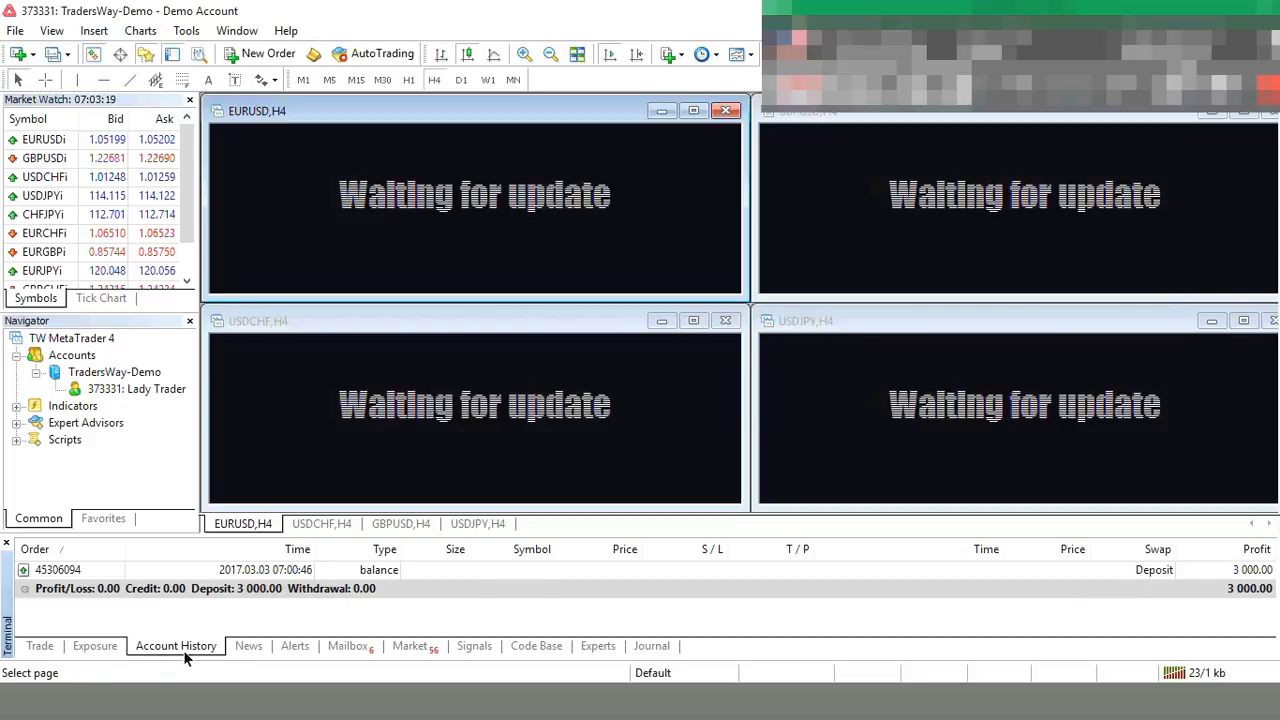
left_click(40, 644)
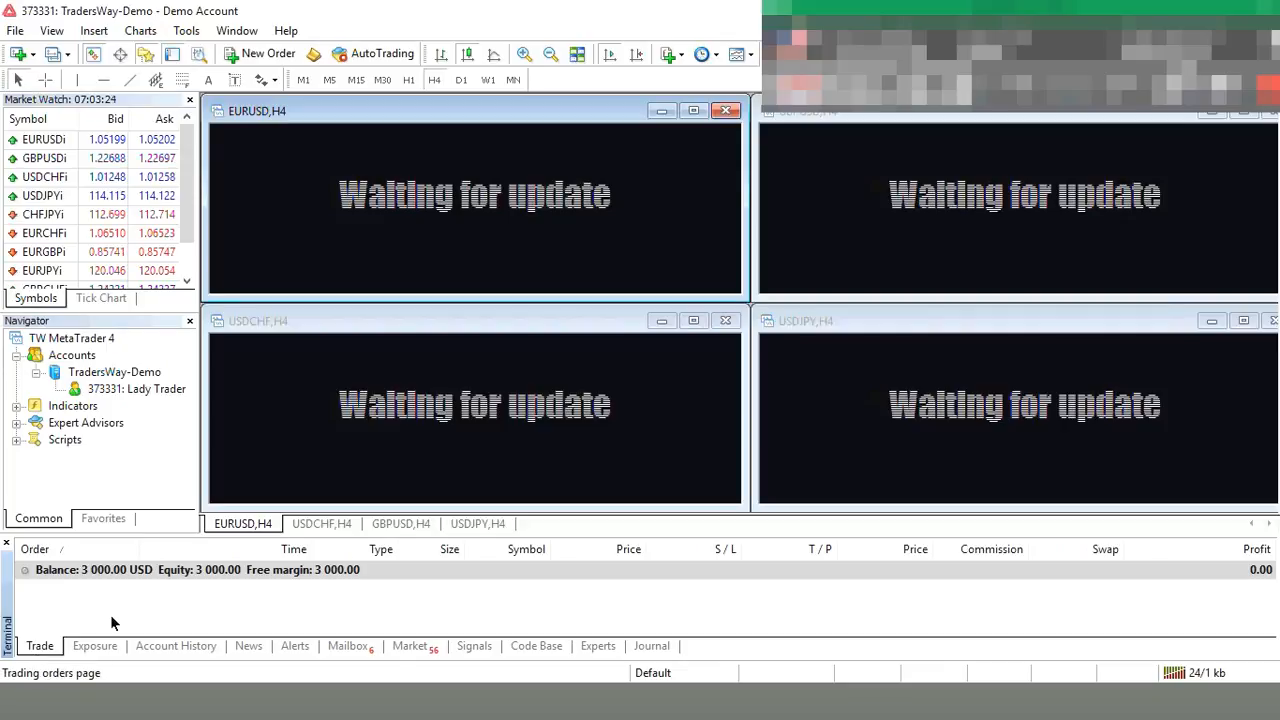
mouse_move(366, 596)
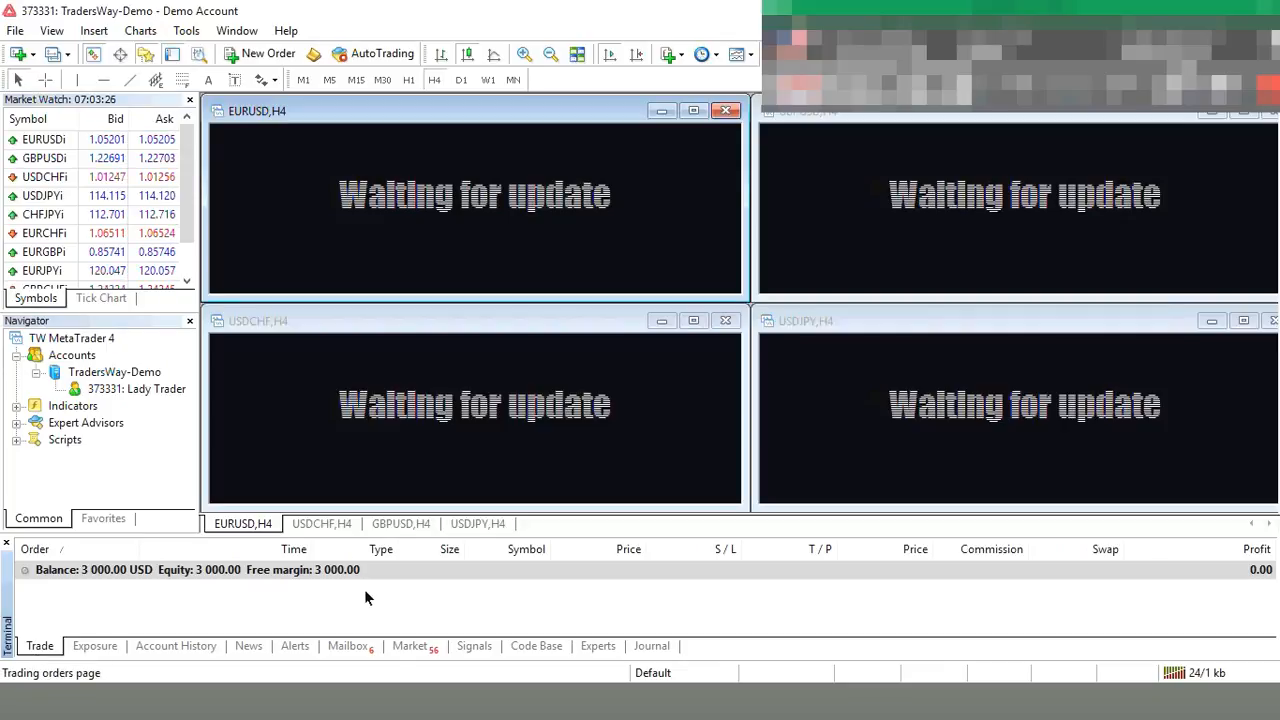
mouse_move(596, 608)
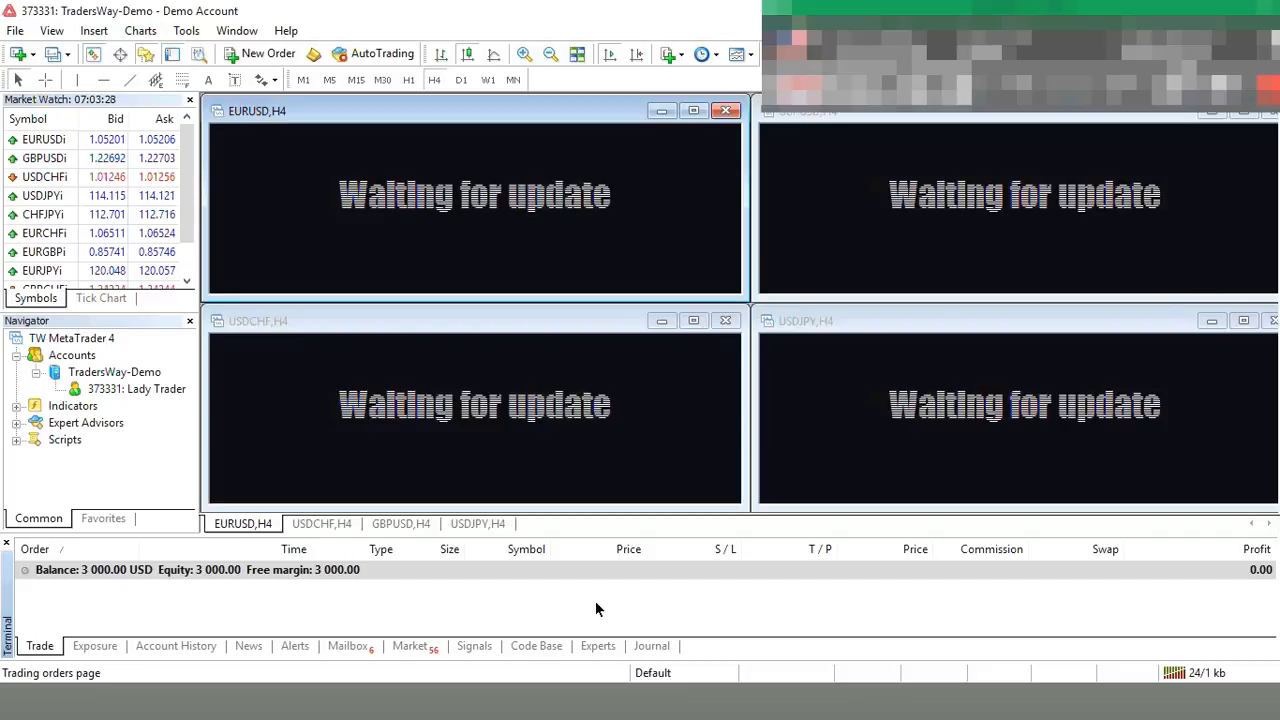
mouse_move(200, 594)
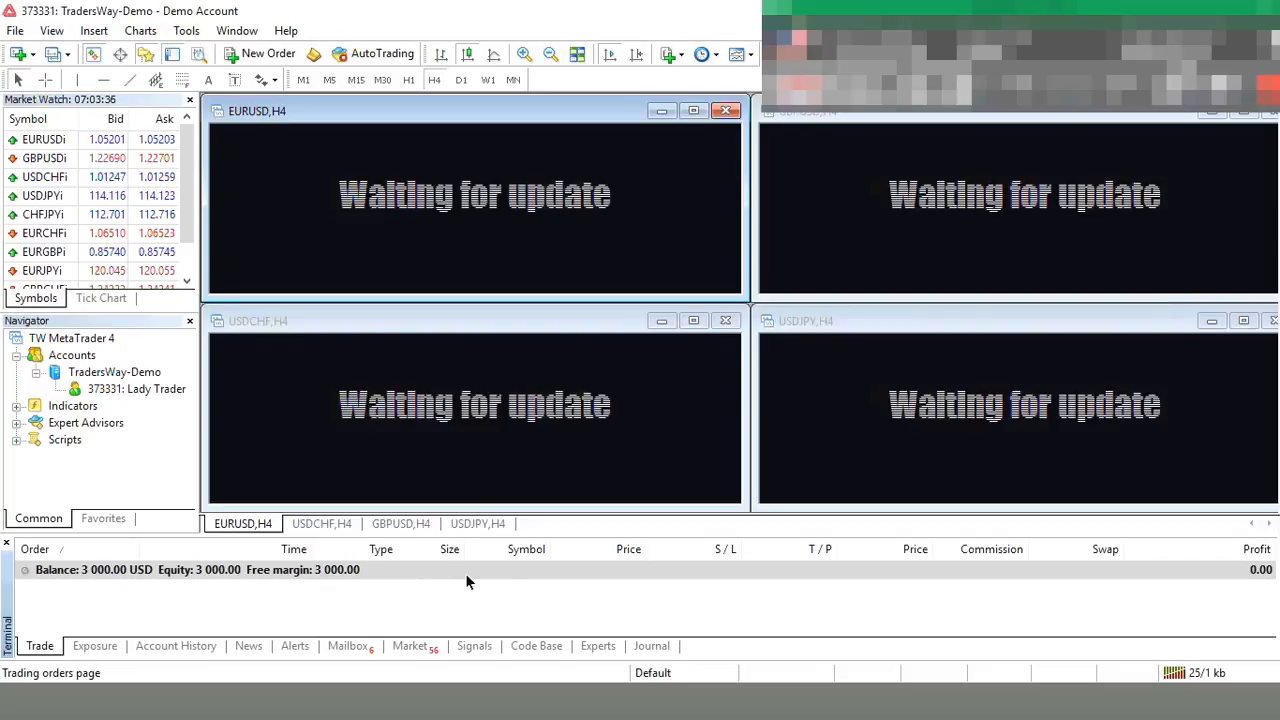
mouse_move(1130, 576)
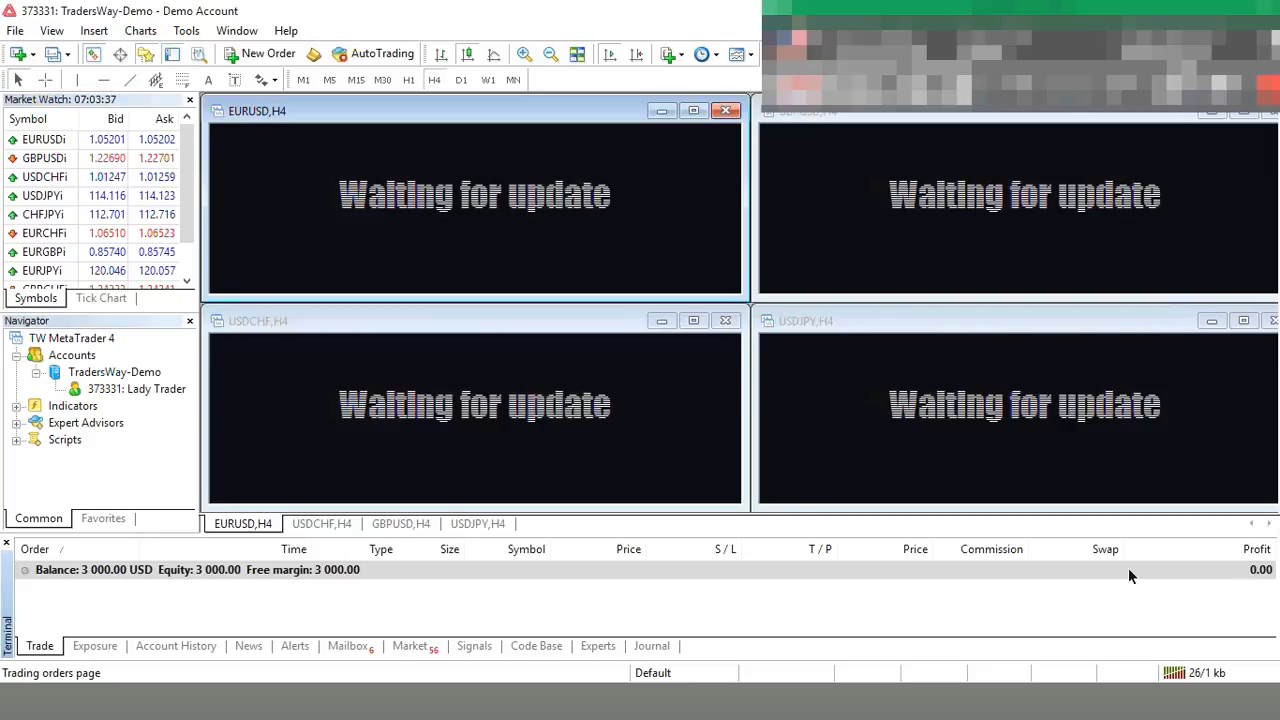
mouse_move(408, 608)
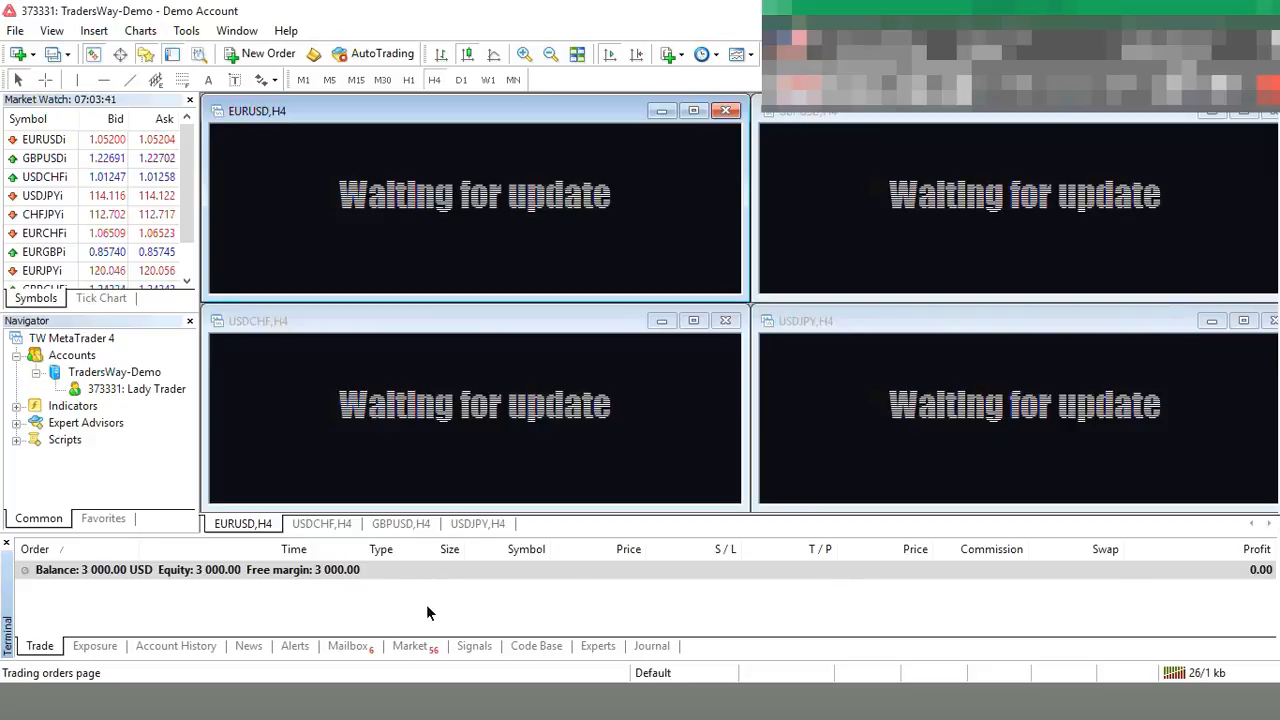
mouse_move(468, 570)
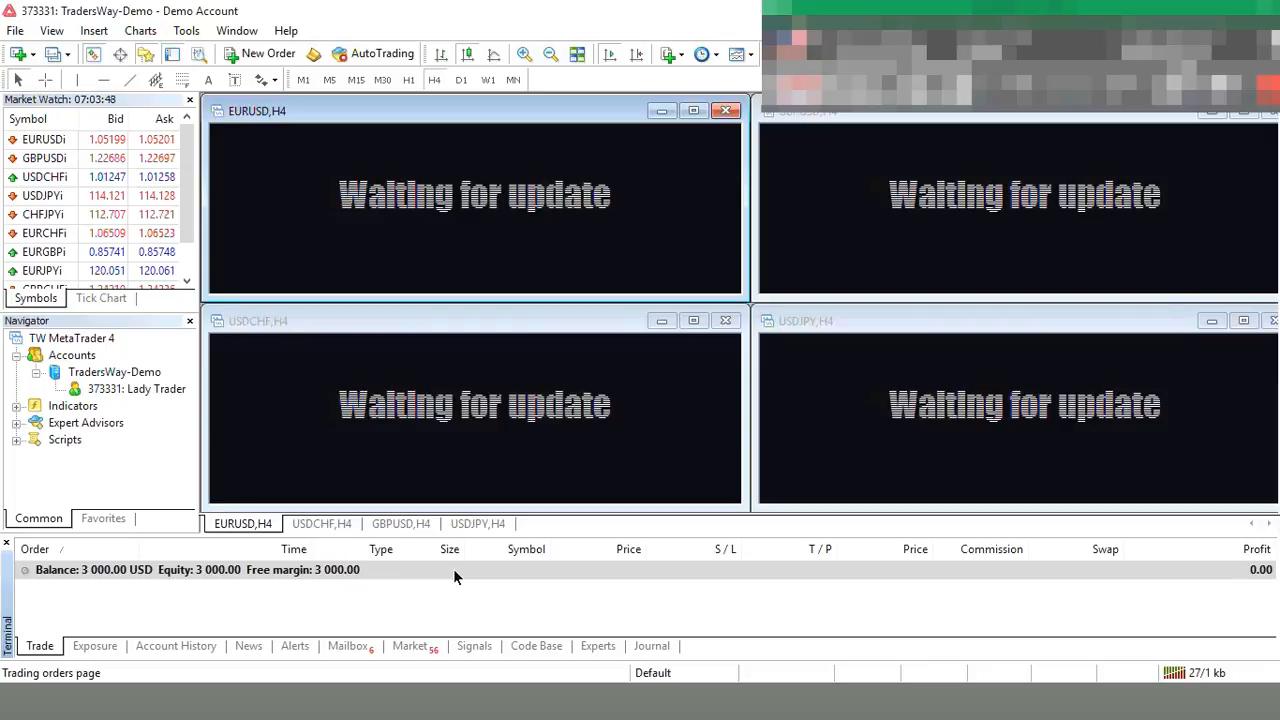
mouse_move(532, 580)
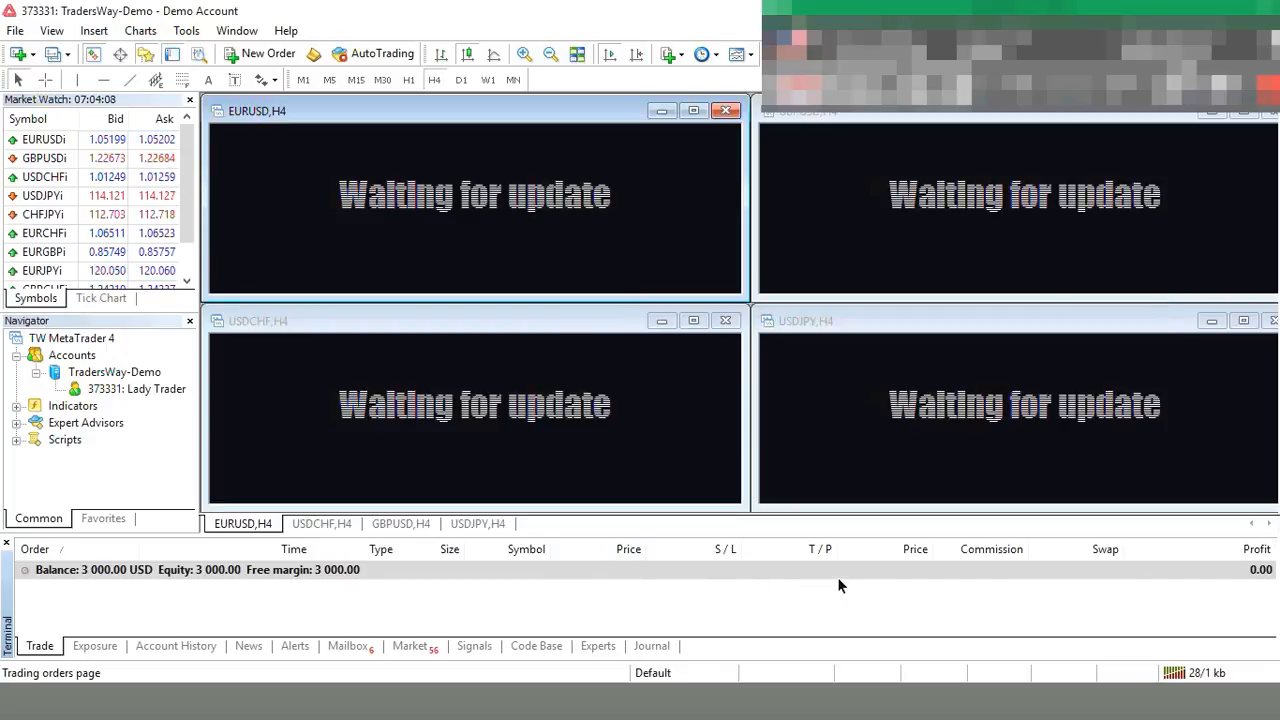
mouse_move(810, 580)
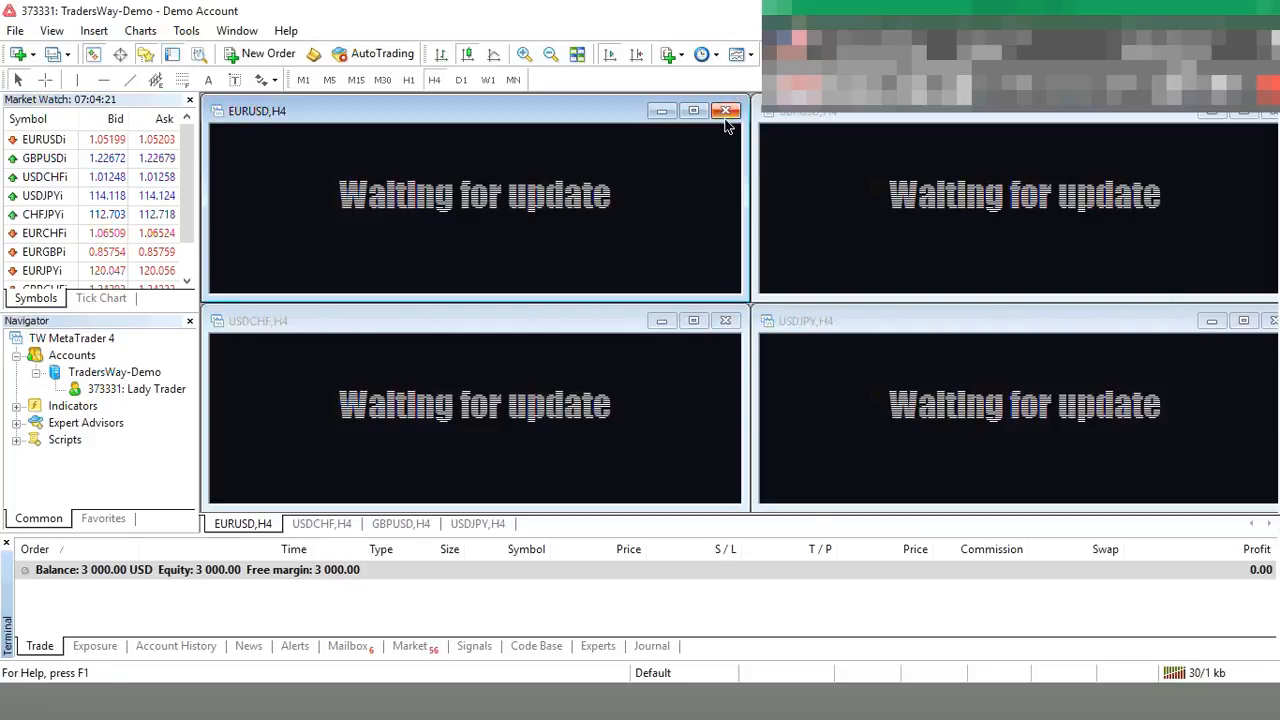
- Close the remaining H4 chart windows and bring up the New Chart symbol list
left_click(724, 112)
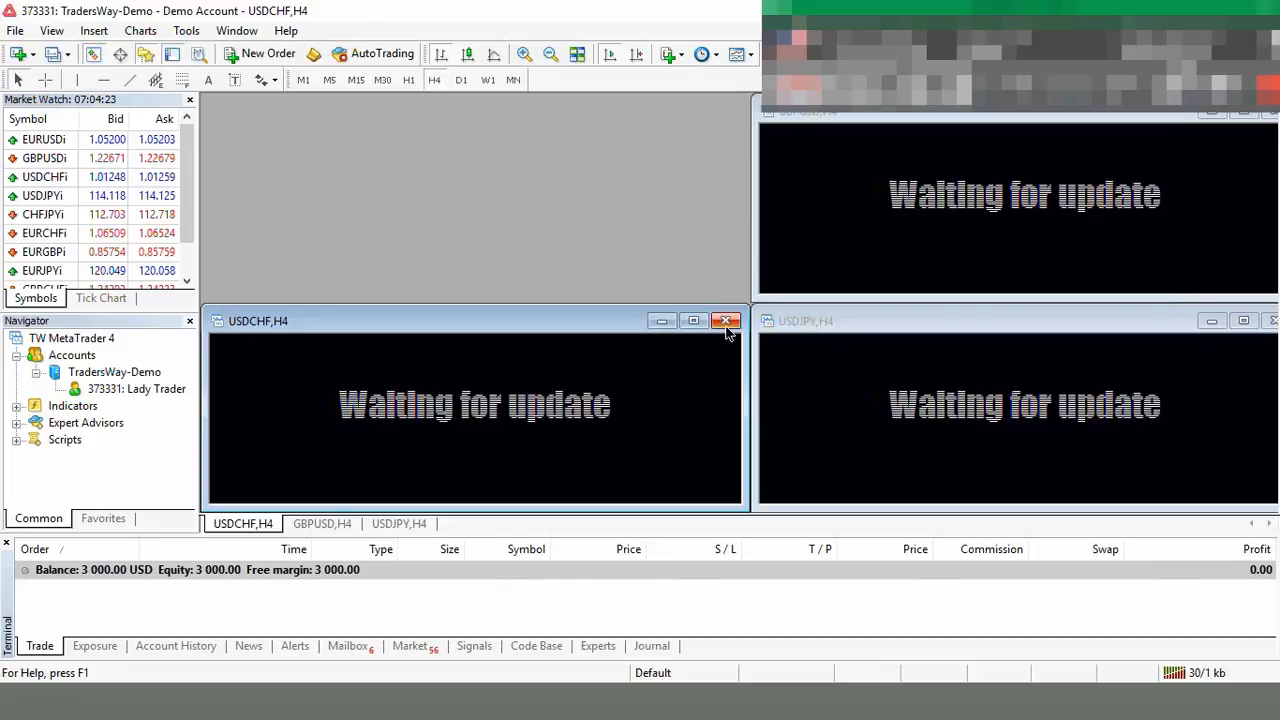
left_click(726, 320)
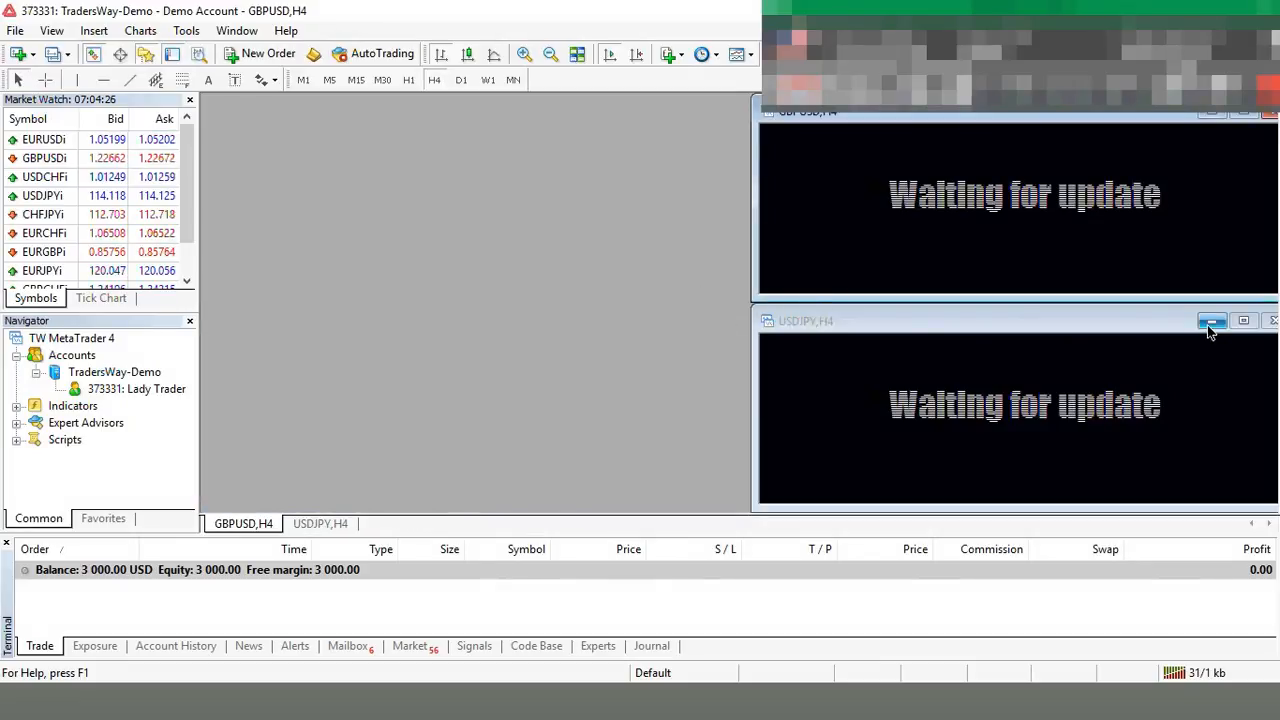
left_click(1212, 320)
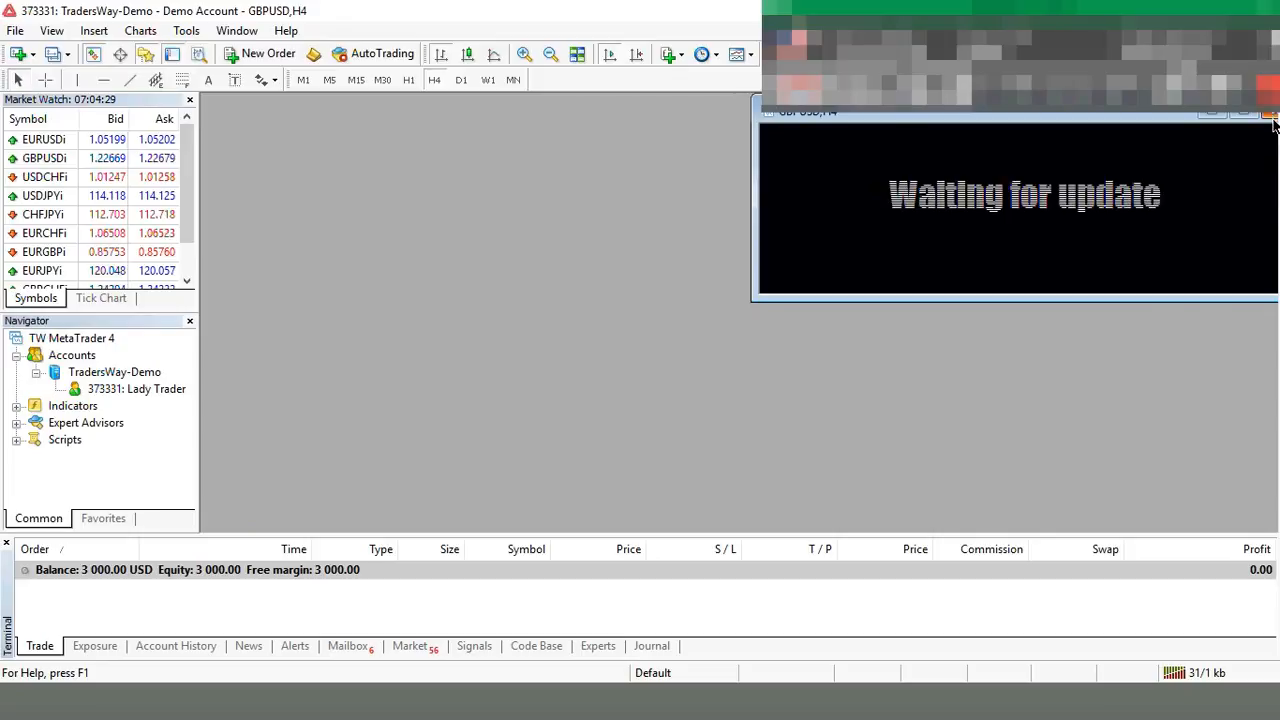
mouse_move(1040, 68)
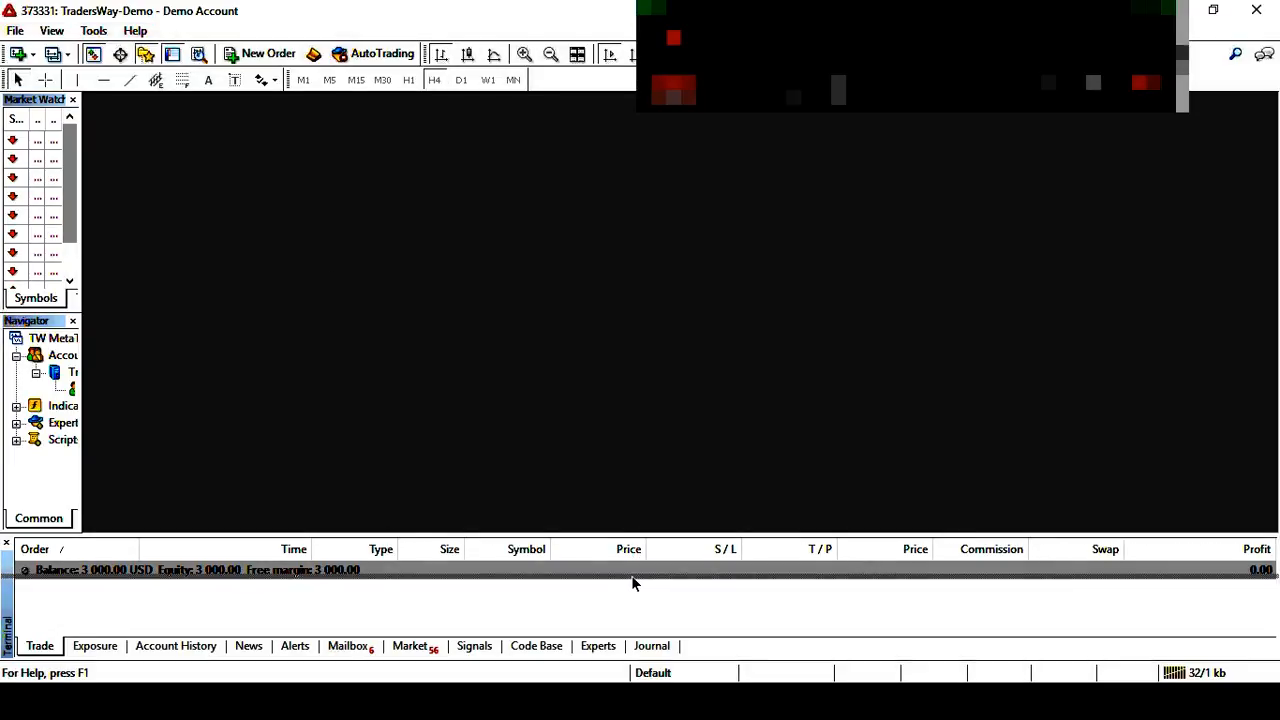
left_click(16, 54)
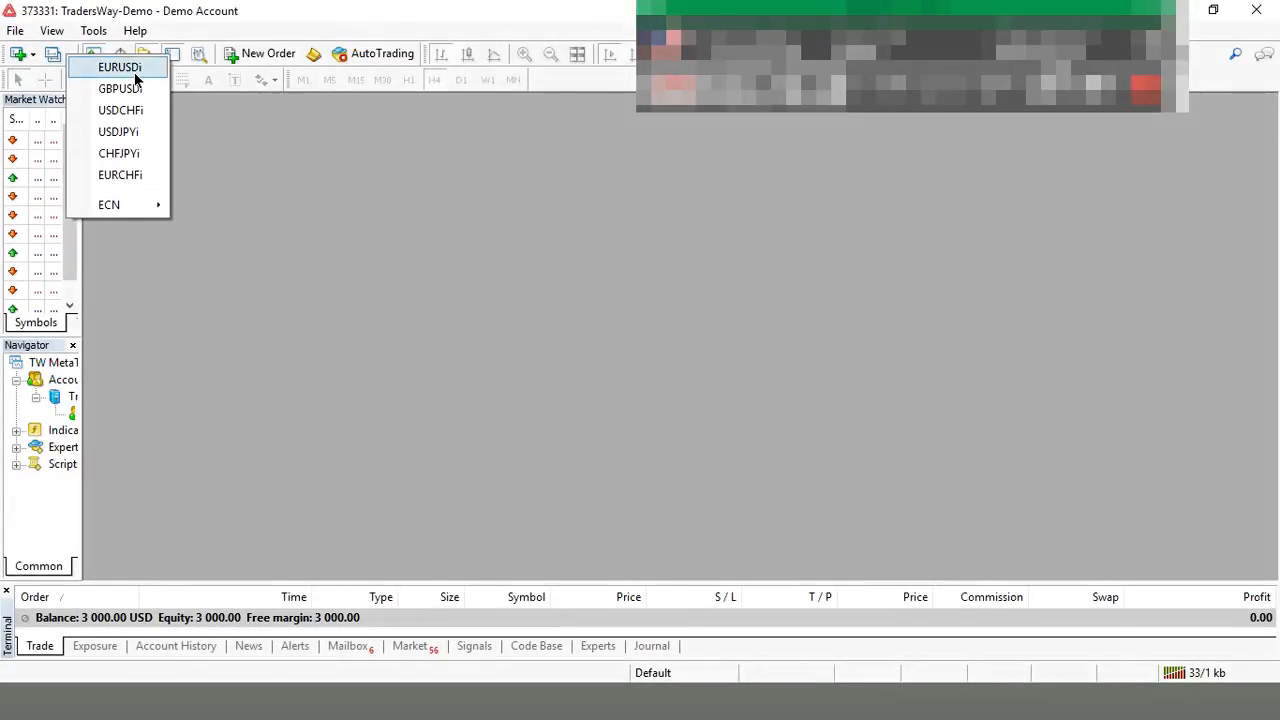
- Open a new EURUSD chart and maximize it to fill the workspace
left_click(120, 68)
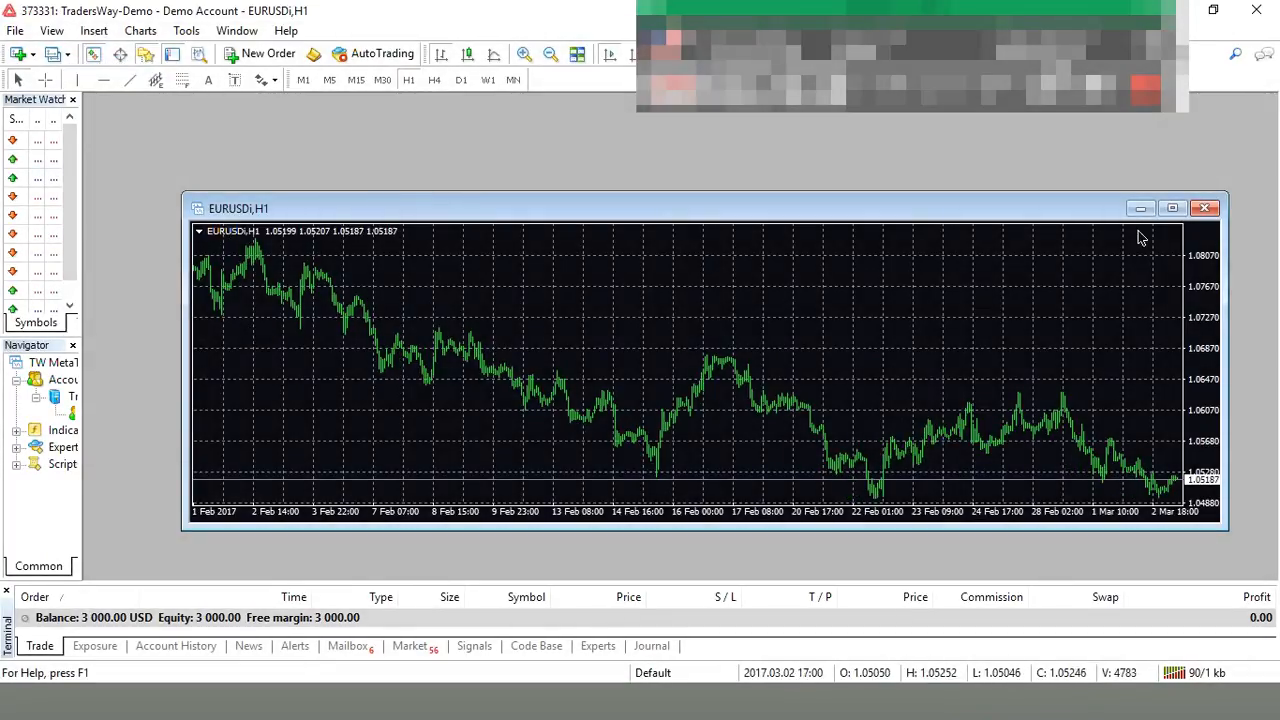
left_click(1172, 208)
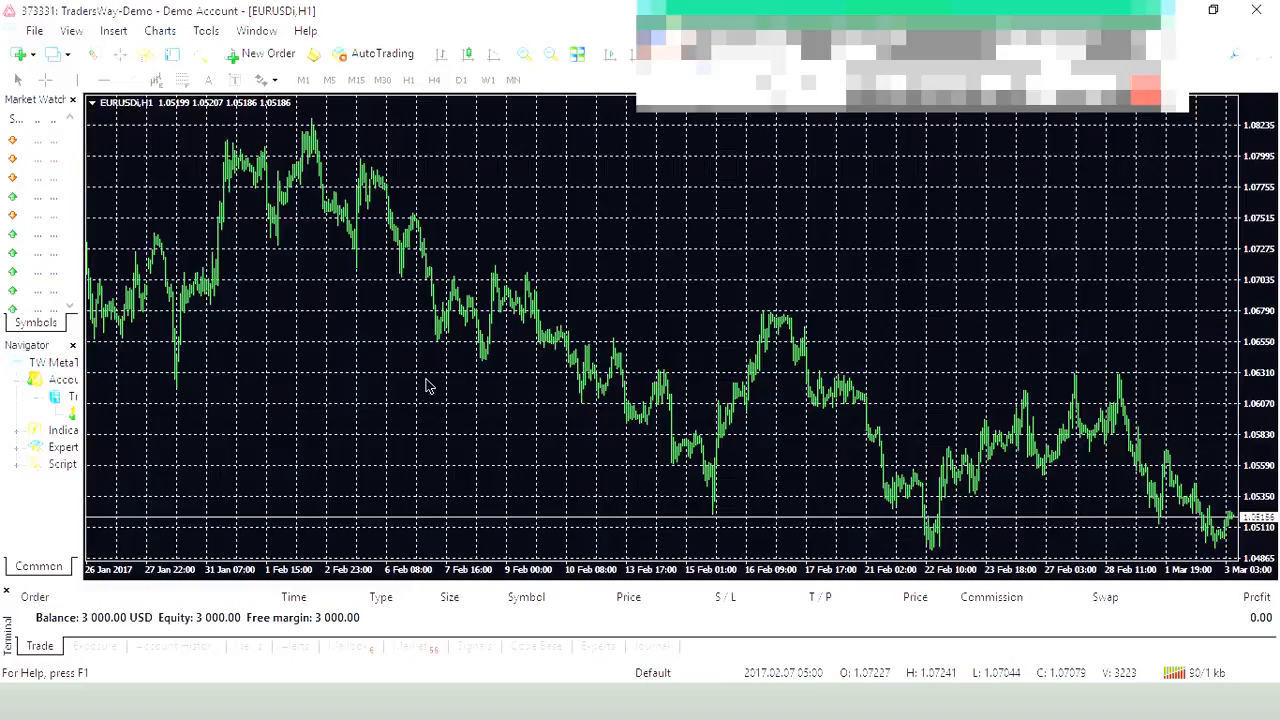
mouse_move(528, 244)
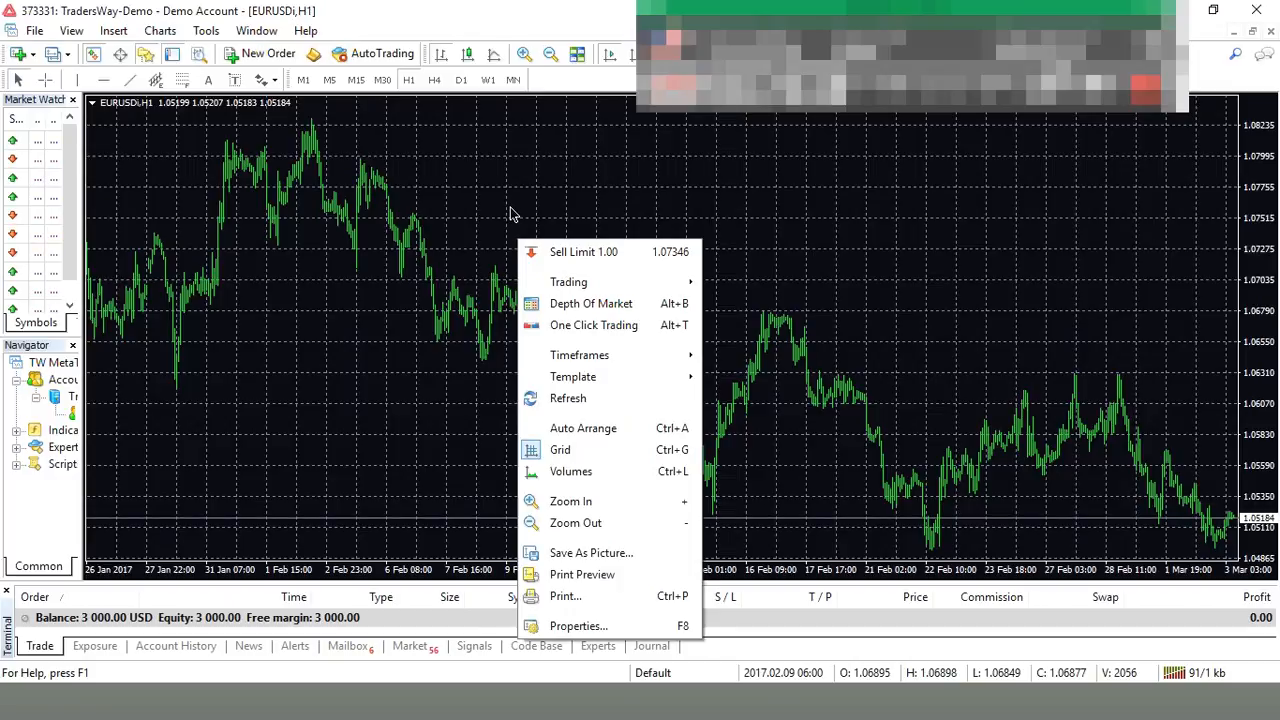
mouse_move(622, 200)
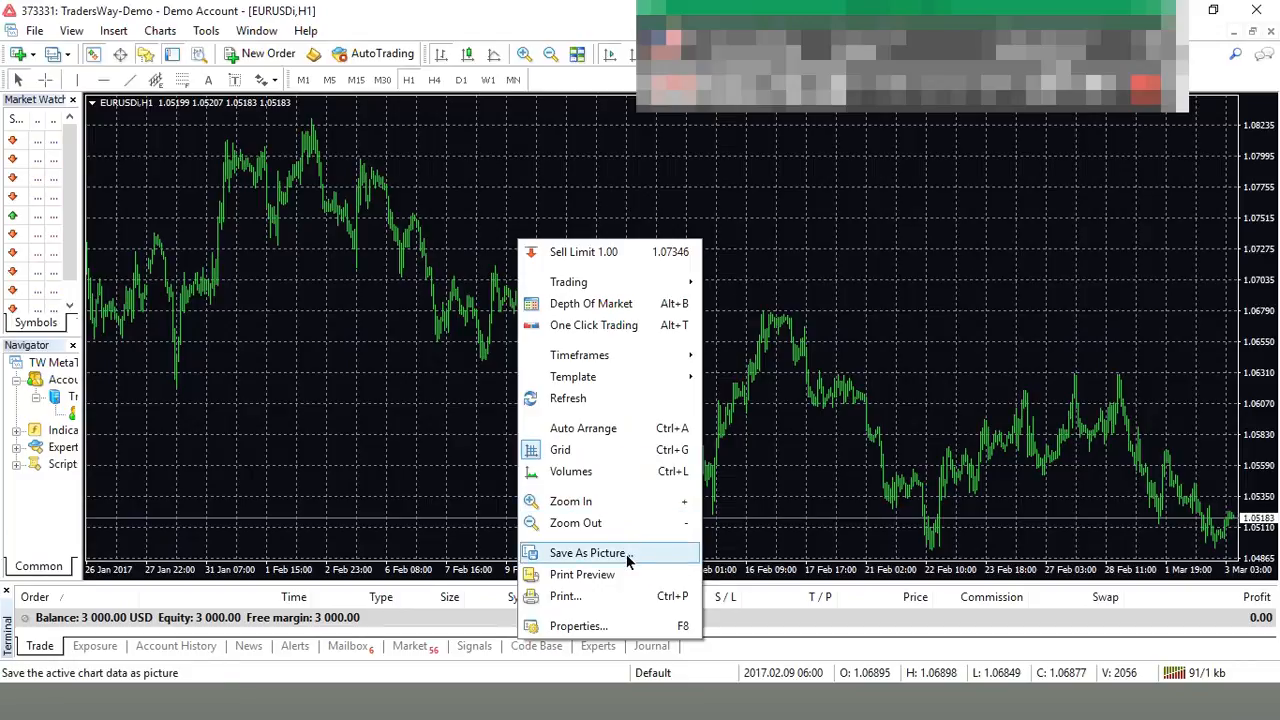
mouse_move(578, 626)
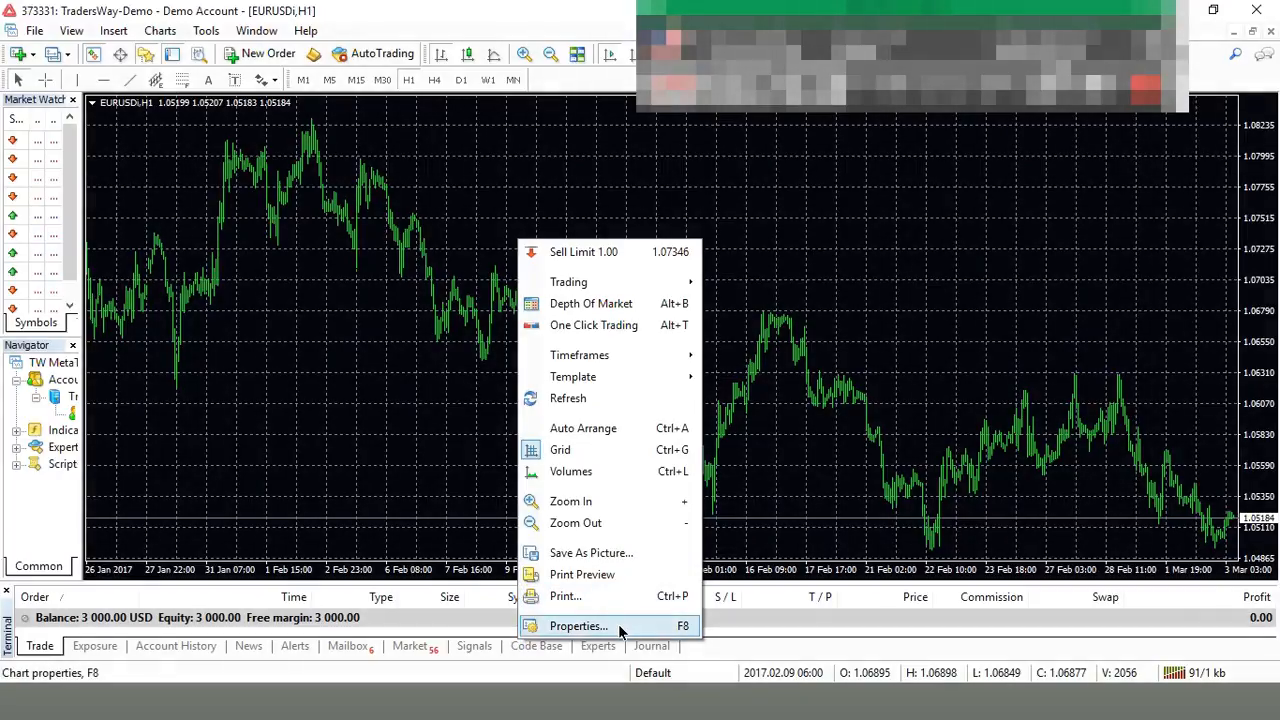
- In the chart Properties Colors settings, choose the Black On White colour scheme
left_click(578, 626)
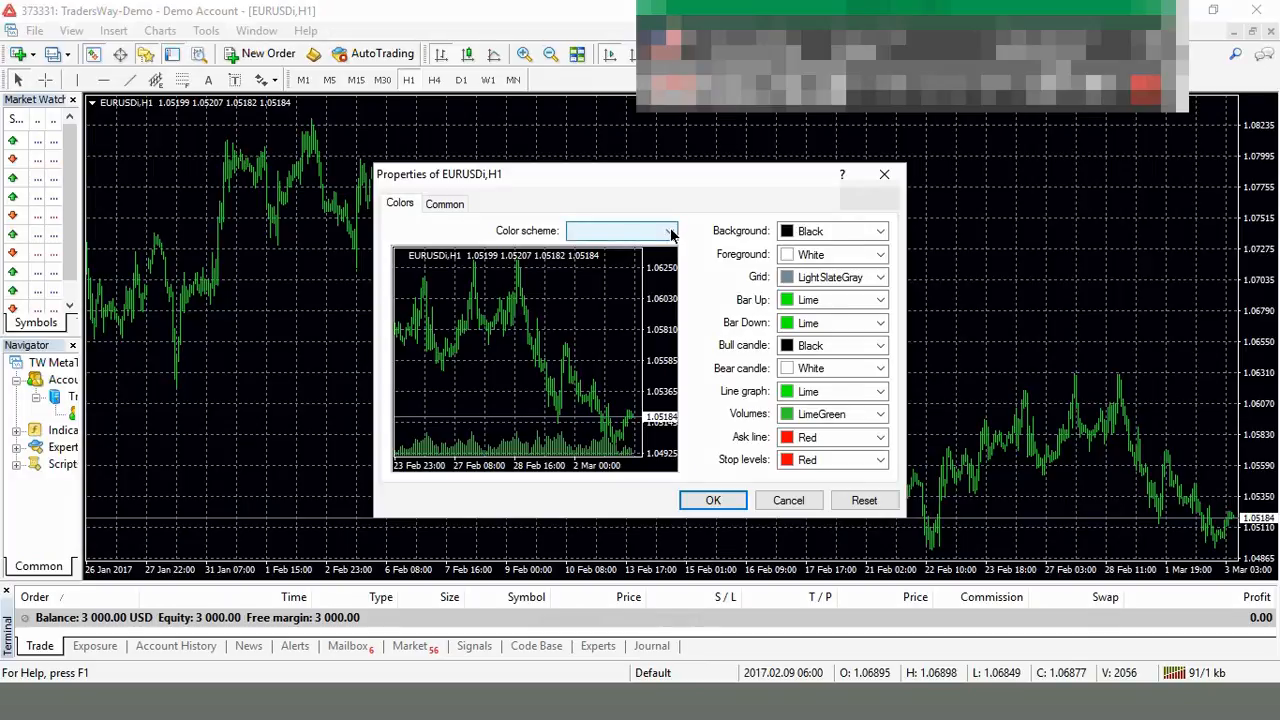
left_click(668, 232)
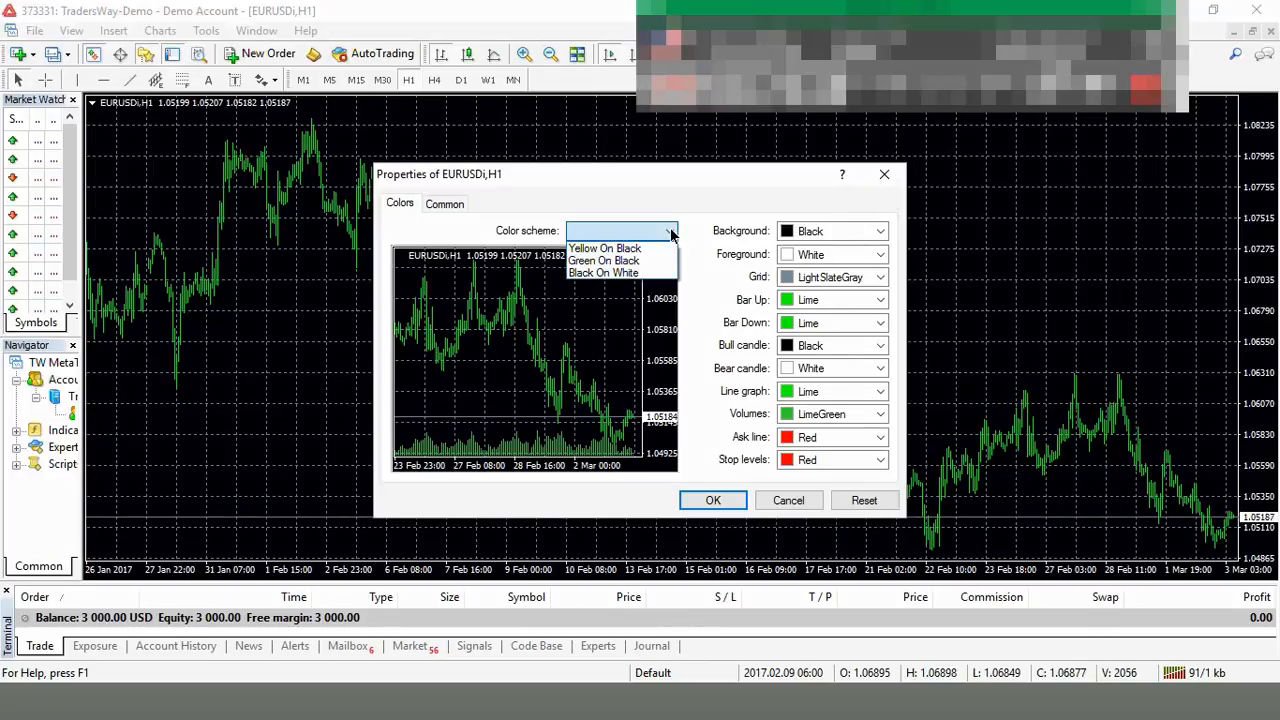
mouse_move(604, 272)
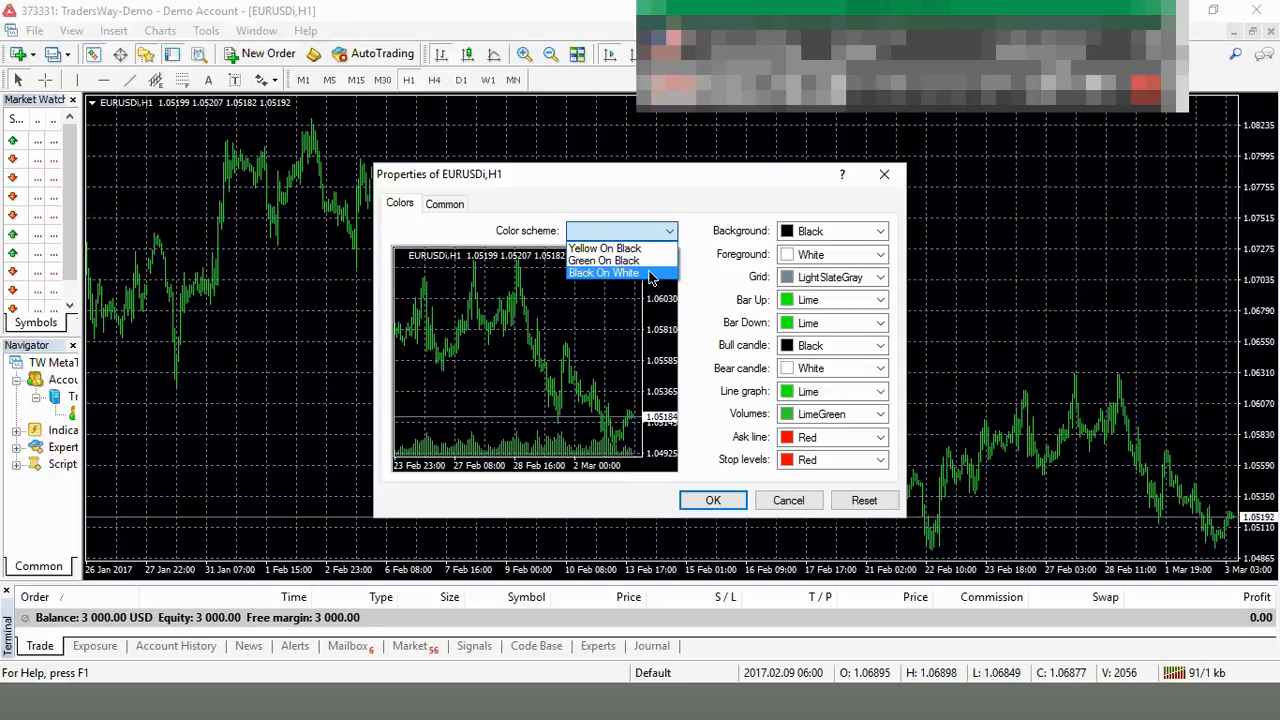
left_click(604, 272)
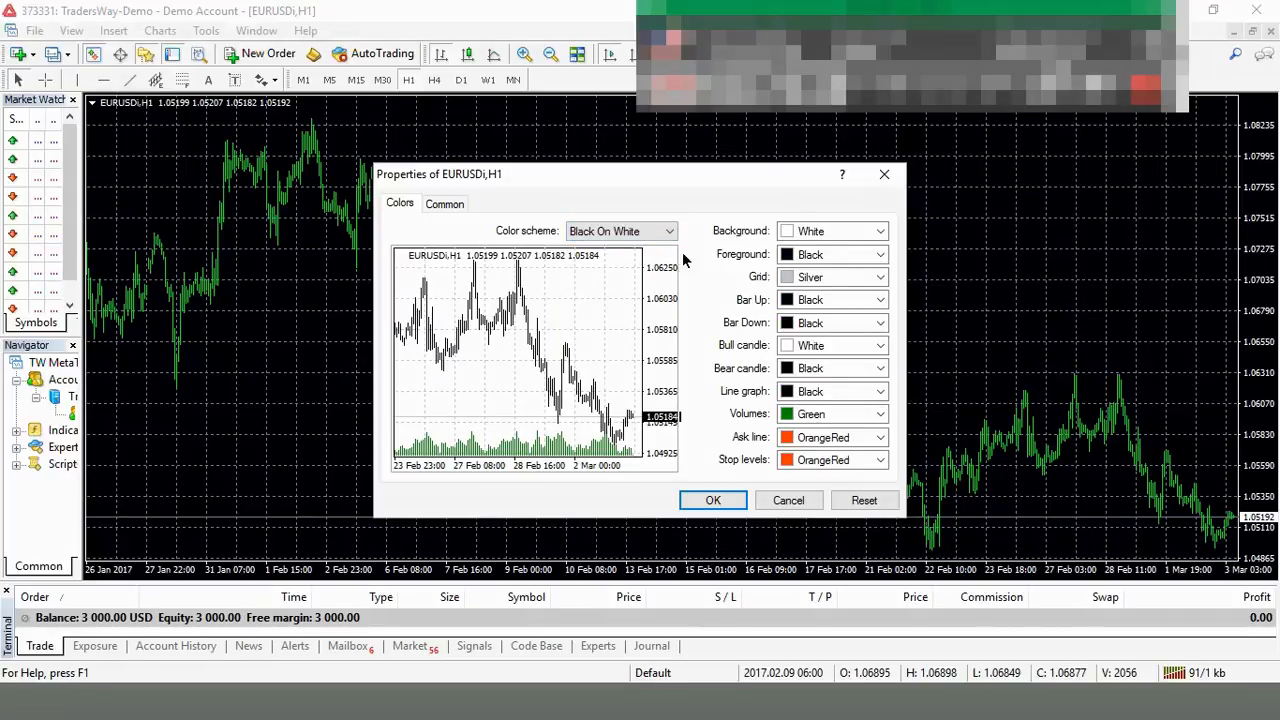
mouse_move(880, 206)
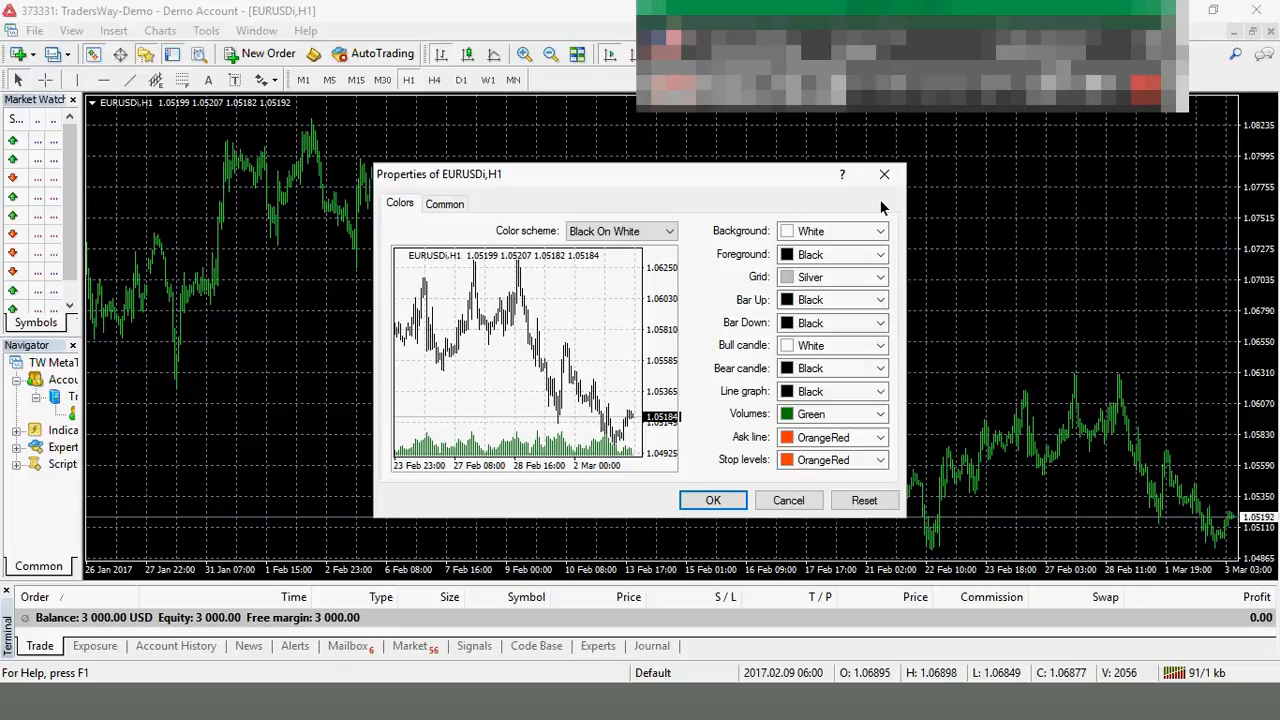
mouse_move(844, 414)
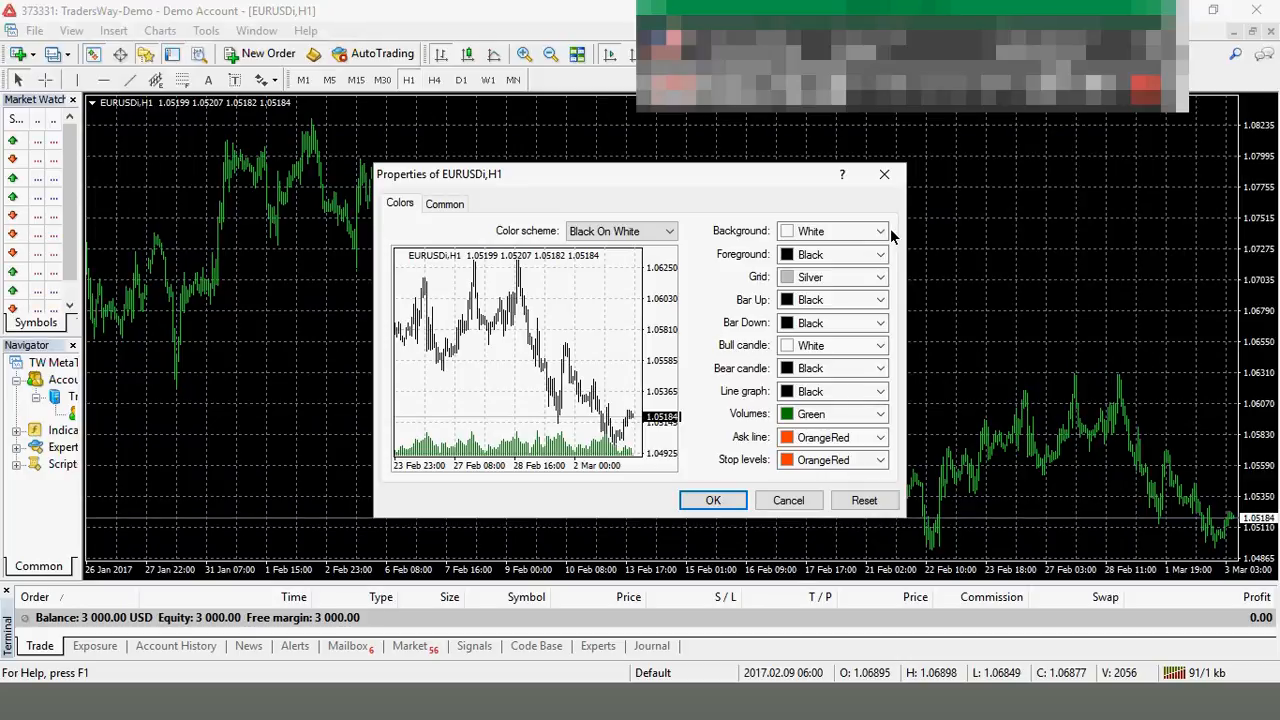
mouse_move(862, 238)
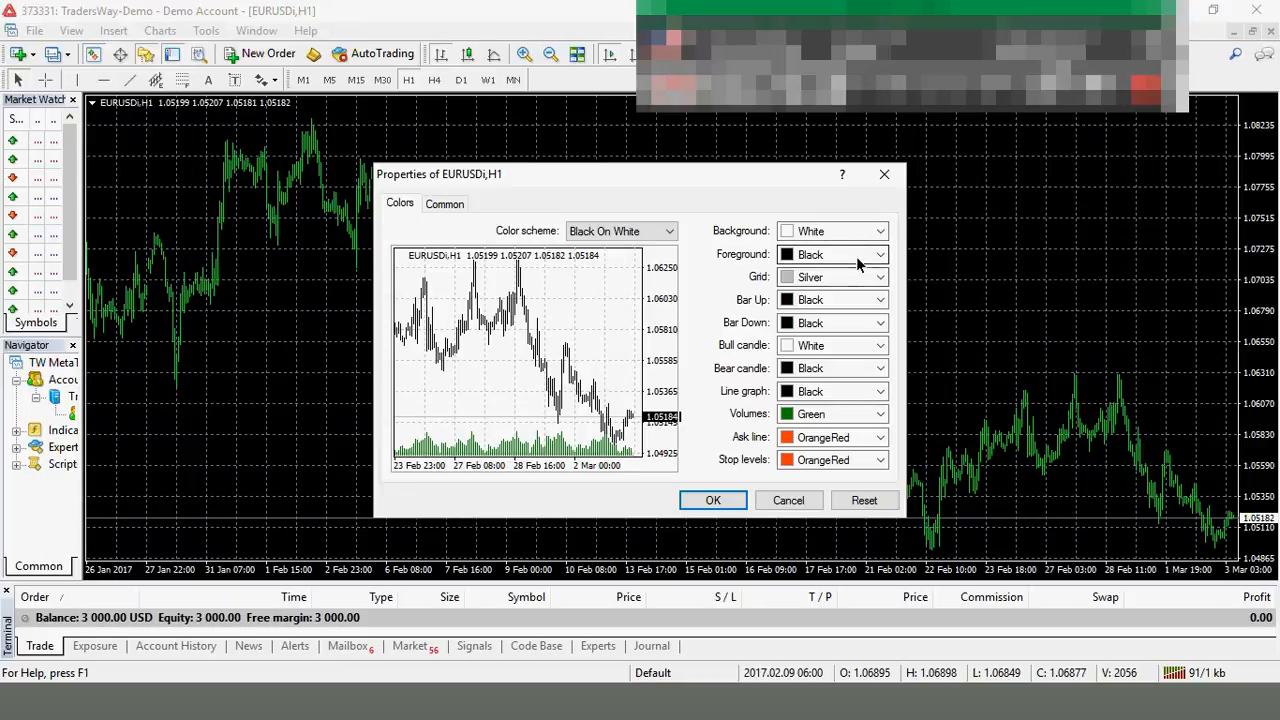
mouse_move(856, 296)
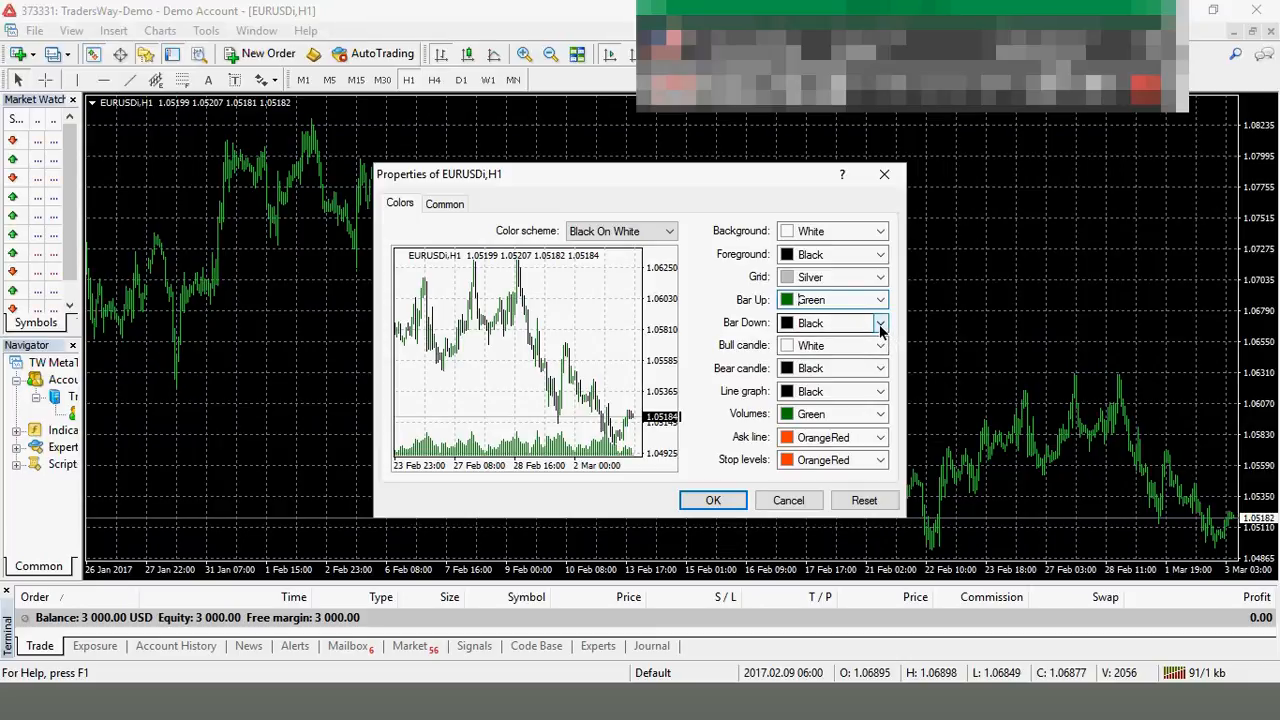
- Set Bar Down red, Bull candle green and Bear candle red in the Colors settings
left_click(880, 344)
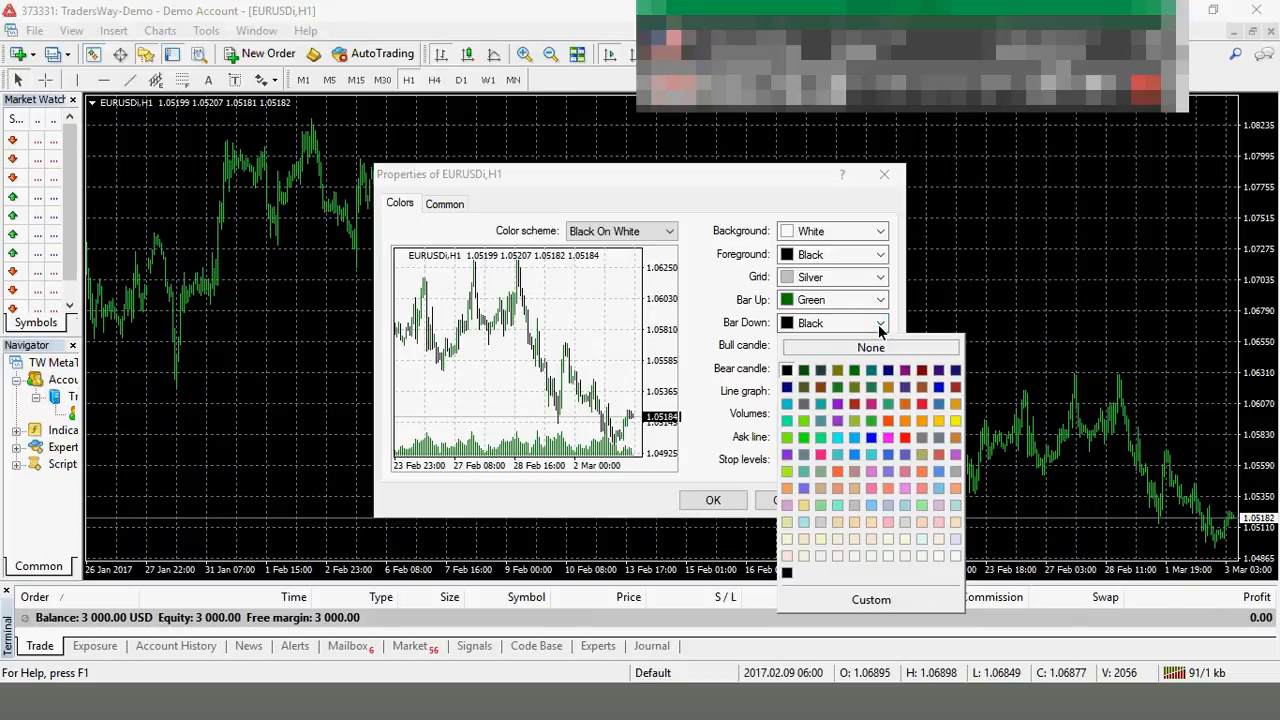
left_click(904, 436)
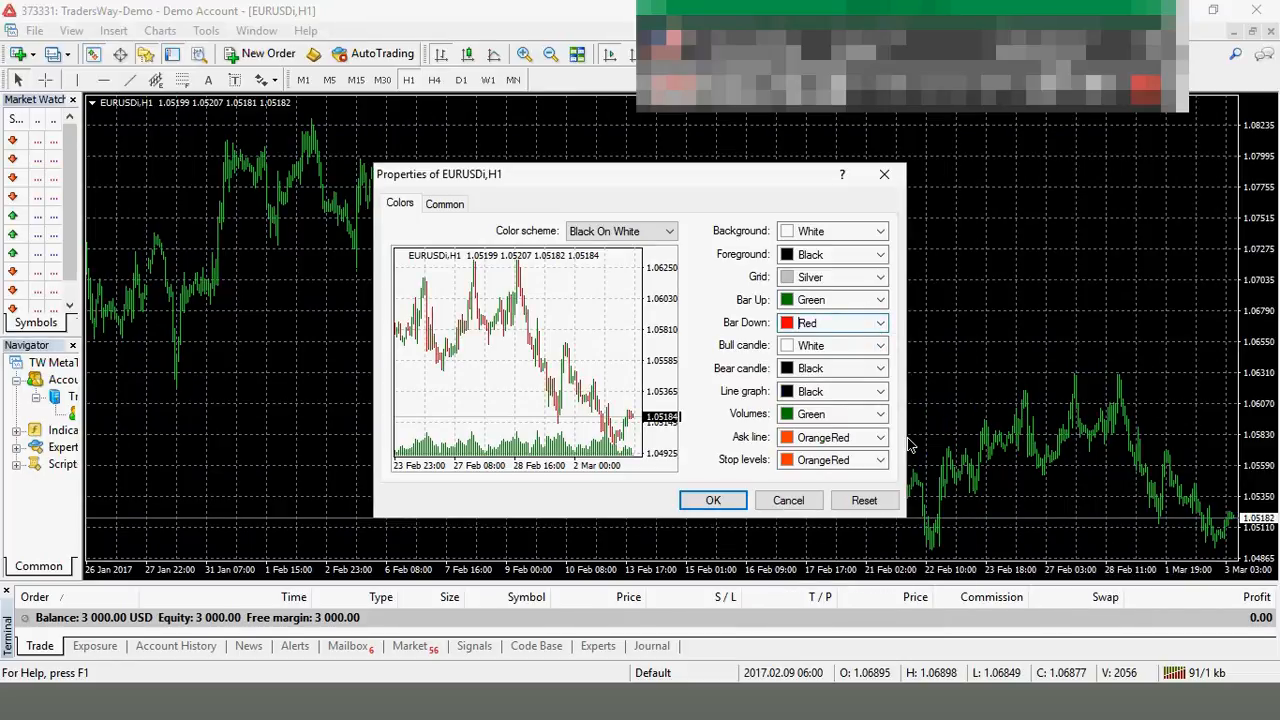
mouse_move(1022, 308)
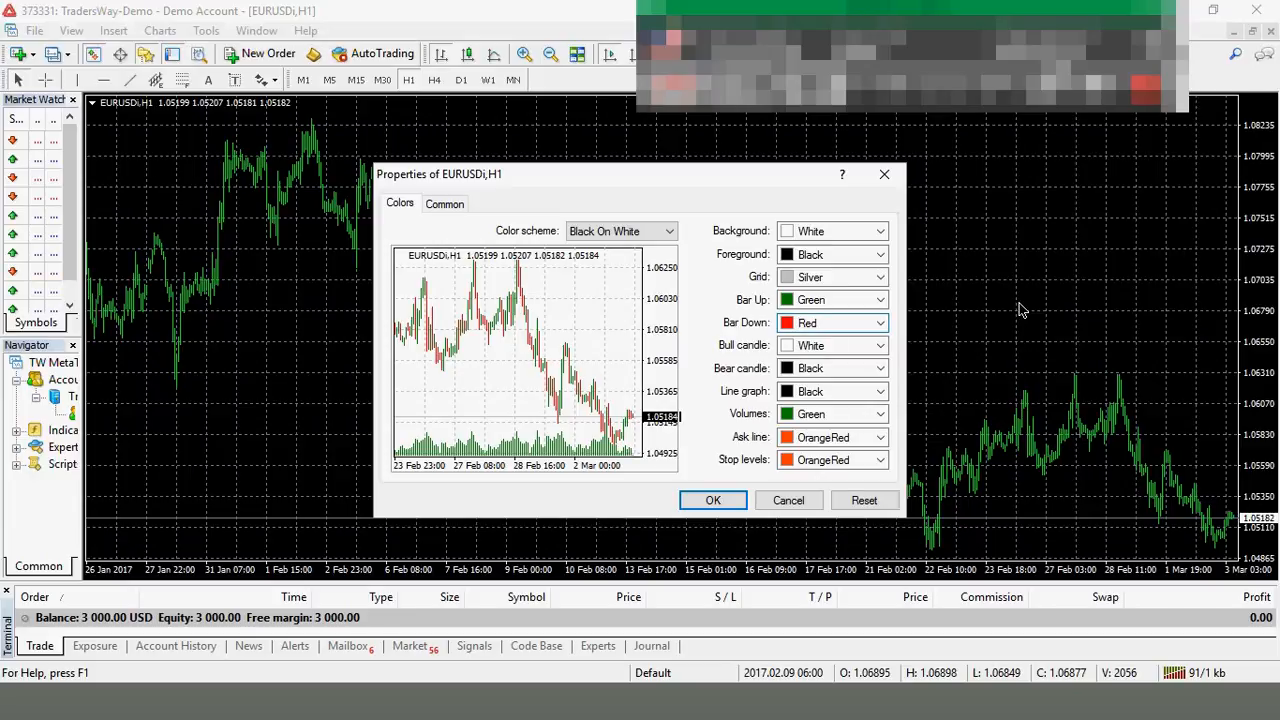
mouse_move(984, 308)
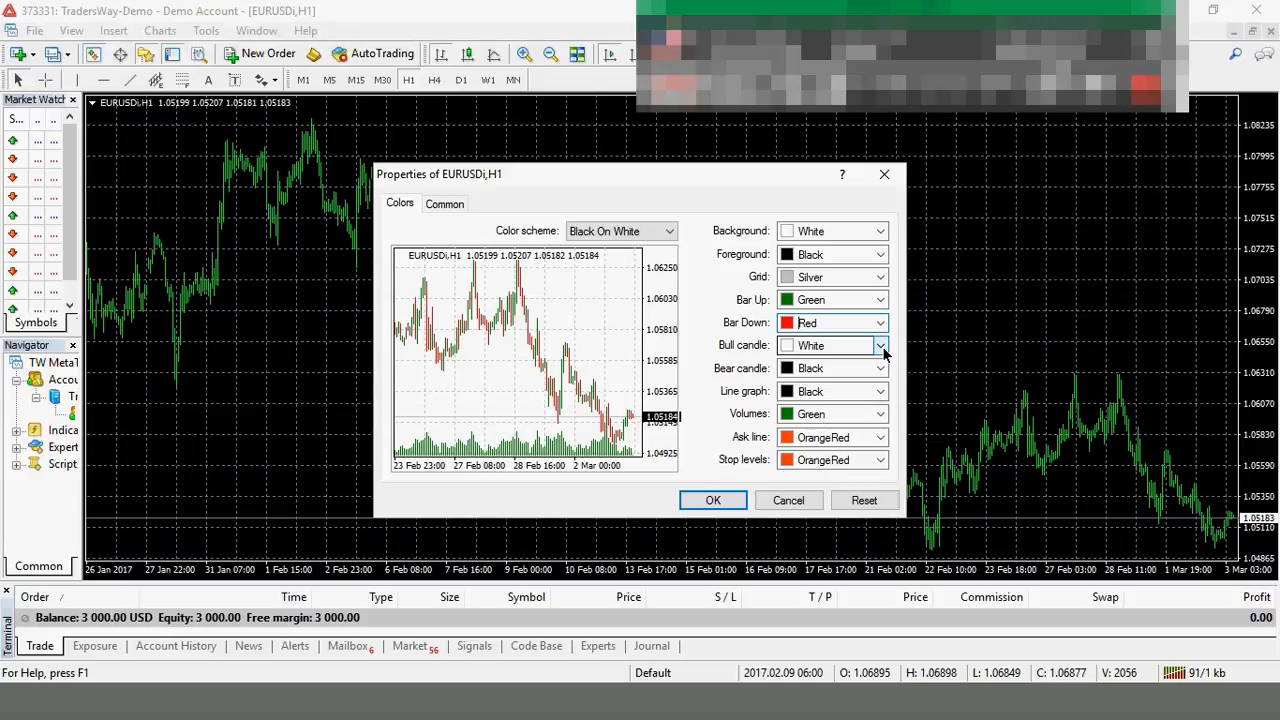
left_click(880, 344)
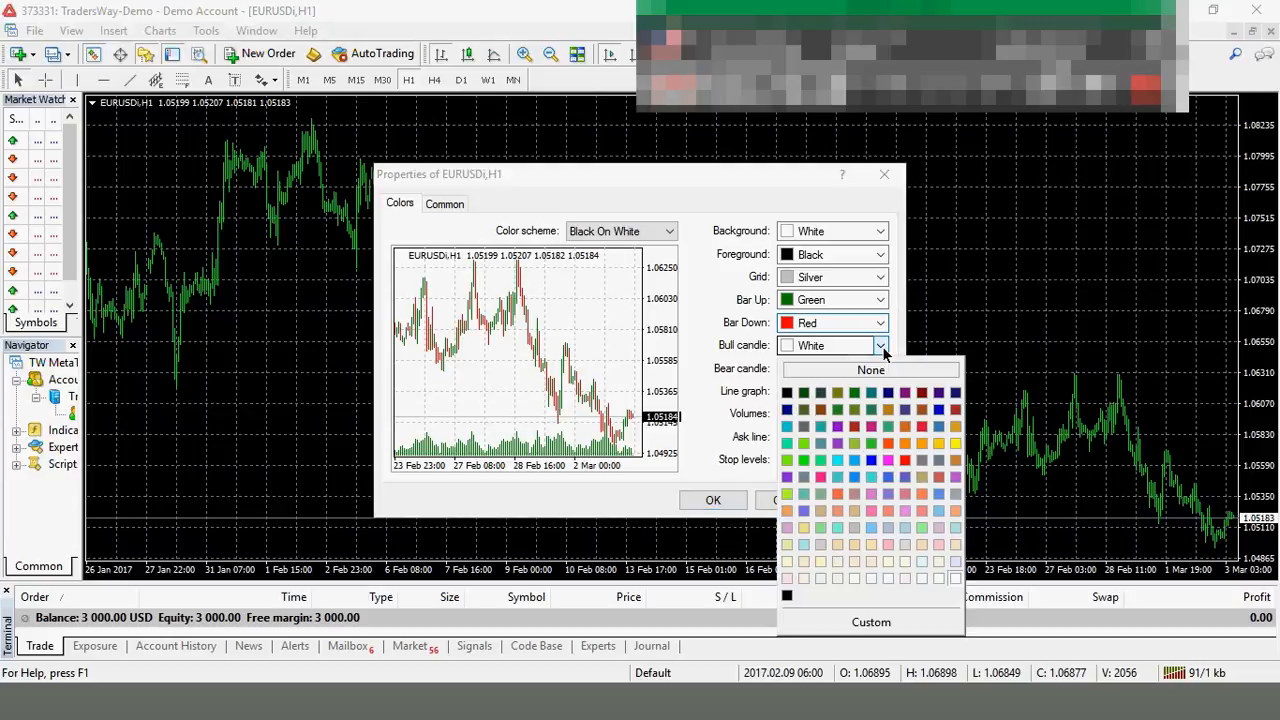
mouse_move(856, 400)
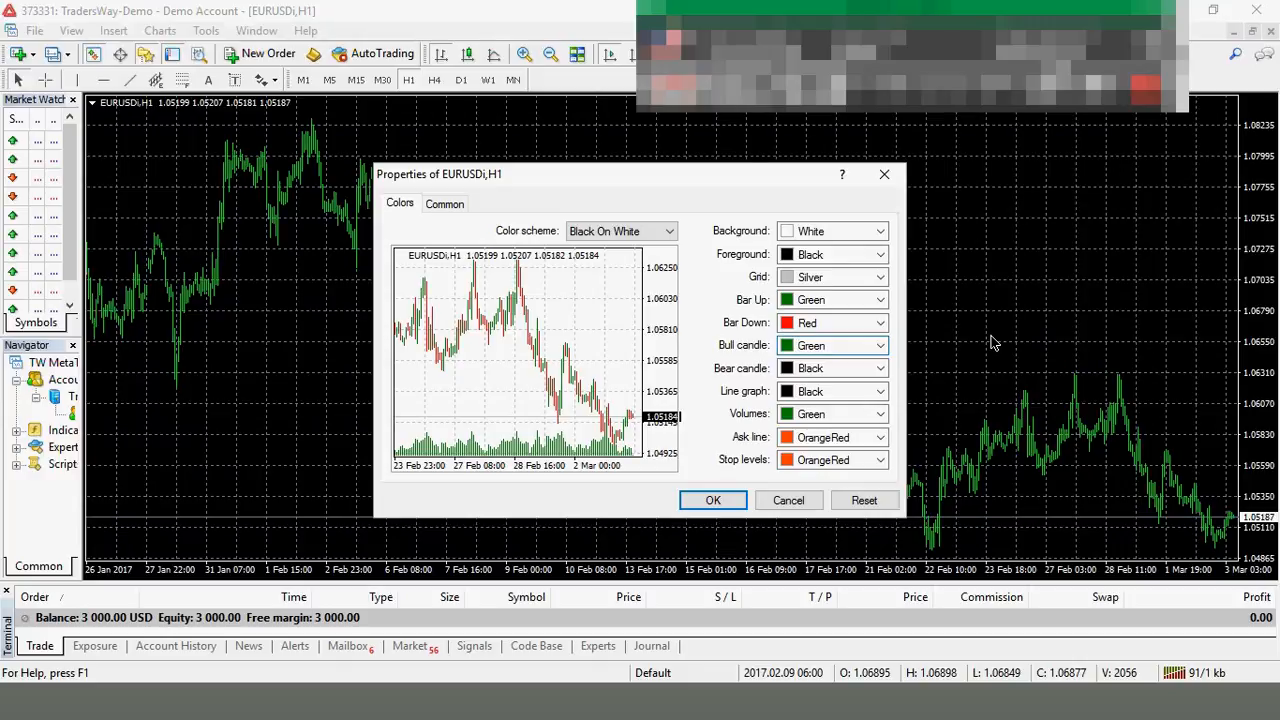
mouse_move(904, 380)
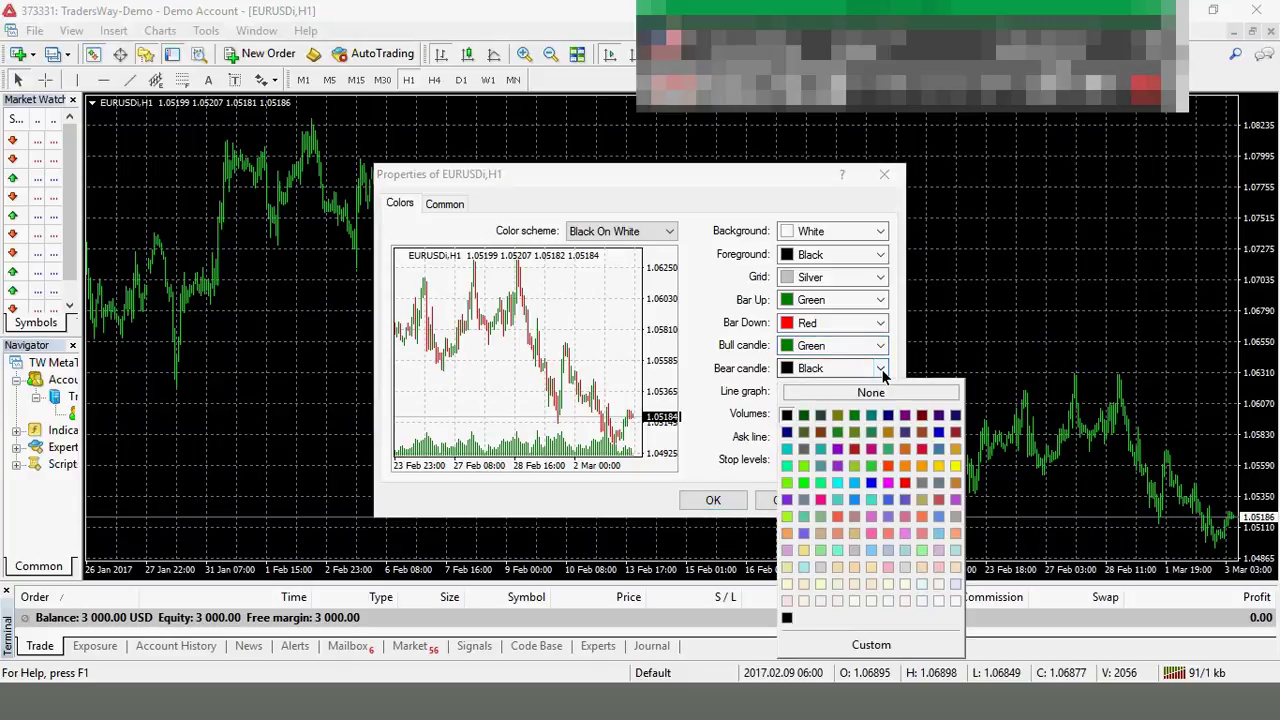
mouse_move(910, 492)
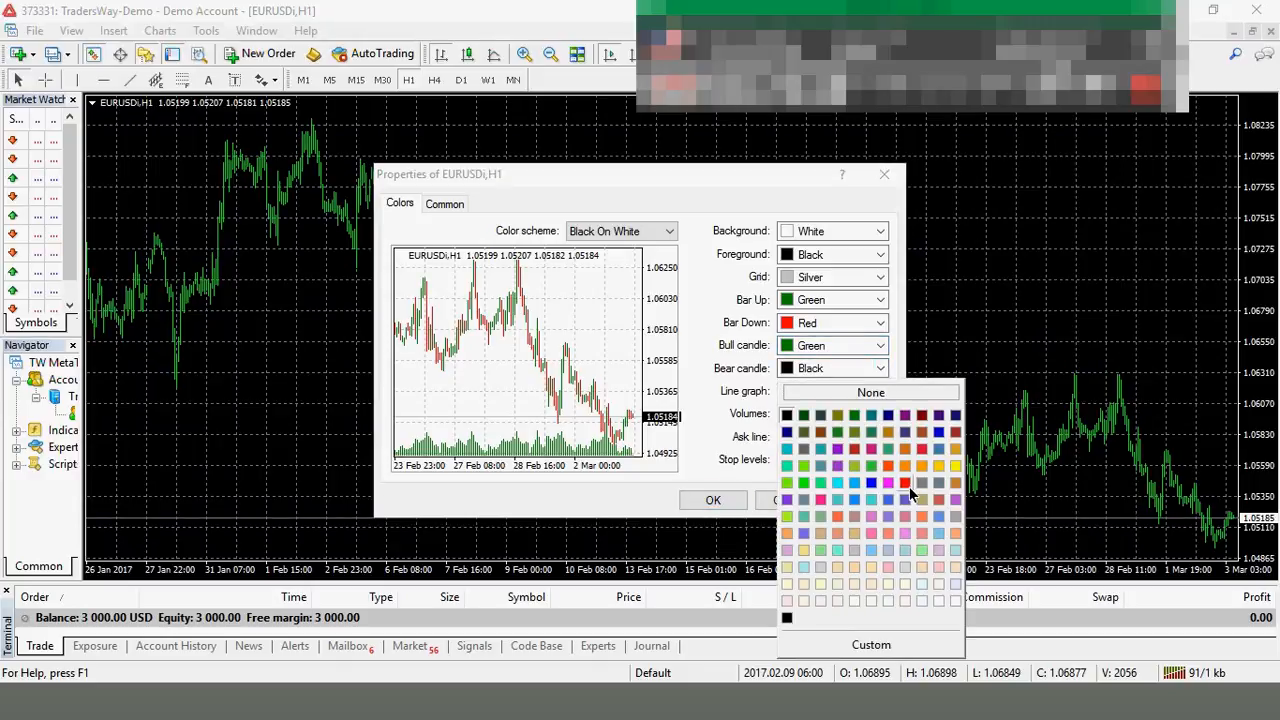
left_click(904, 482)
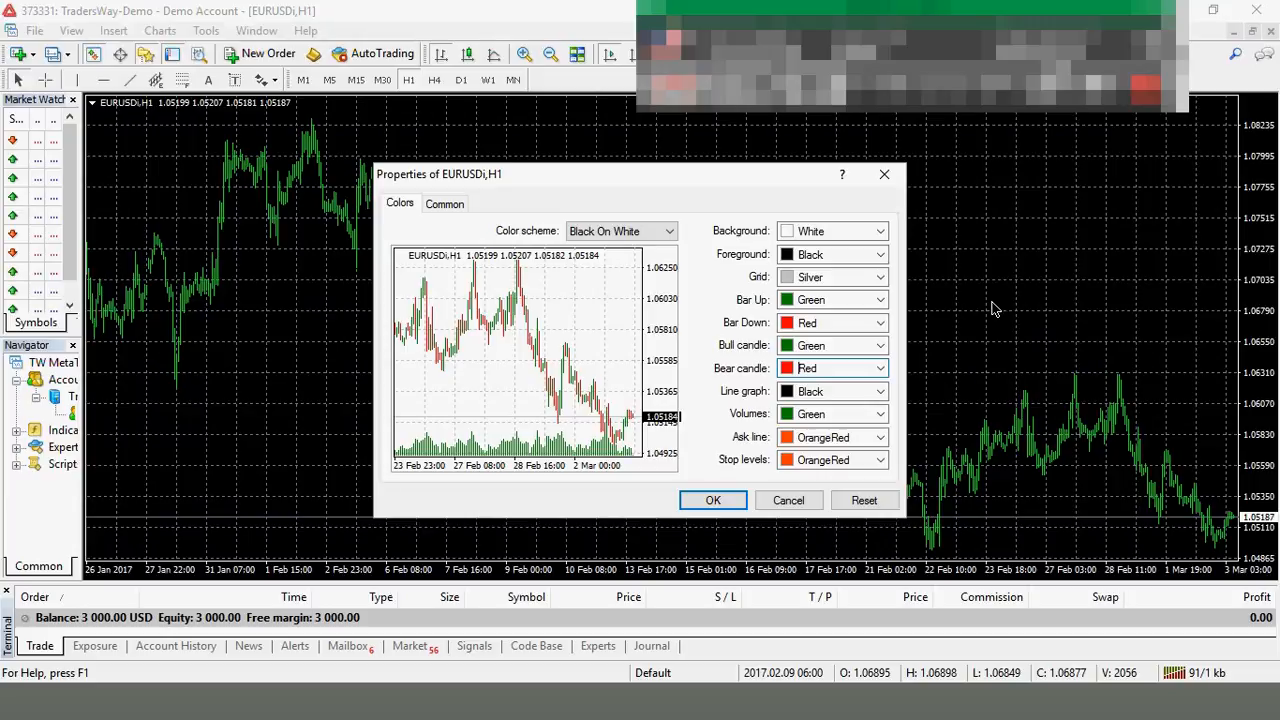
mouse_move(712, 210)
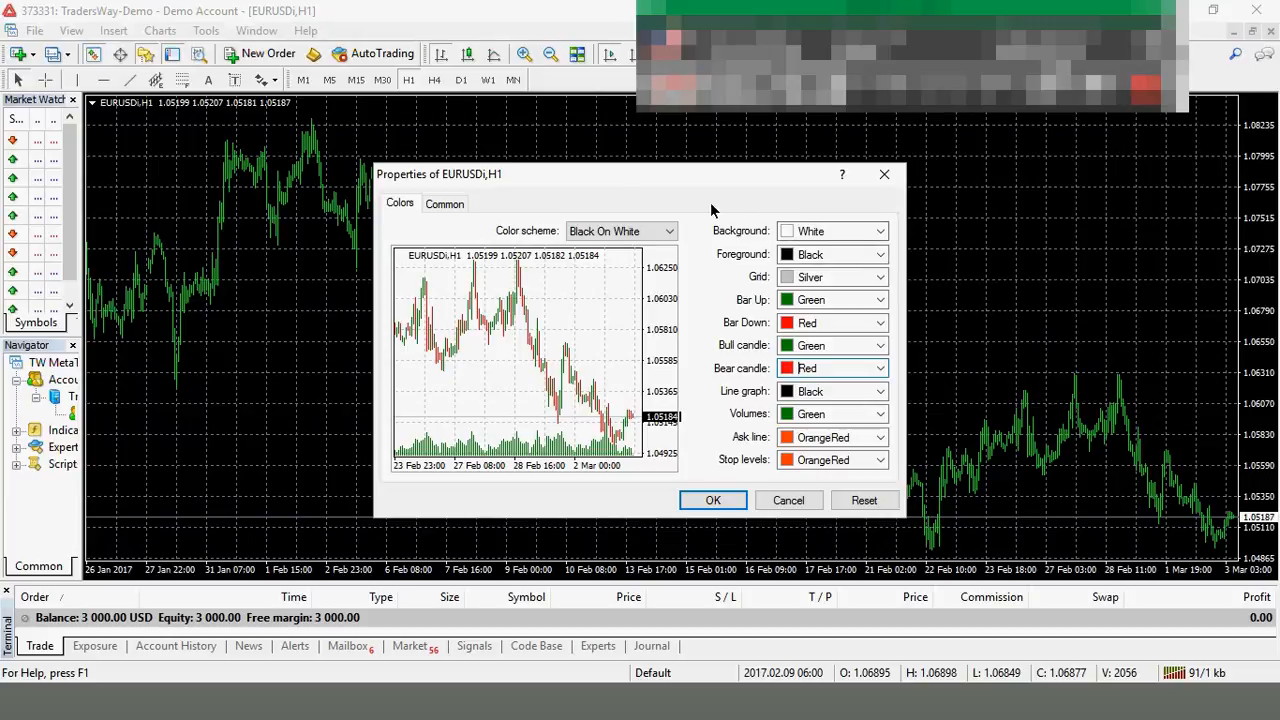
- Switch the chart type to Candlesticks in the Common settings and confirm with OK
left_click(444, 204)
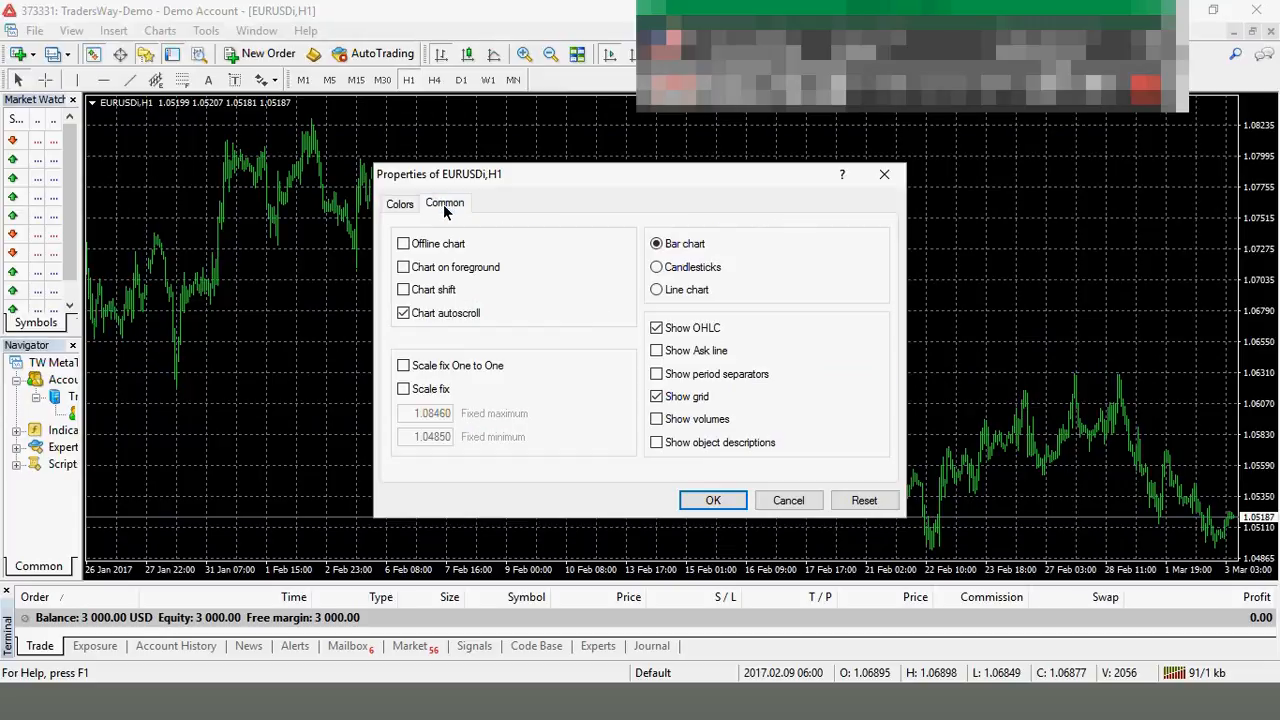
mouse_move(764, 268)
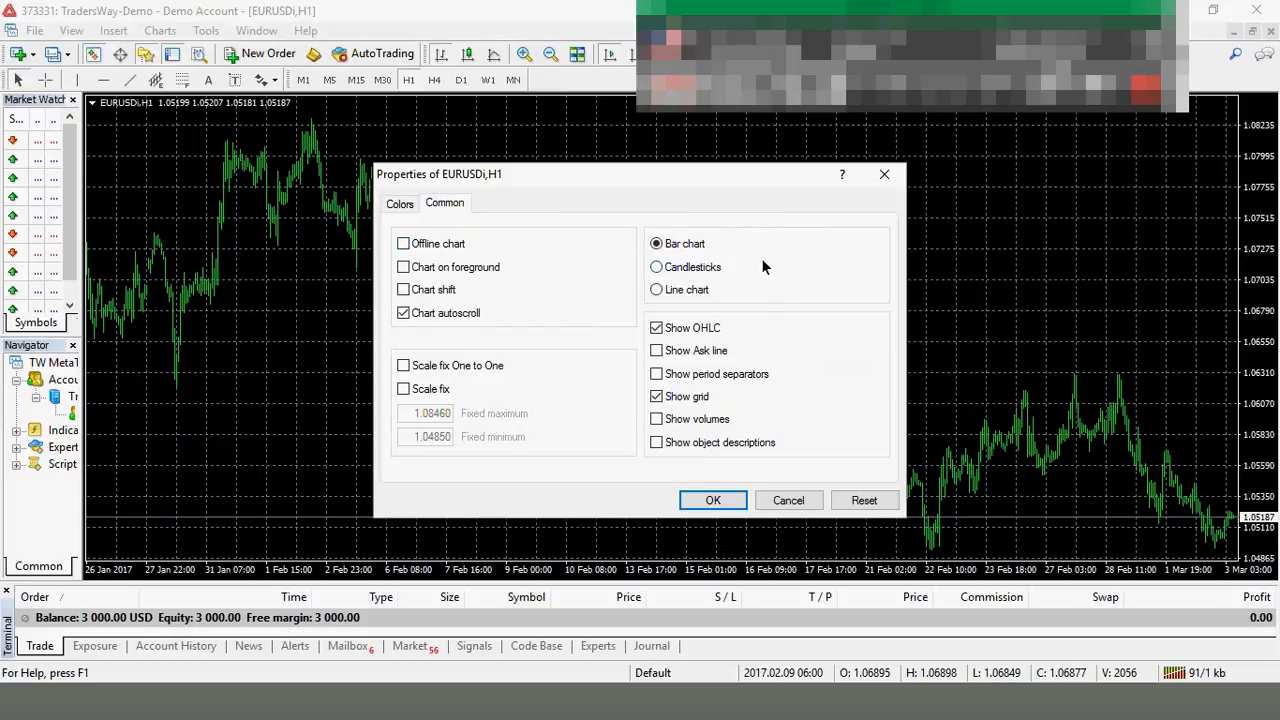
left_click(656, 268)
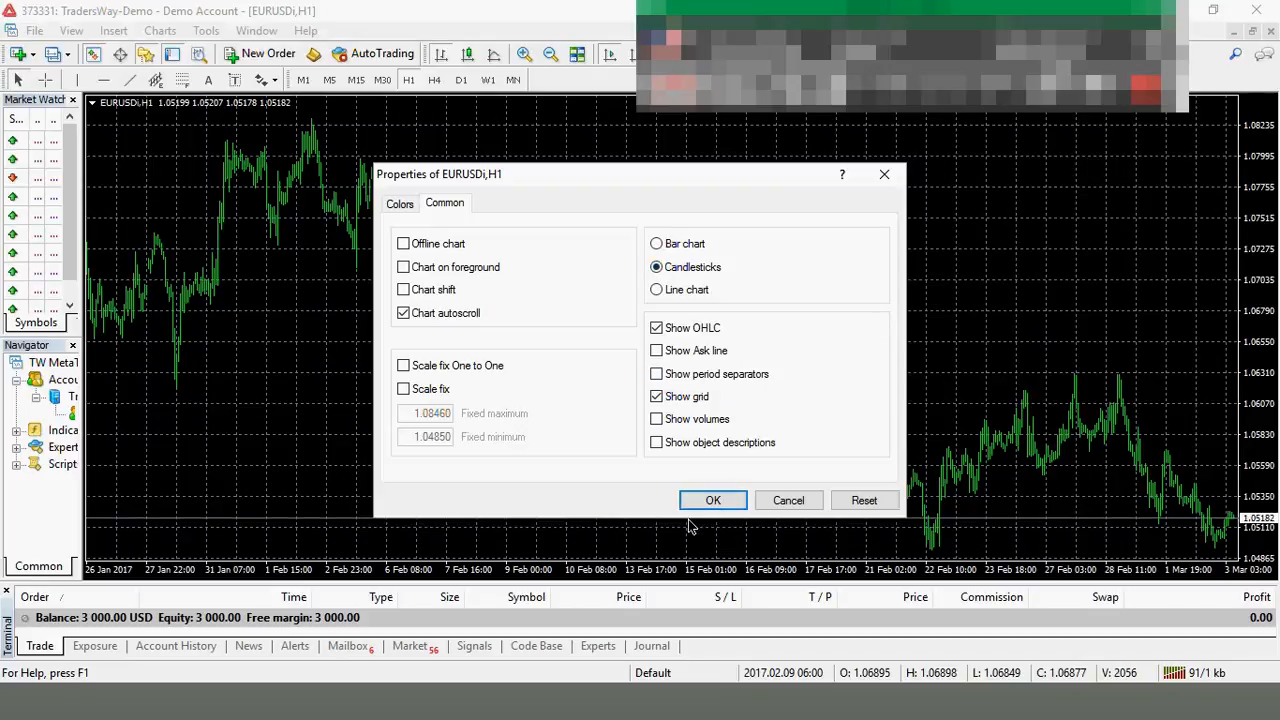
left_click(712, 500)
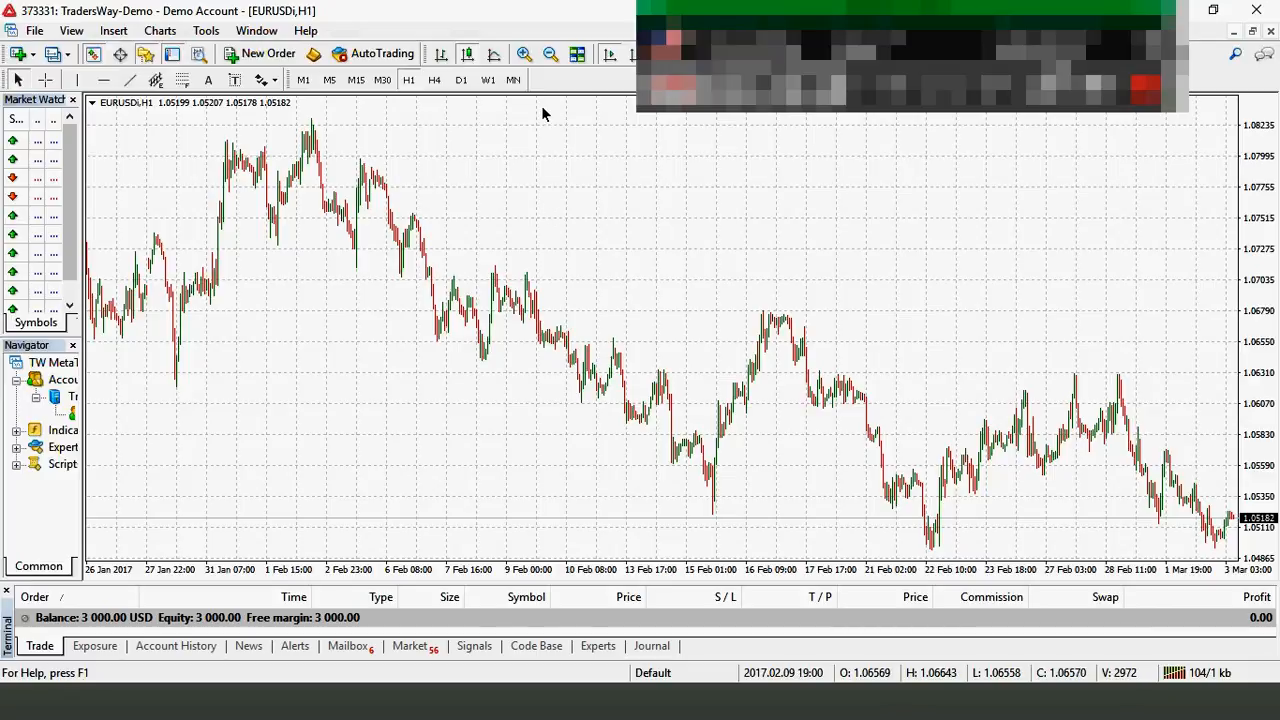
mouse_move(524, 54)
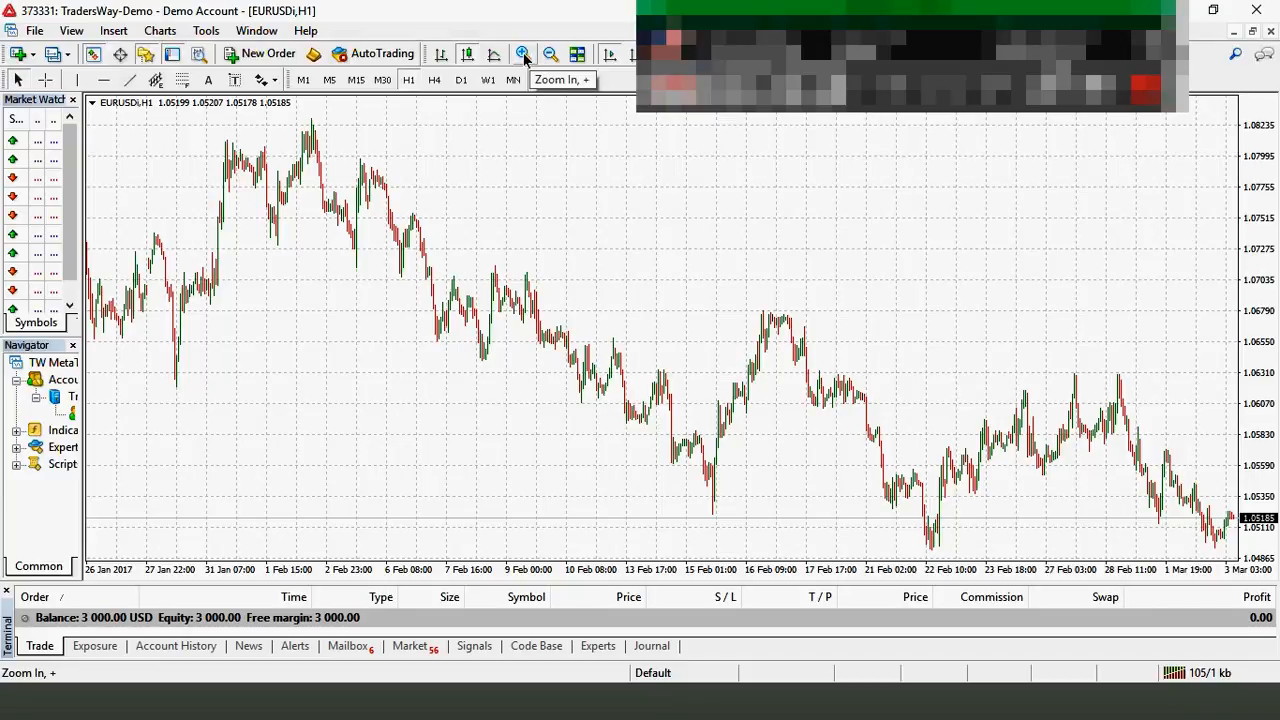
- Zoom in twice so the green and red candles appear larger
left_click(522, 54)
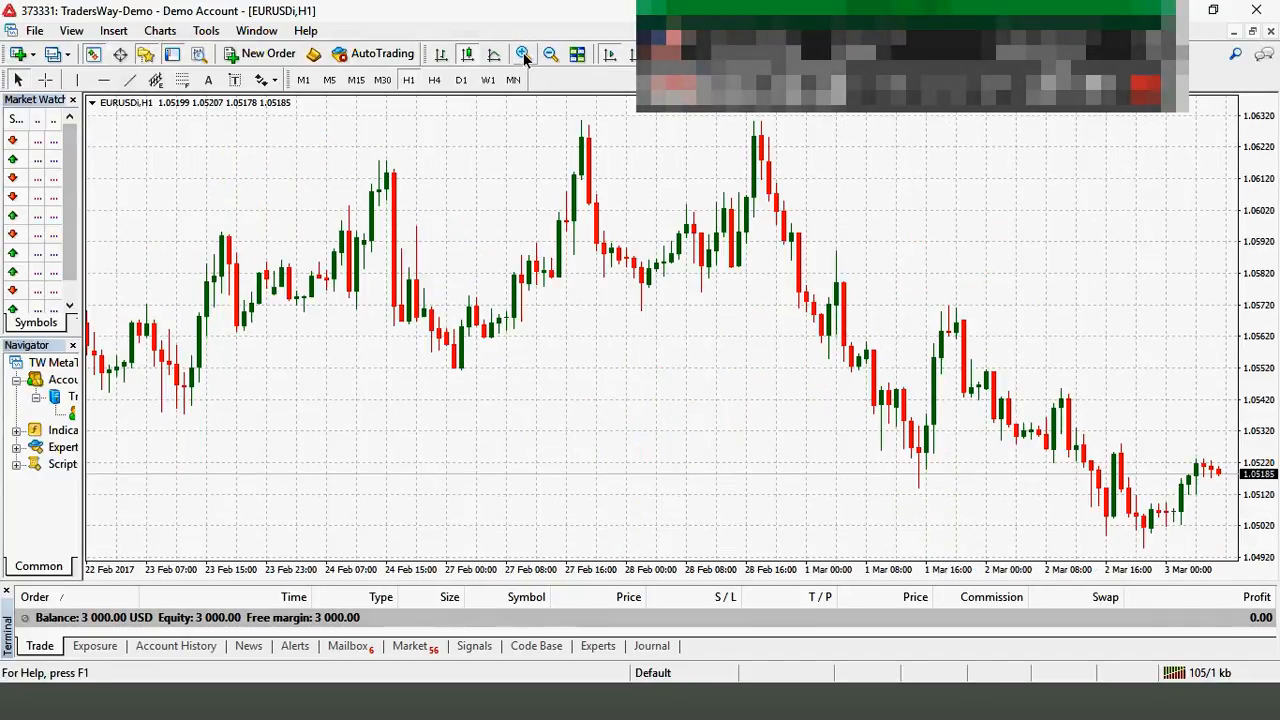
left_click(524, 54)
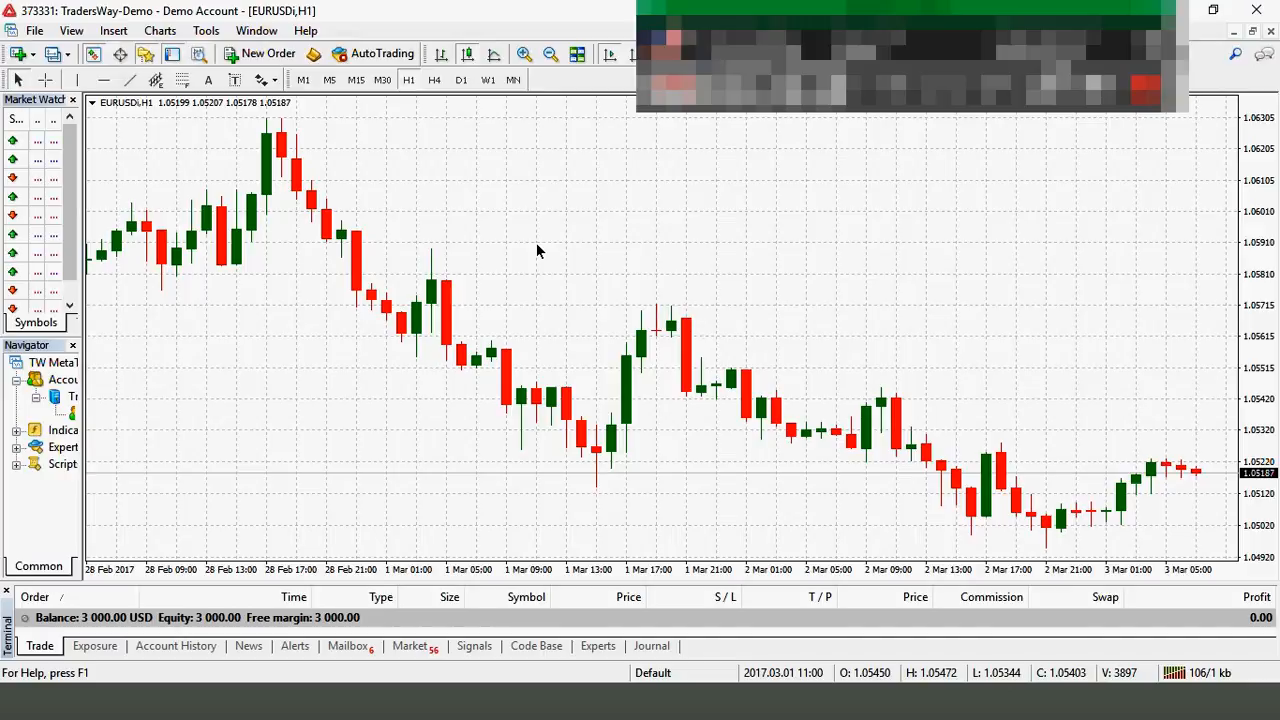
mouse_move(230, 316)
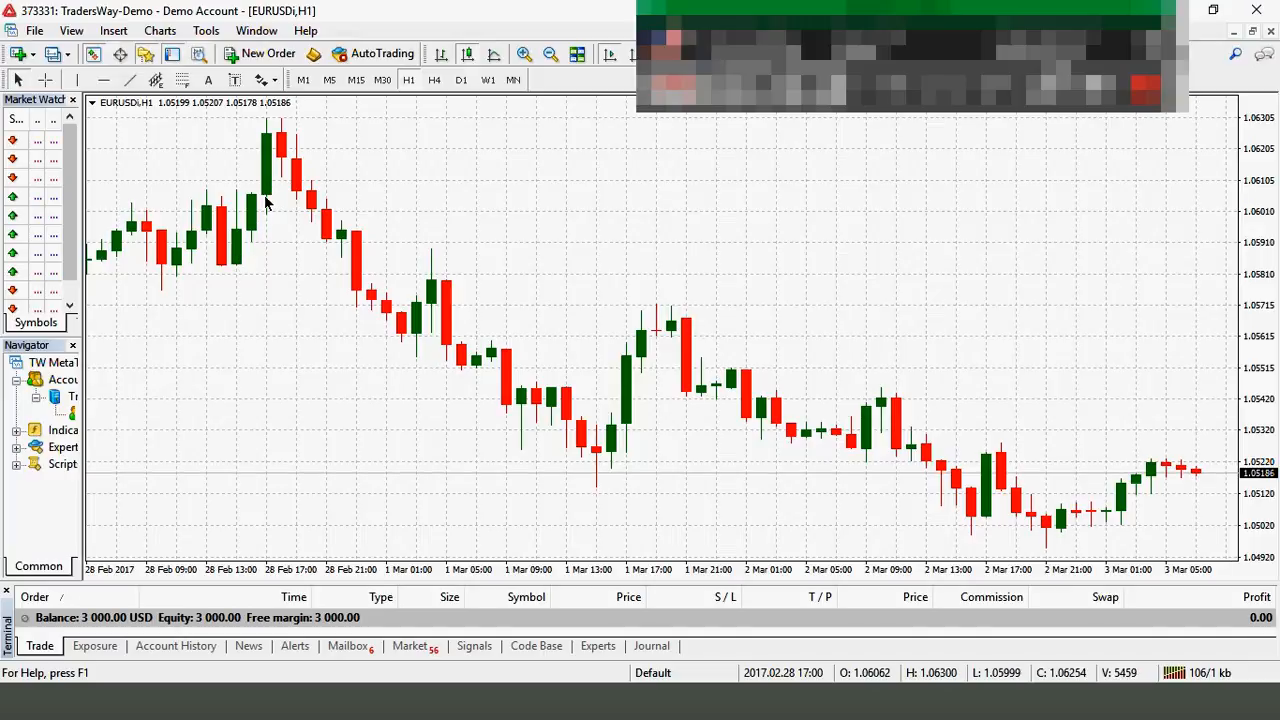
mouse_move(298, 140)
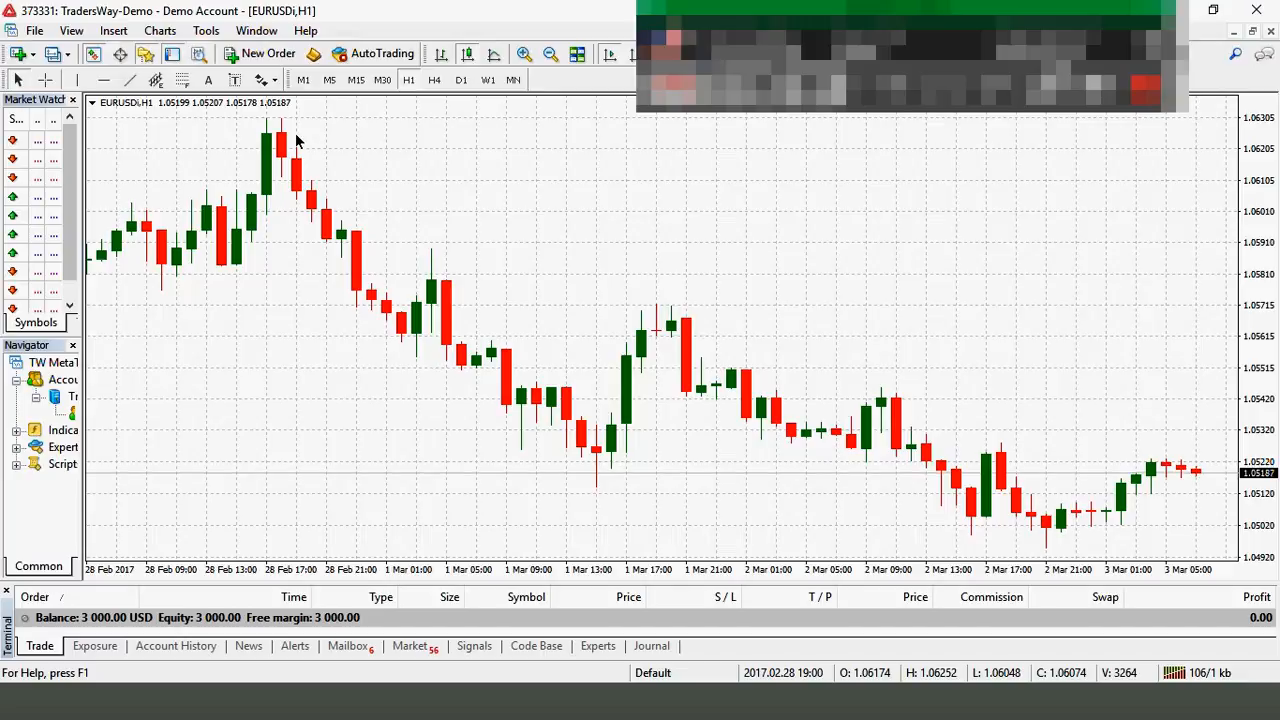
mouse_move(292, 136)
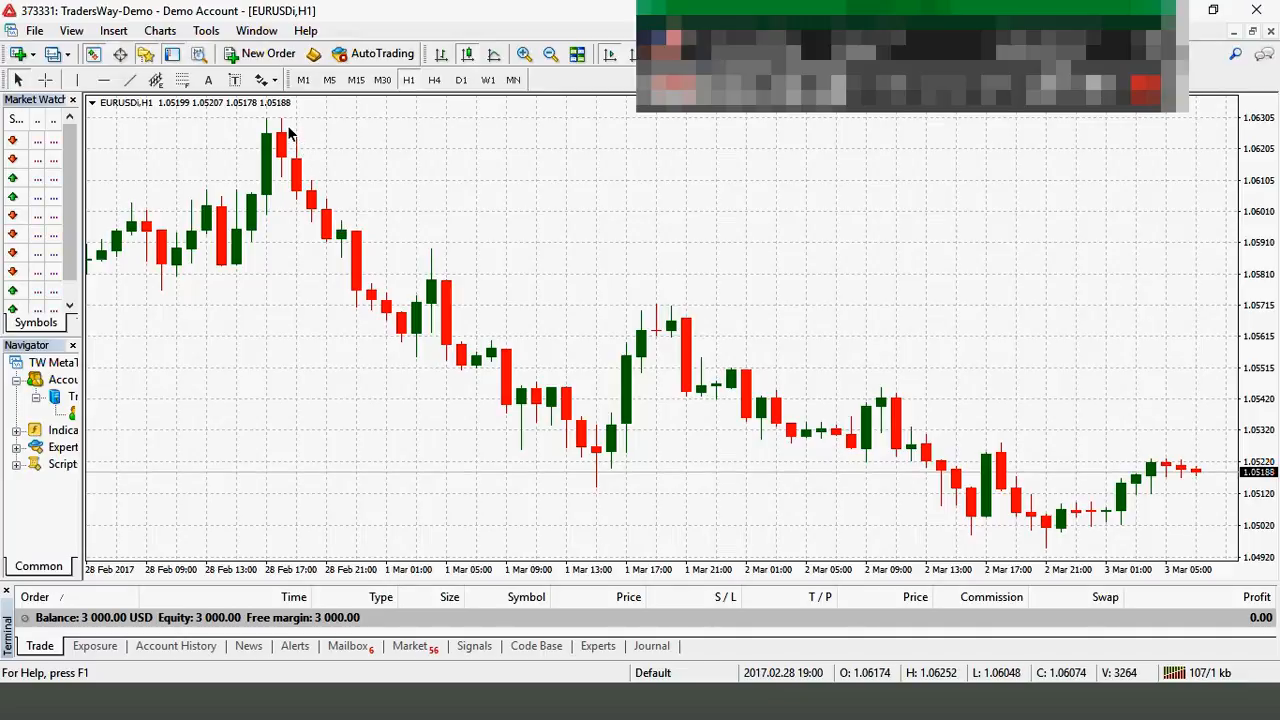
mouse_move(332, 200)
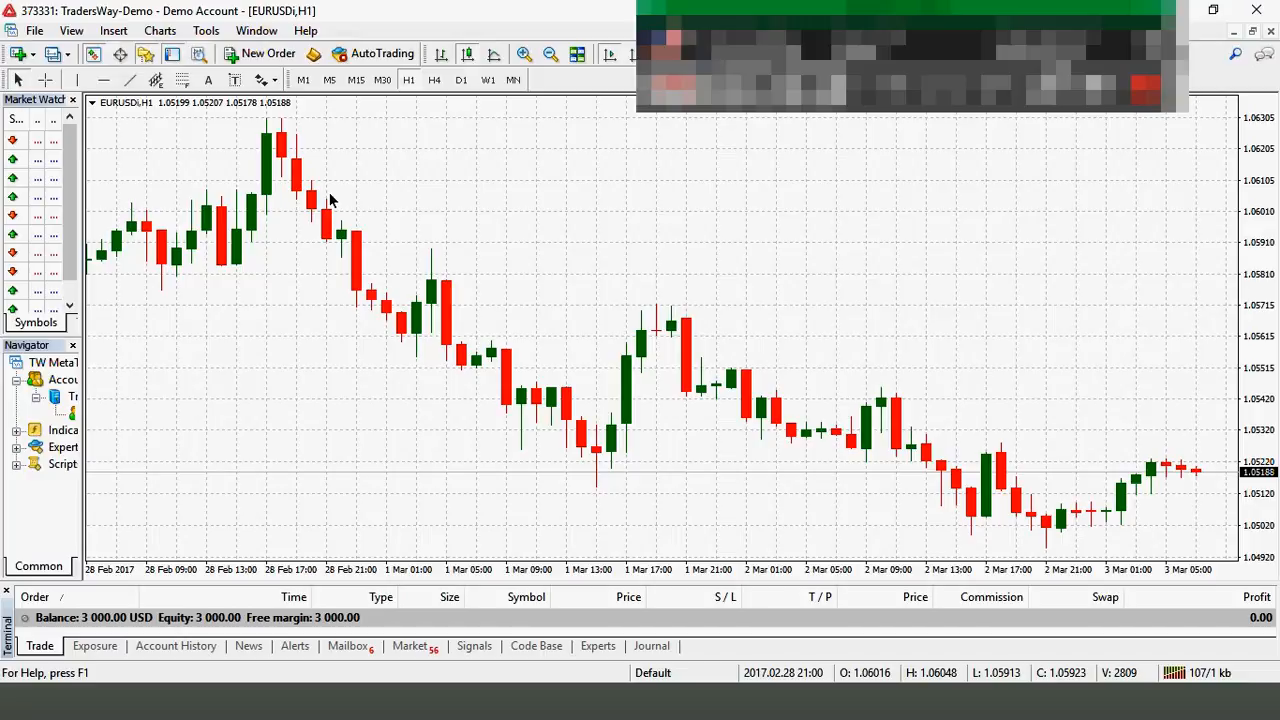
mouse_move(632, 284)
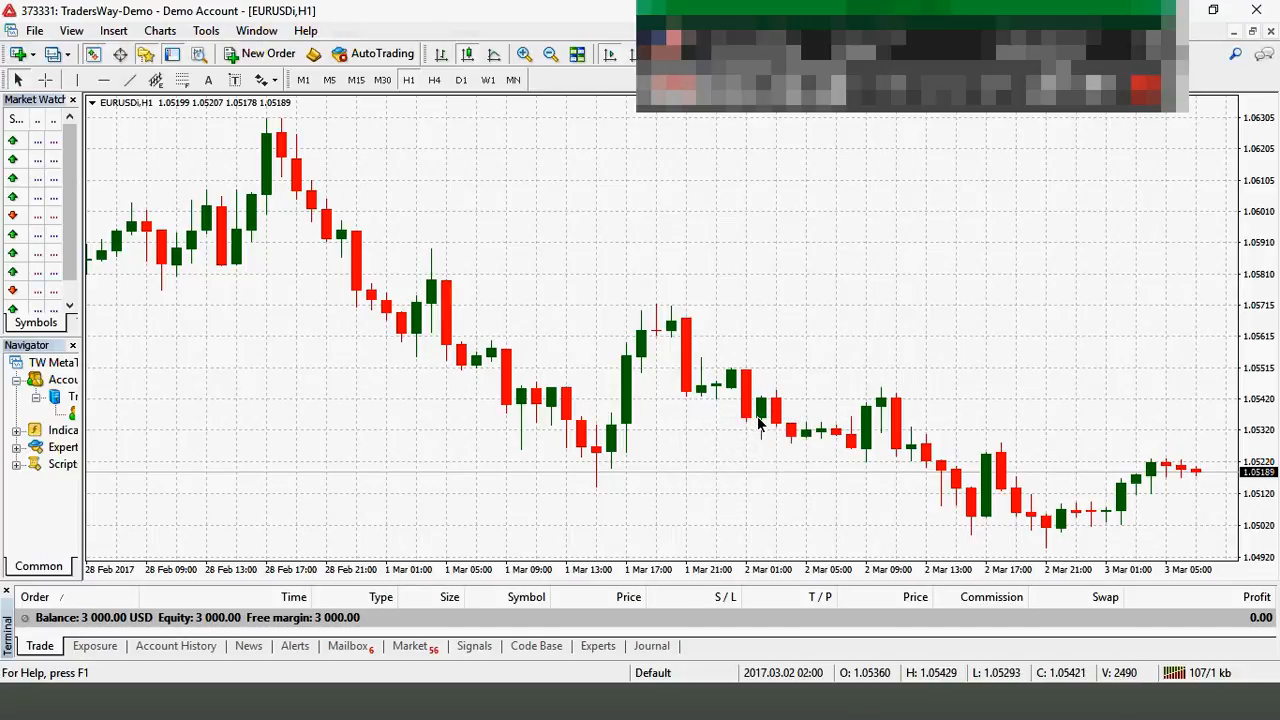
mouse_move(672, 478)
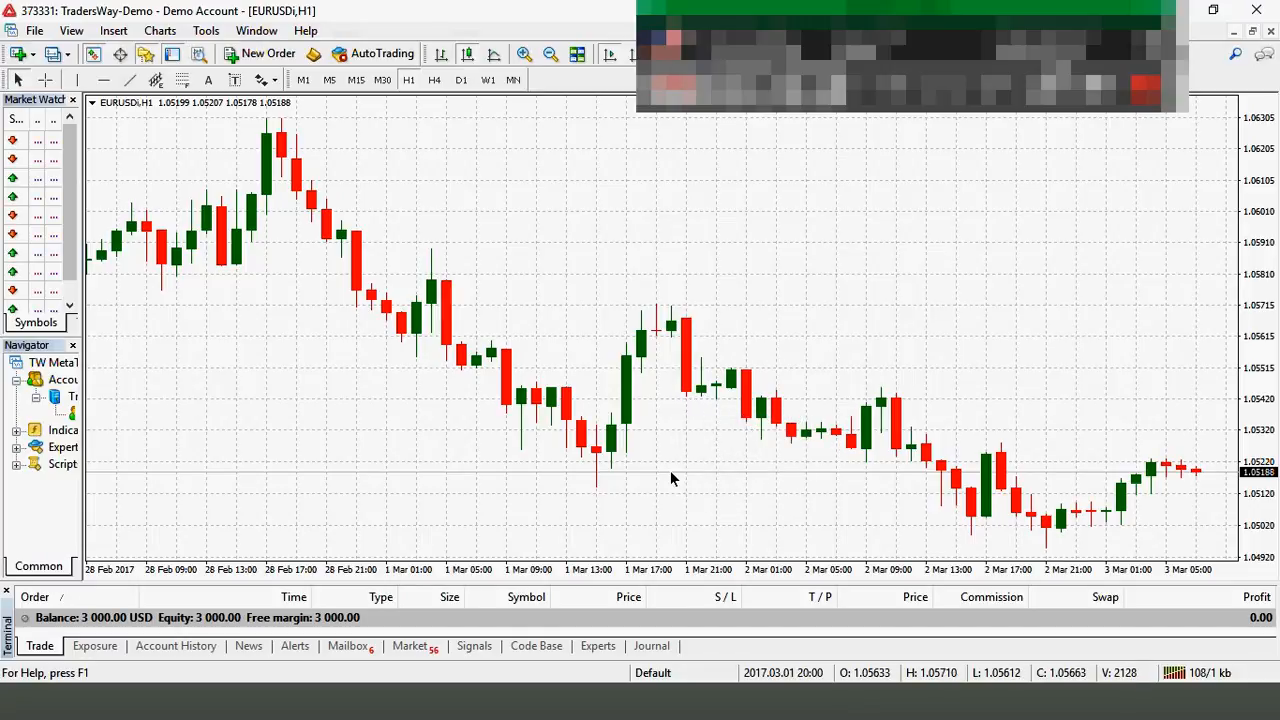
mouse_move(658, 450)
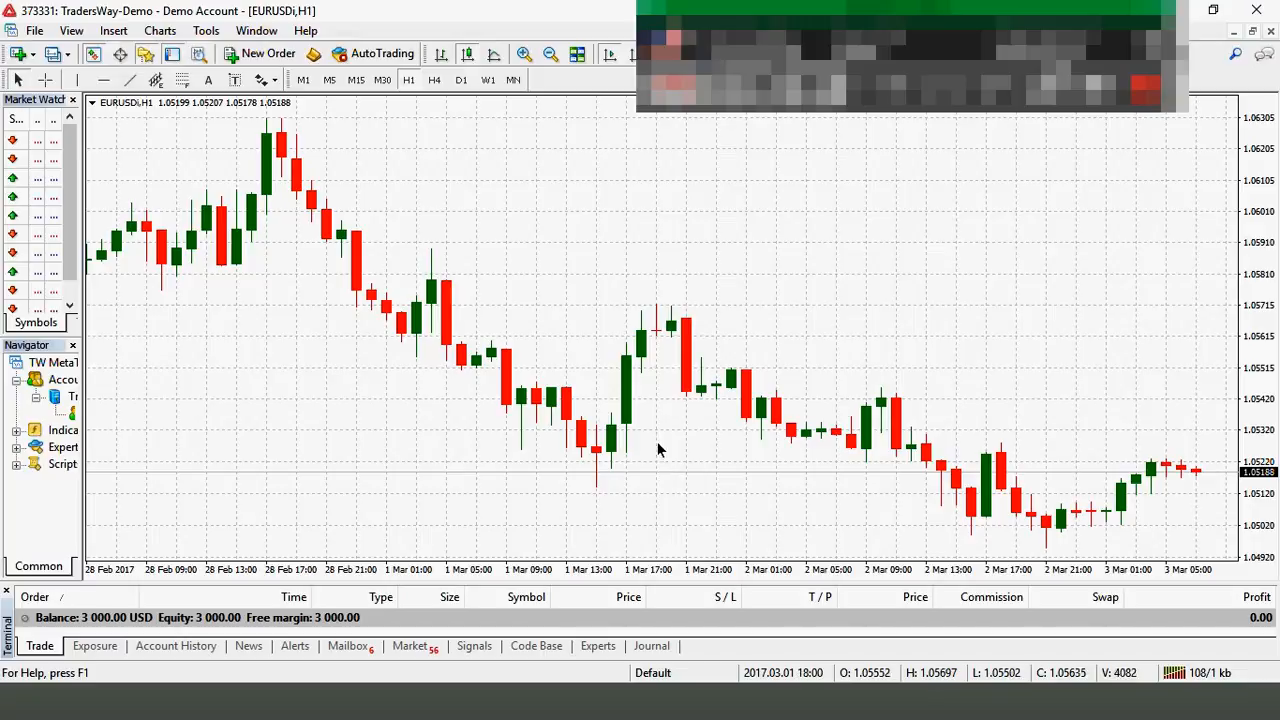
mouse_move(604, 488)
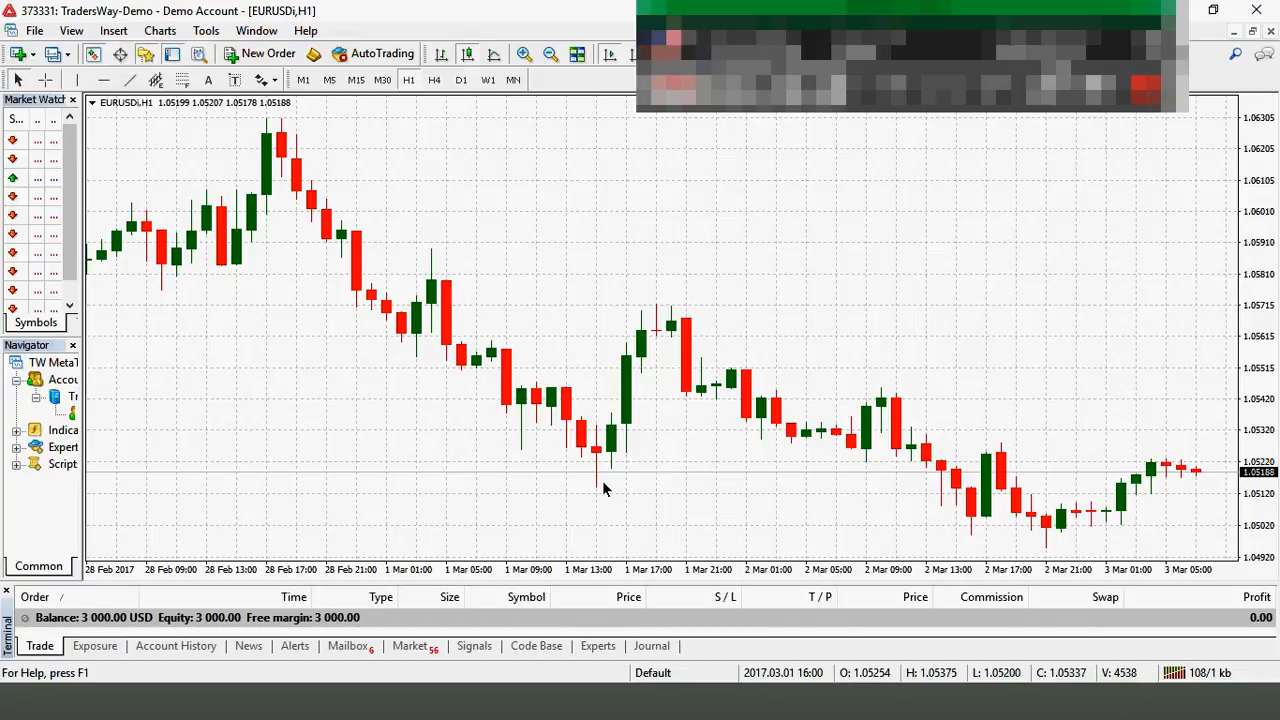
mouse_move(640, 448)
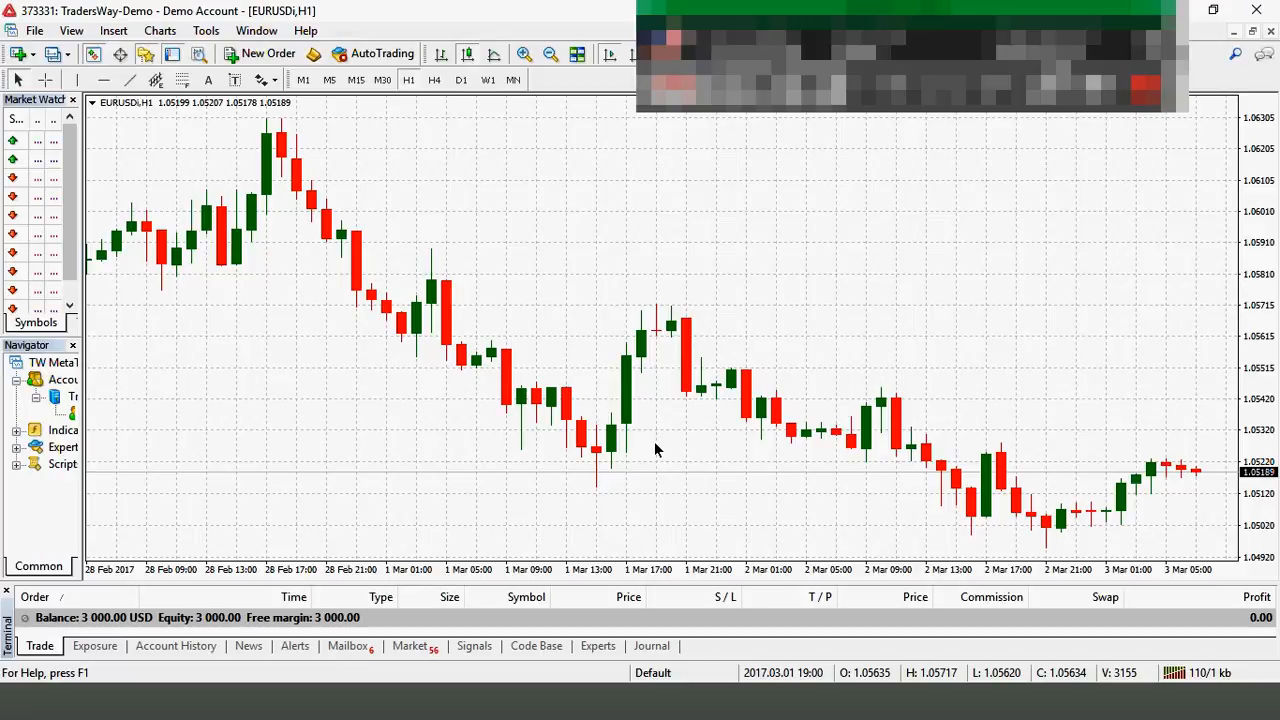
mouse_move(612, 276)
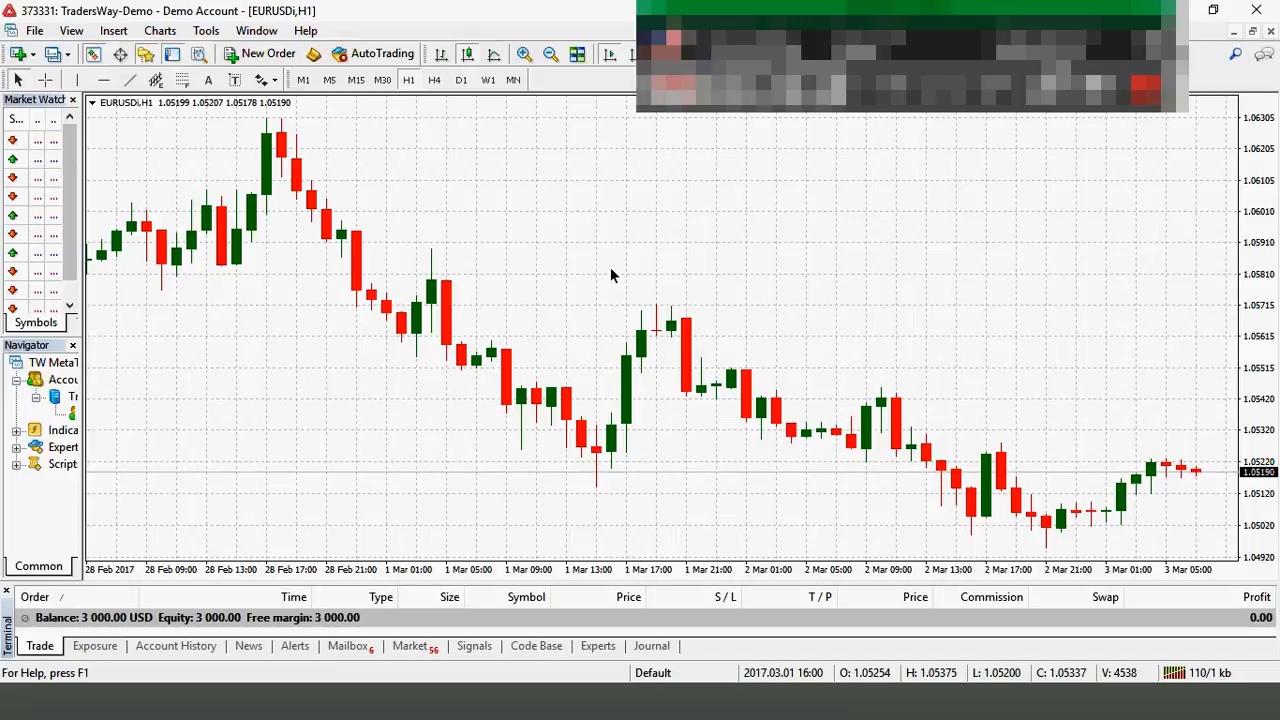
- Save the chart's settings as a template with file name 'GGFX Demo'
right_click(612, 276)
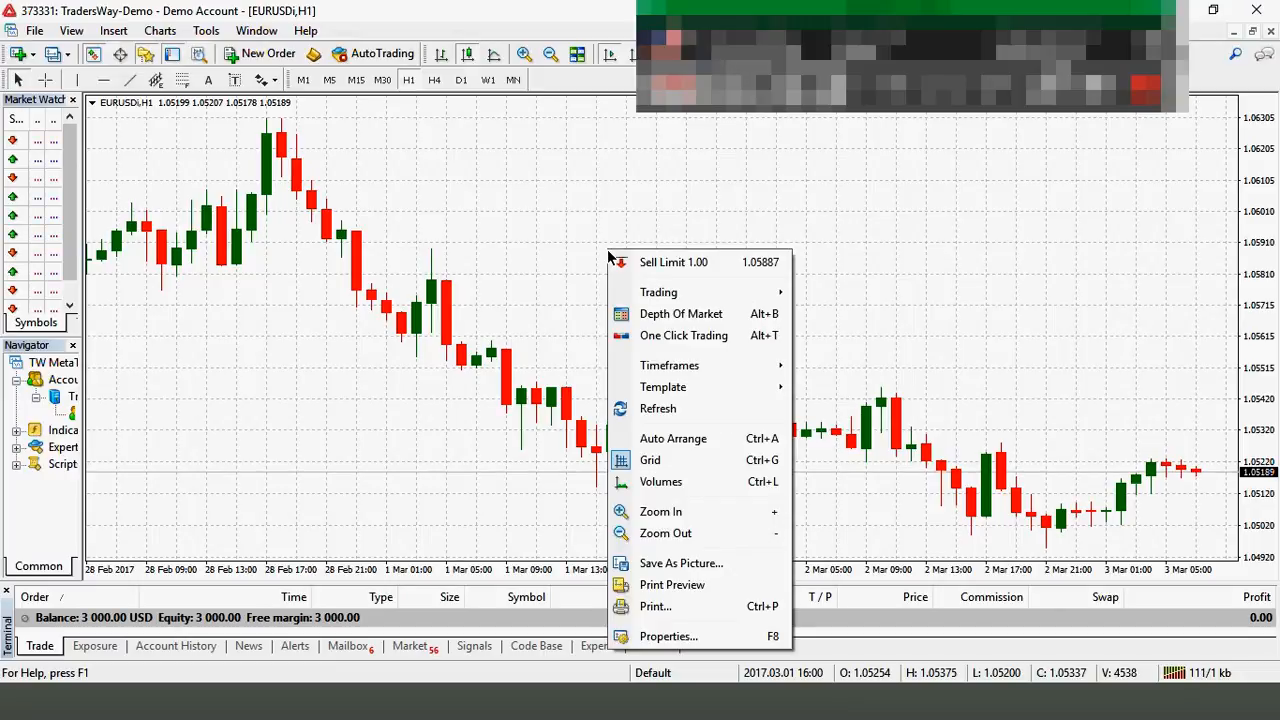
mouse_move(750, 196)
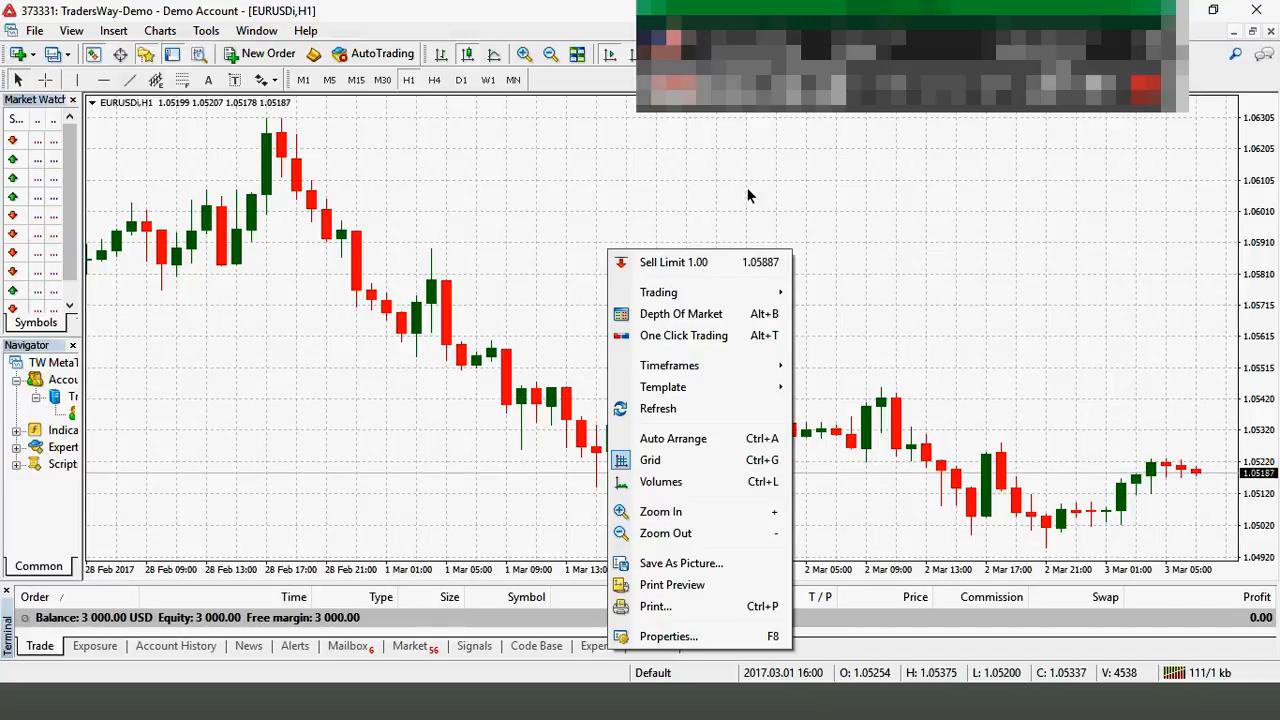
mouse_move(740, 280)
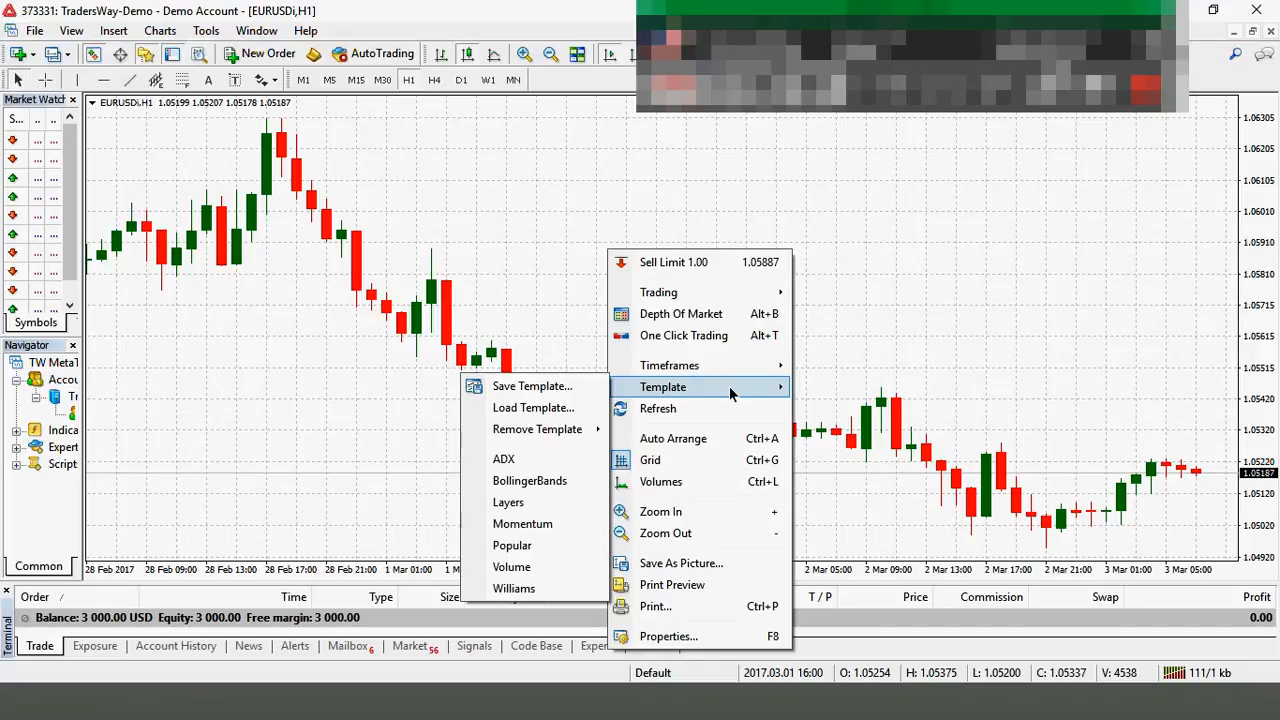
mouse_move(692, 390)
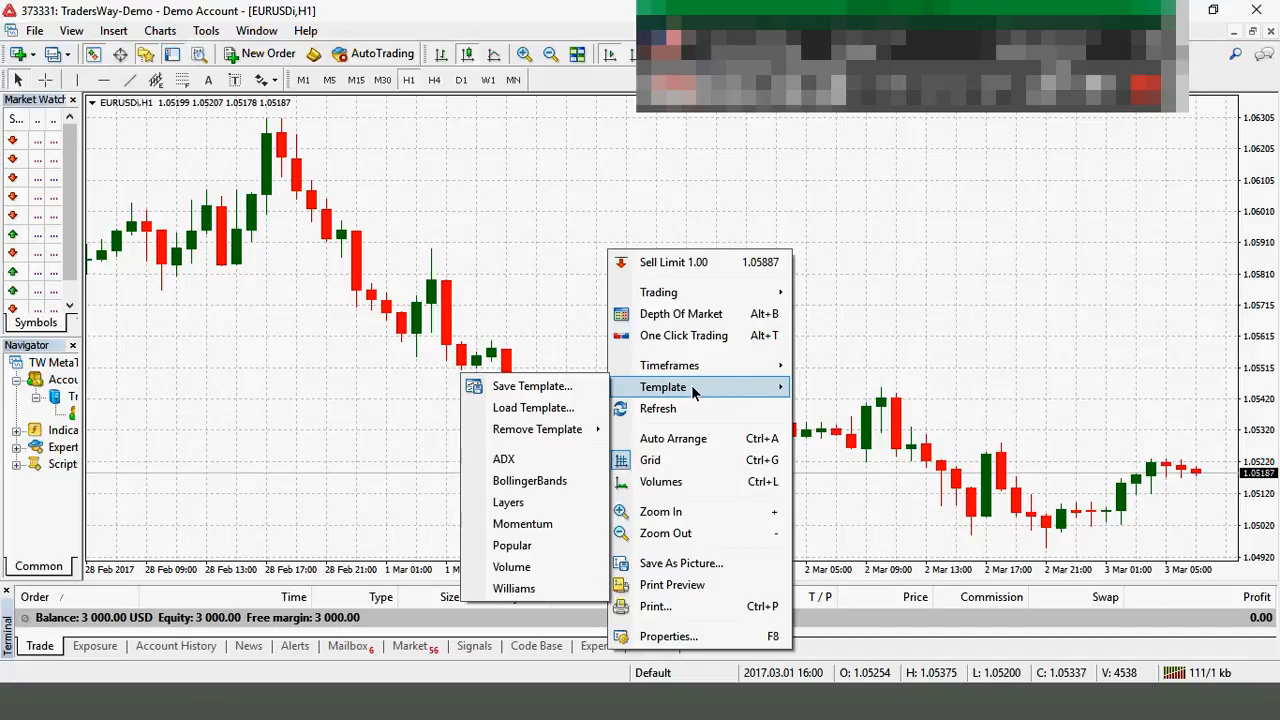
mouse_move(532, 386)
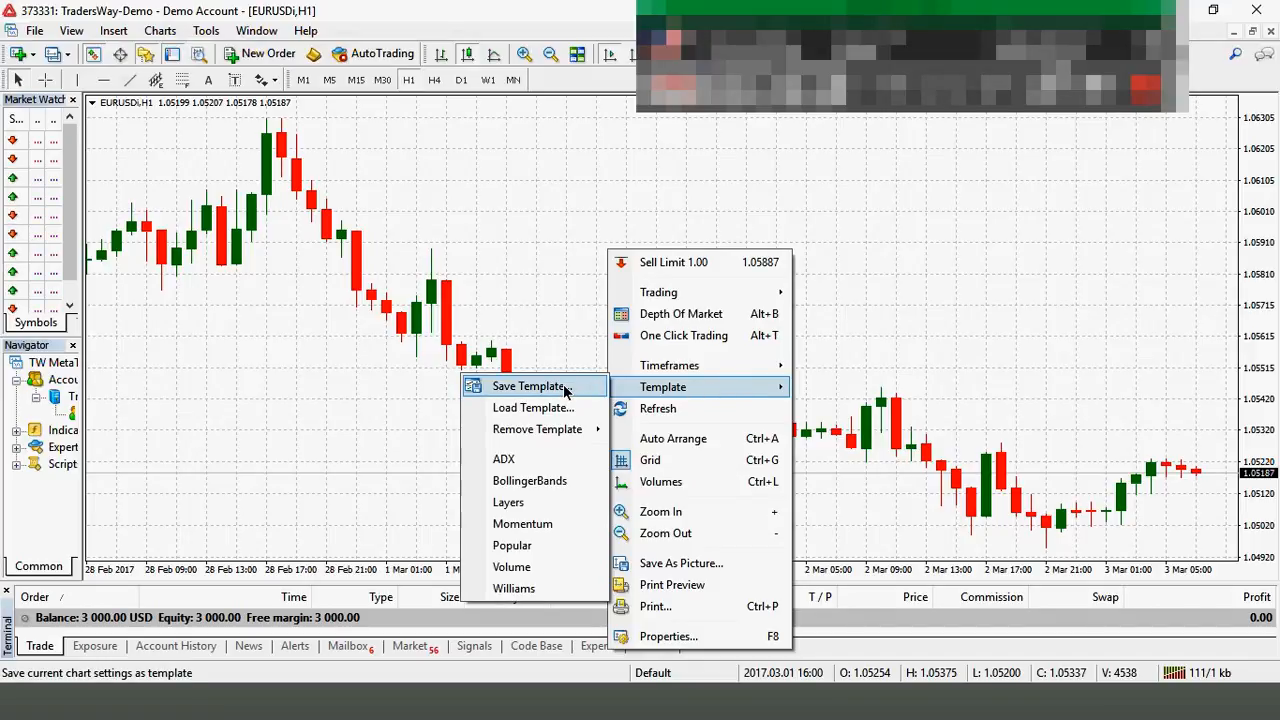
left_click(528, 386)
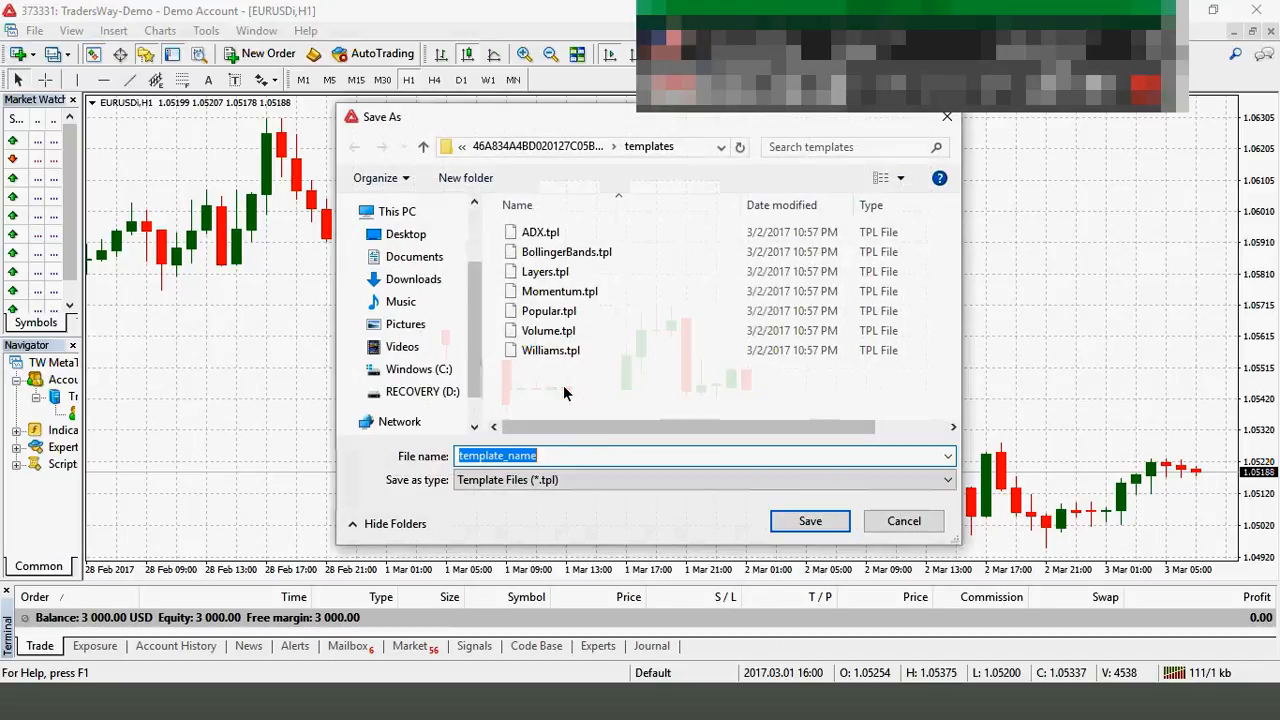
type("G")
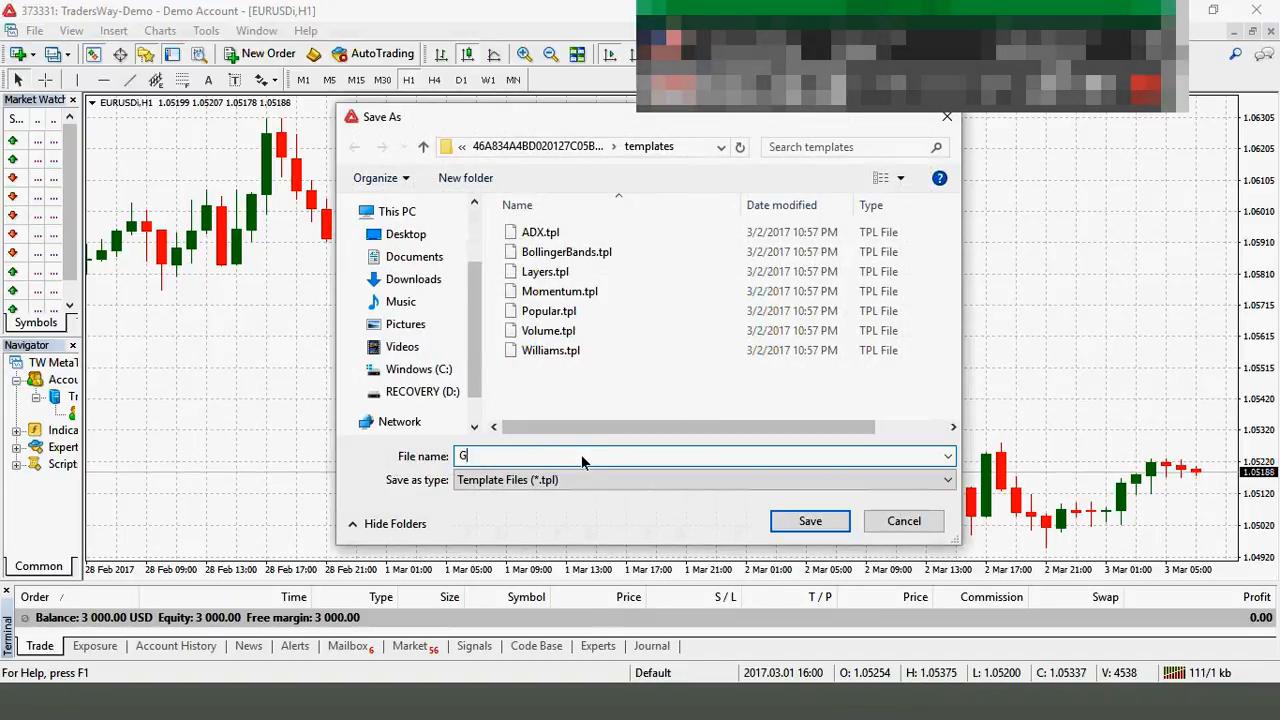
type("GFX")
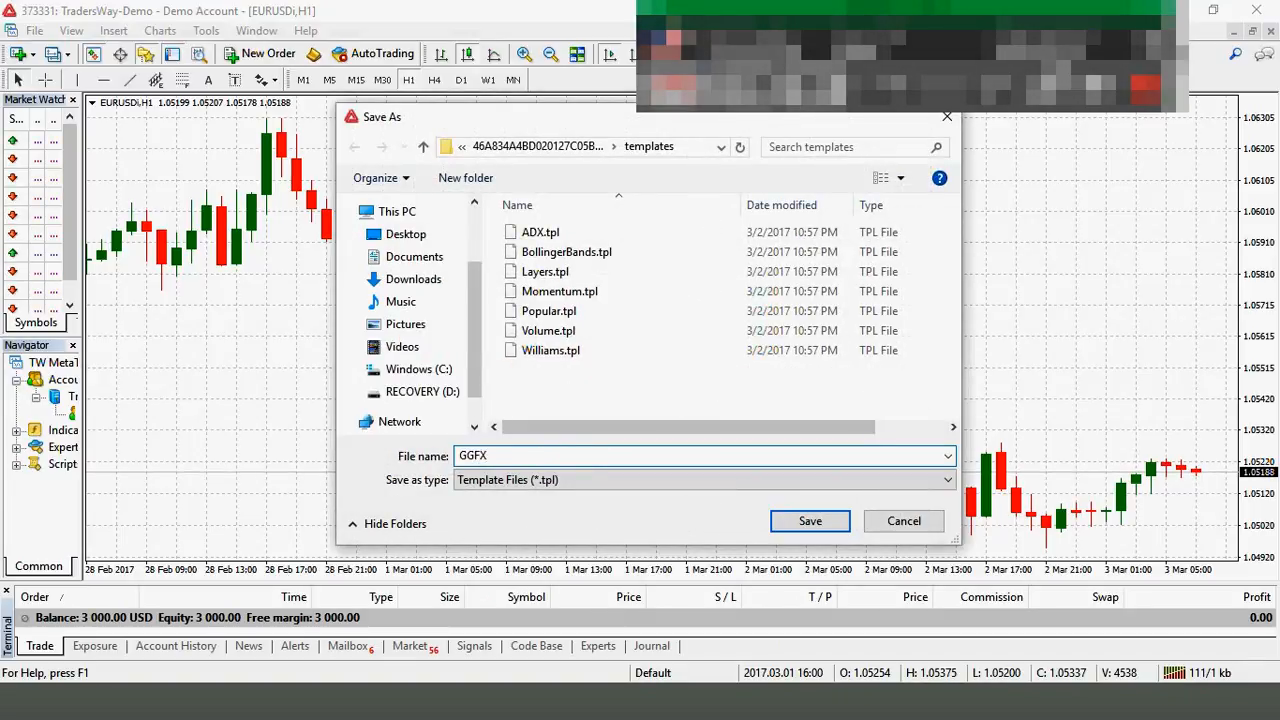
type("De")
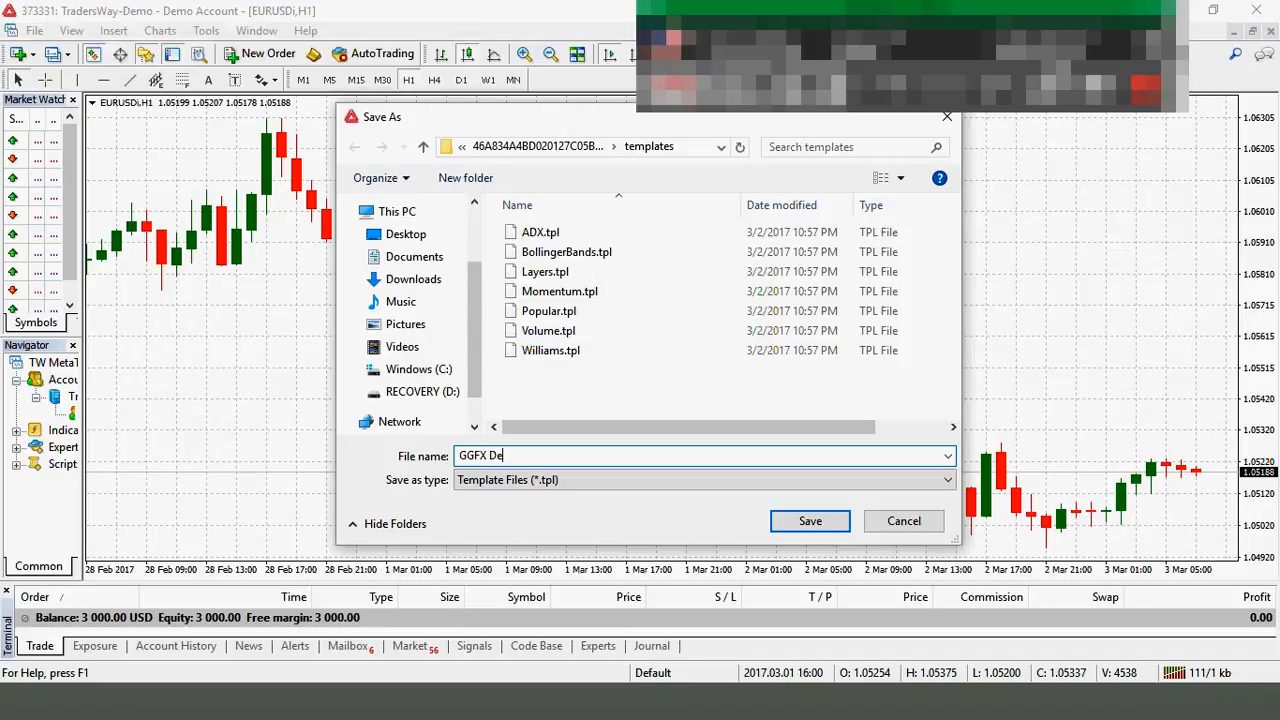
type("mo")
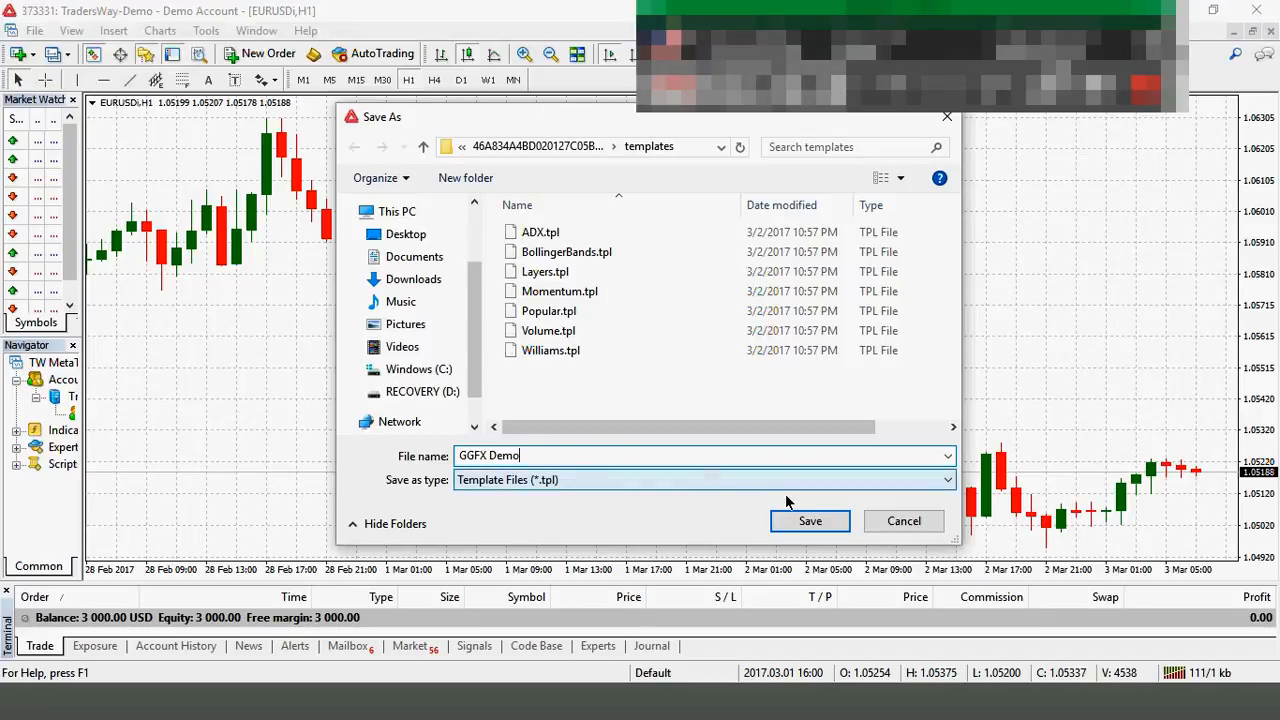
left_click(810, 520)
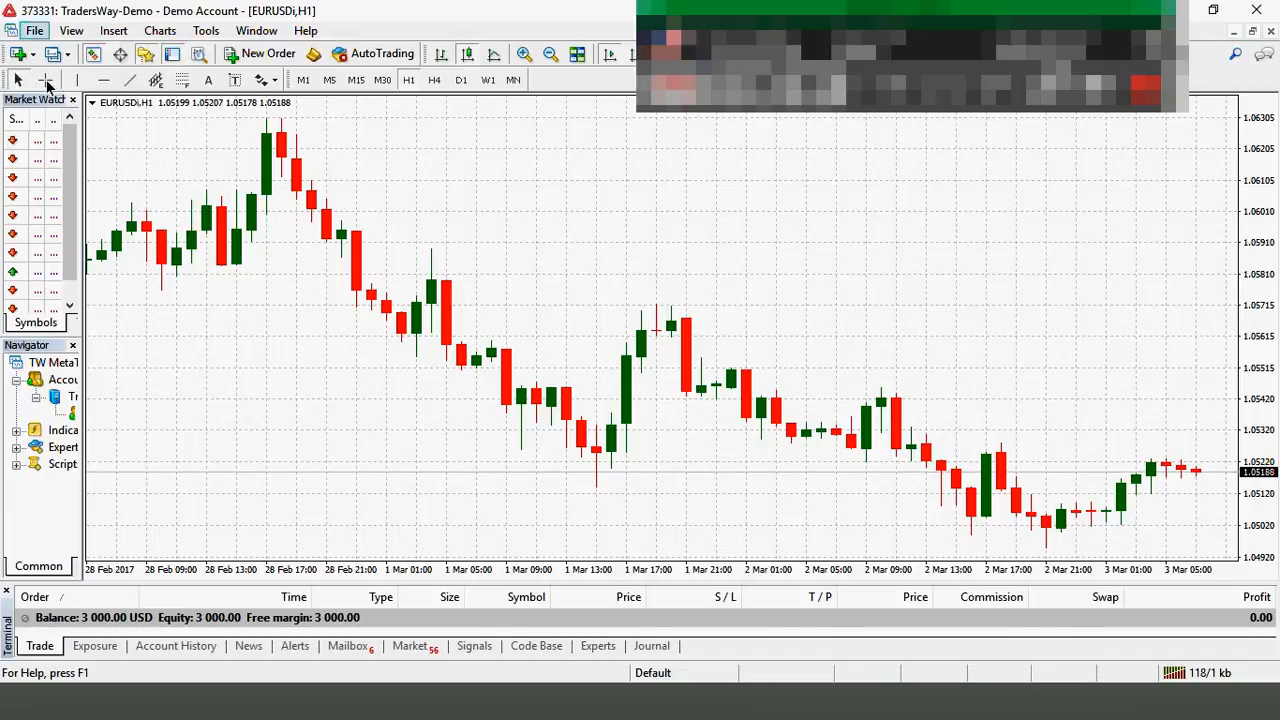
- Bring up the GBPUSD H1 chart and apply the GGFX Demo template to it
left_click(34, 30)
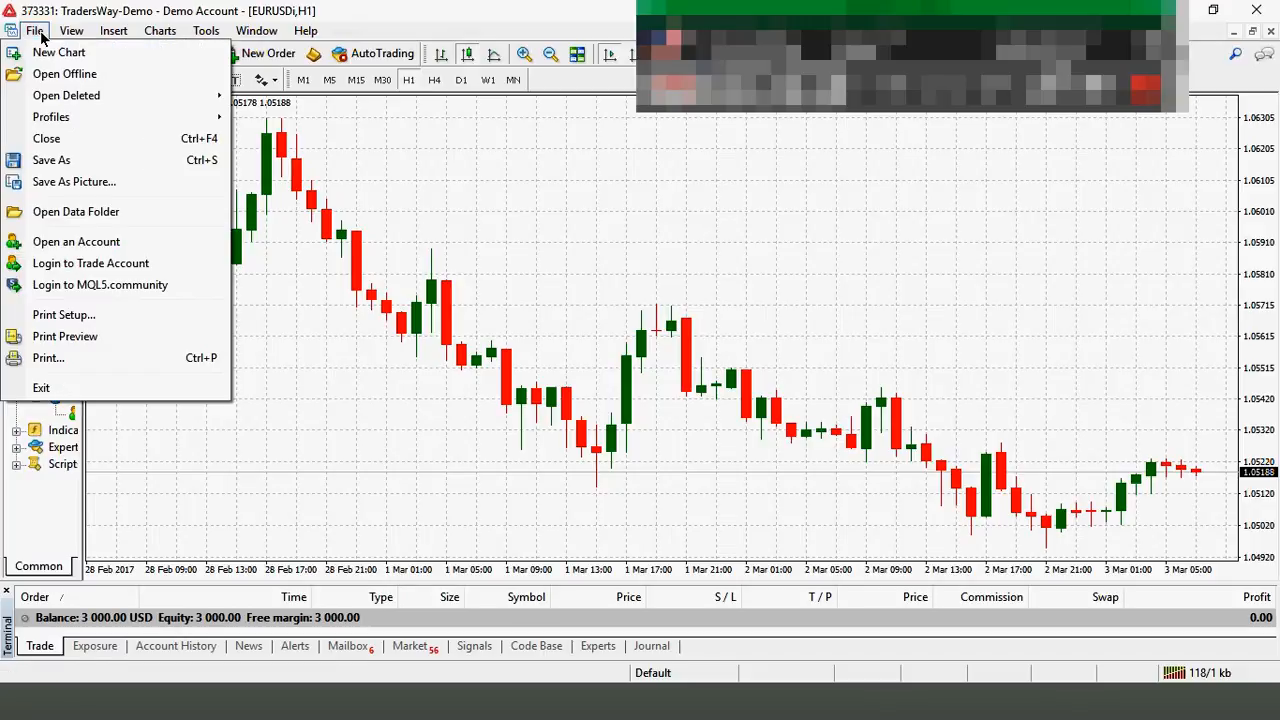
left_click(58, 52)
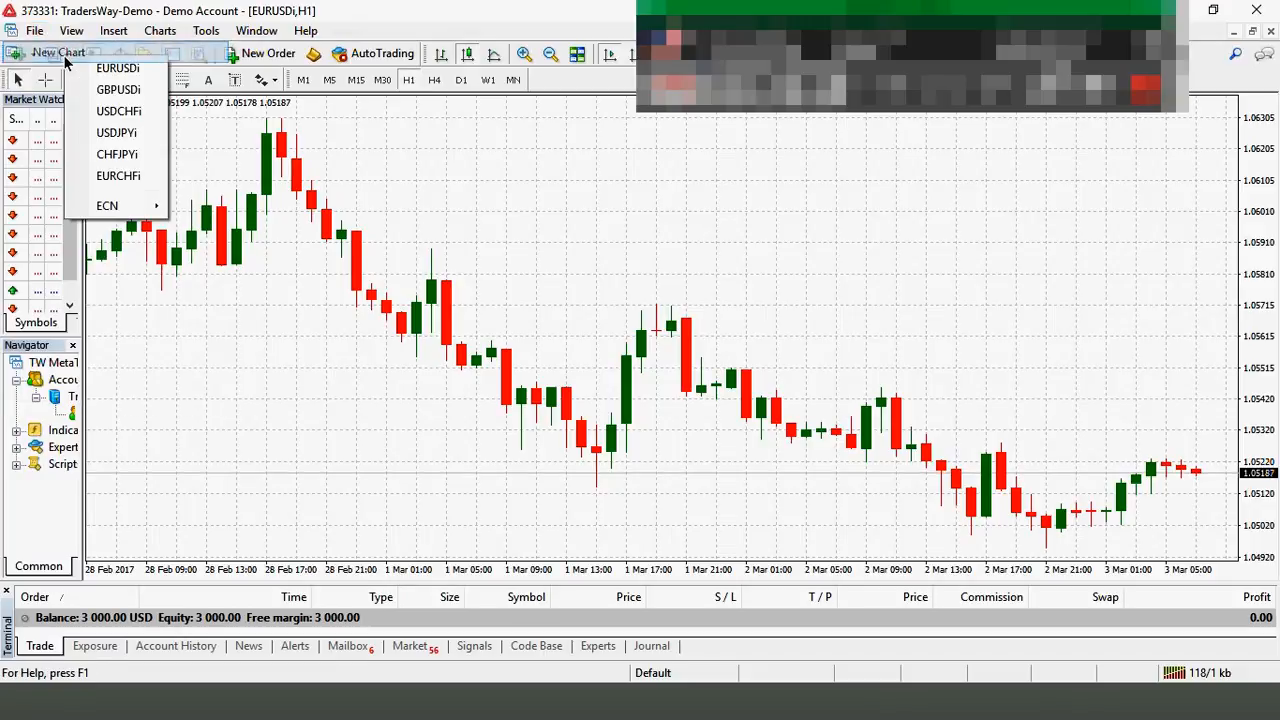
mouse_move(118, 88)
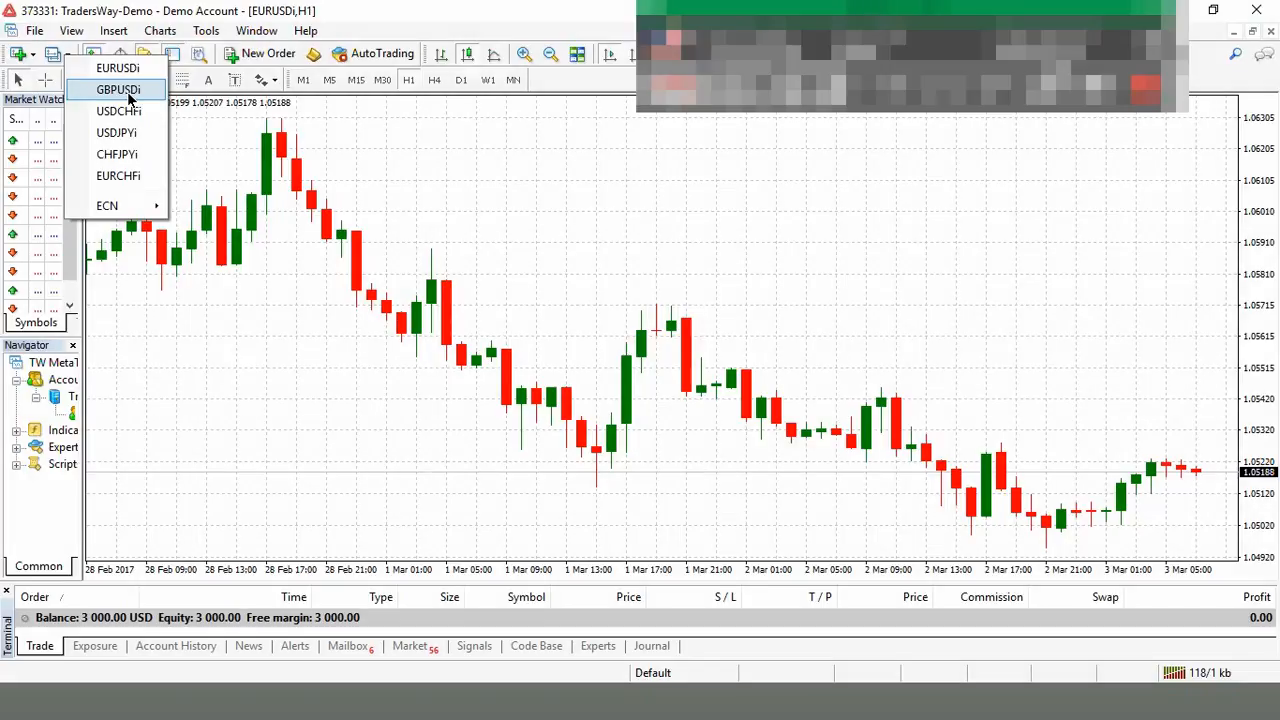
left_click(118, 88)
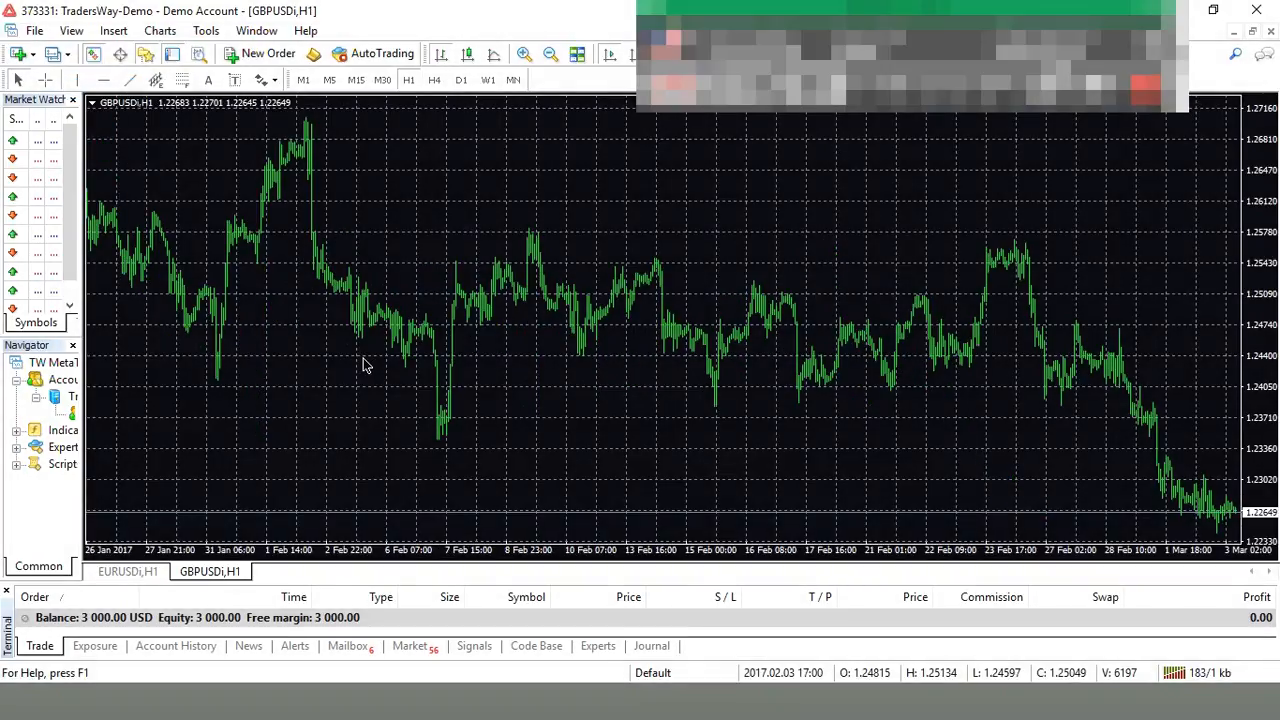
mouse_move(500, 372)
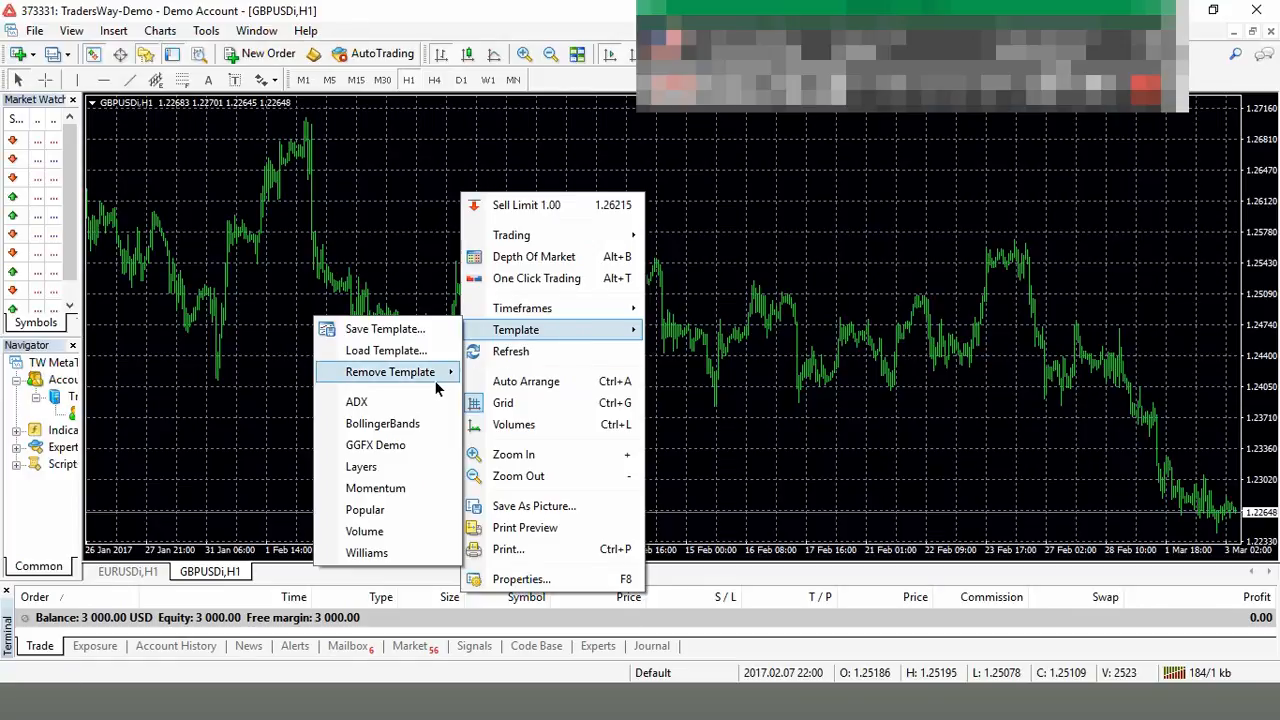
mouse_move(430, 444)
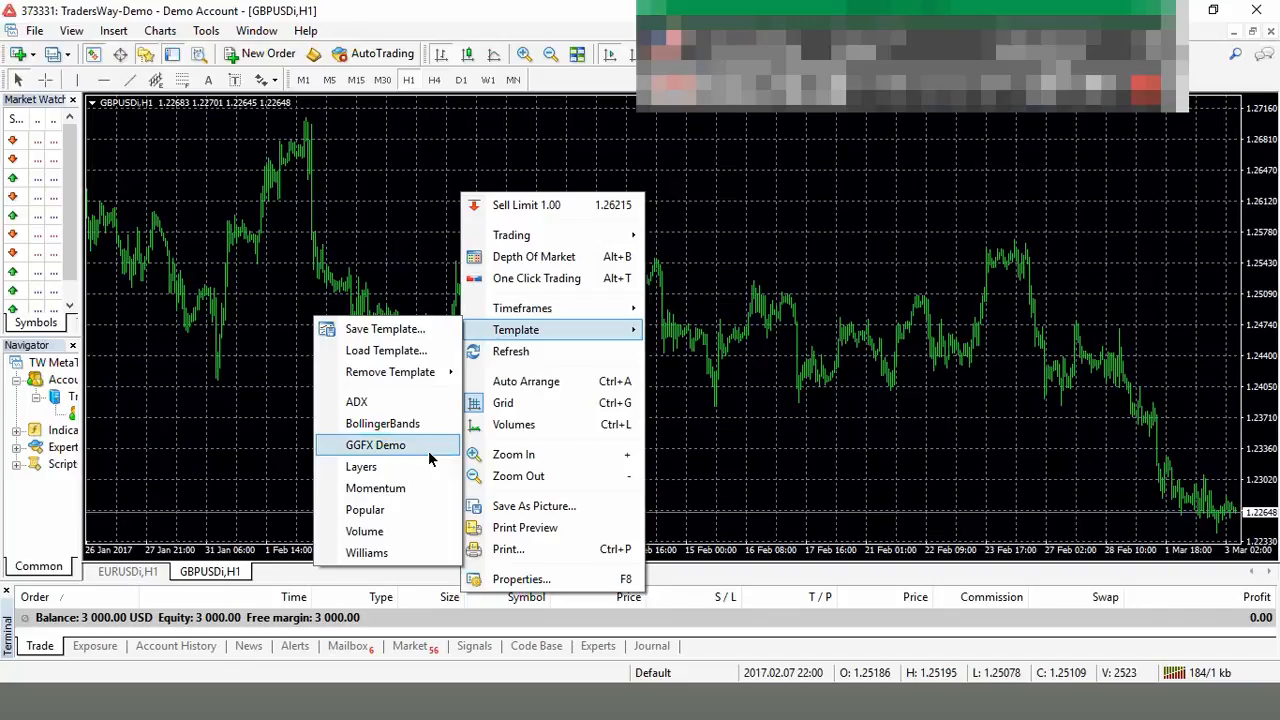
left_click(376, 444)
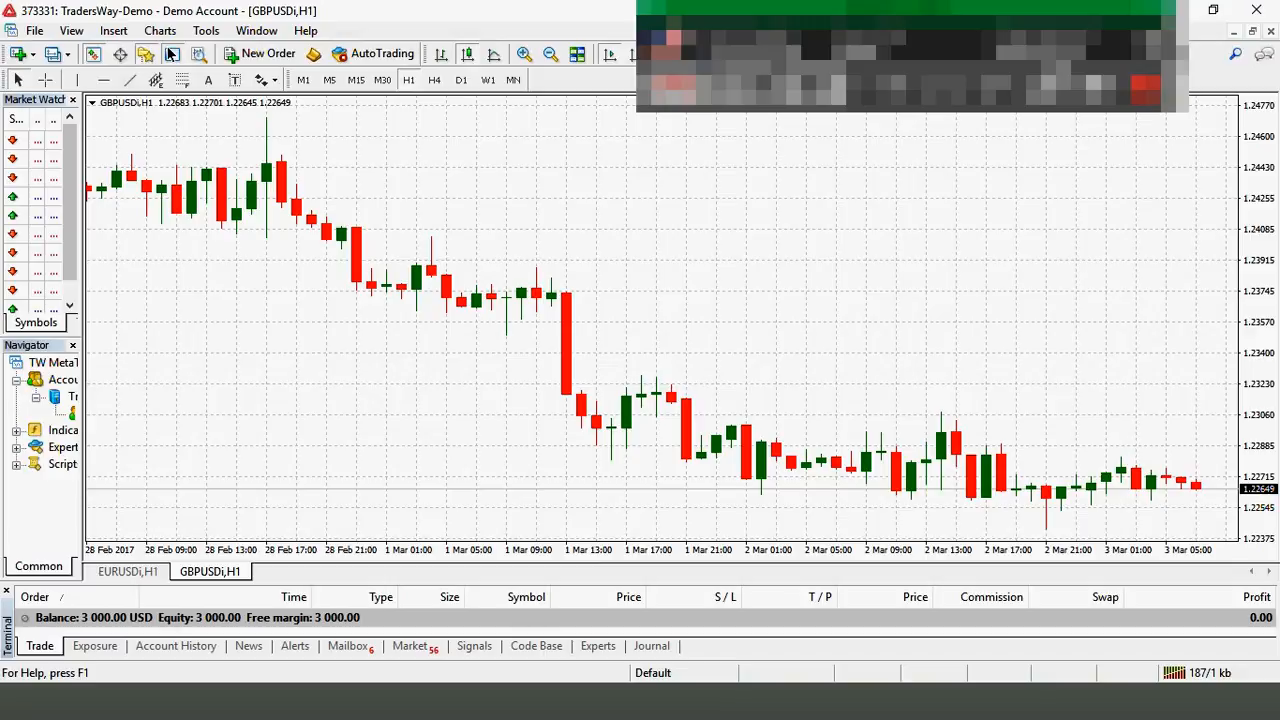
- Create a new USDCHF chart via File > New Chart and apply the GGFX Demo template
left_click(34, 30)
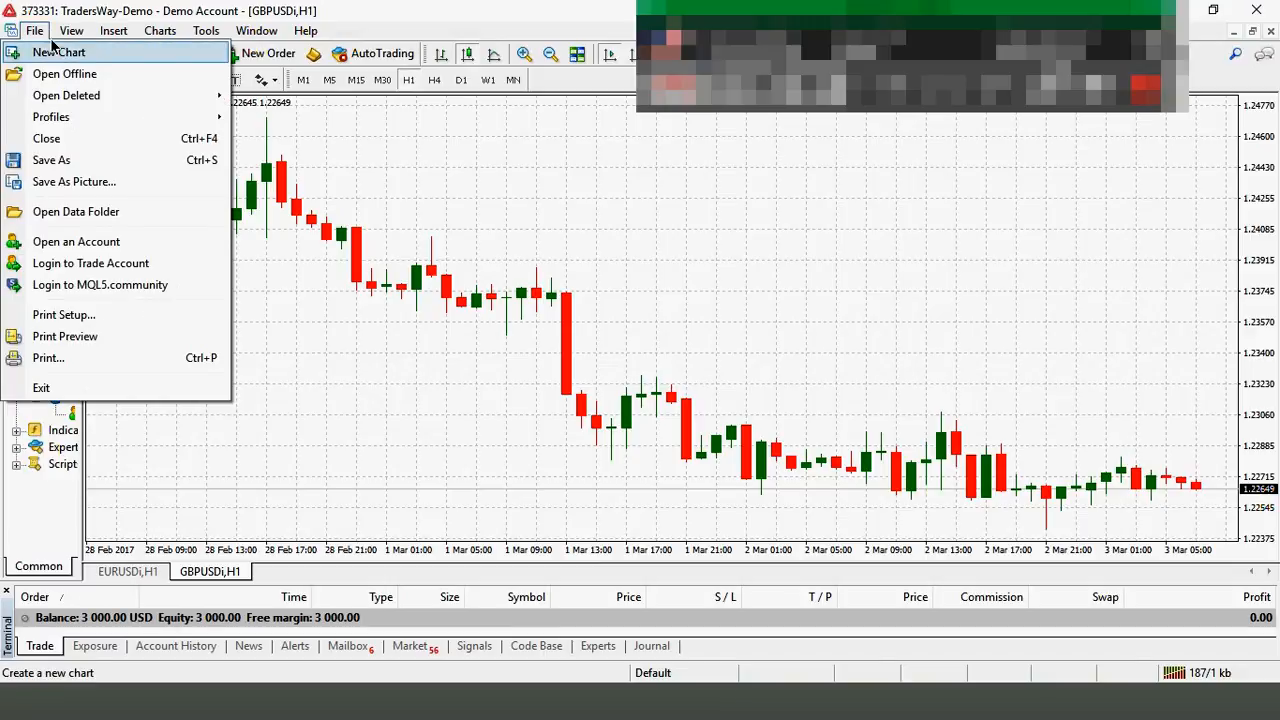
left_click(56, 54)
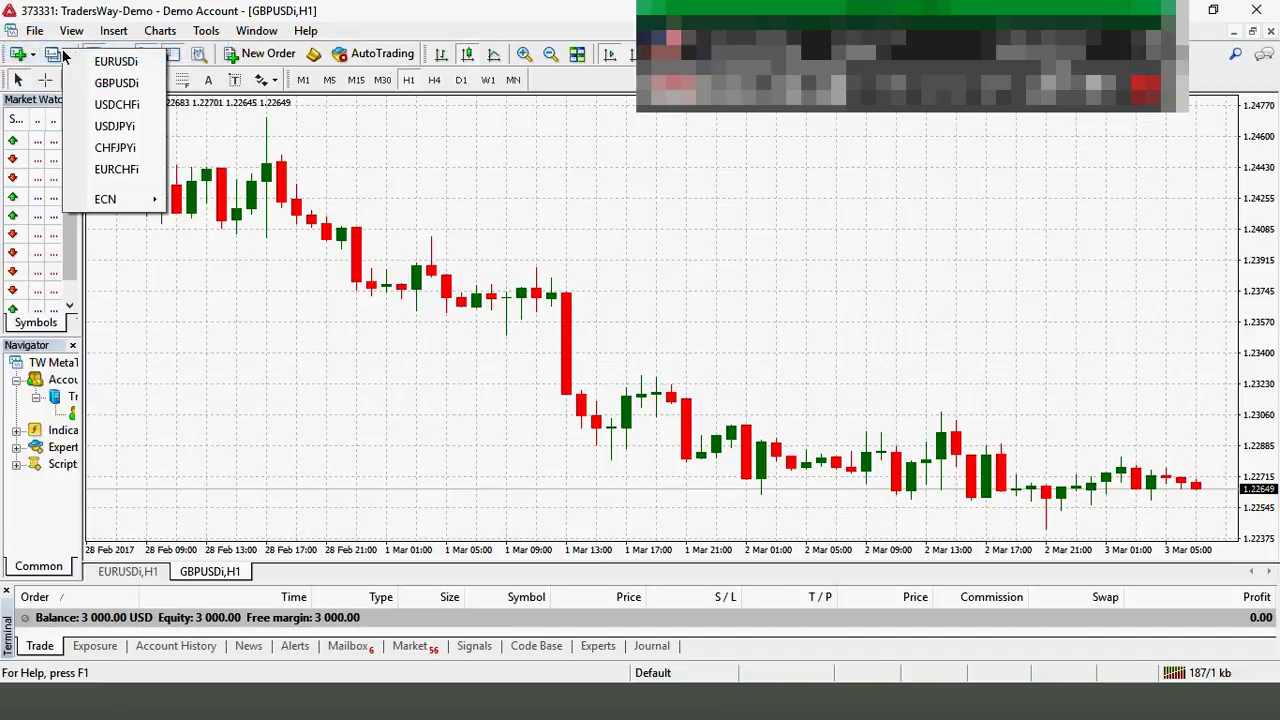
mouse_move(116, 104)
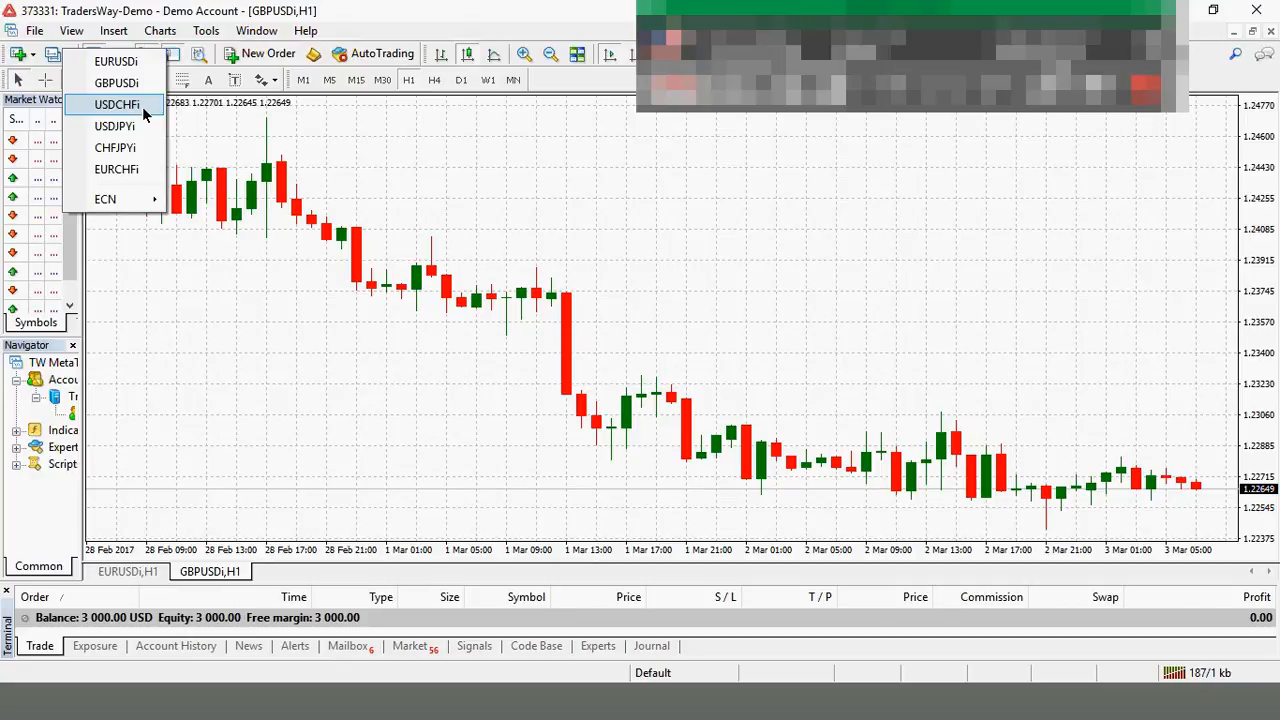
left_click(116, 104)
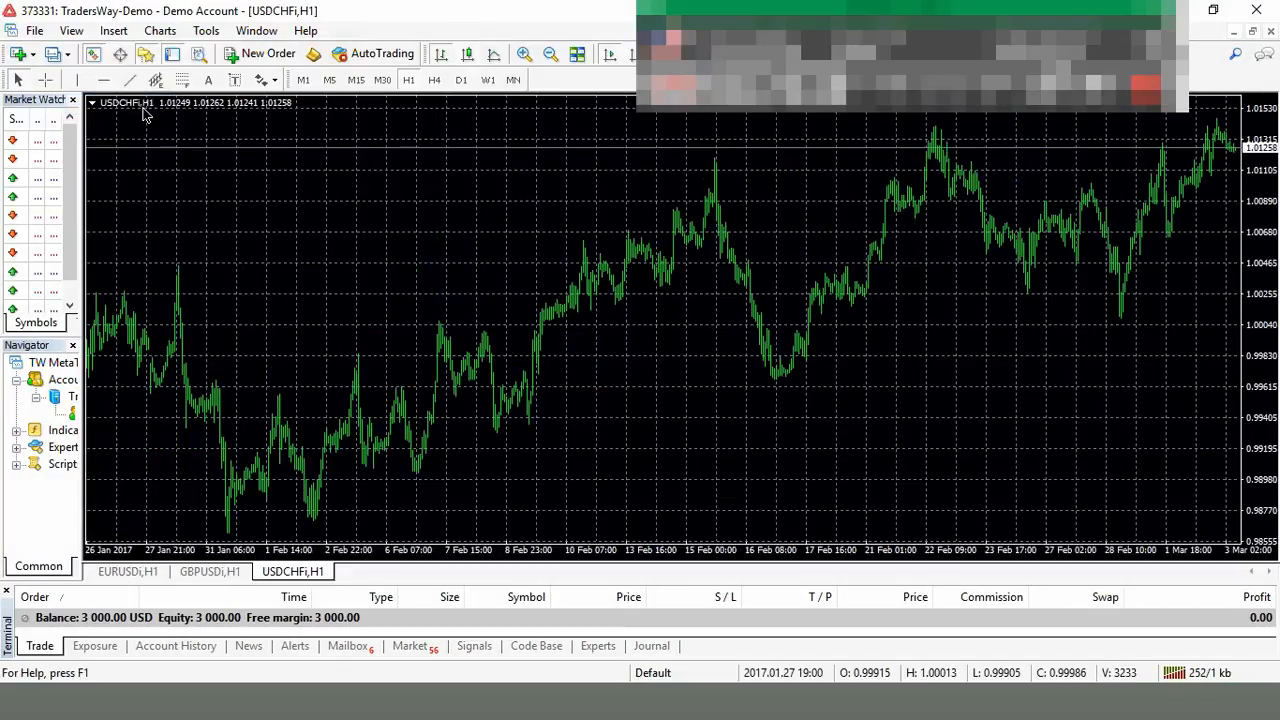
right_click(340, 258)
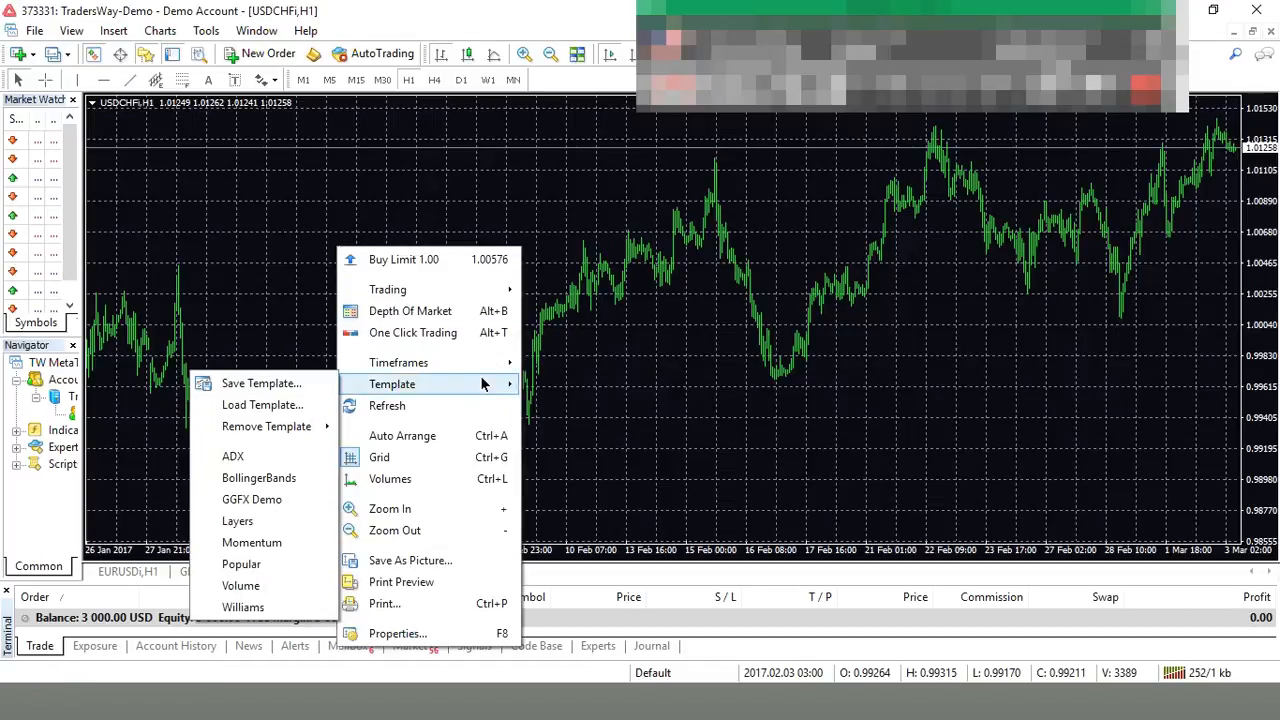
mouse_move(252, 500)
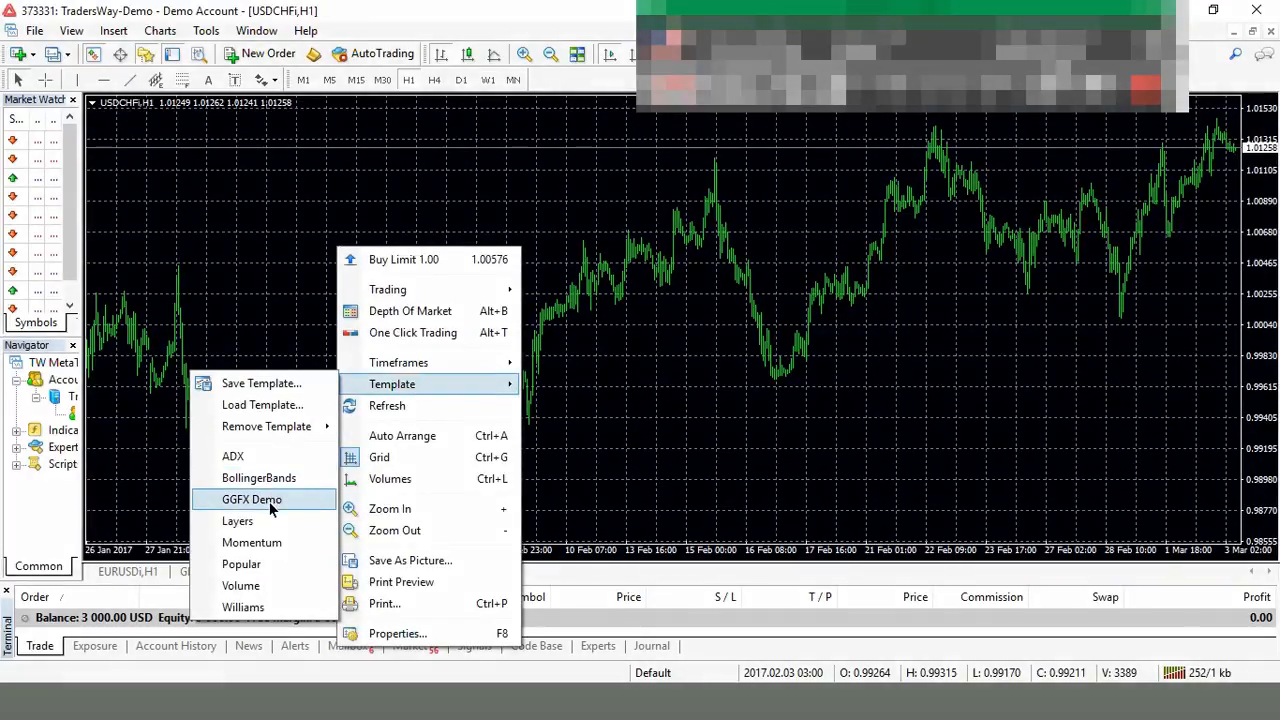
left_click(252, 500)
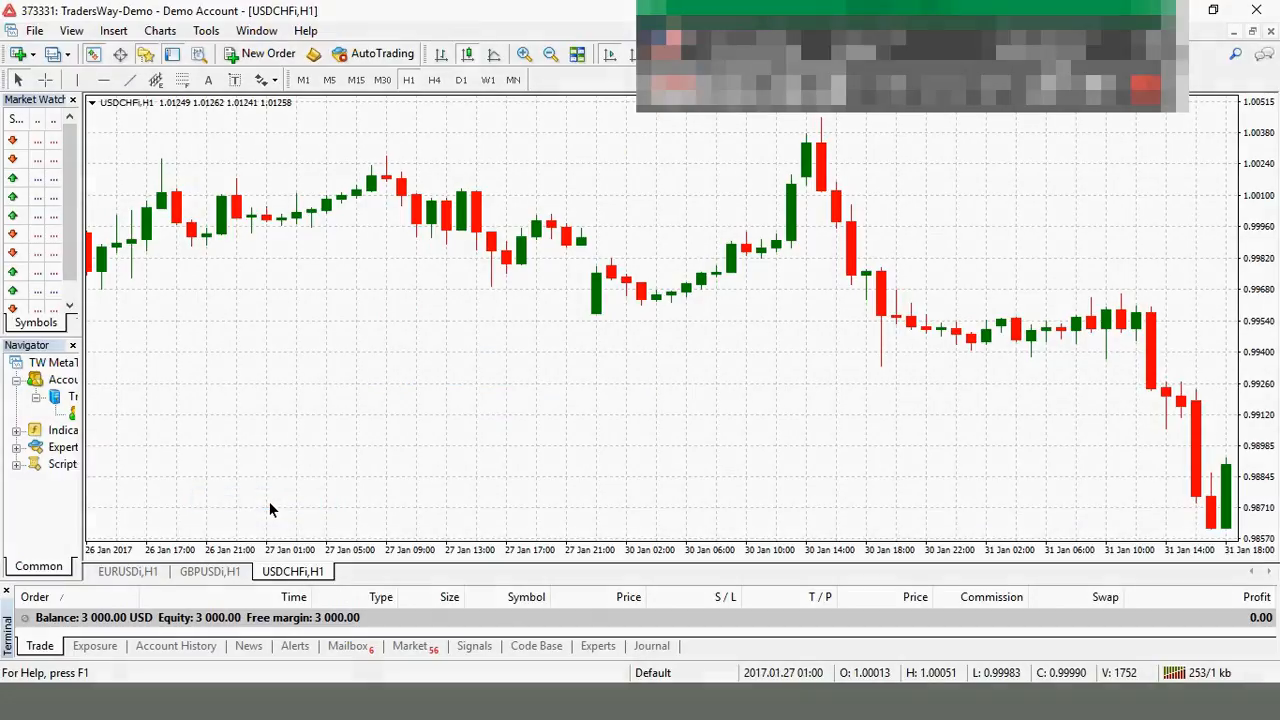
scroll("right", 3)
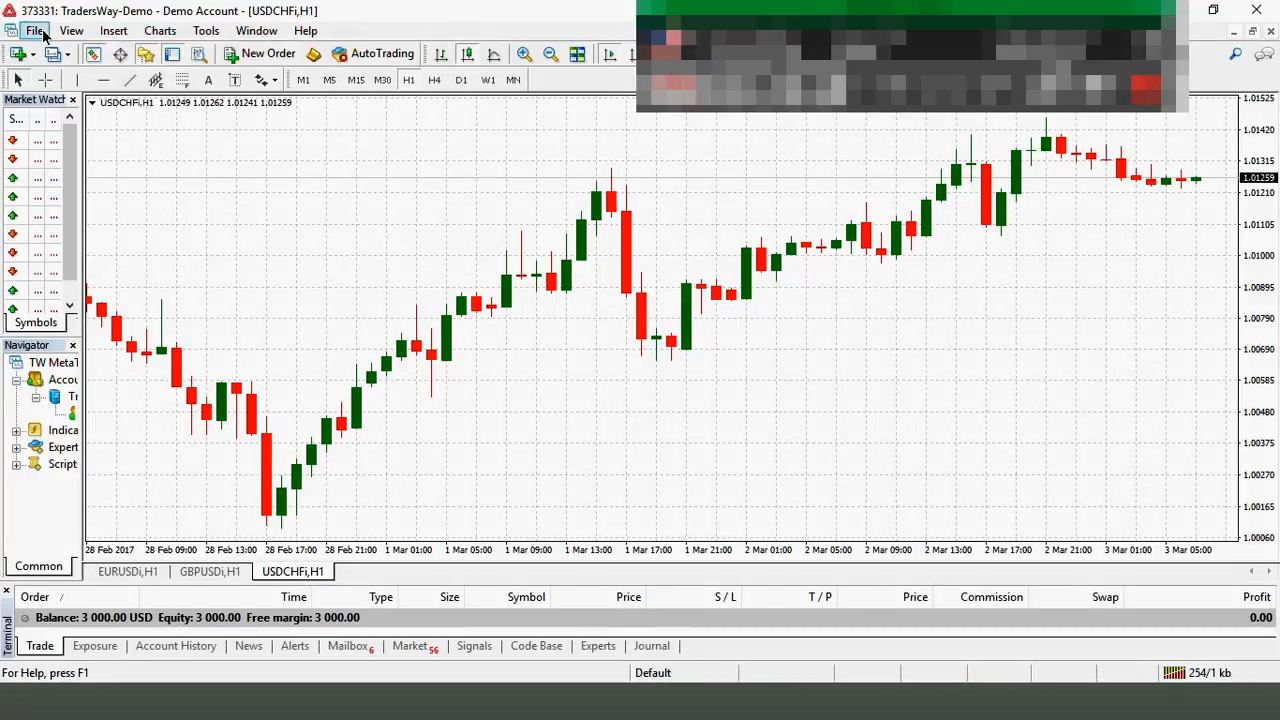
- Create a new USDJPY chart via File > New Chart and apply the GGFX Demo template
left_click(34, 30)
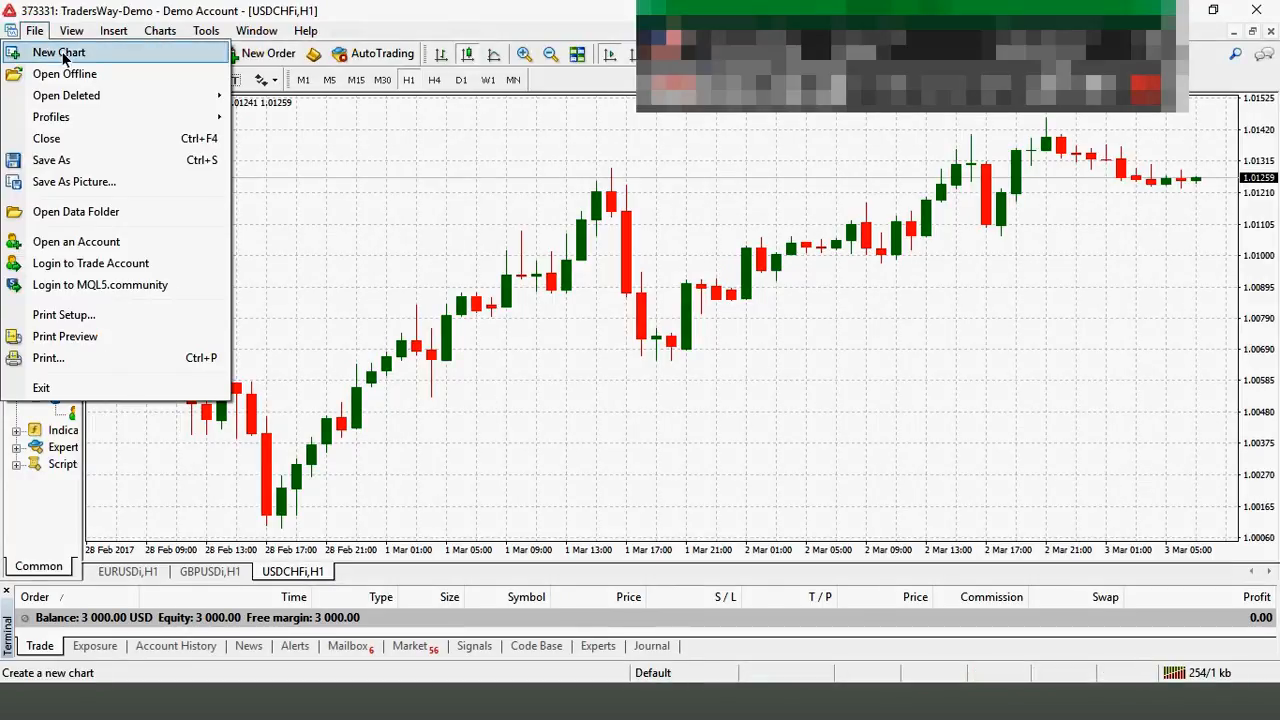
left_click(58, 52)
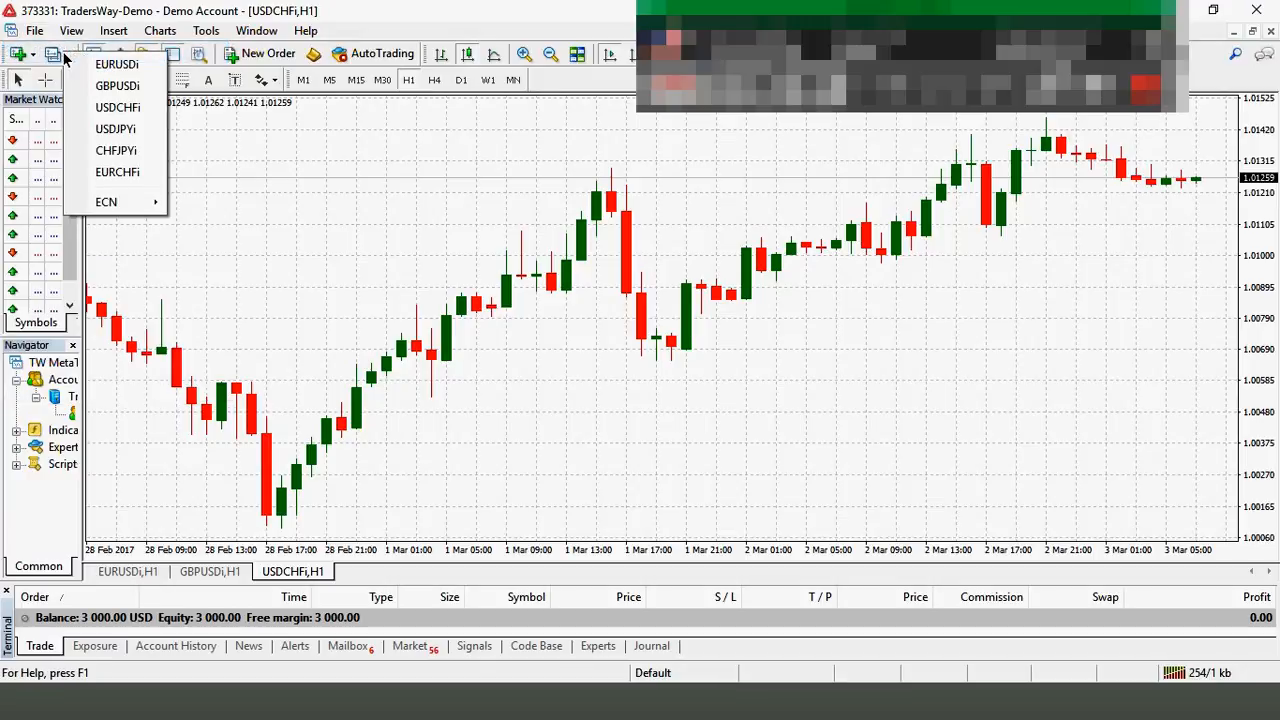
mouse_move(116, 128)
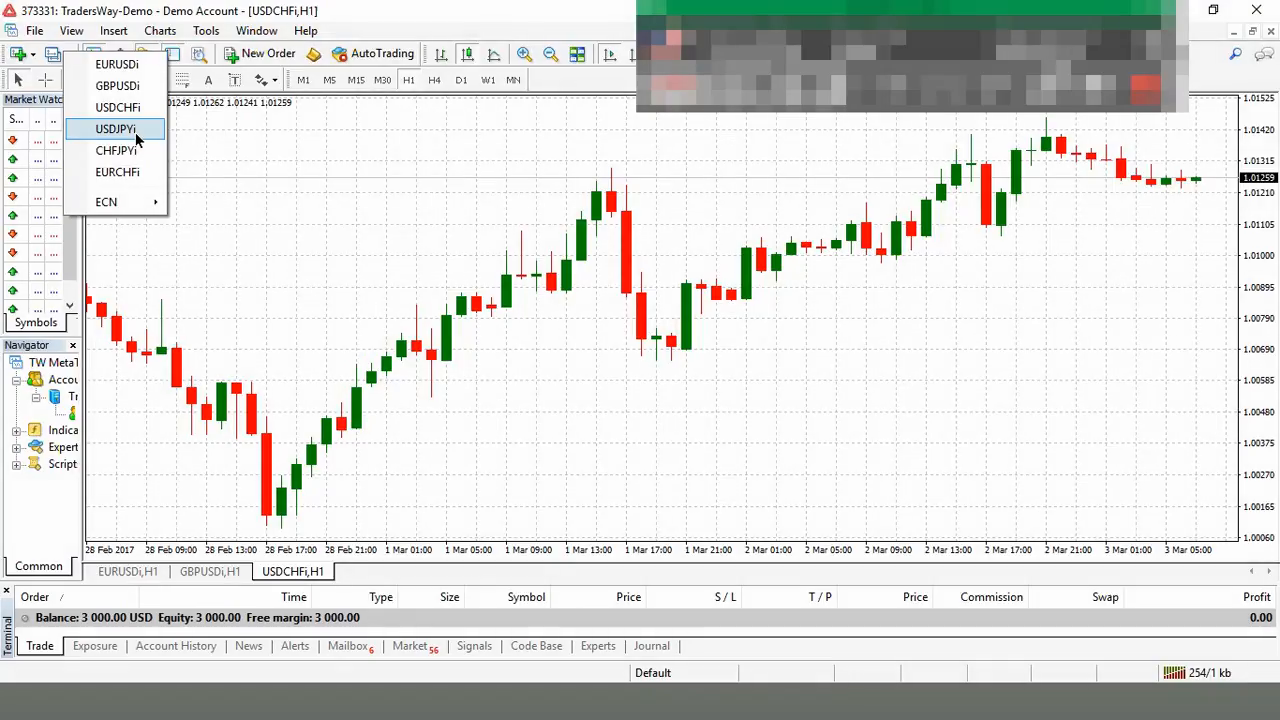
left_click(116, 128)
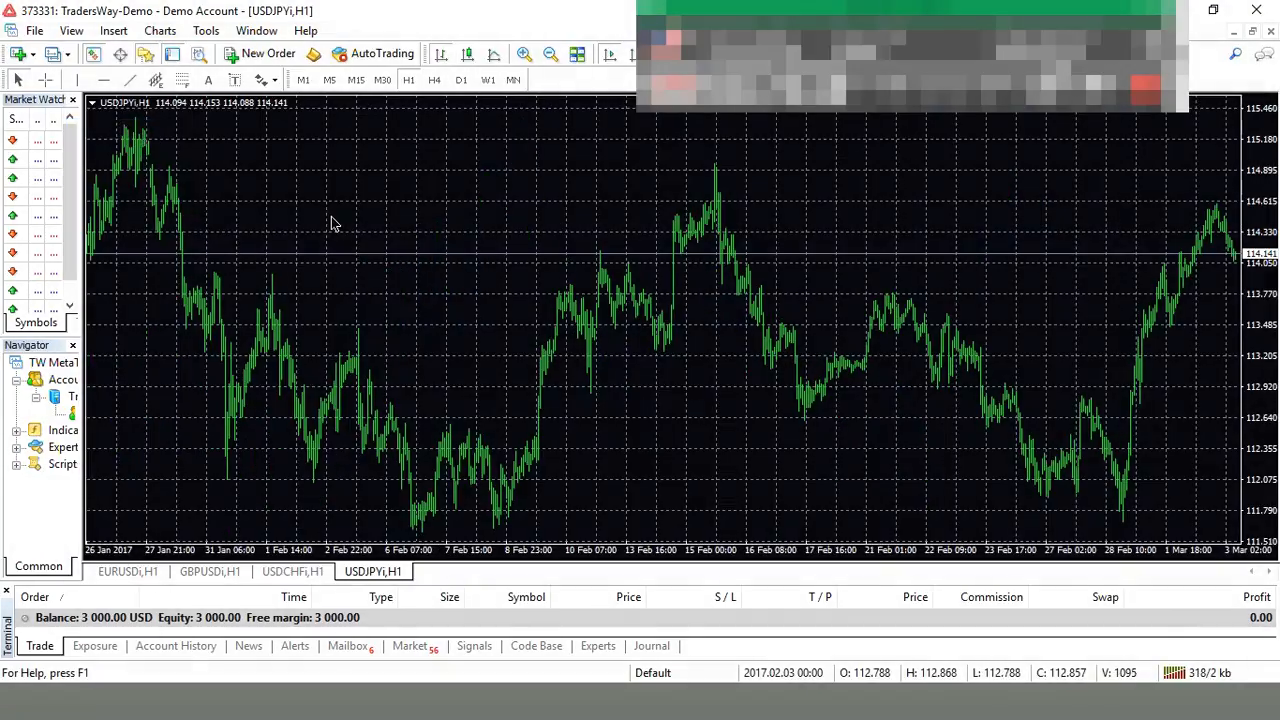
right_click(336, 222)
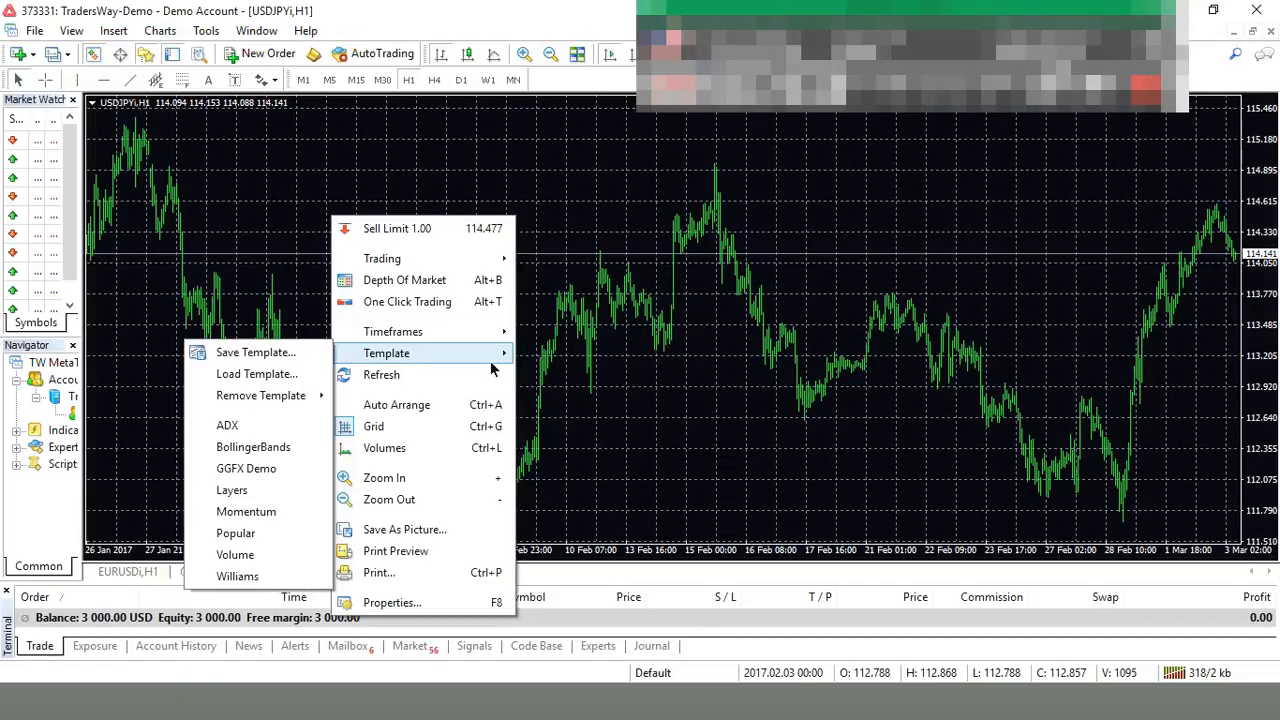
mouse_move(248, 468)
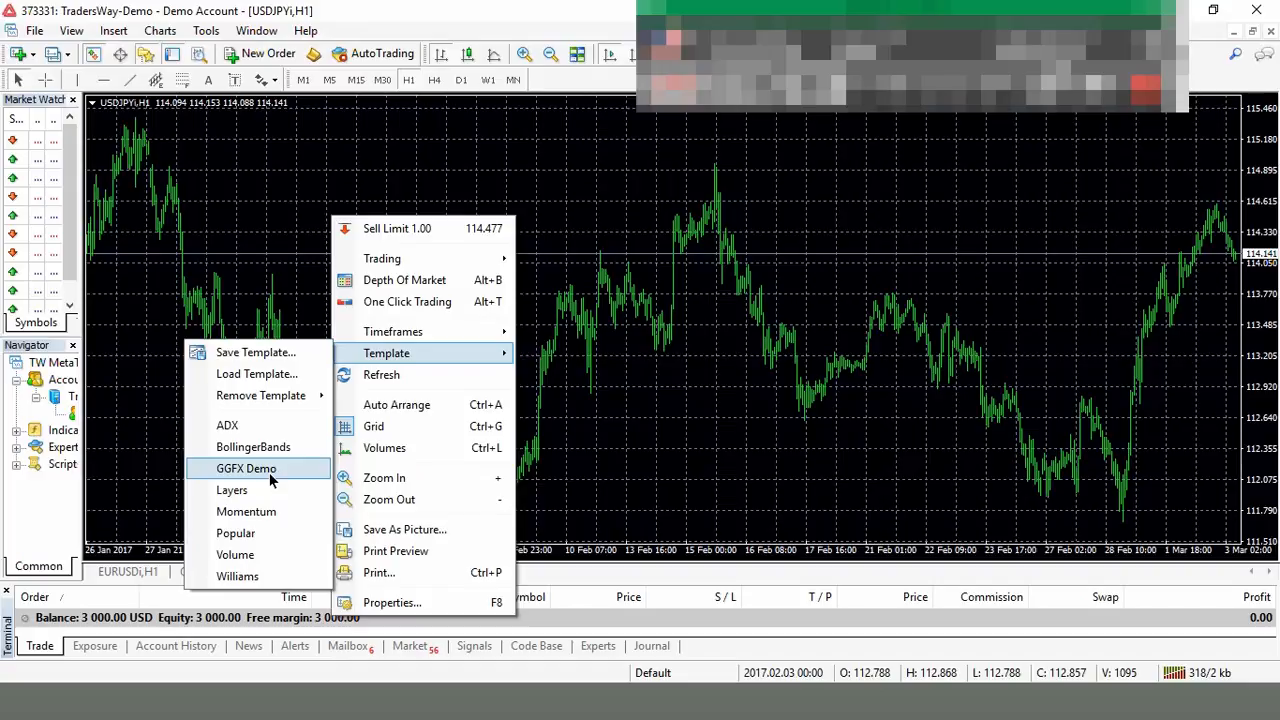
left_click(246, 468)
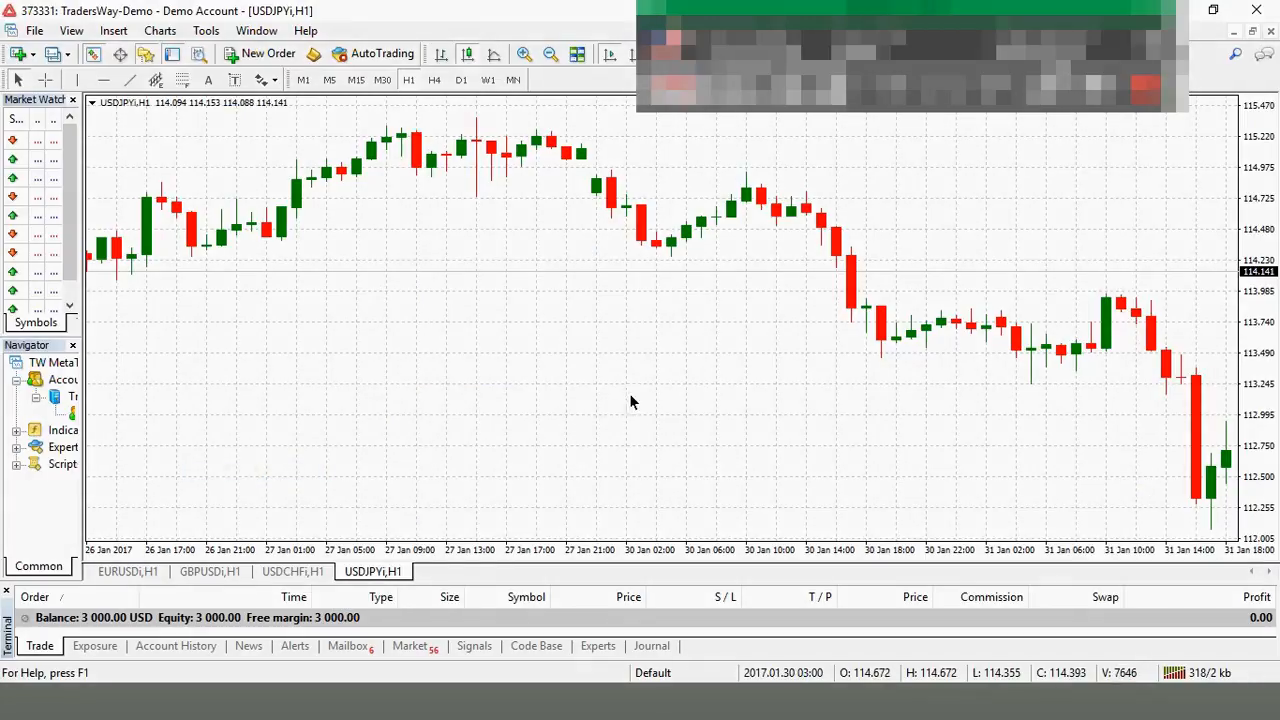
mouse_move(402, 482)
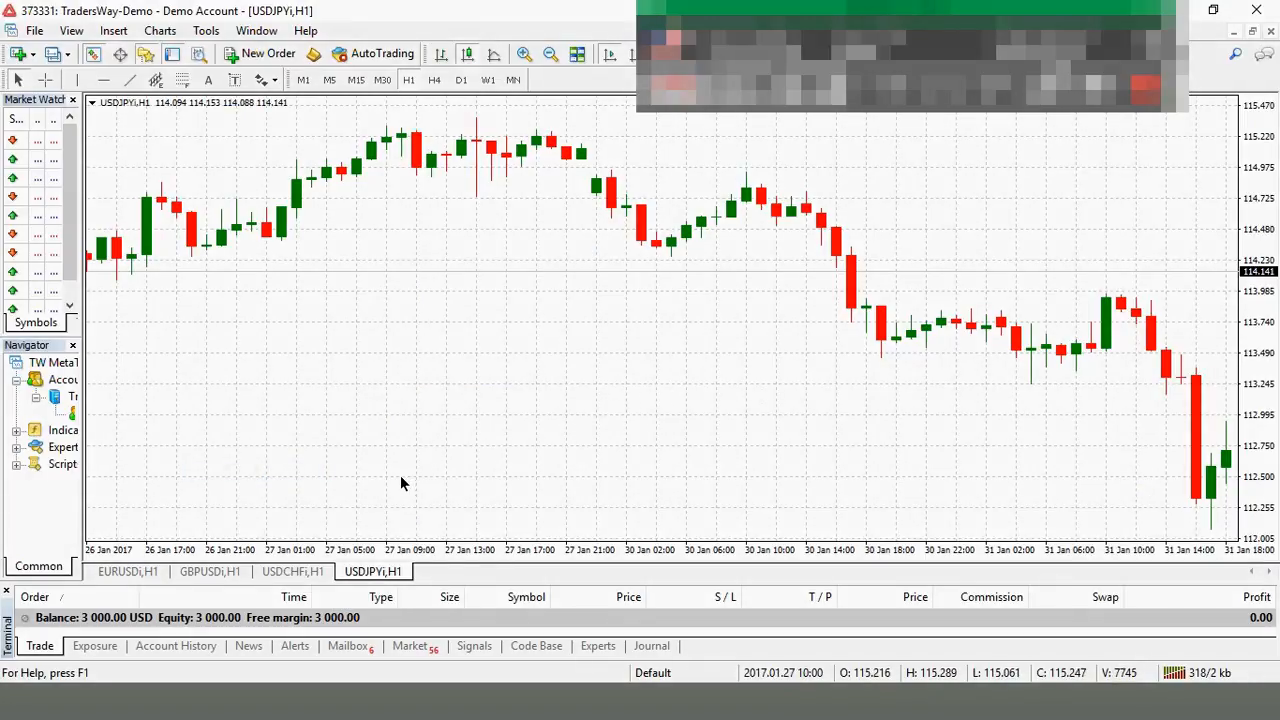
mouse_move(128, 572)
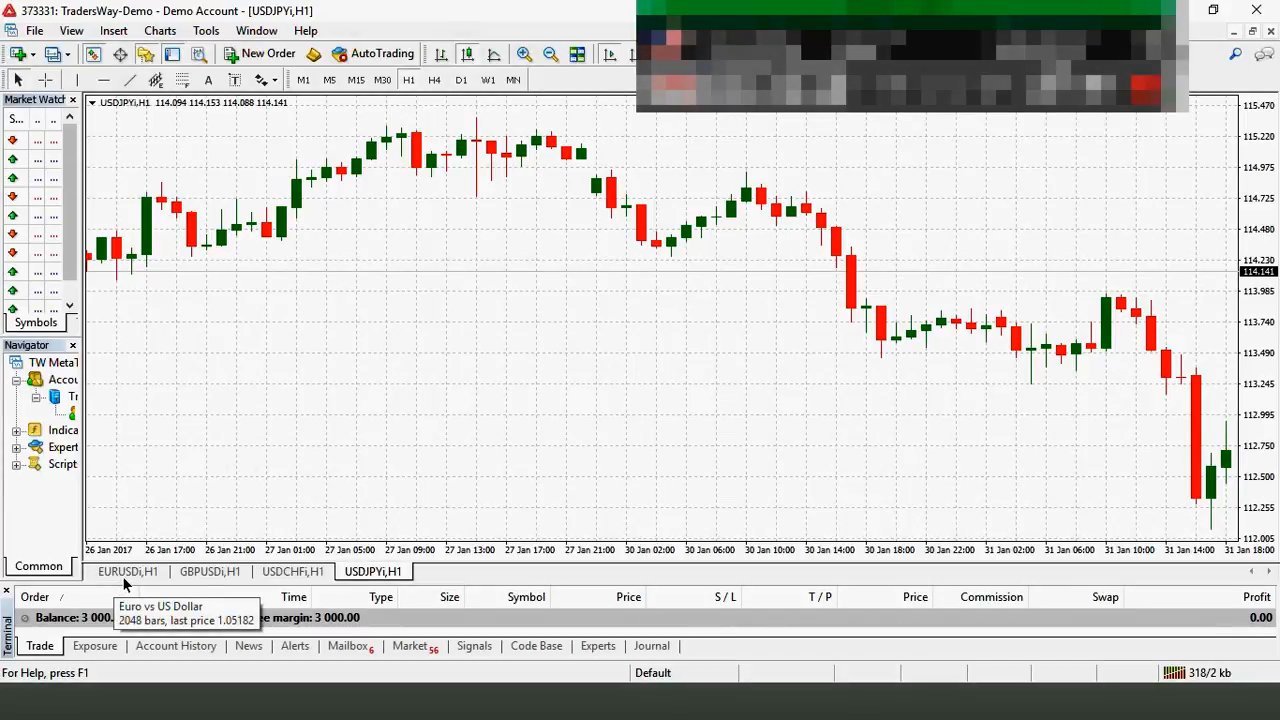
mouse_move(210, 572)
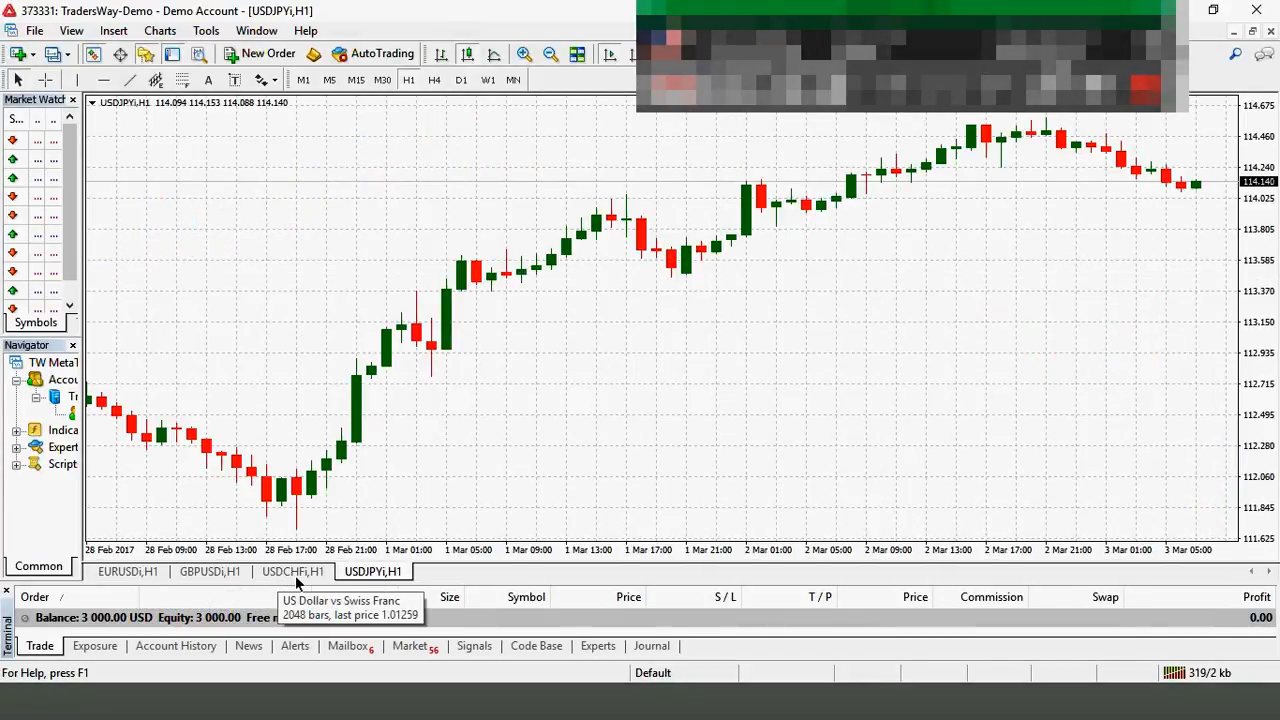
mouse_move(376, 580)
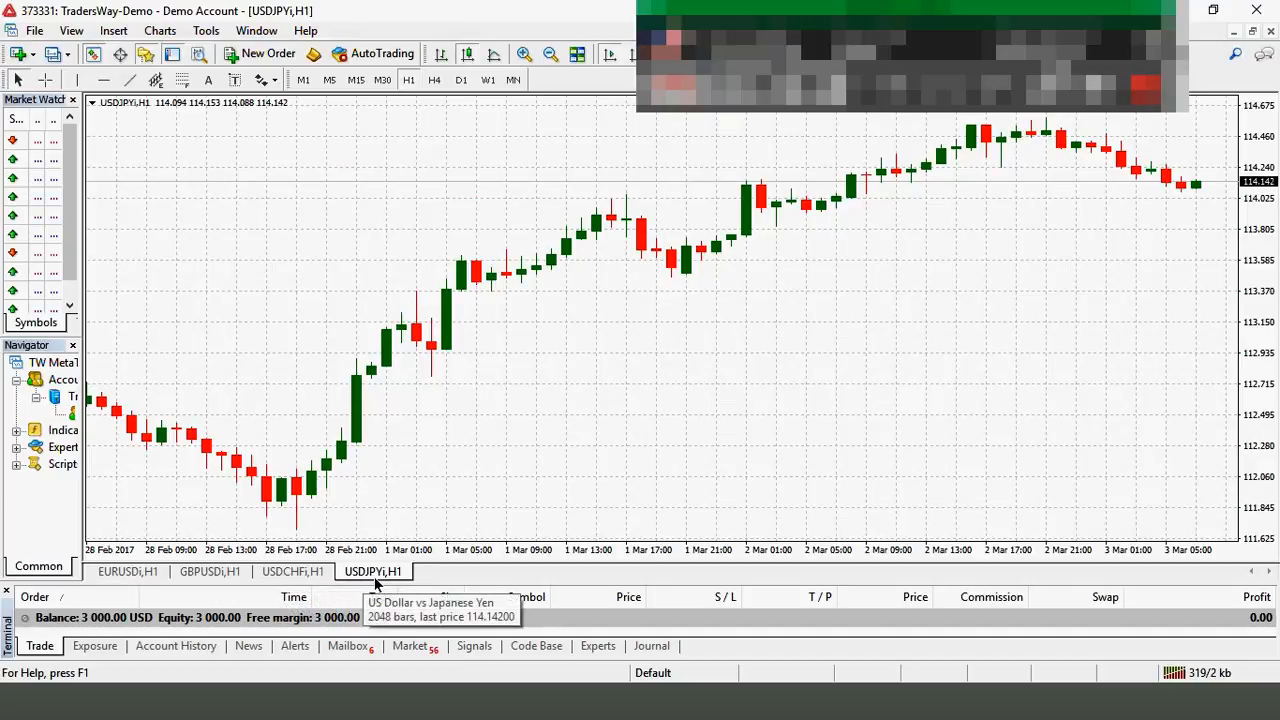
mouse_move(646, 392)
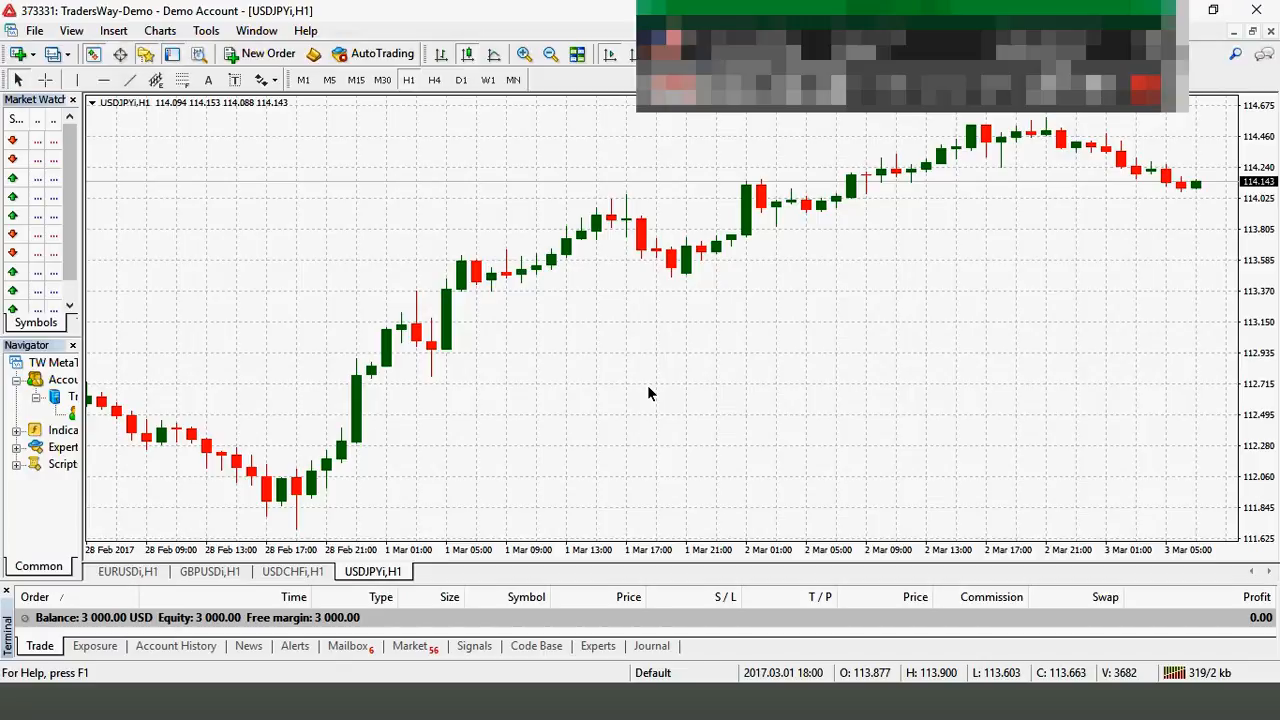
mouse_move(516, 364)
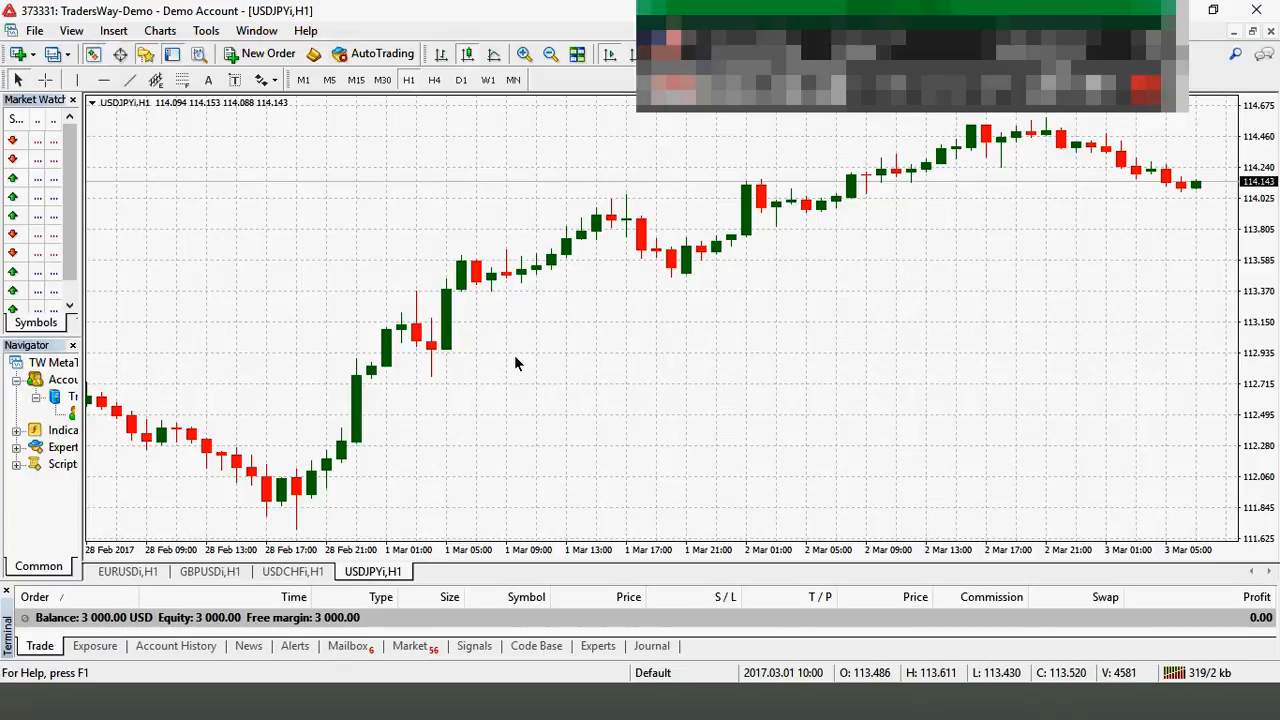
mouse_move(334, 184)
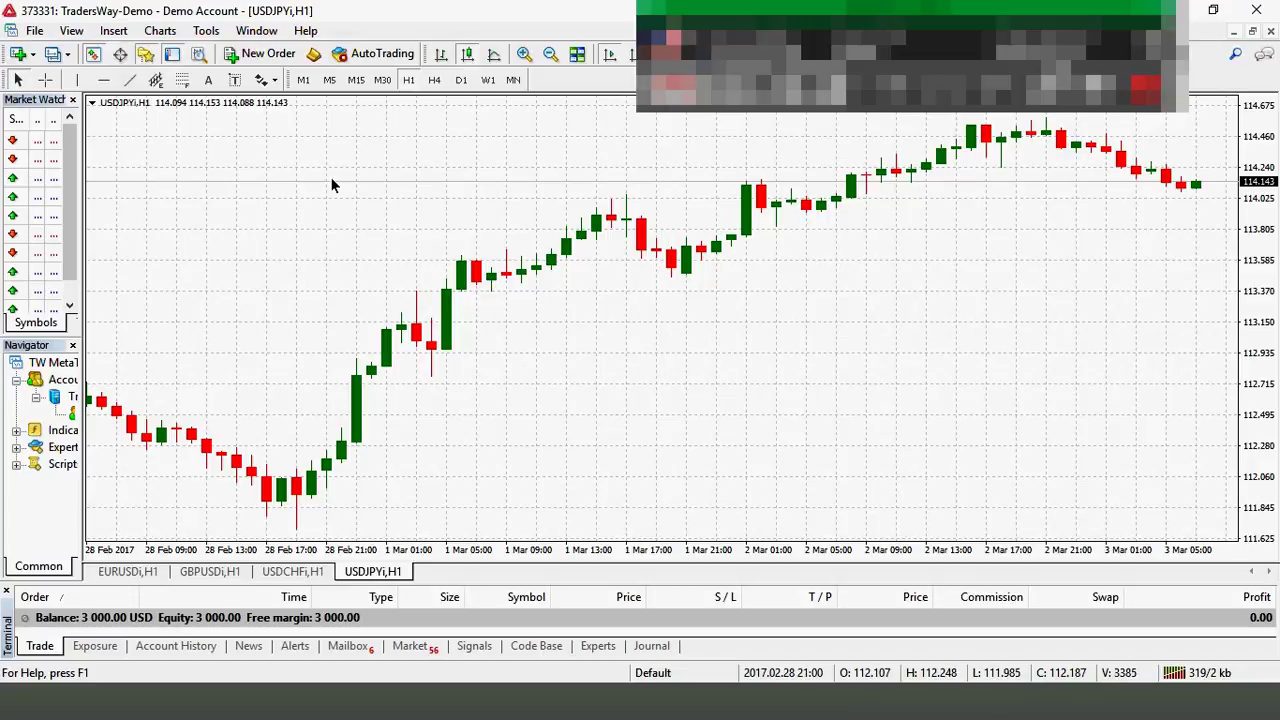
mouse_move(488, 156)
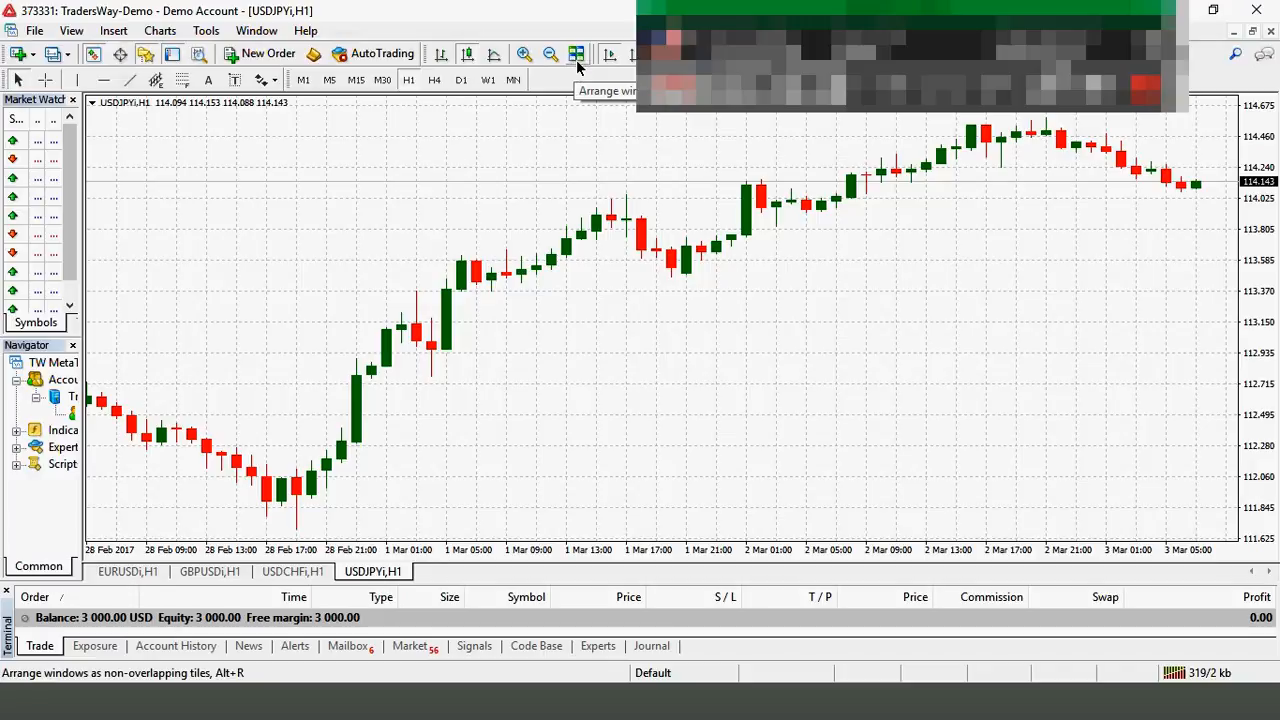
mouse_move(550, 54)
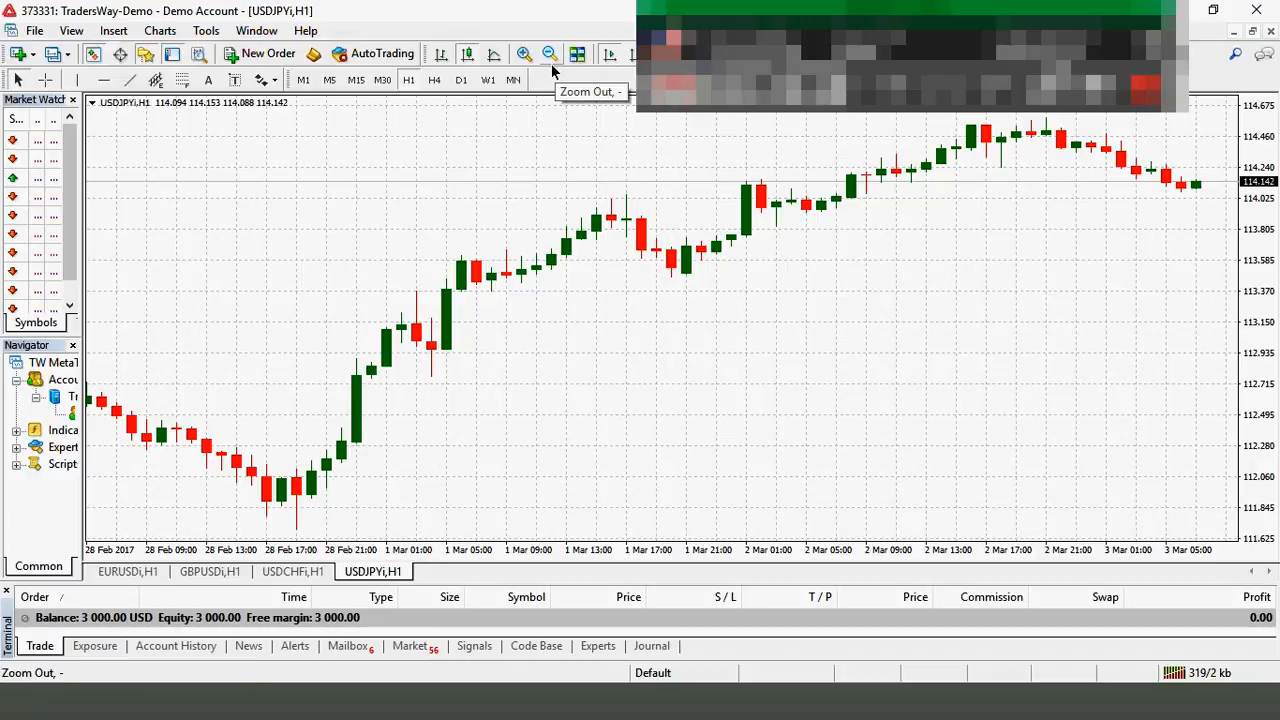
mouse_move(576, 54)
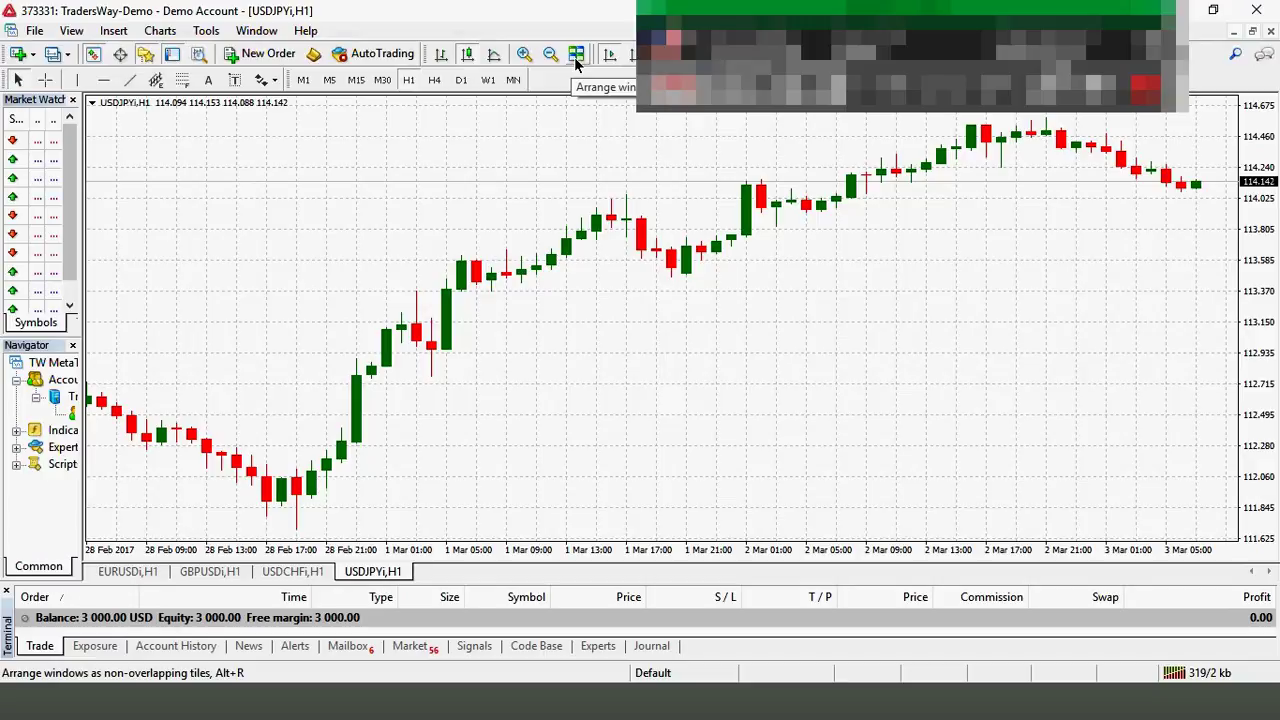
- Tile the EURUSD, GBPUSD, USDCHF and USDJPY charts into a 2x2 grid
left_click(576, 54)
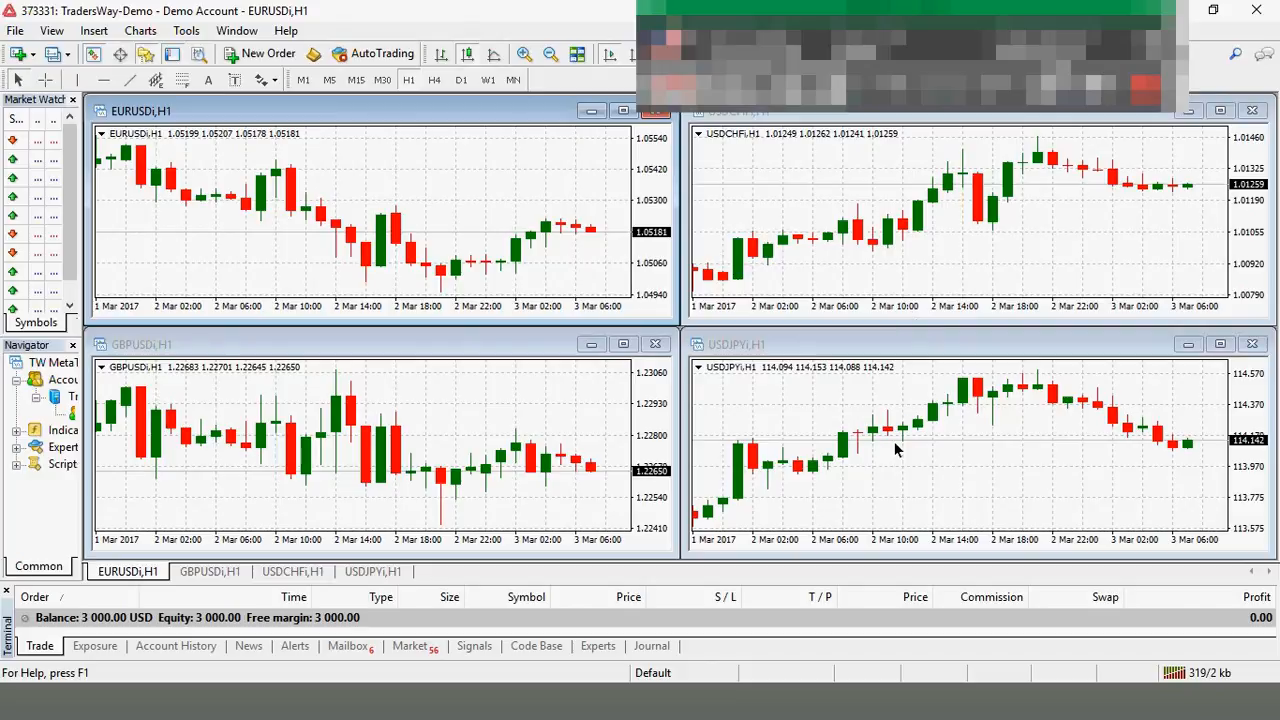
mouse_move(798, 378)
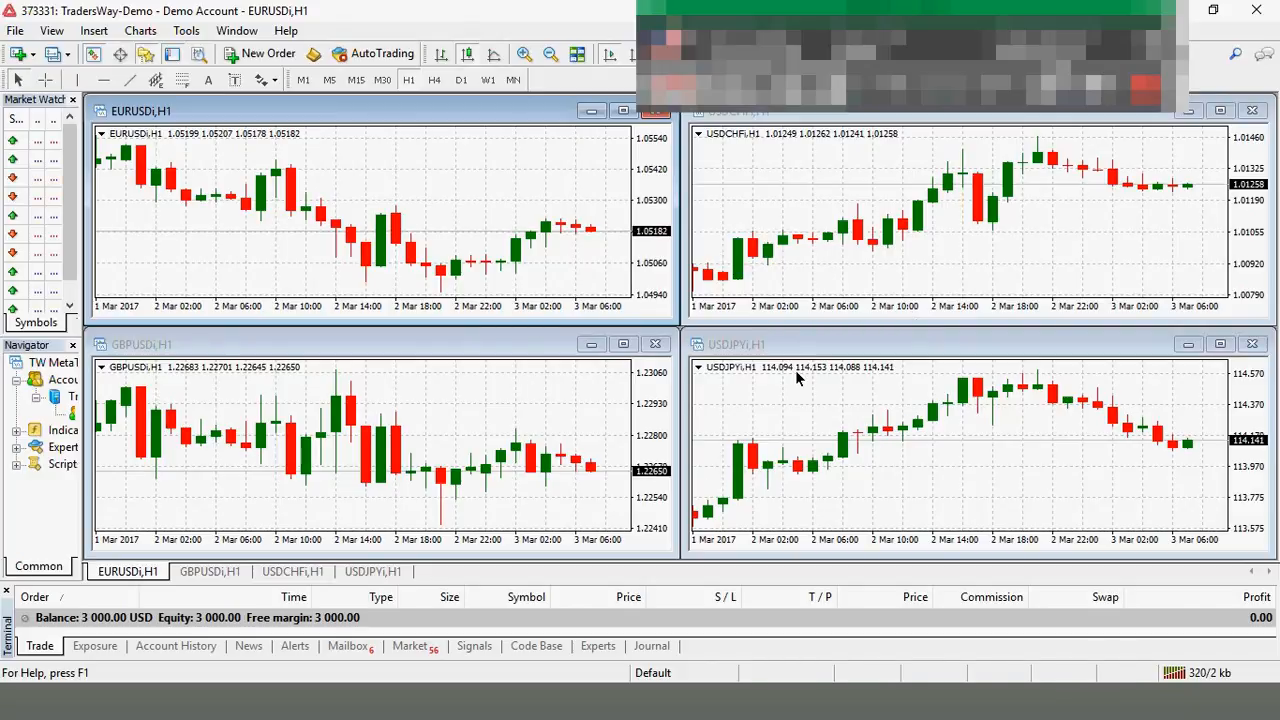